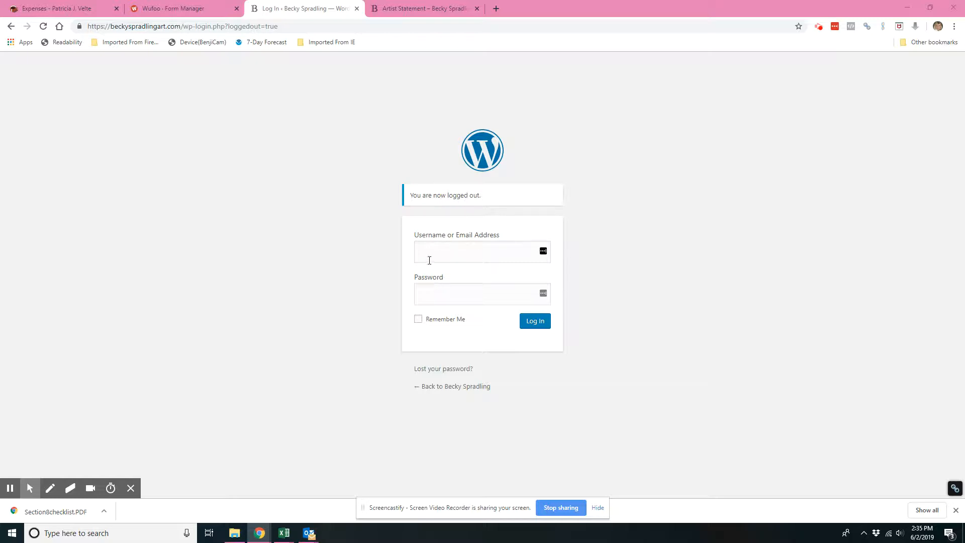
click(481, 251)
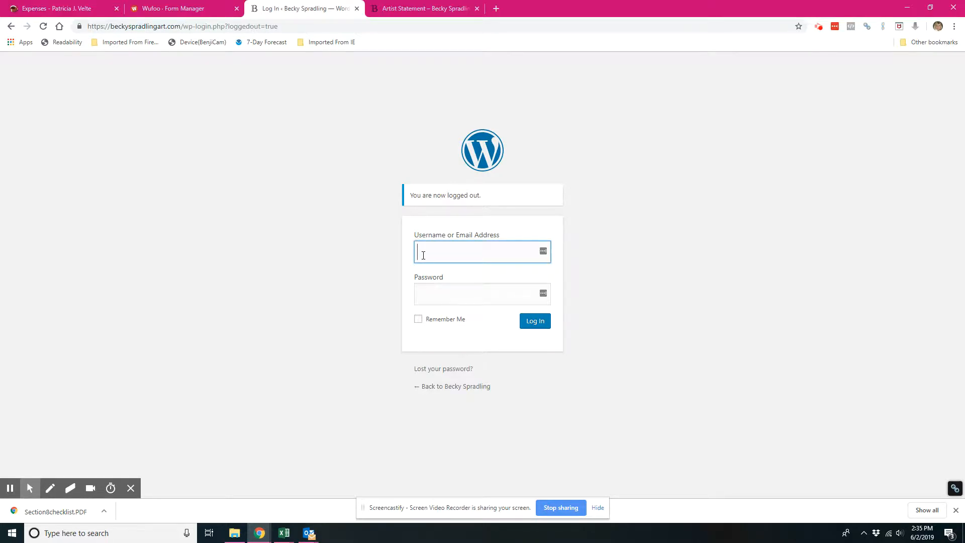
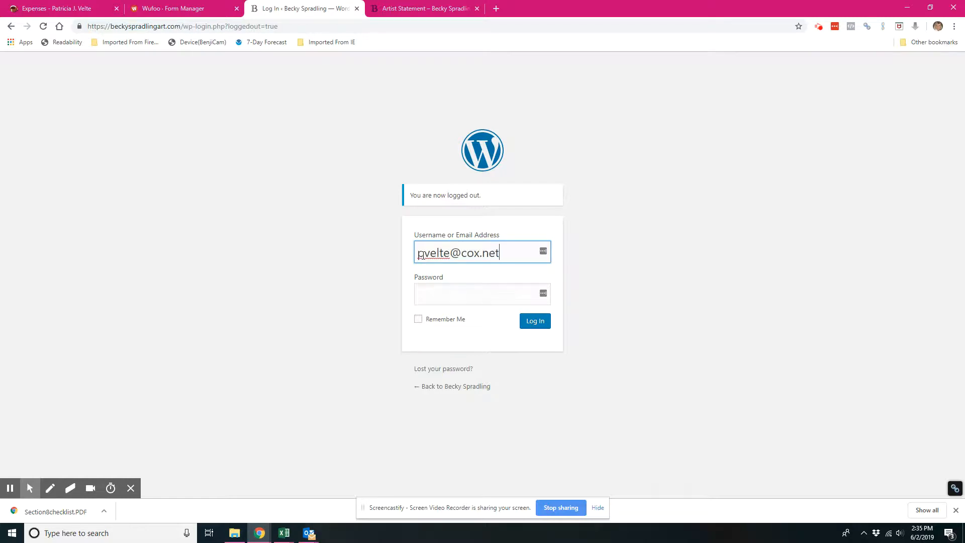
Enter the password and submit the login to reach the admin area.
click(482, 294)
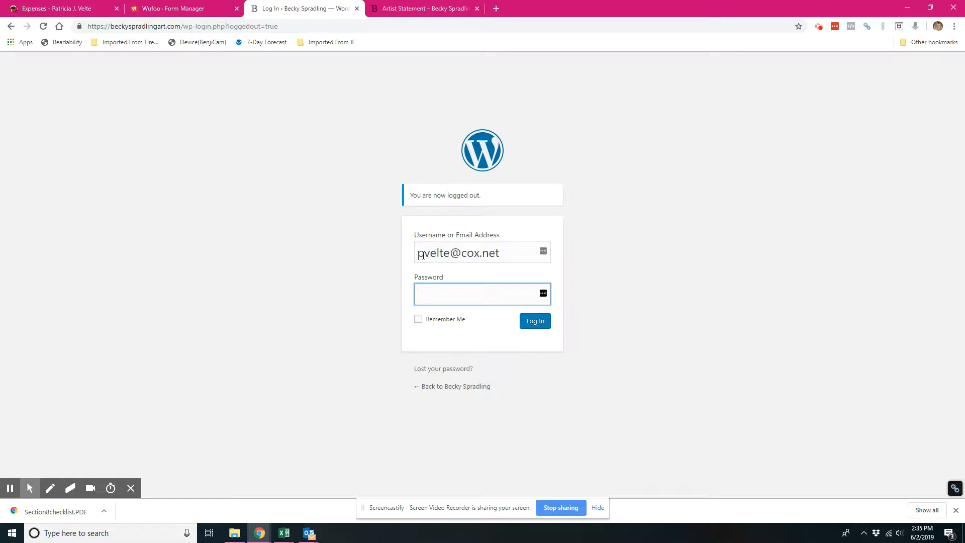
text(•••)
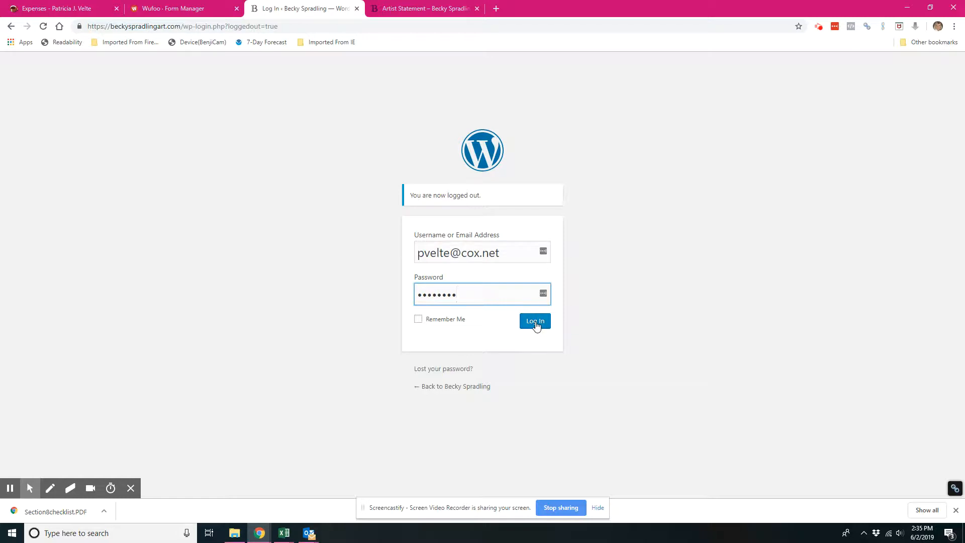
click(533, 321)
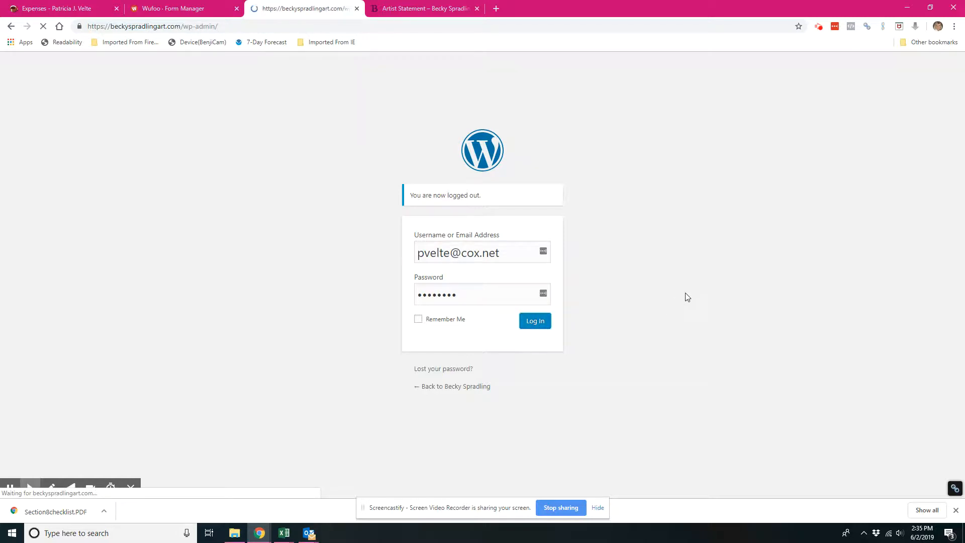
Land on the admin dashboard after the login completes.
click(534, 320)
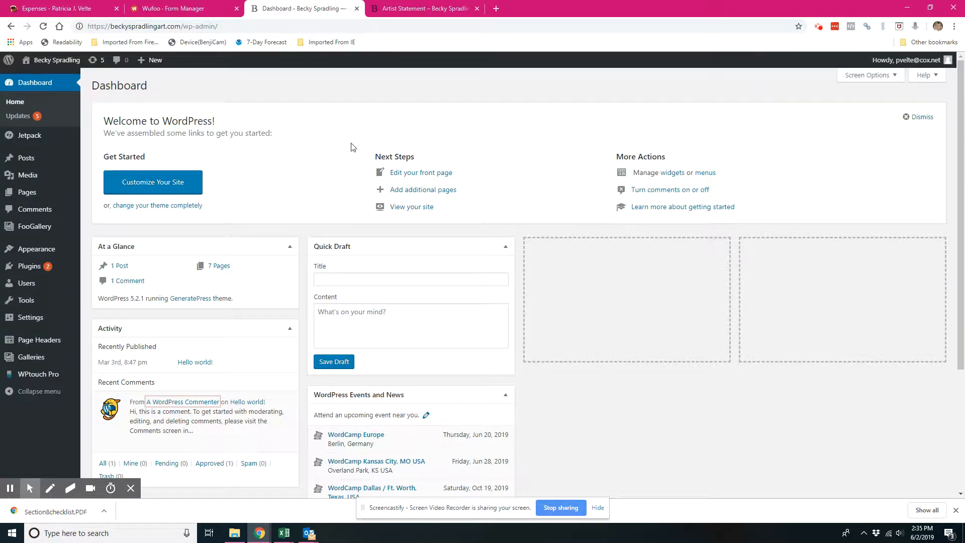
mouse_move(344, 200)
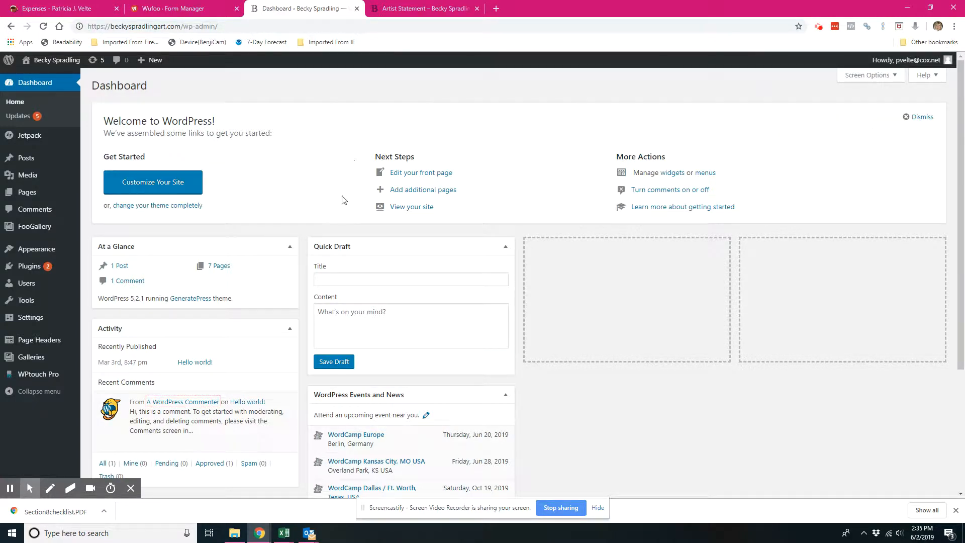
mouse_move(348, 168)
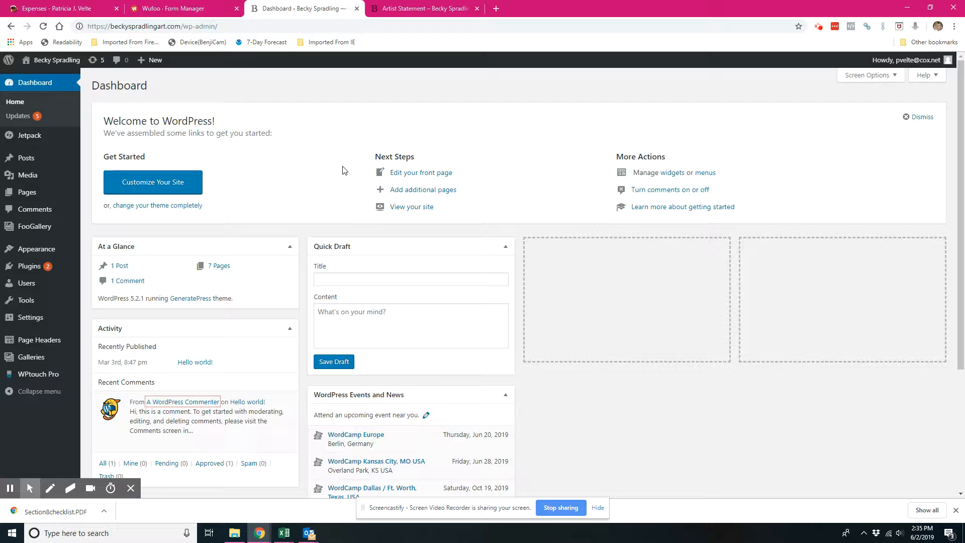
mouse_move(459, 330)
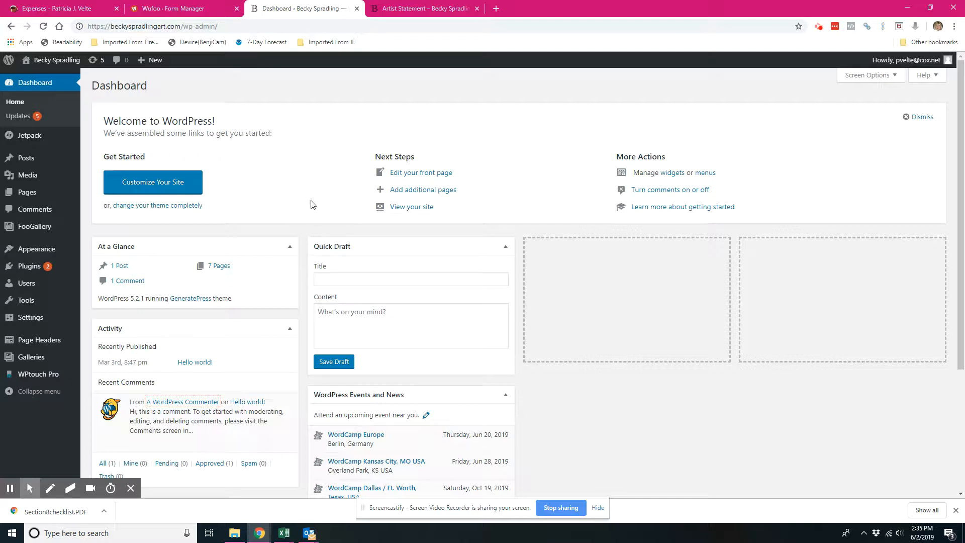
mouse_move(131, 90)
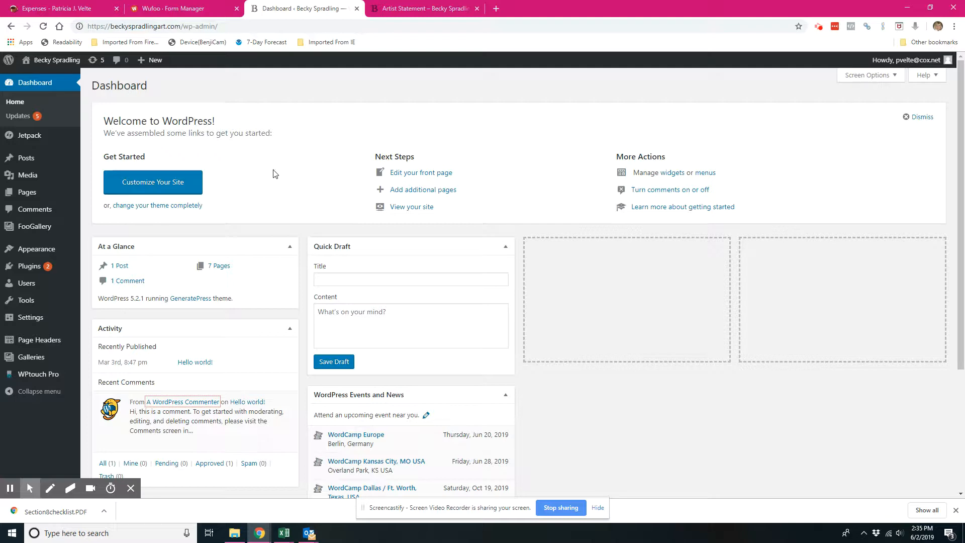
mouse_move(238, 172)
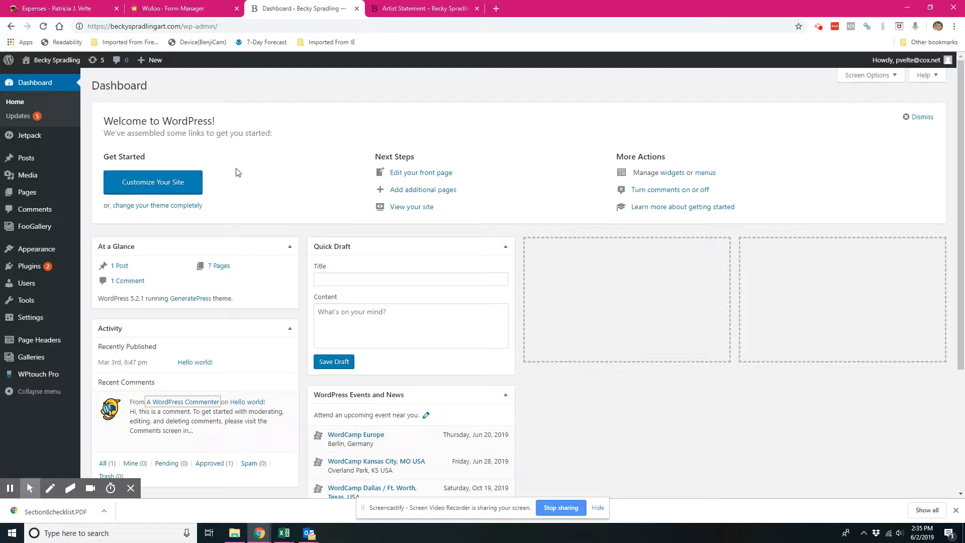
mouse_move(249, 171)
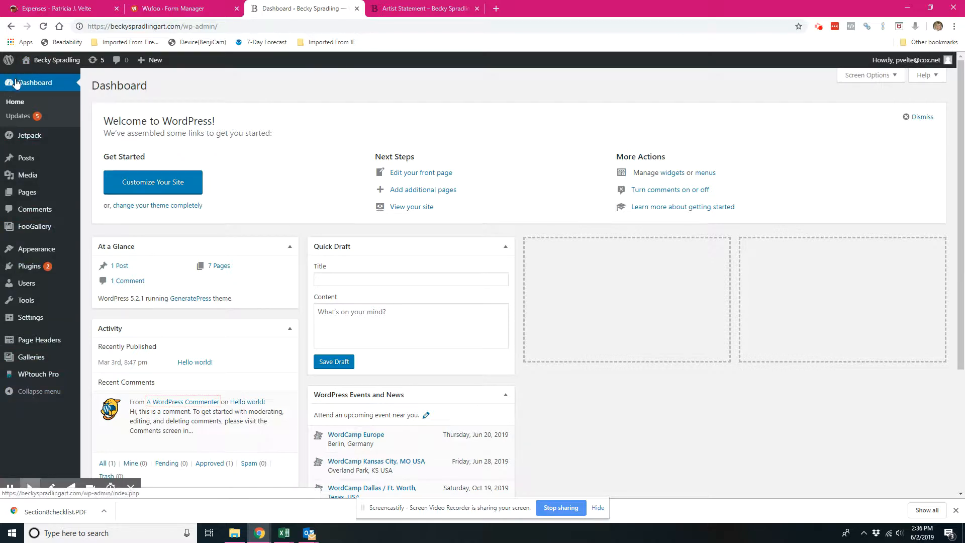
mouse_move(28, 192)
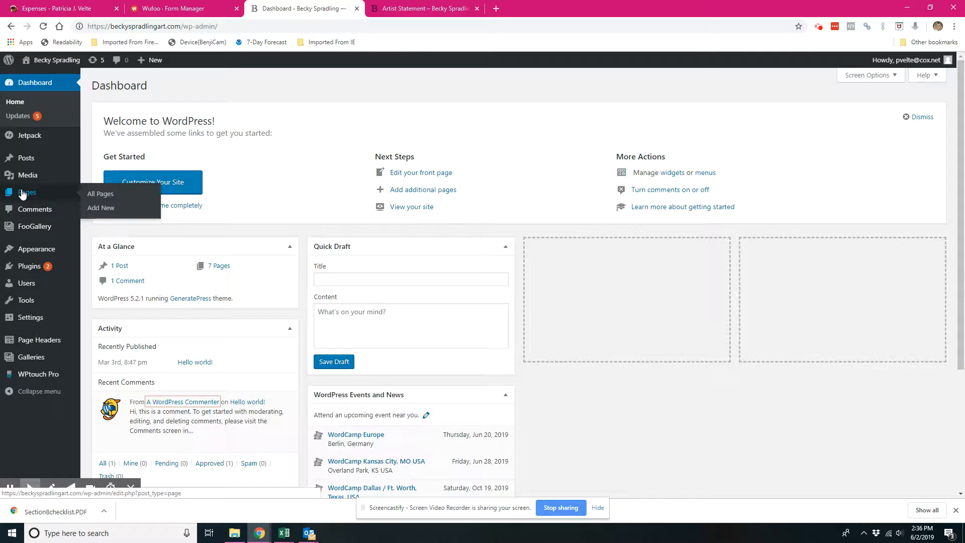
mouse_move(26, 158)
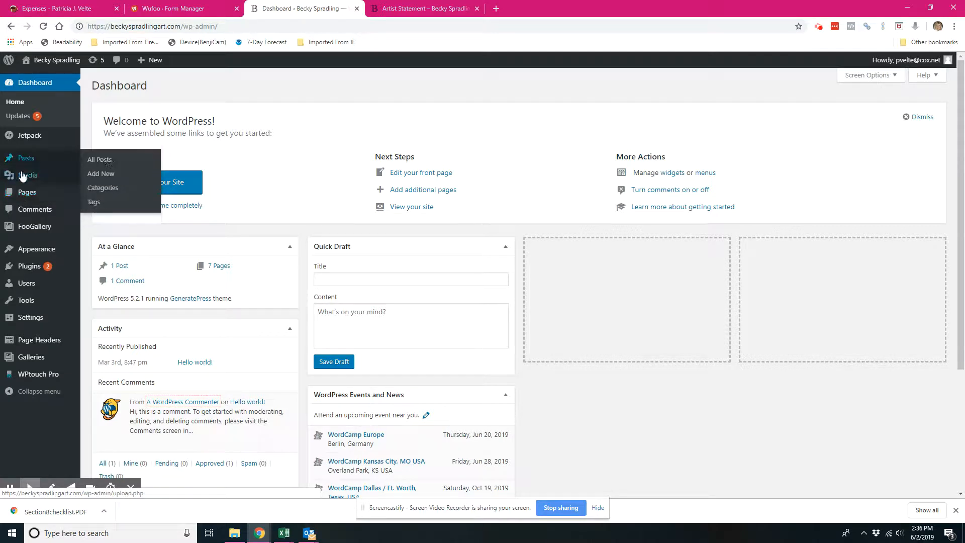
mouse_move(27, 175)
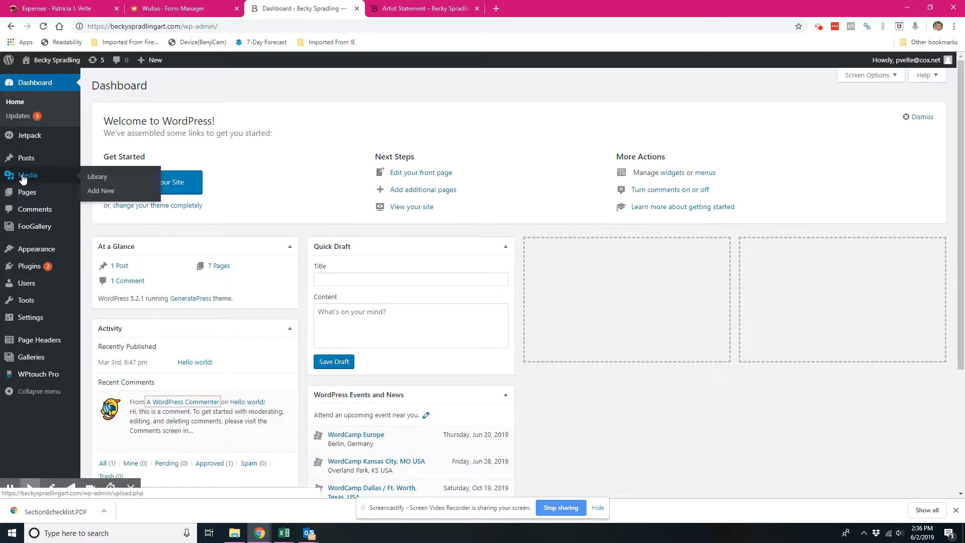
mouse_move(26, 158)
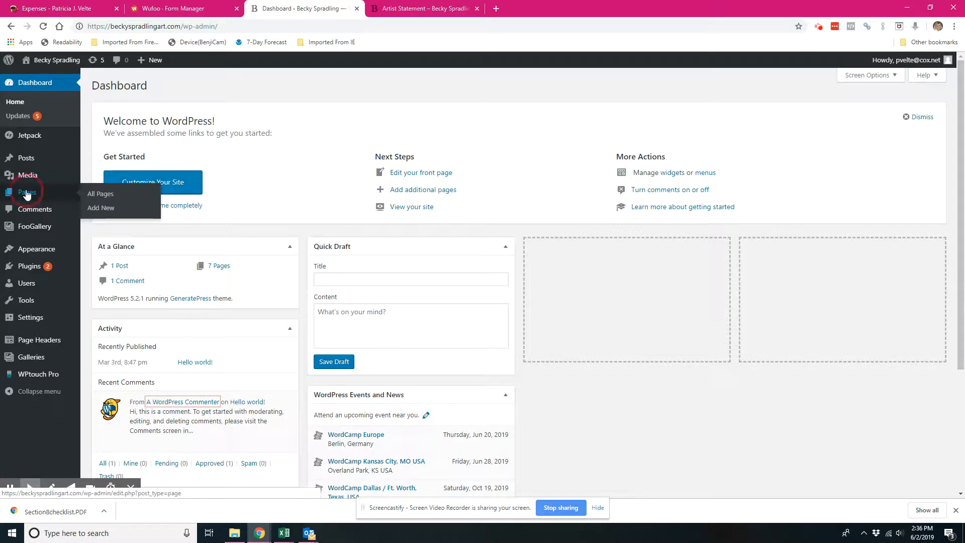
Show the All Pages list with the site's ten pages.
click(99, 194)
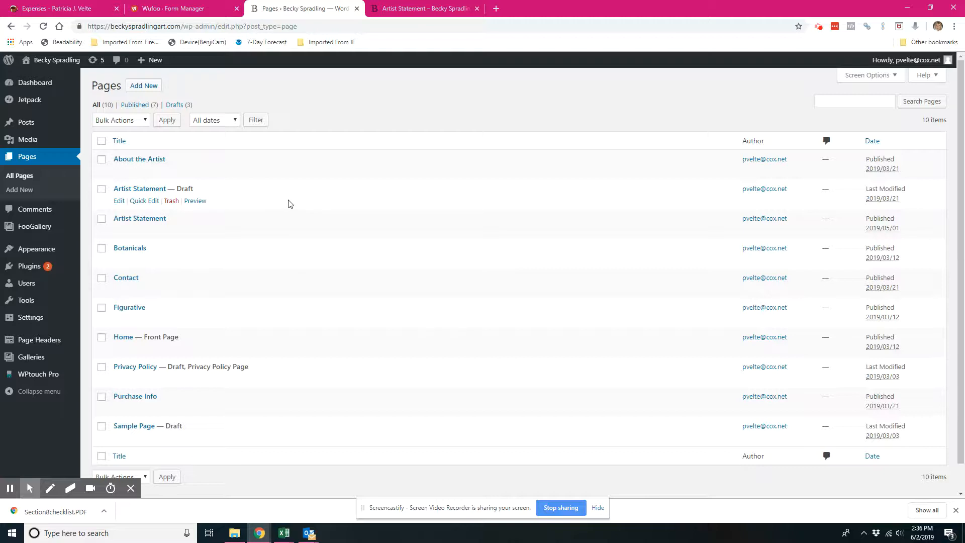
mouse_move(139, 158)
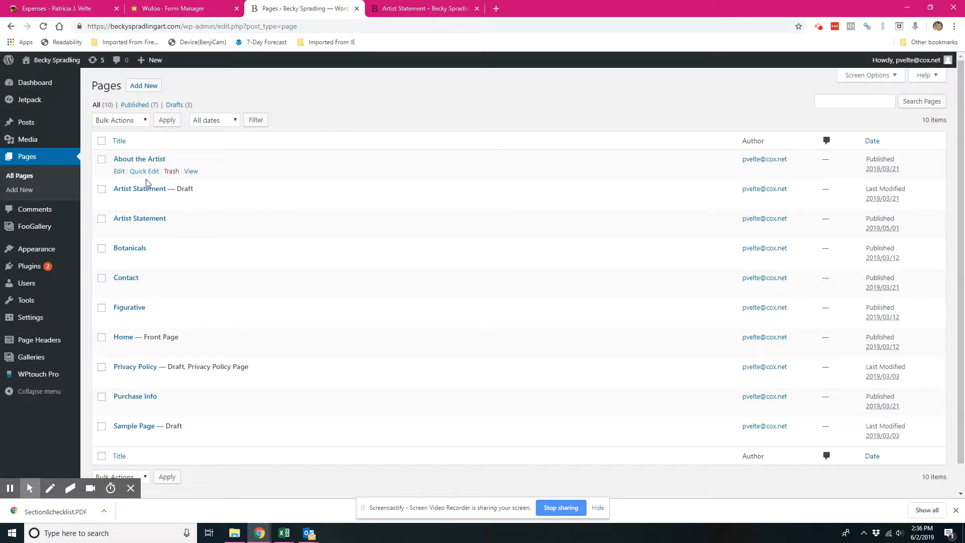
mouse_move(139, 188)
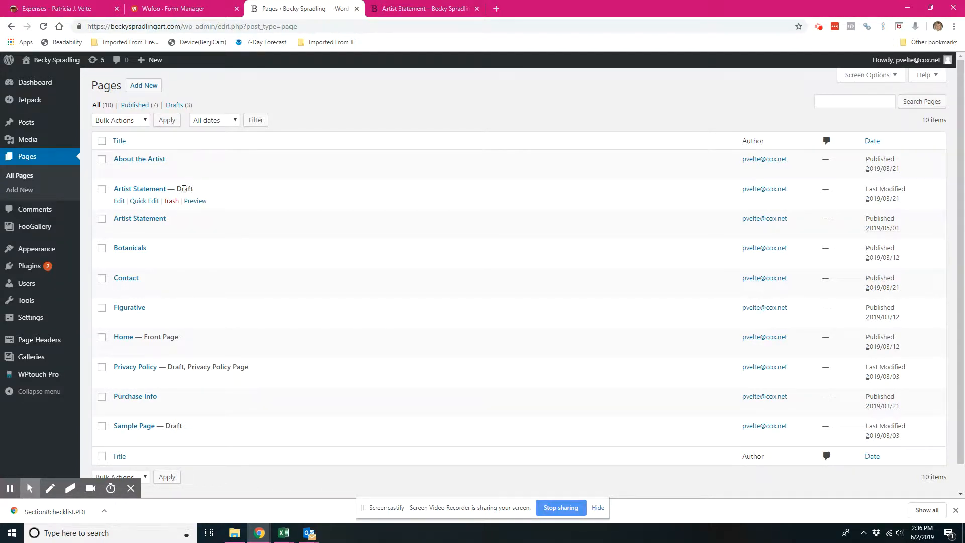
mouse_move(139, 218)
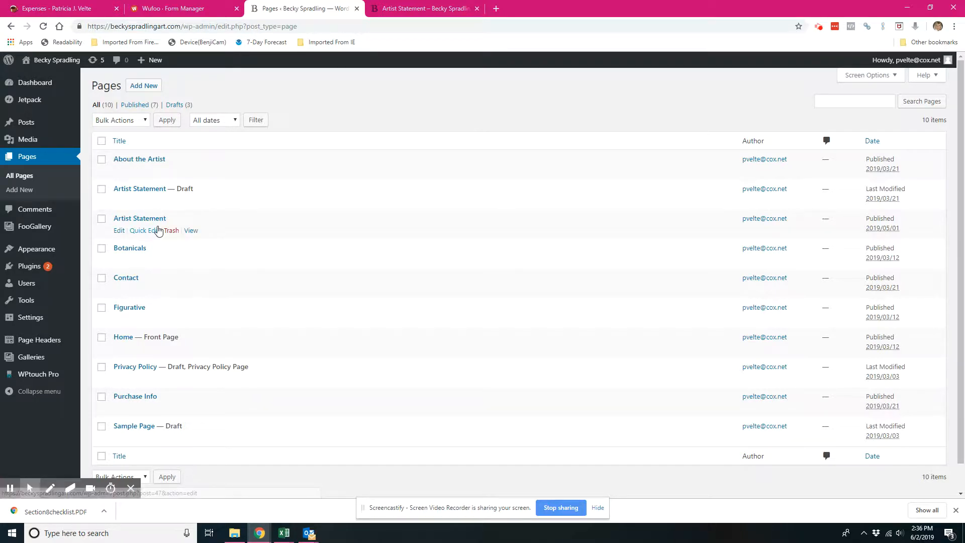
mouse_move(129, 307)
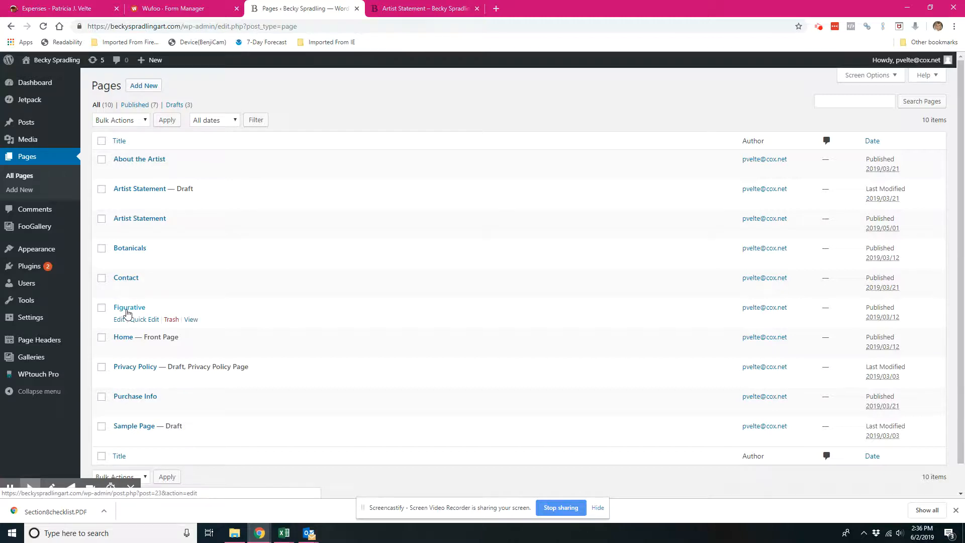
mouse_move(122, 337)
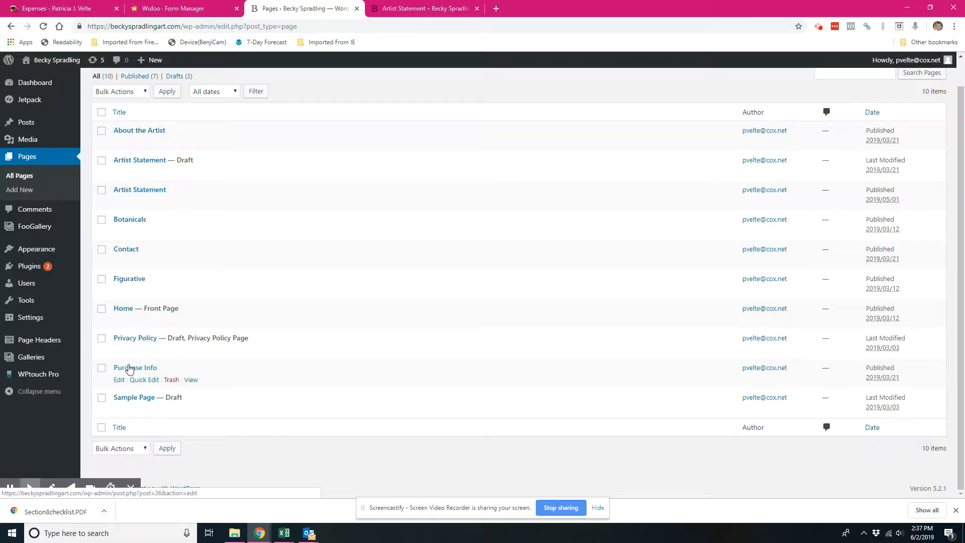
mouse_move(134, 397)
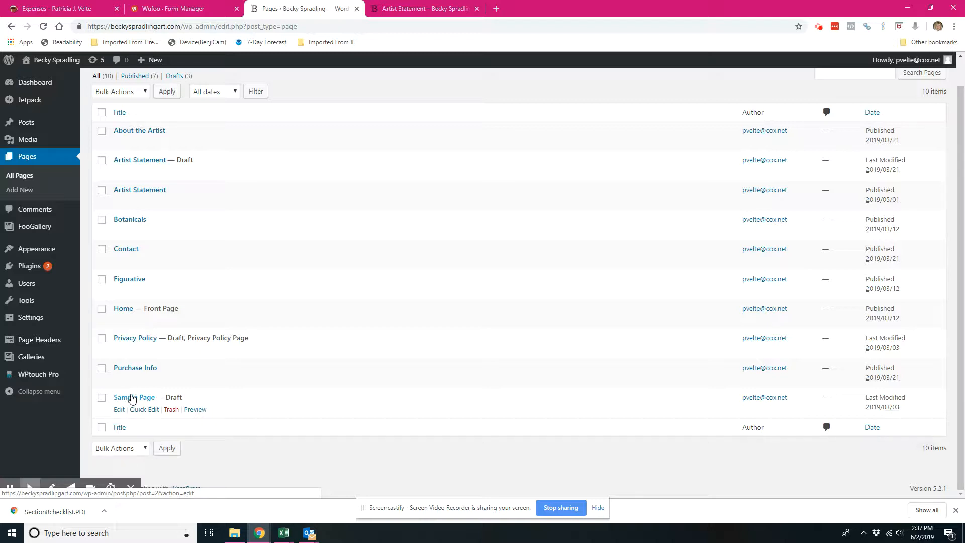
mouse_move(133, 400)
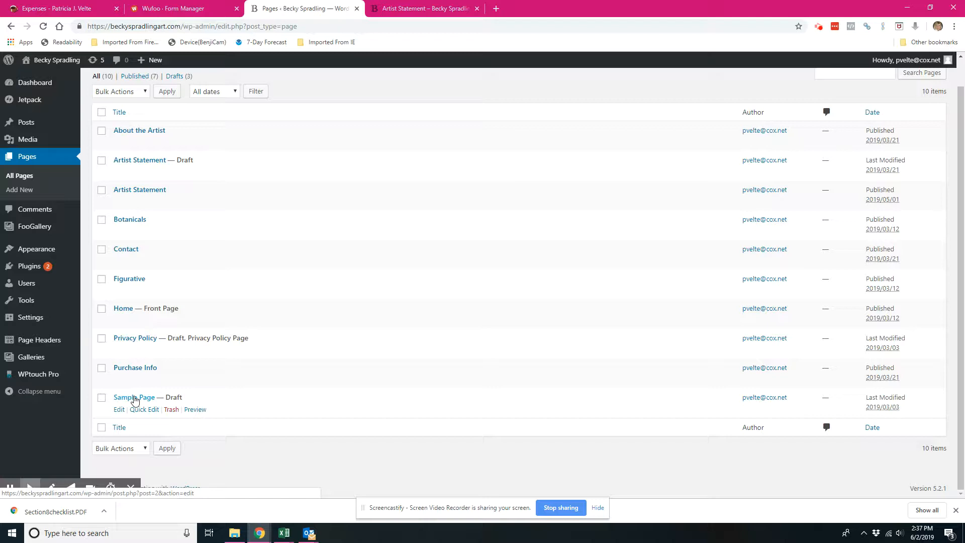
Edit the draft Sample Page and view its content in the Visual editor.
click(134, 398)
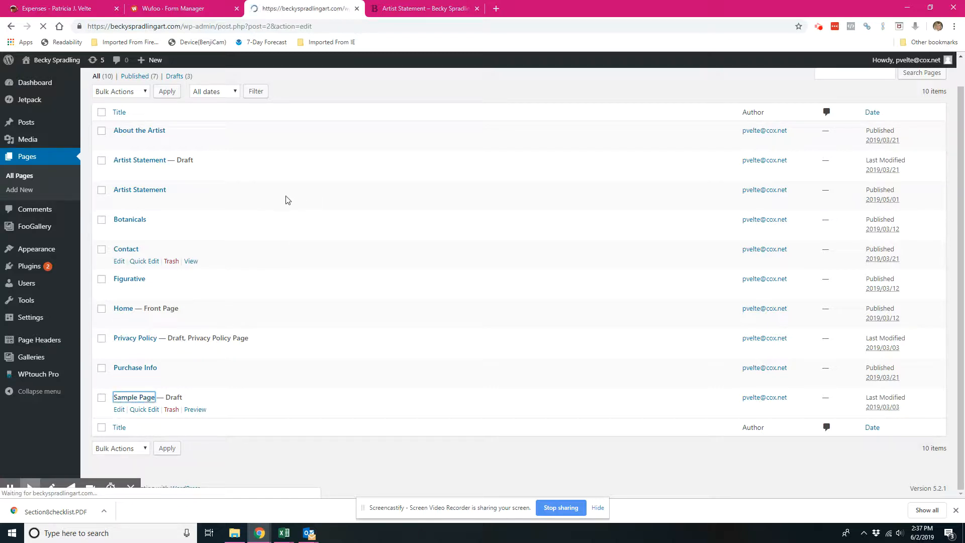
click(119, 409)
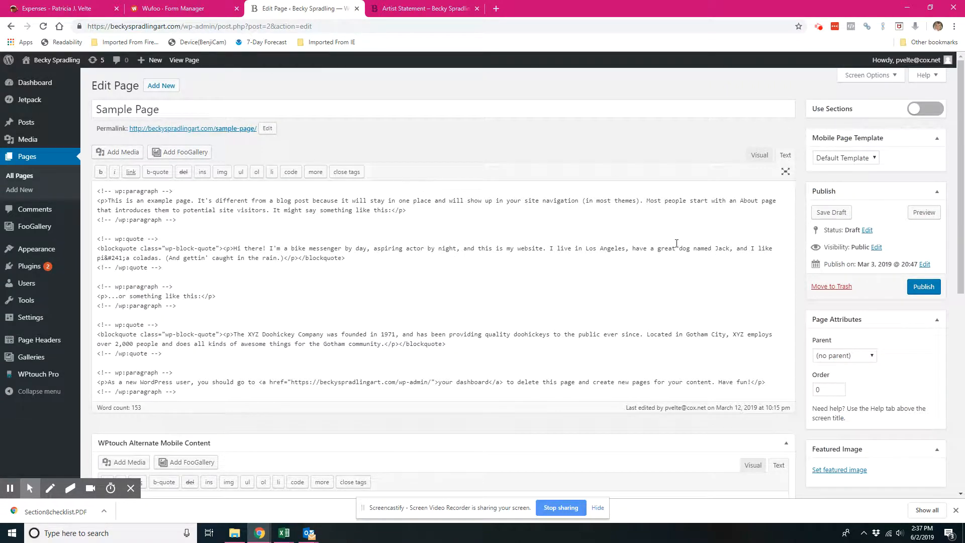
mouse_move(594, 275)
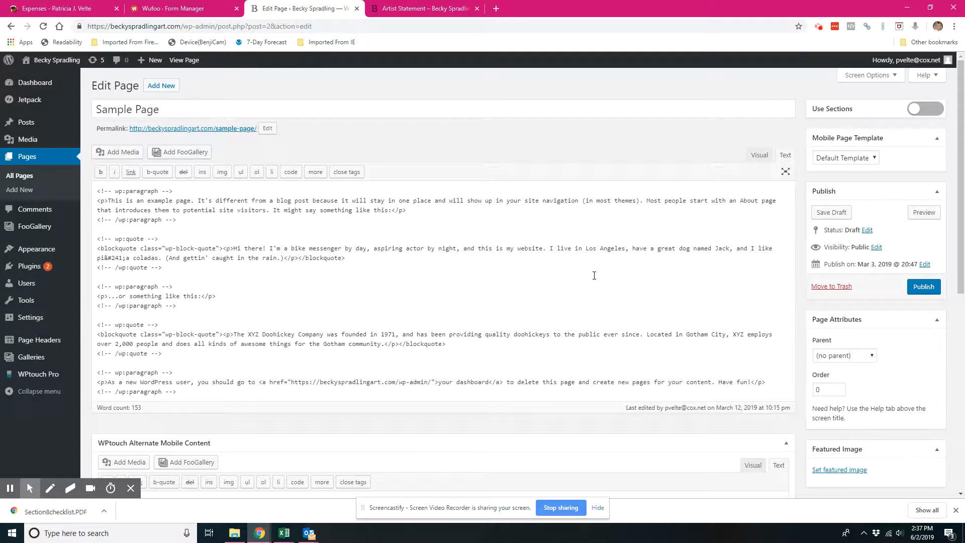
mouse_move(786, 163)
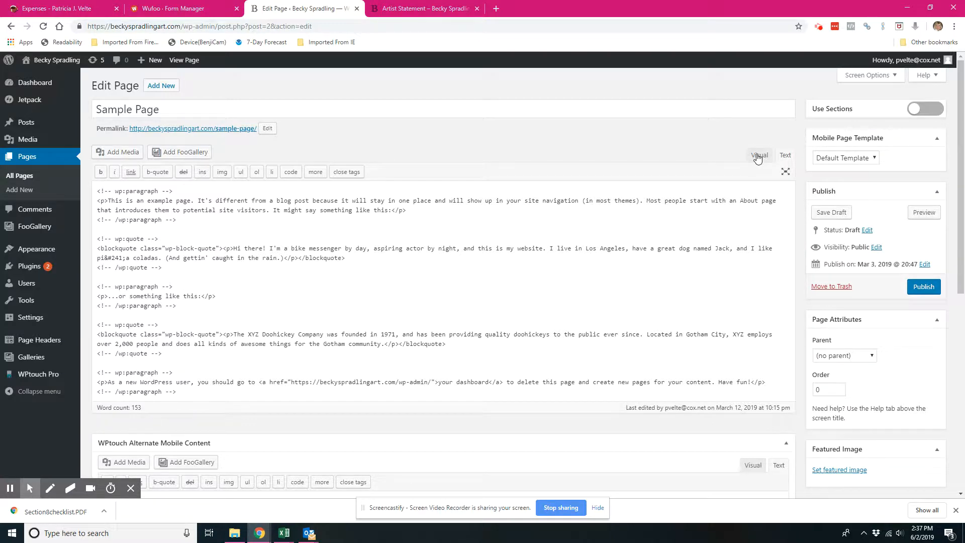
click(760, 155)
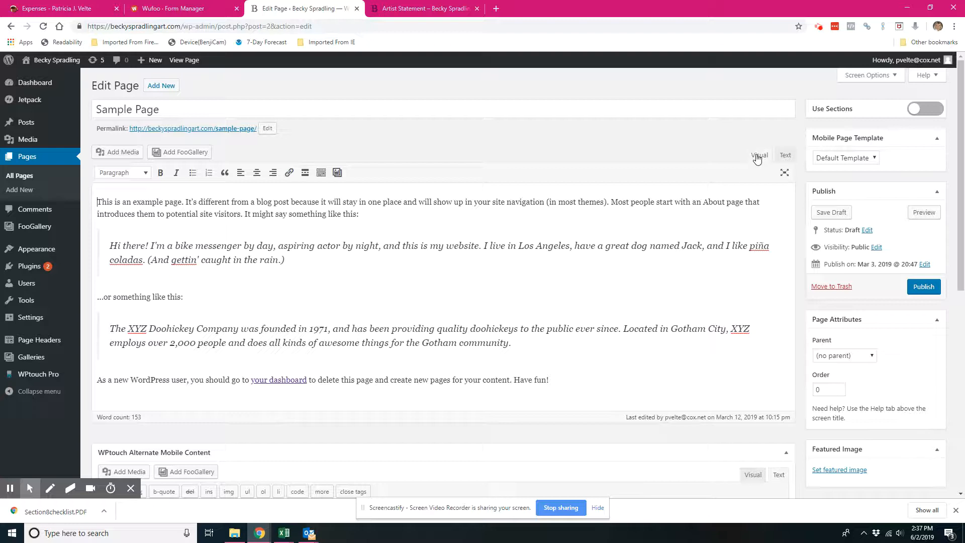
click(785, 154)
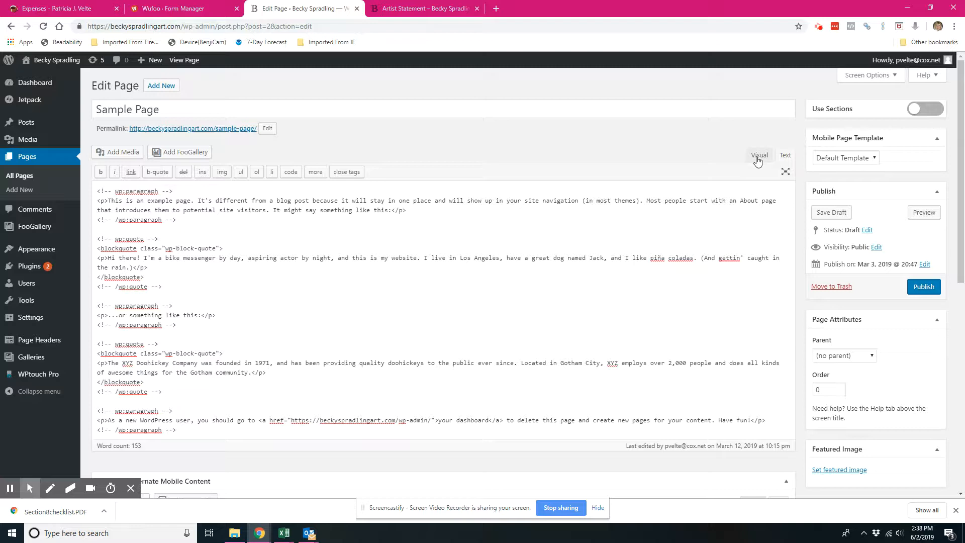
click(759, 155)
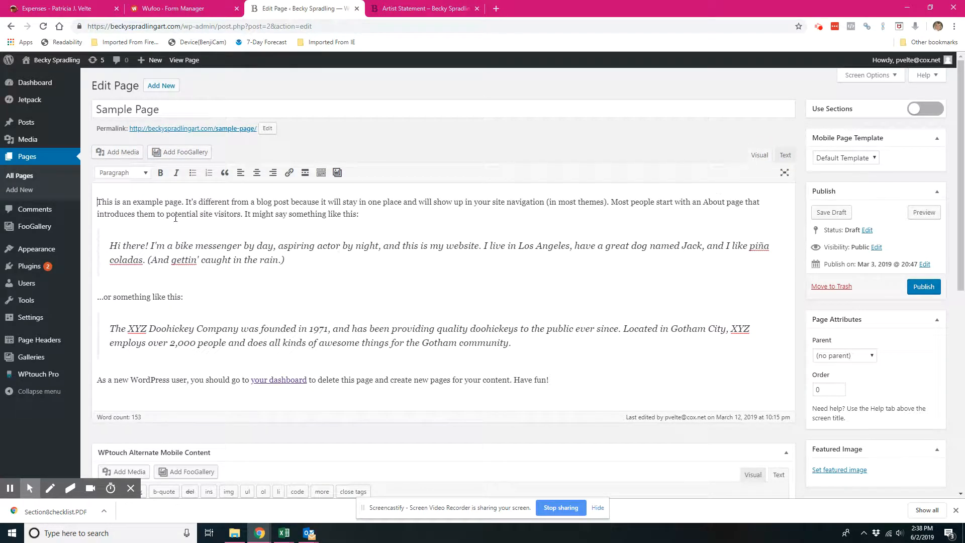
scroll(down, 3)
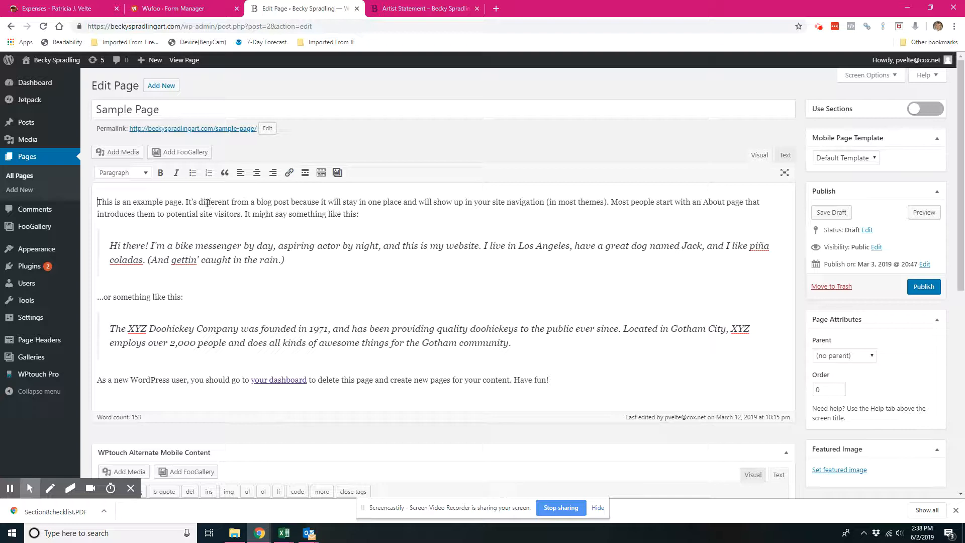
double_click(224, 202)
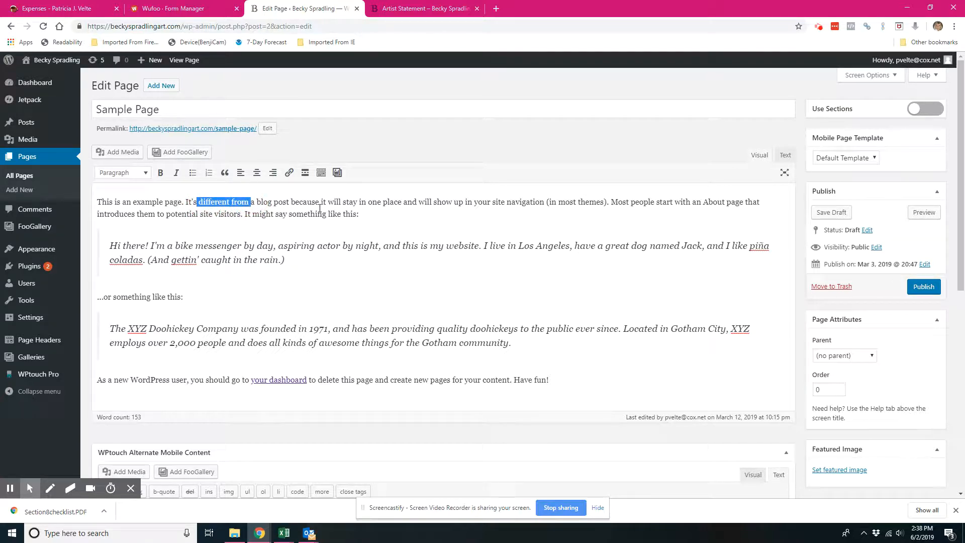
click(293, 202)
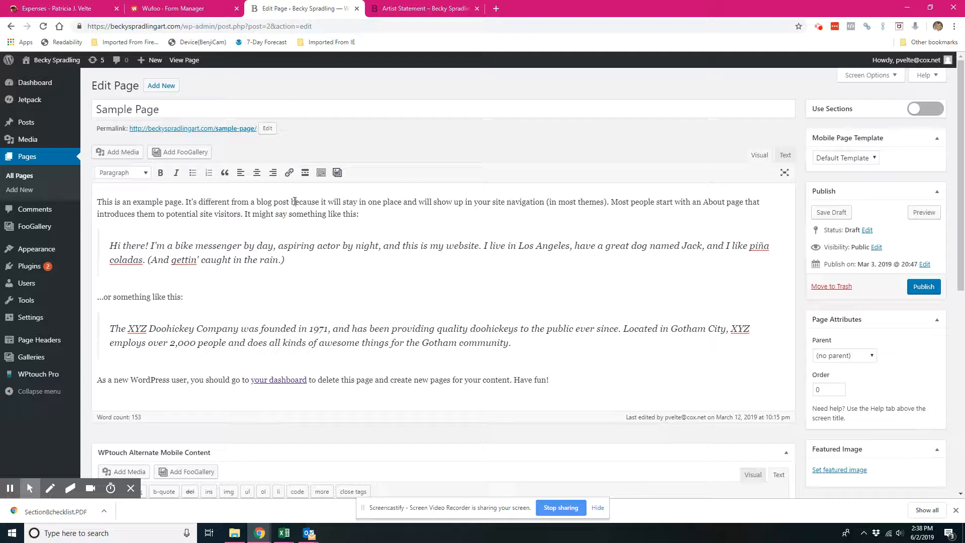
drag(290, 201, 358, 201)
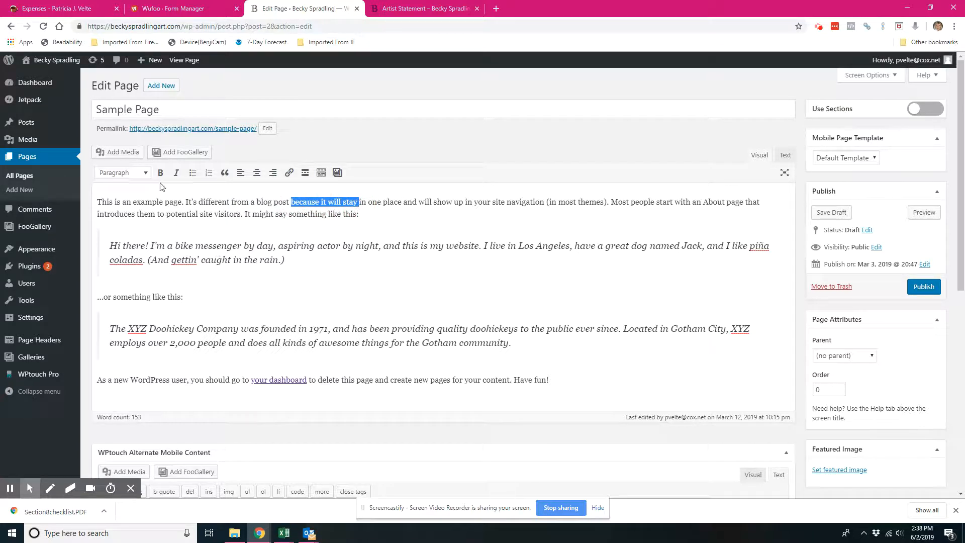
mouse_move(160, 171)
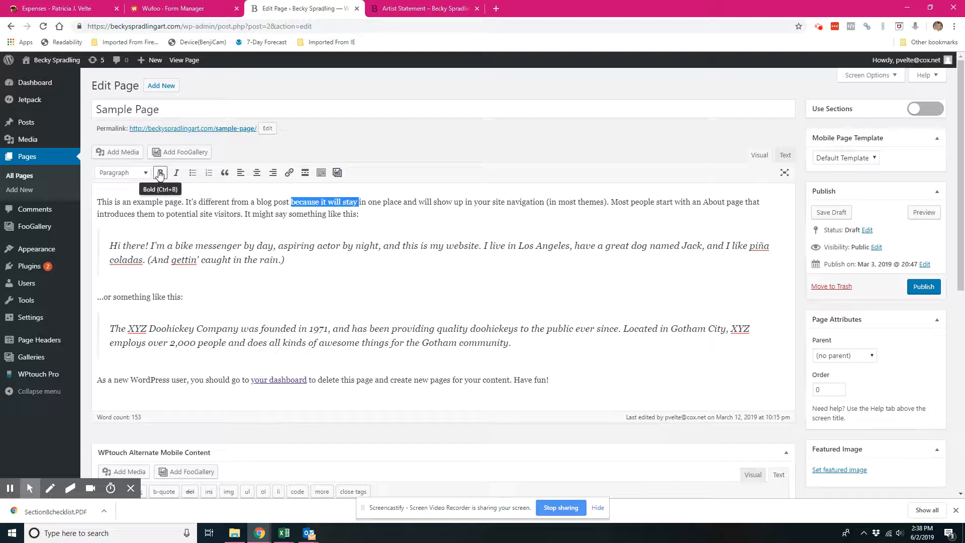
click(160, 172)
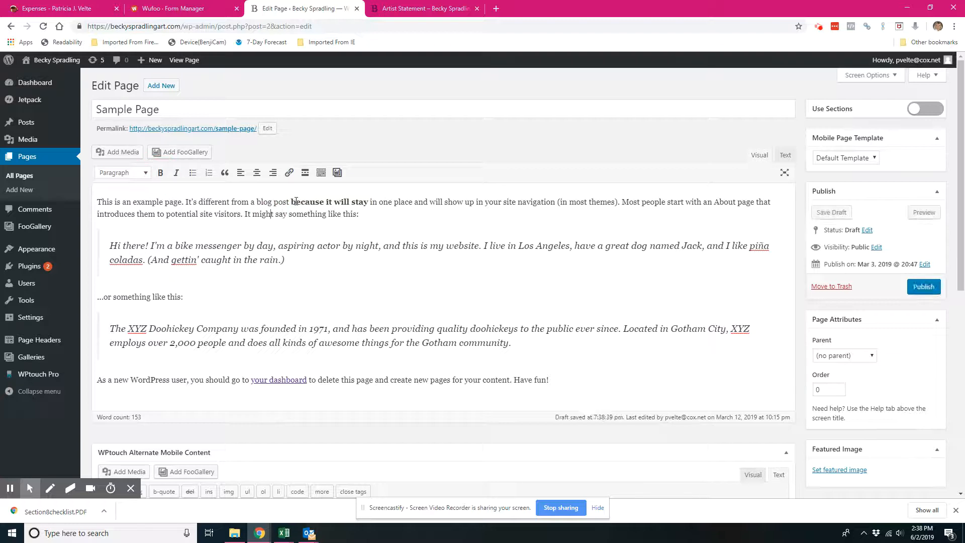
drag(291, 201, 369, 201)
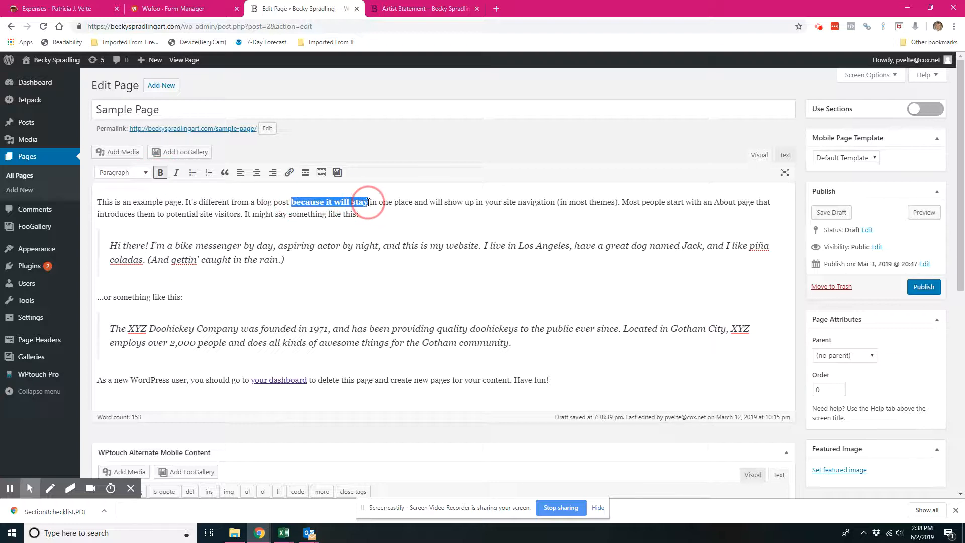
click(177, 172)
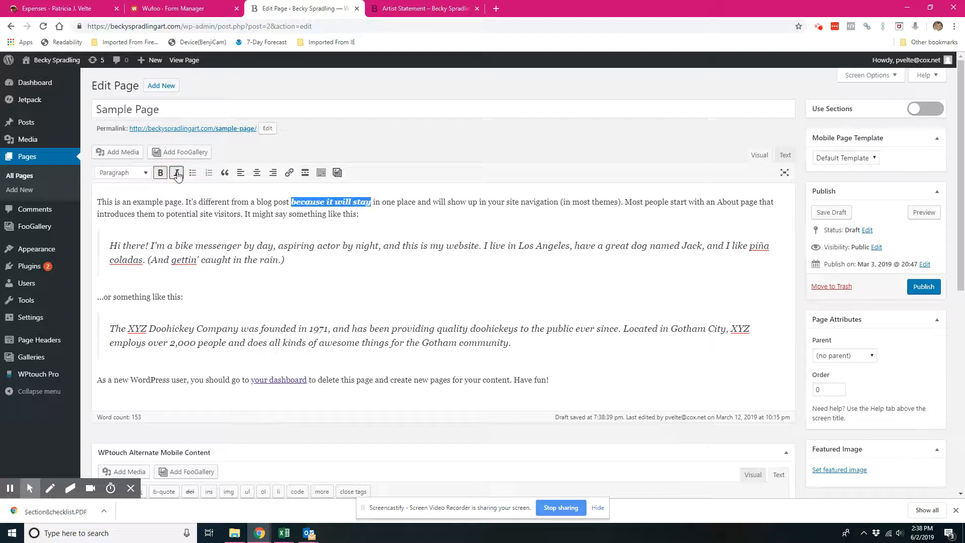
mouse_move(176, 172)
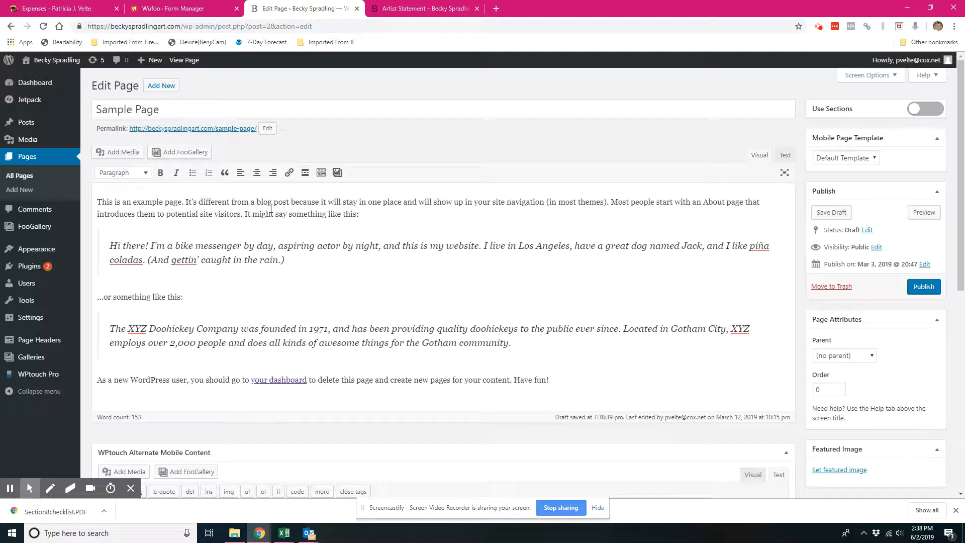
click(221, 202)
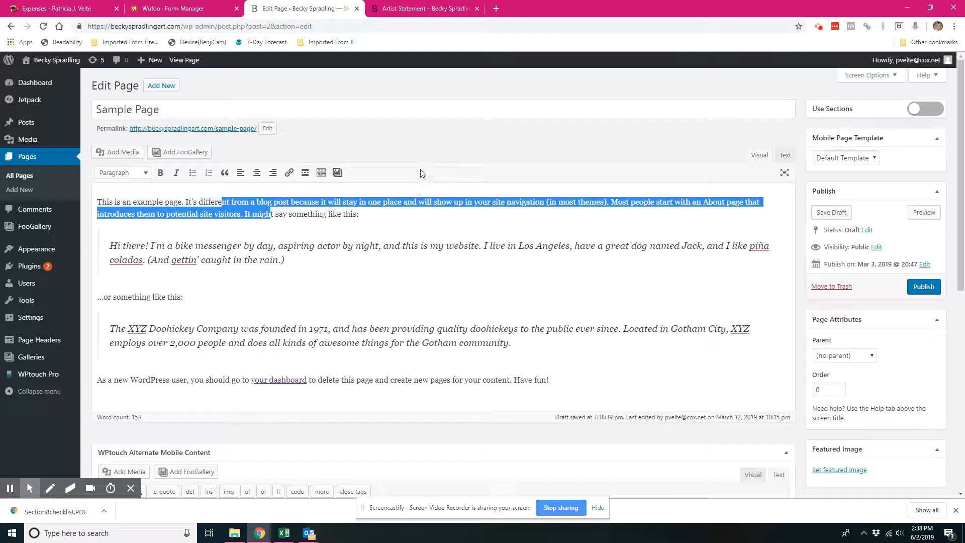
mouse_move(265, 185)
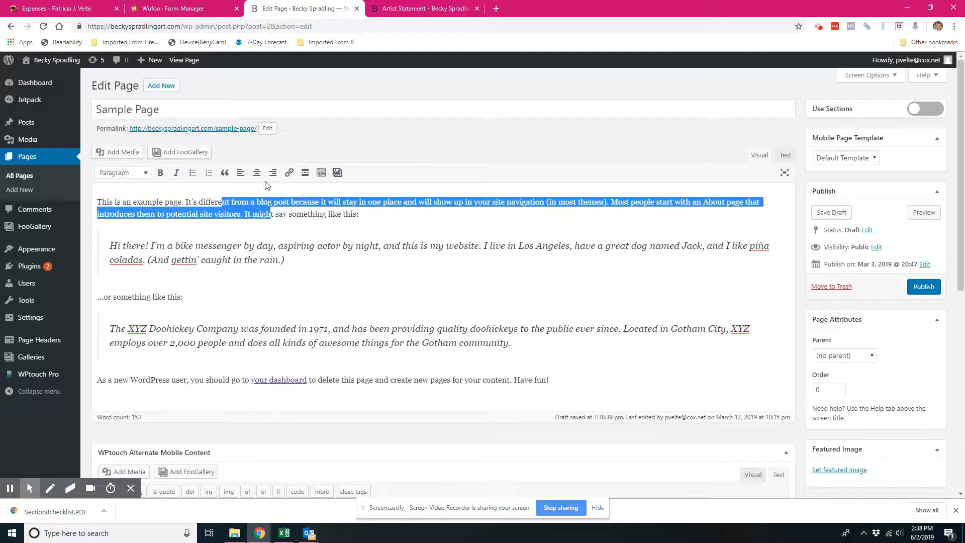
mouse_move(320, 171)
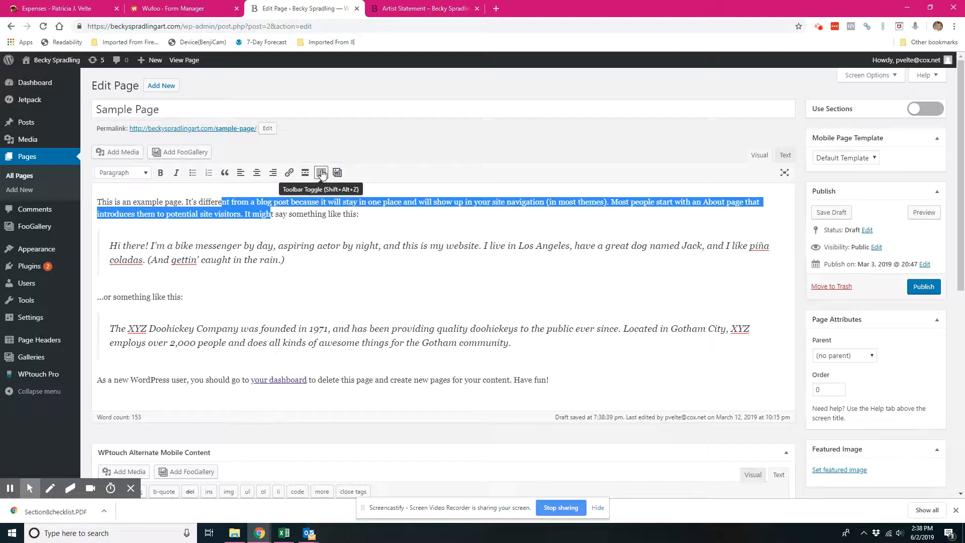
Show the second toolbar row and offer text colours for 'It might say something like this:'.
click(320, 172)
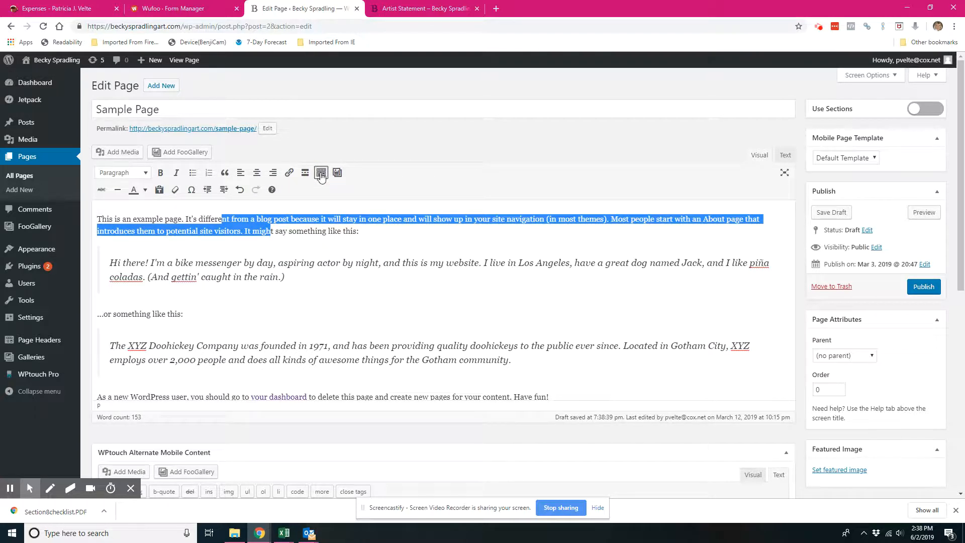
mouse_move(239, 189)
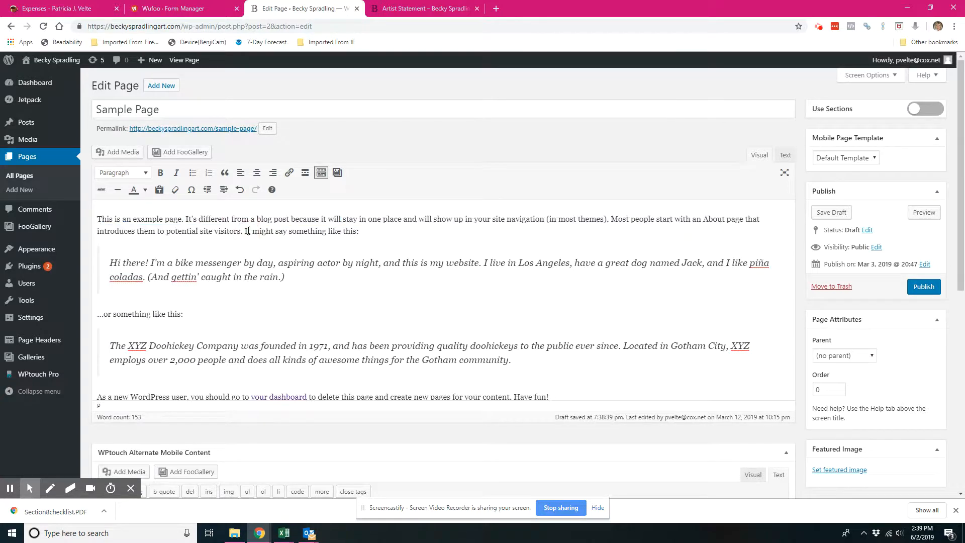
drag(244, 231, 359, 232)
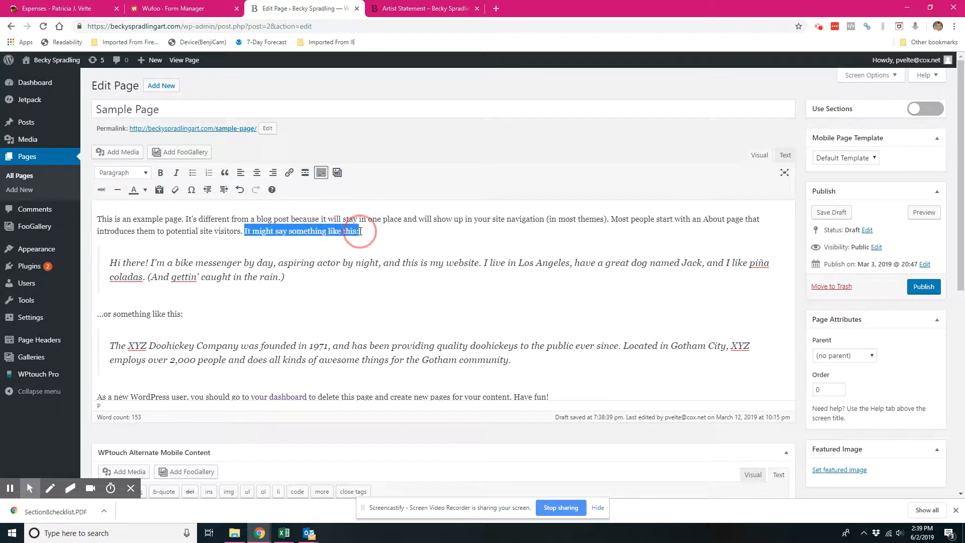
mouse_move(134, 190)
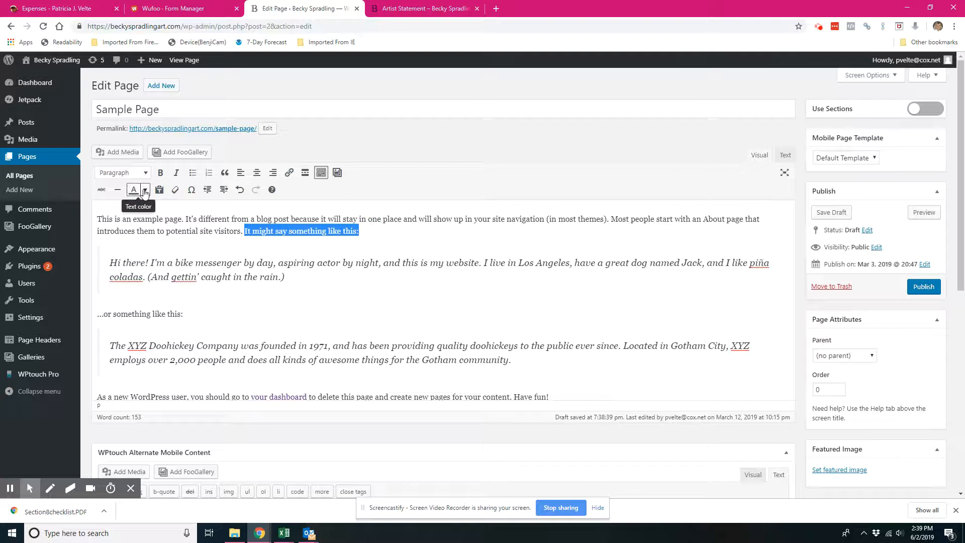
click(144, 189)
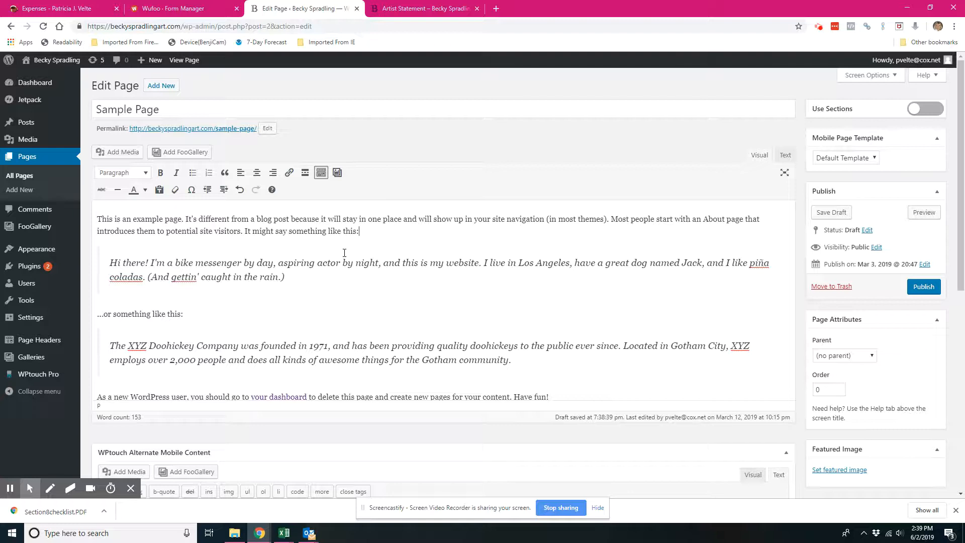
mouse_move(343, 254)
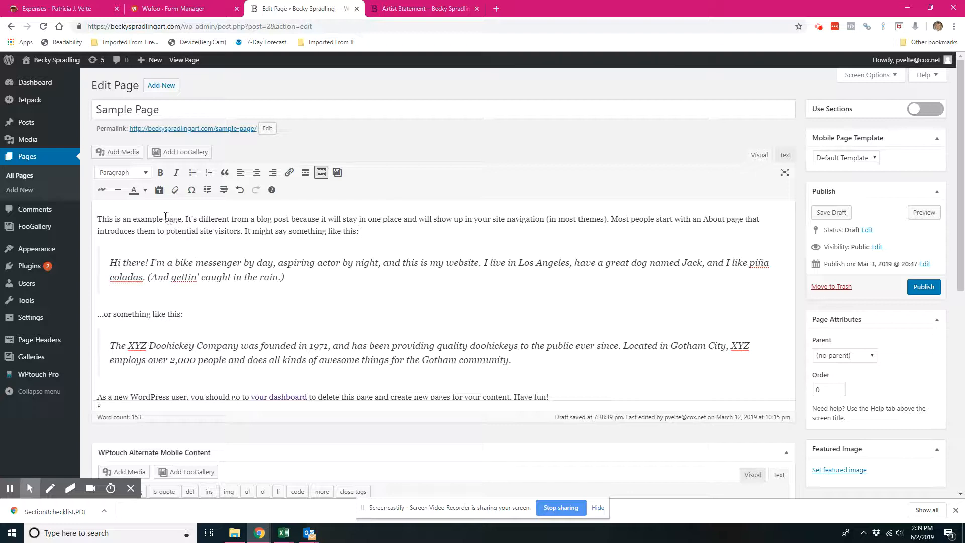
mouse_move(160, 190)
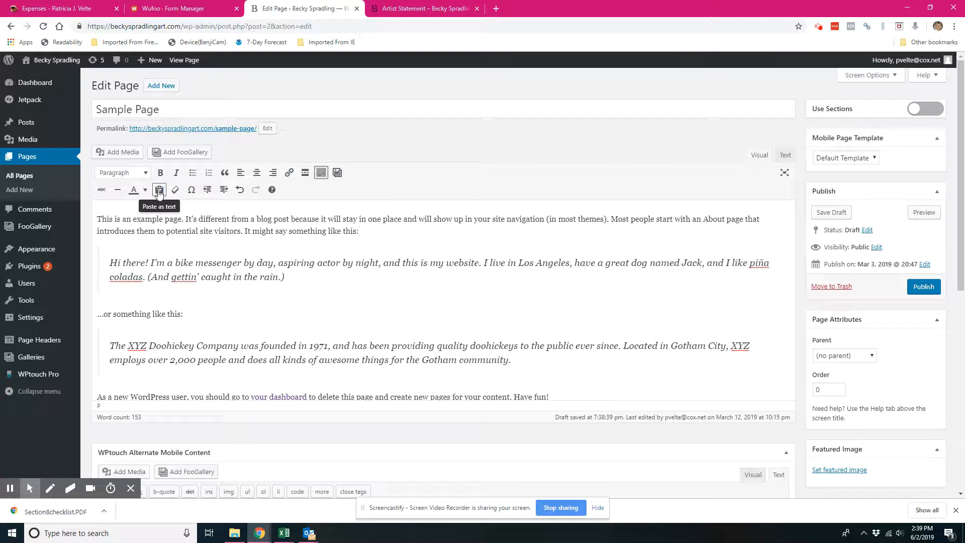
mouse_move(160, 197)
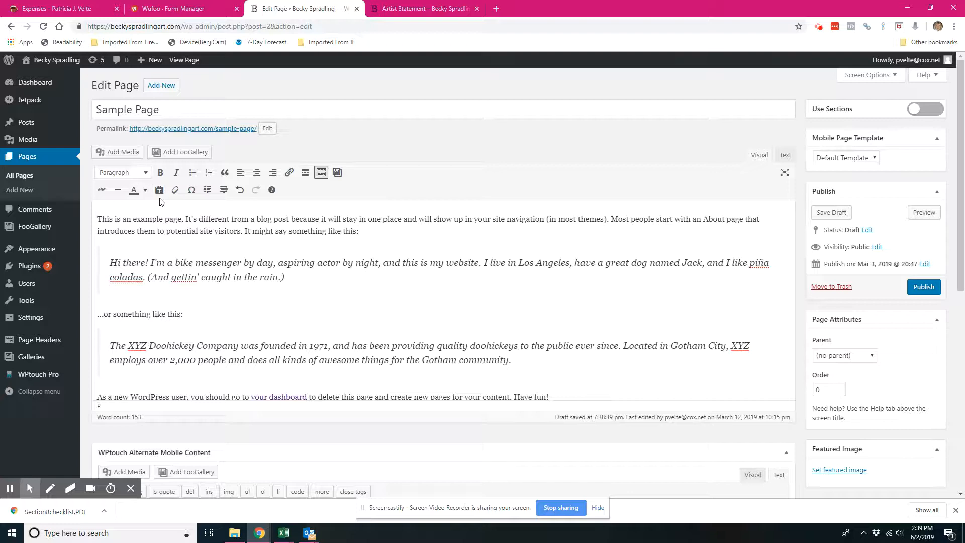
mouse_move(159, 190)
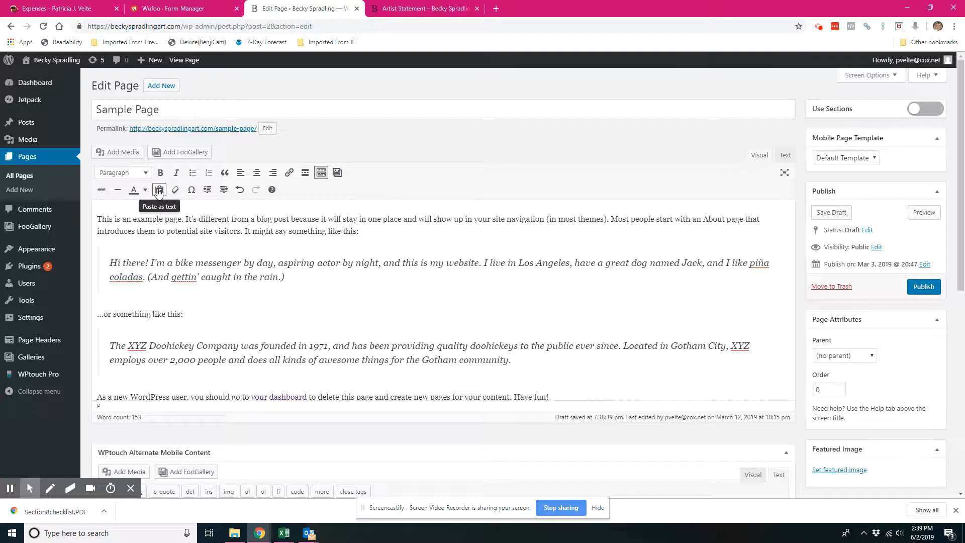
Enable Paste as text mode and dismiss its explanatory notice.
click(159, 190)
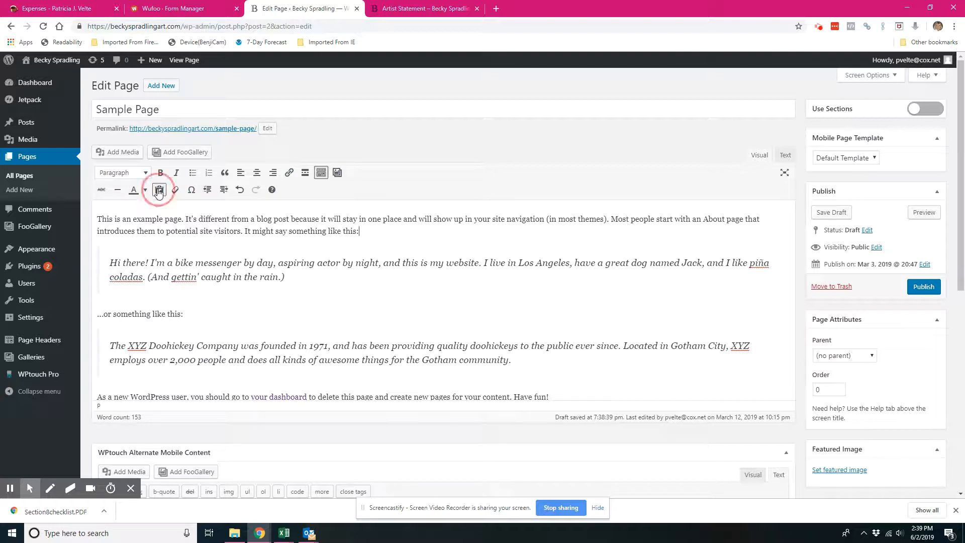
click(158, 190)
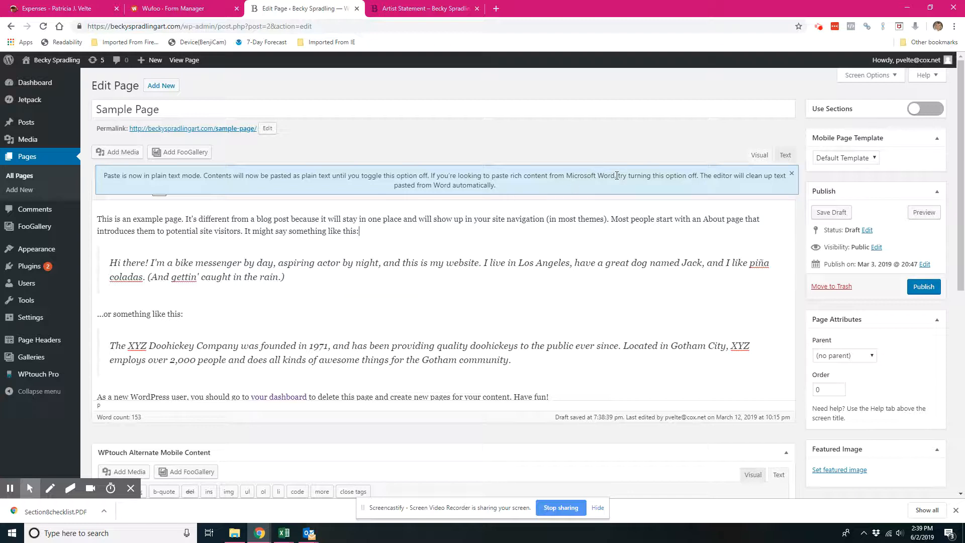
mouse_move(231, 253)
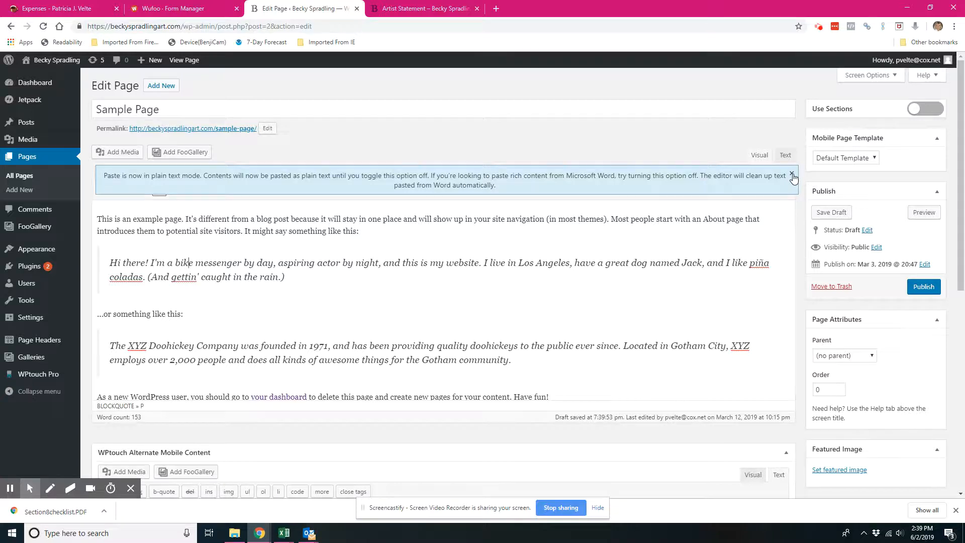
click(793, 175)
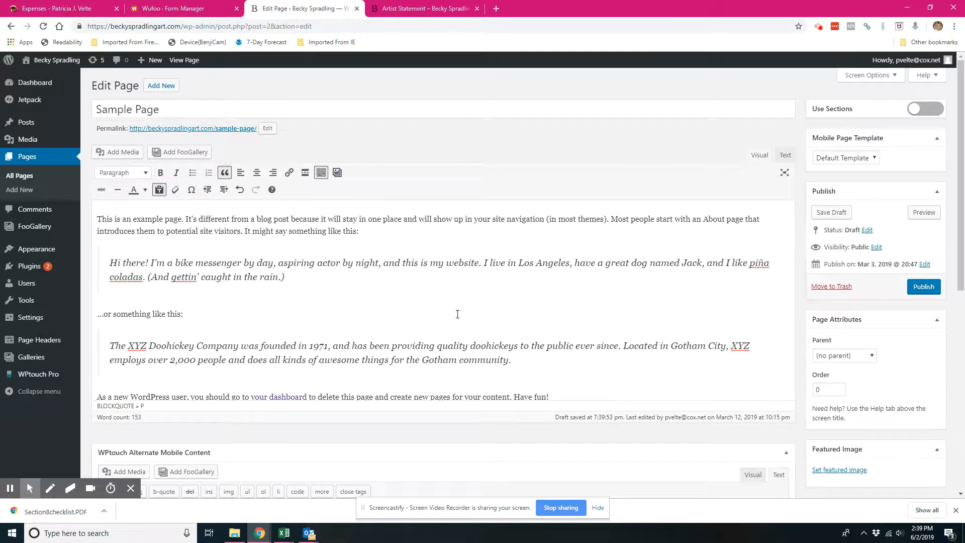
mouse_move(443, 295)
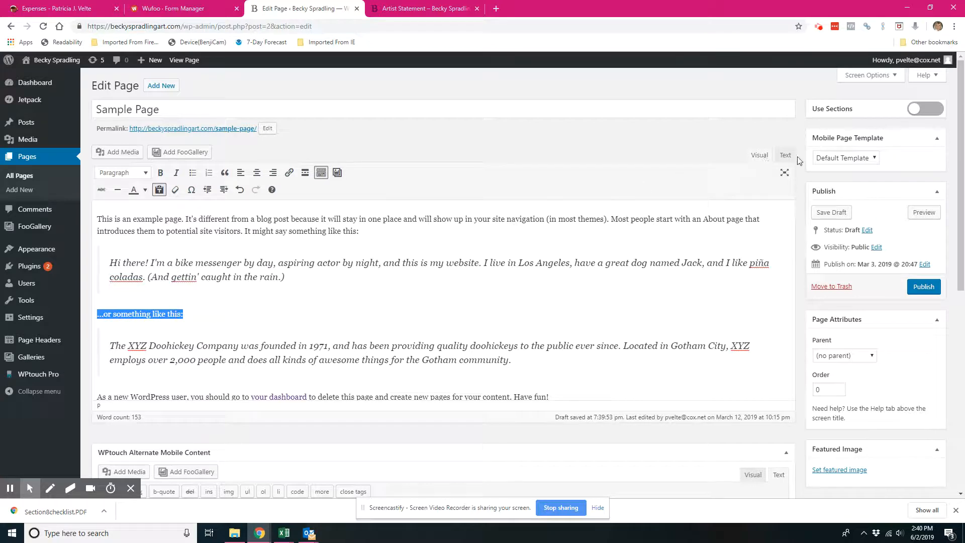
Inspect the page's HTML in Text view, then return to the Visual editor.
click(785, 155)
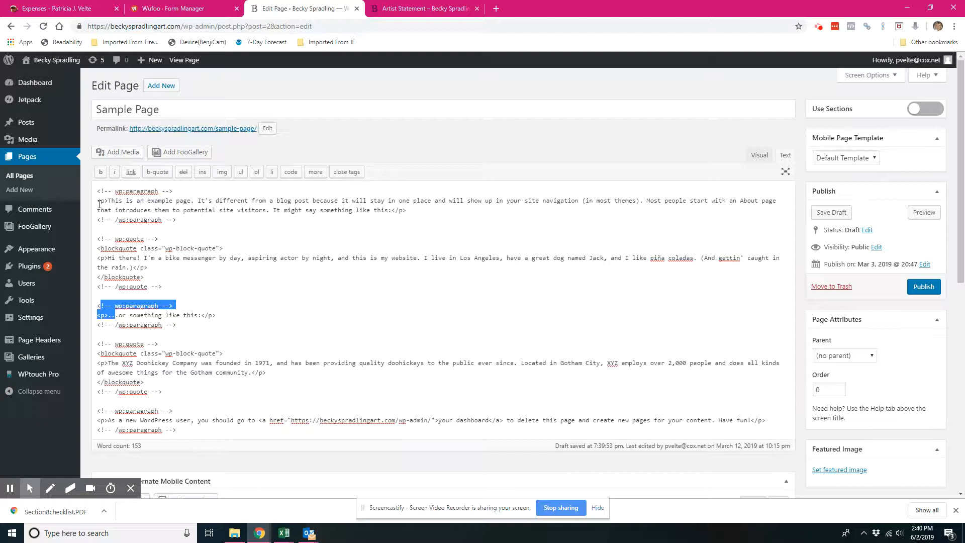
mouse_move(397, 210)
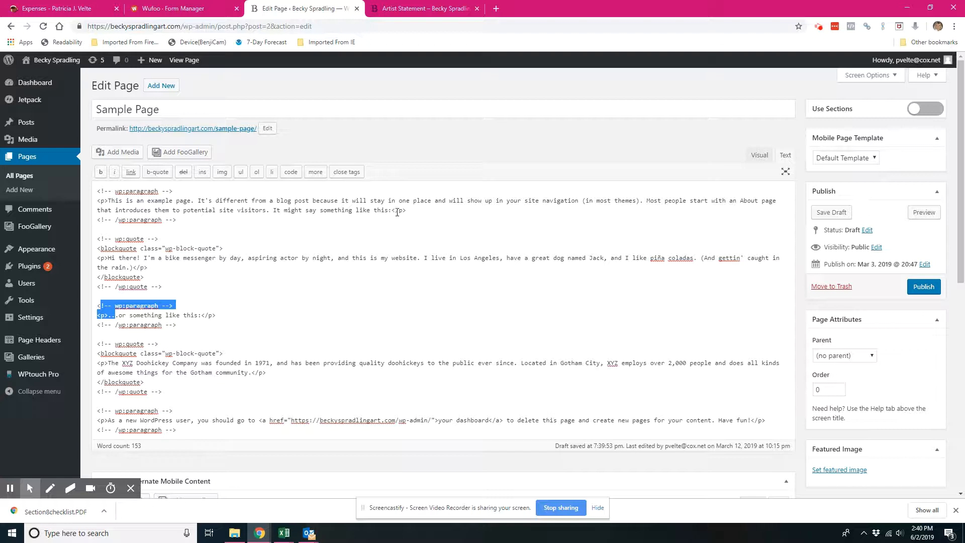
mouse_move(760, 155)
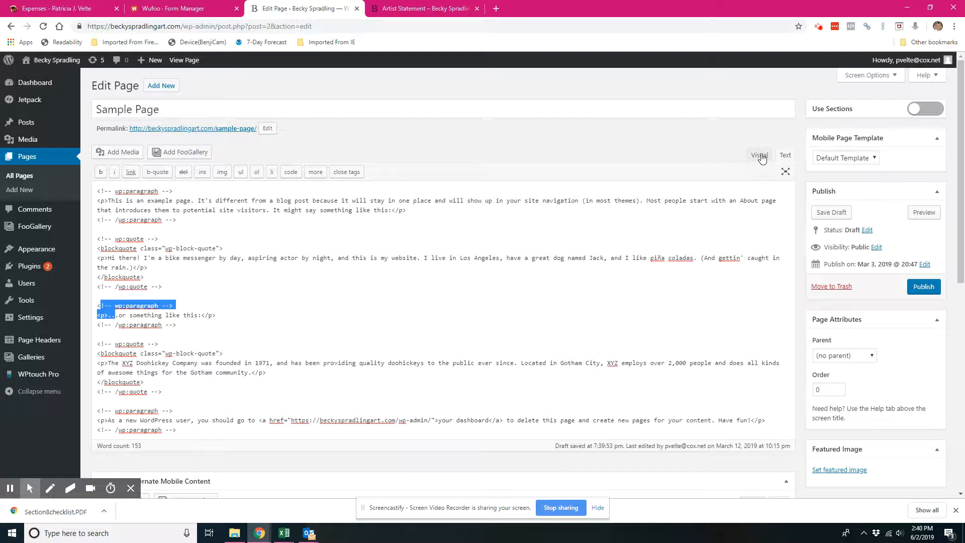
click(759, 155)
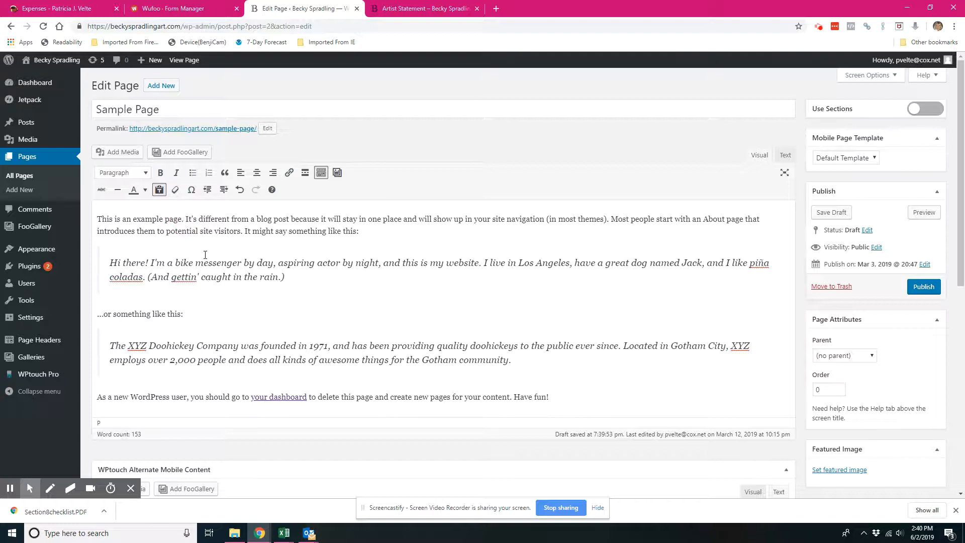
Add 'this is new text' after the first sentence of the opening paragraph.
text(this is)
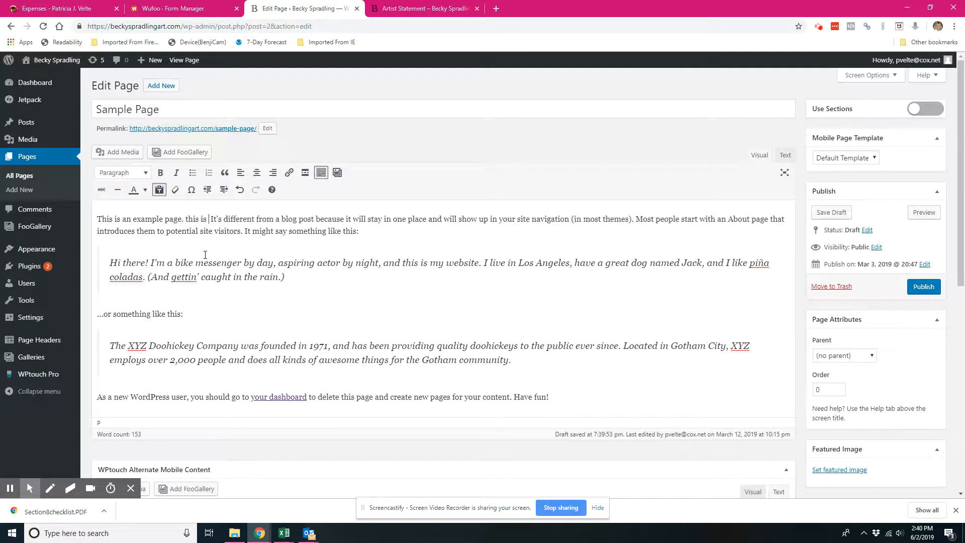
text(new text)
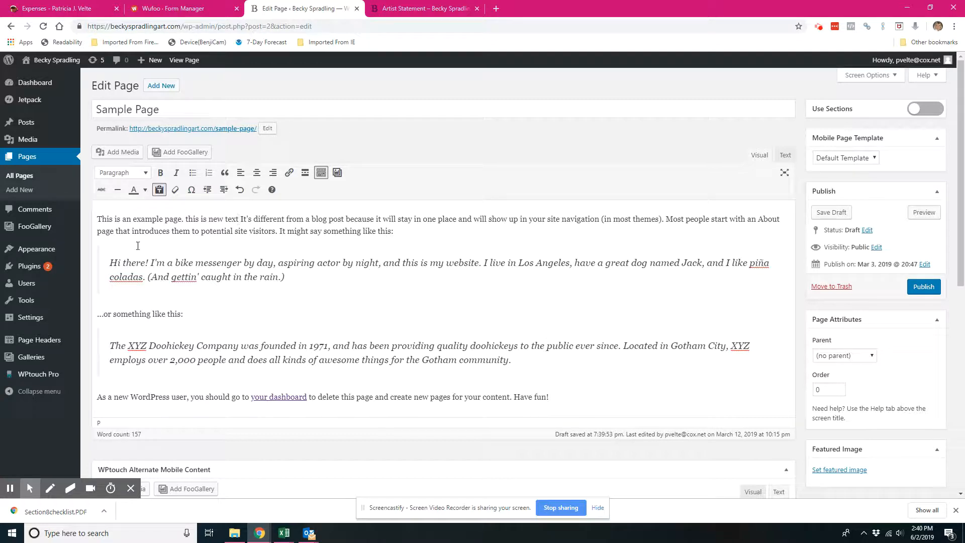
mouse_move(272, 190)
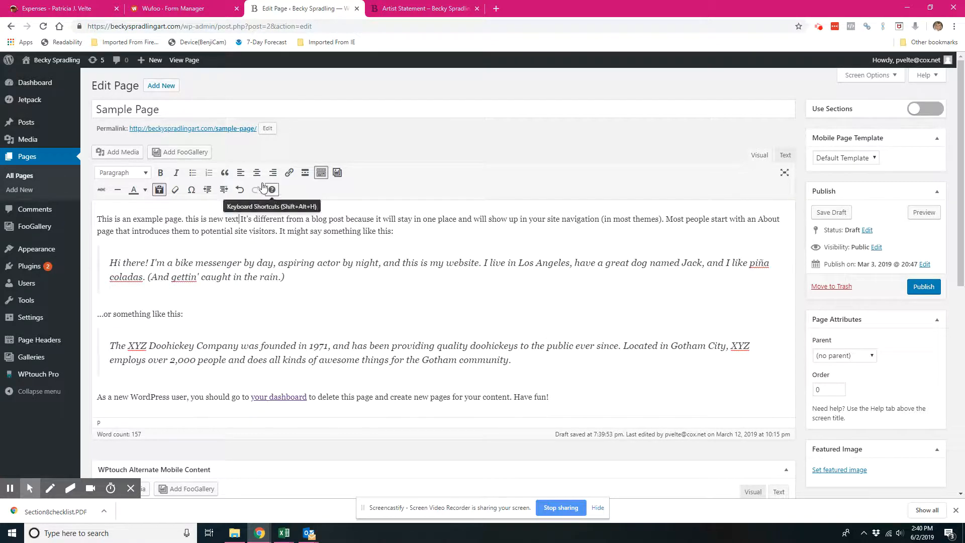
mouse_move(26, 122)
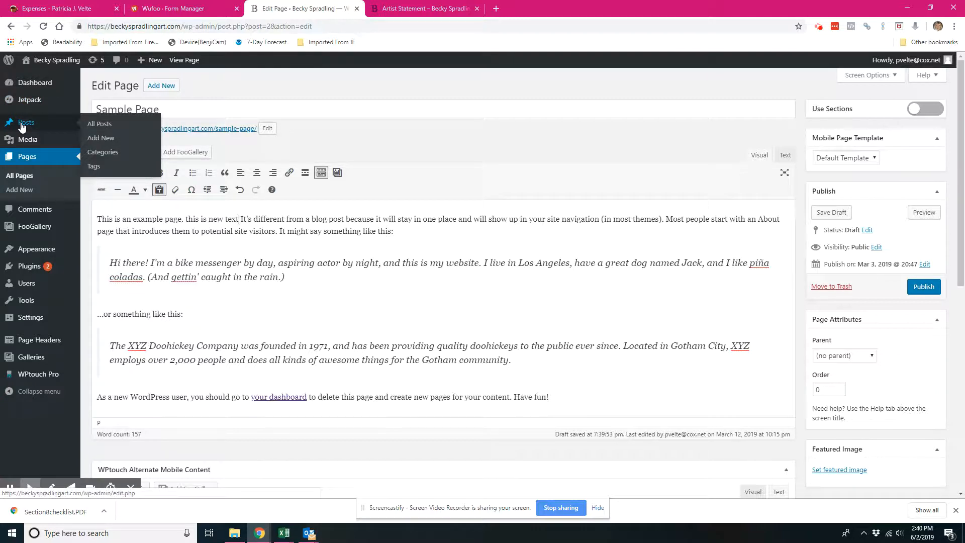
mouse_move(23, 126)
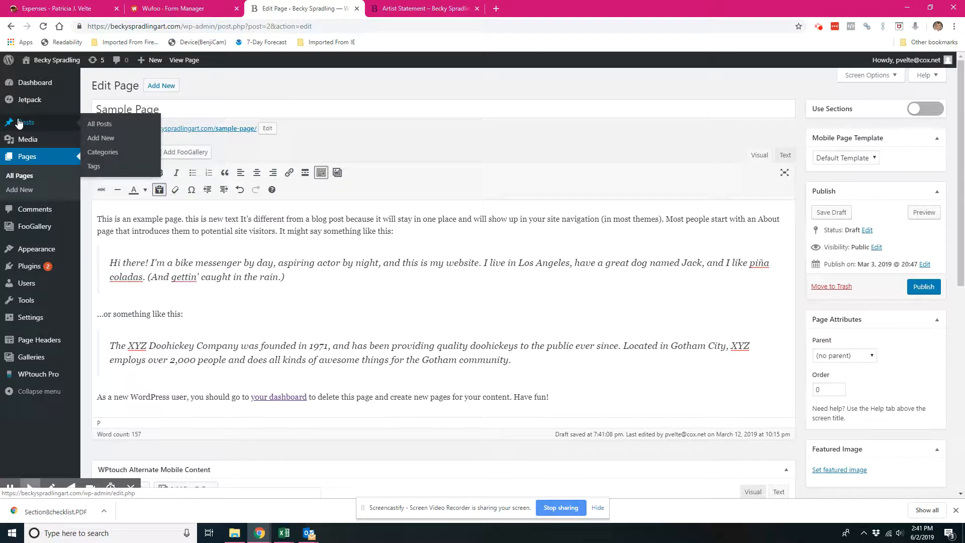
mouse_move(197, 146)
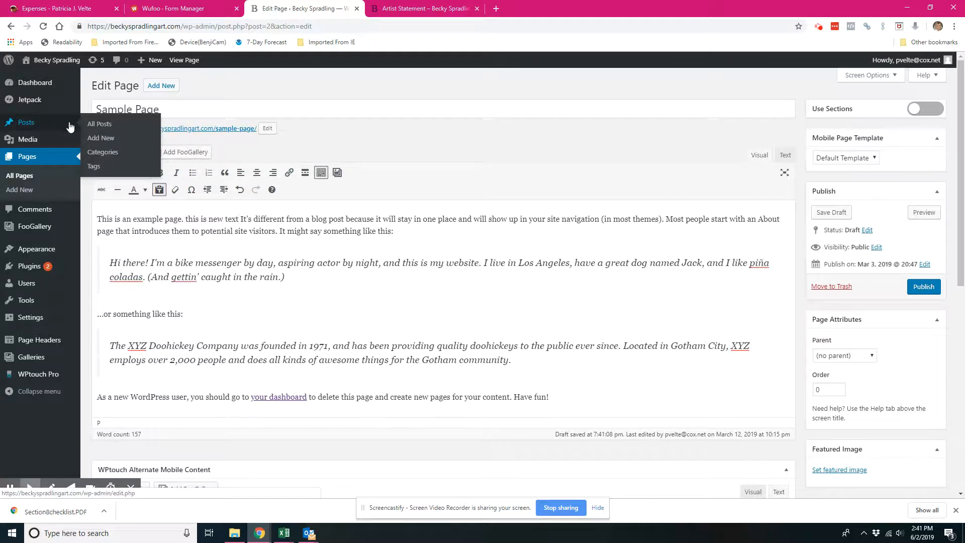
click(100, 124)
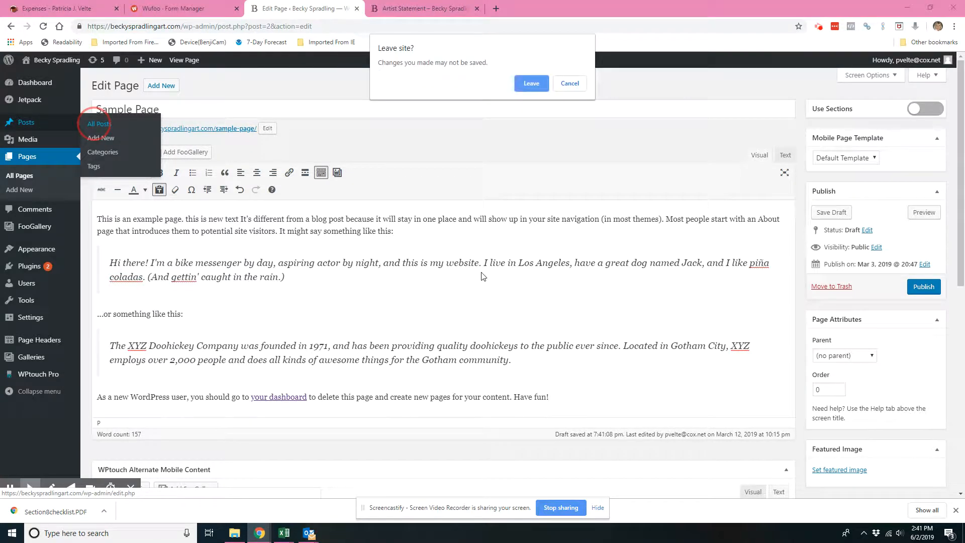
click(569, 83)
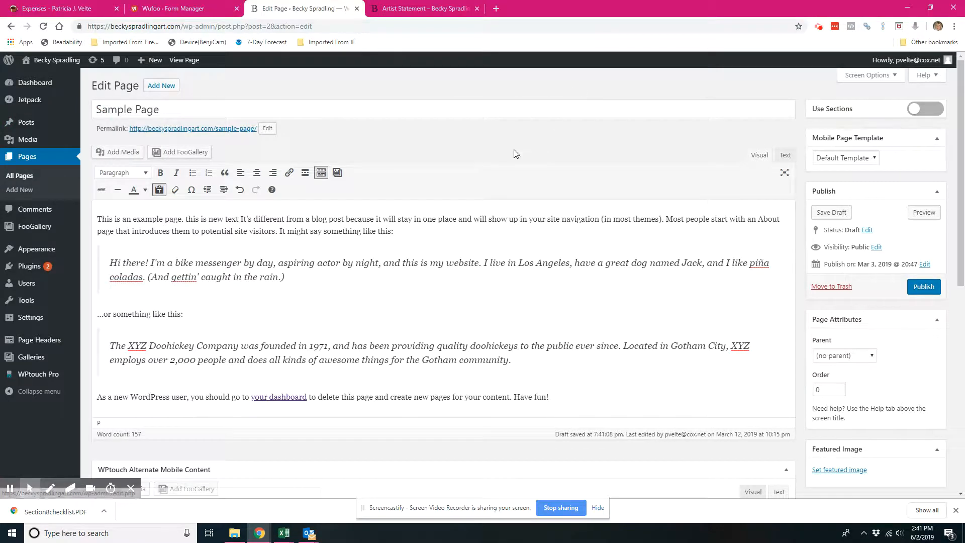
mouse_move(26, 121)
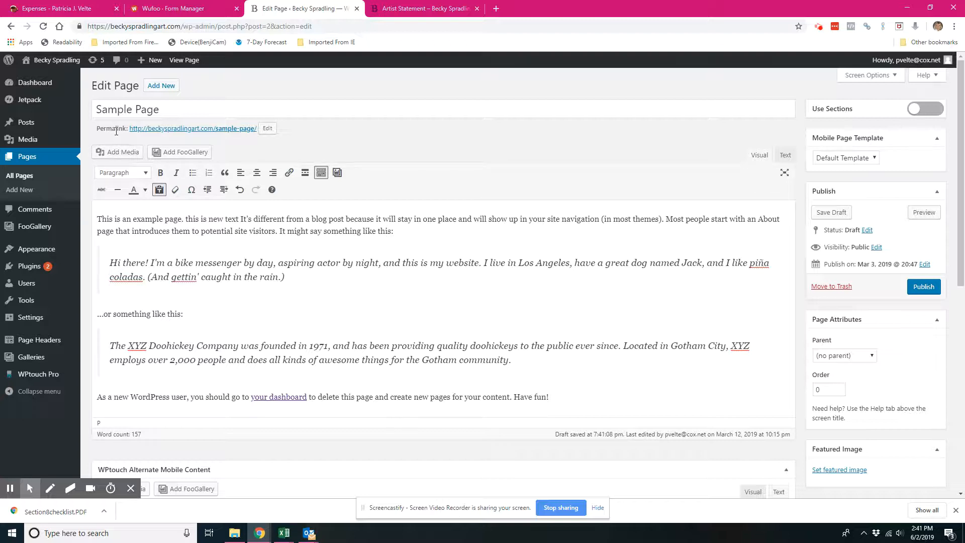
mouse_move(26, 122)
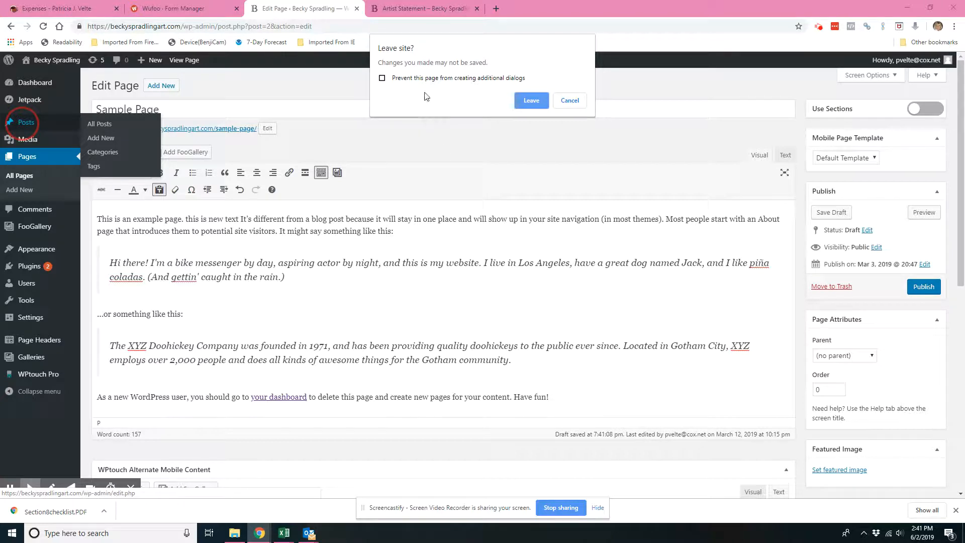
mouse_move(472, 79)
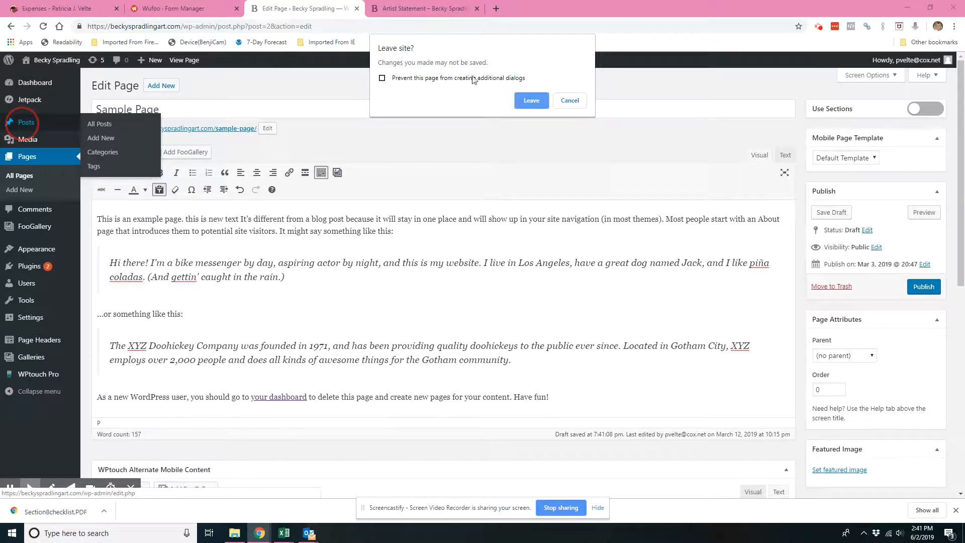
mouse_move(585, 128)
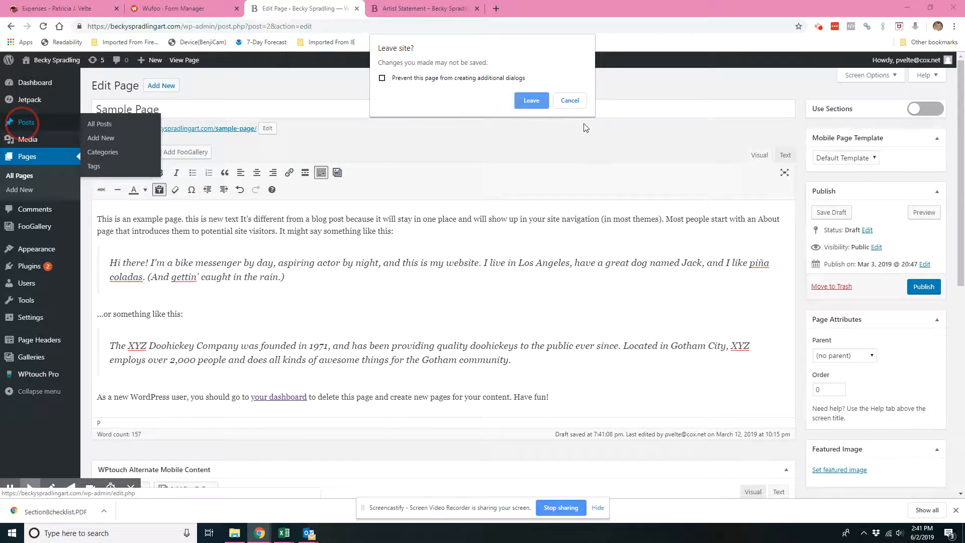
click(568, 101)
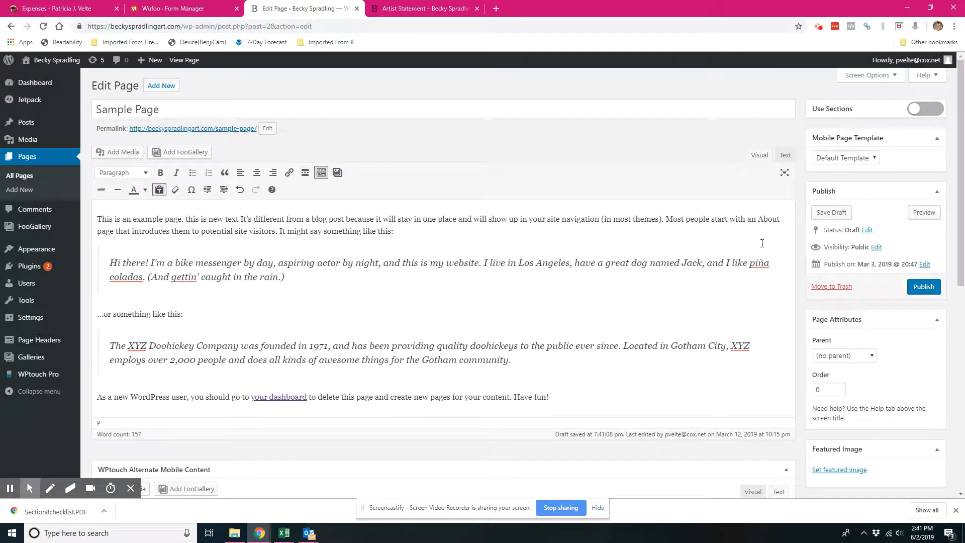
Publish the edited Sample Page and see the Page published notice.
scroll(down, 3)
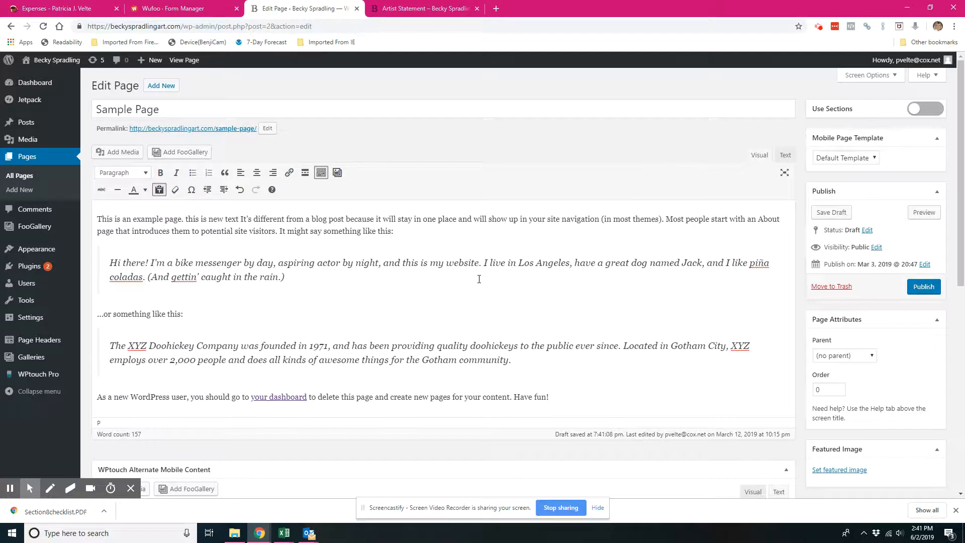
mouse_move(663, 281)
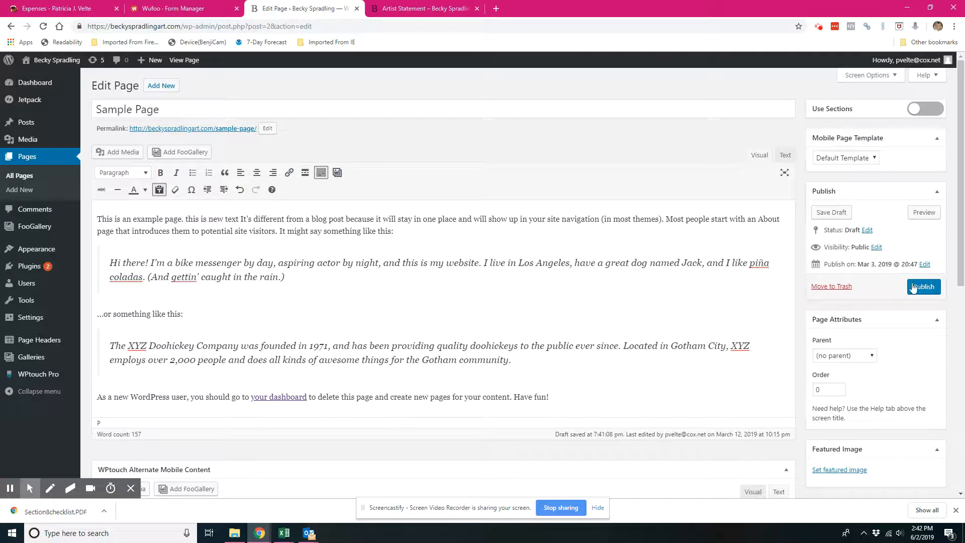
click(923, 286)
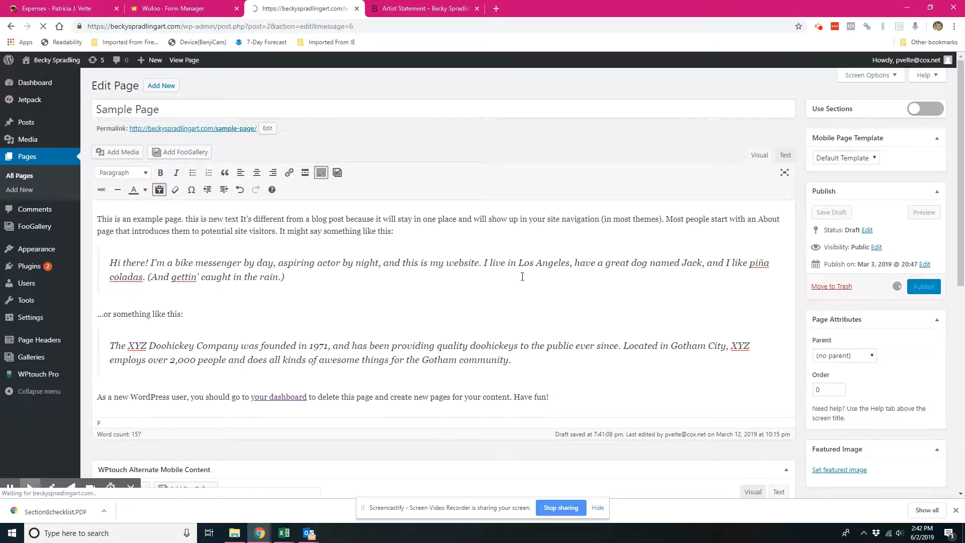
click(923, 286)
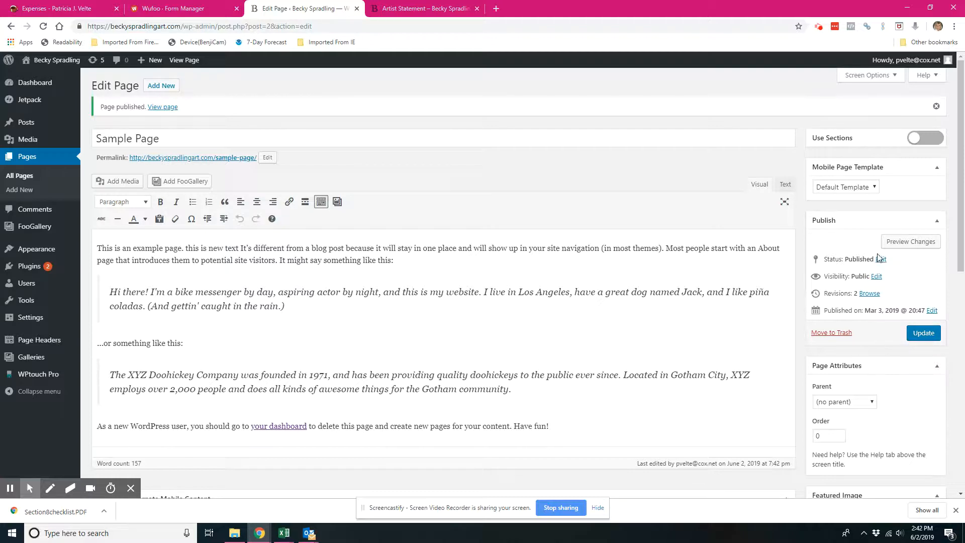
mouse_move(821, 240)
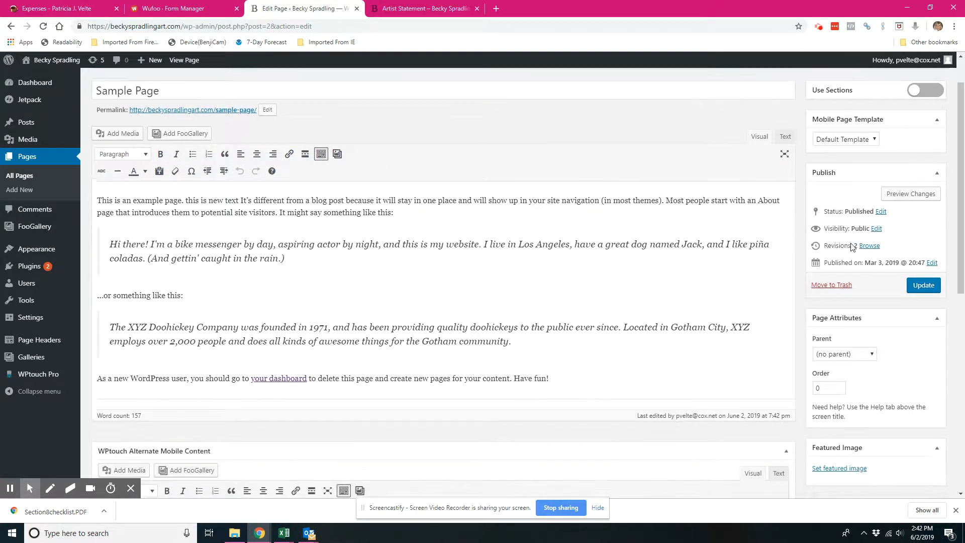
Return to All Pages and start editing the About the Artist page.
scroll(down, 3)
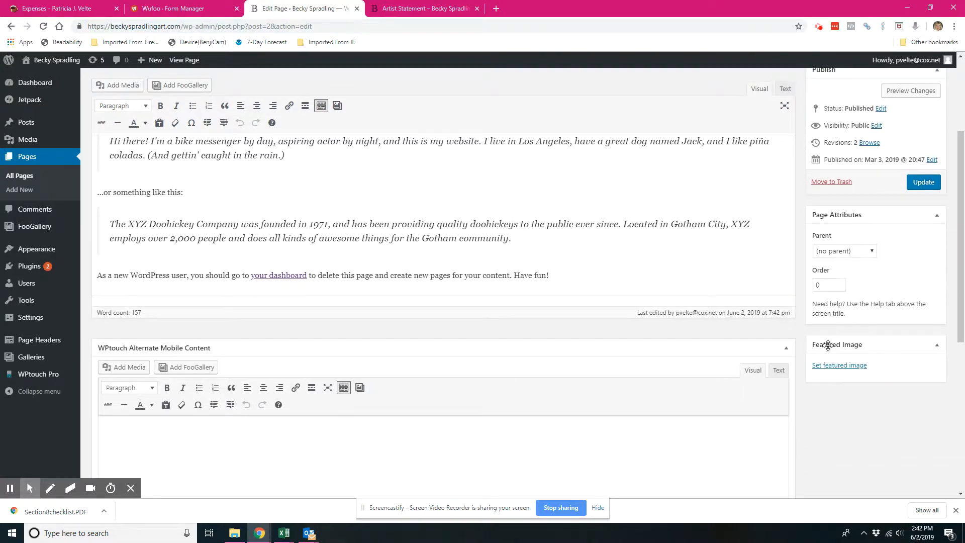
click(922, 182)
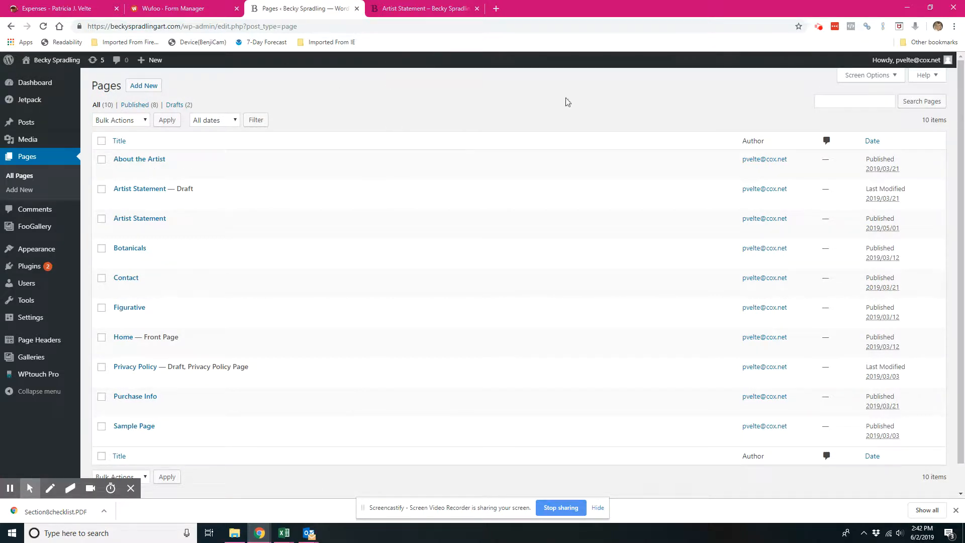
mouse_move(130, 248)
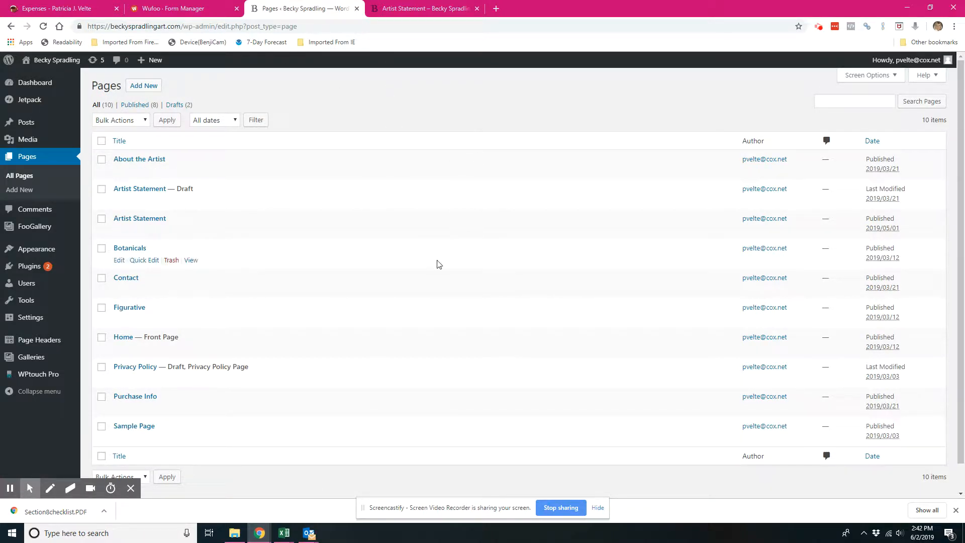
mouse_move(350, 296)
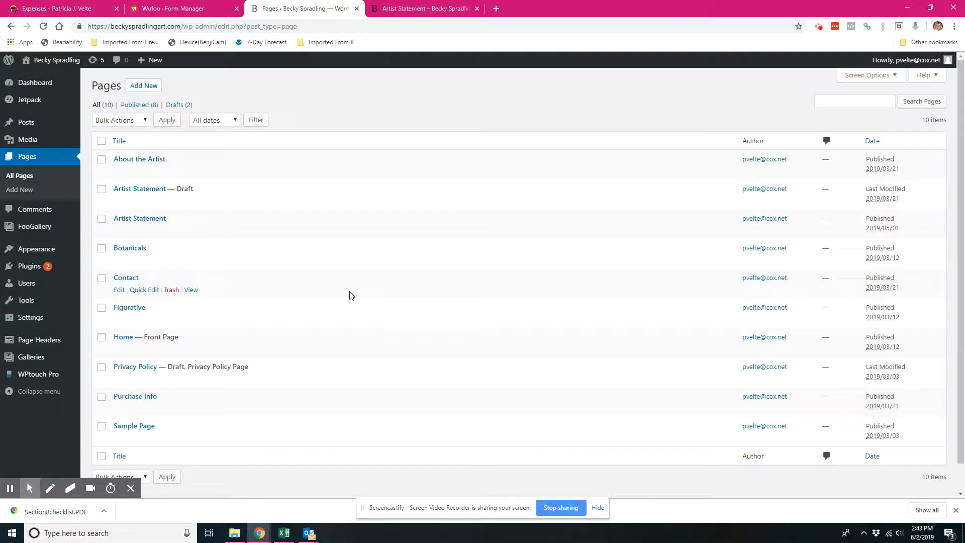
mouse_move(122, 337)
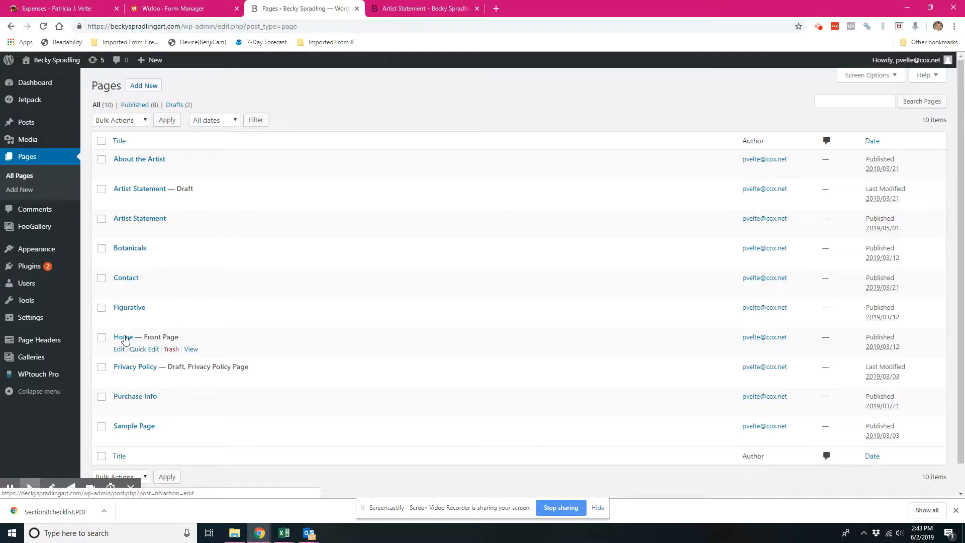
mouse_move(231, 228)
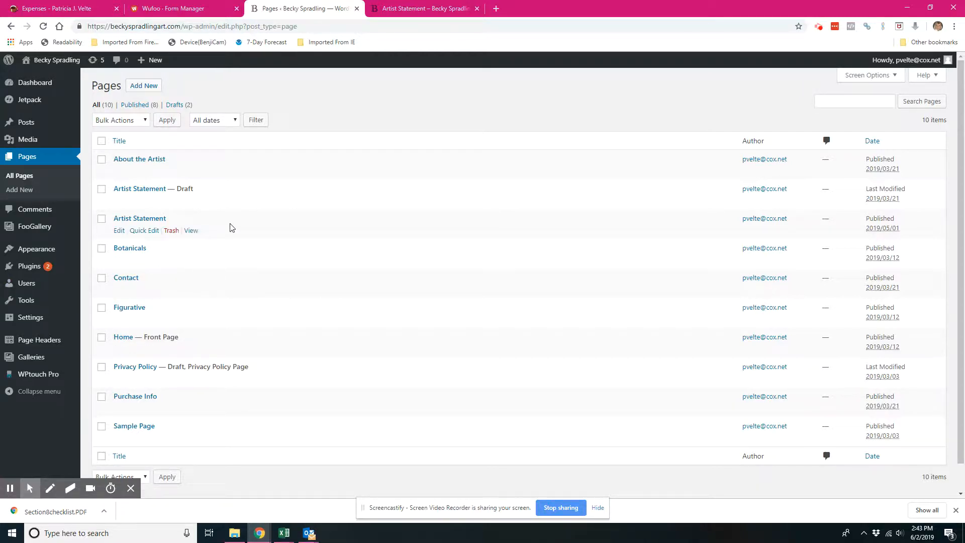
mouse_move(412, 234)
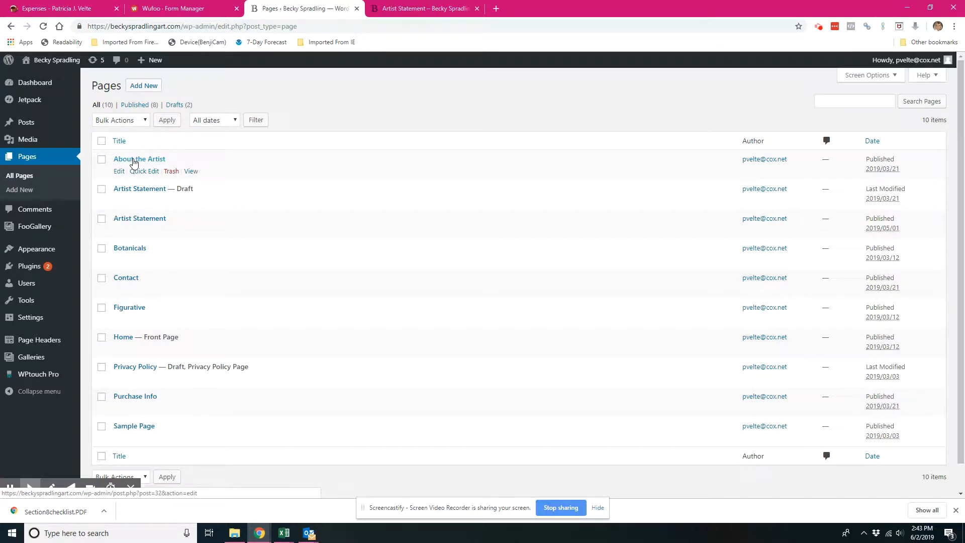
click(139, 159)
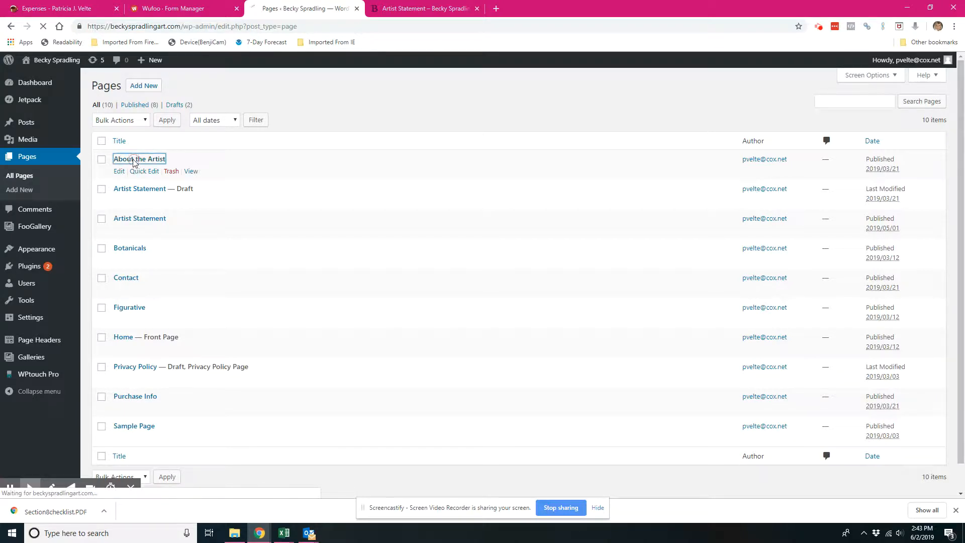
click(138, 158)
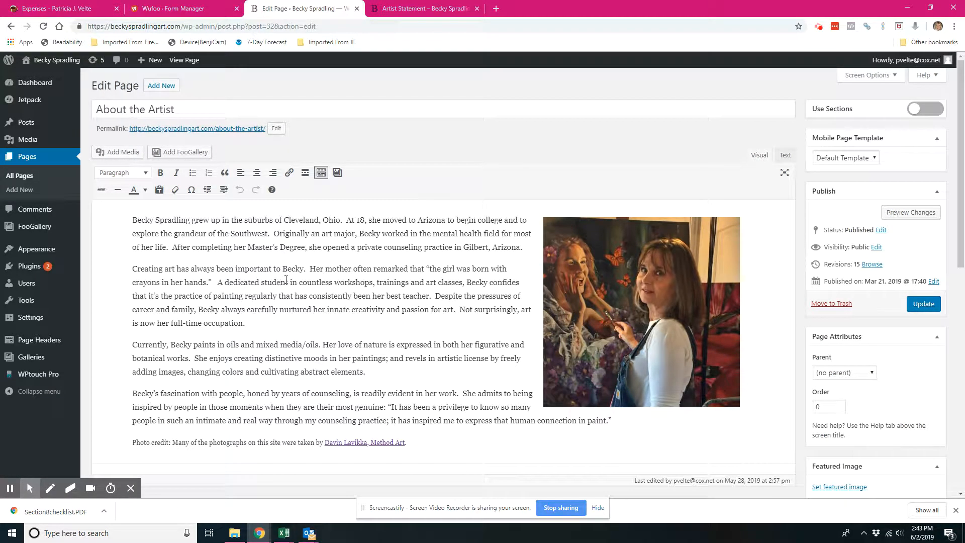
scroll(down, 3)
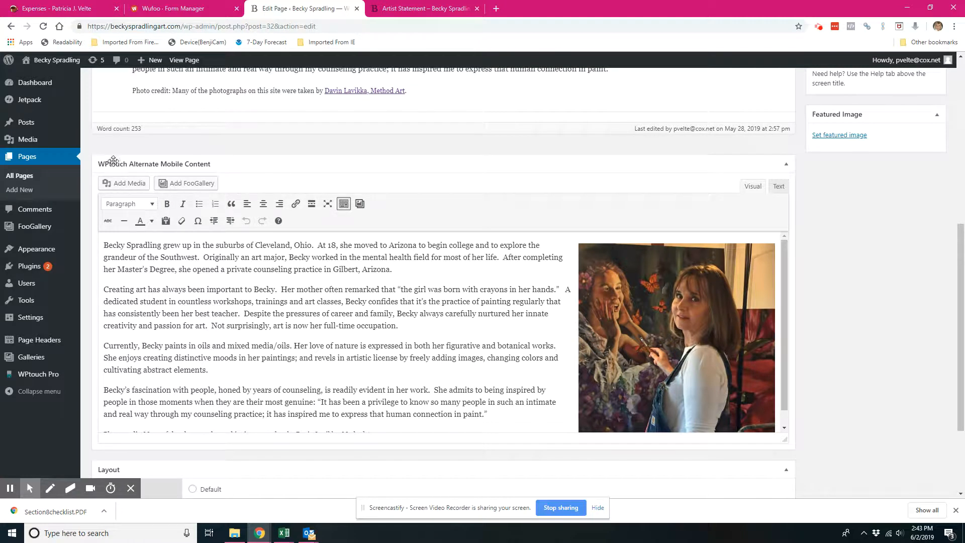
scroll(down, 3)
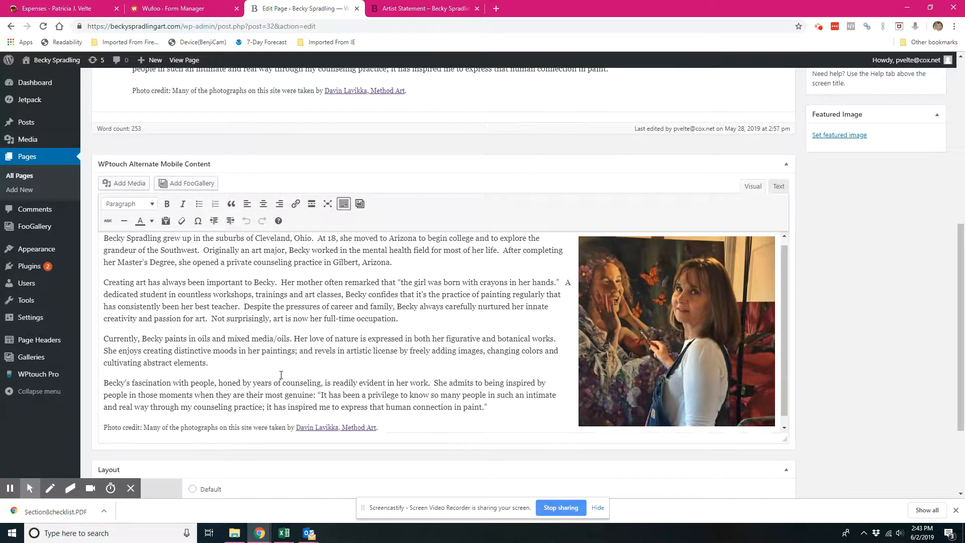
scroll(down, 3)
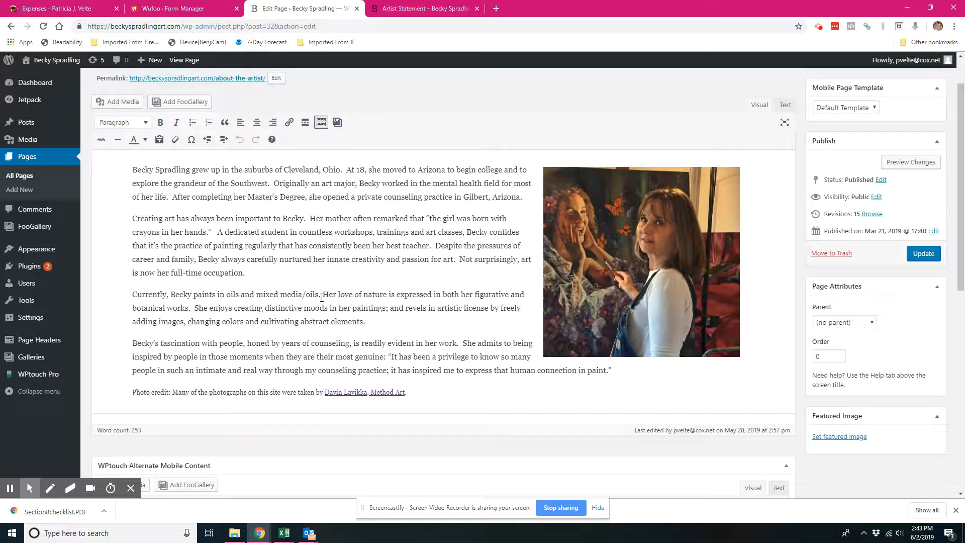
click(228, 295)
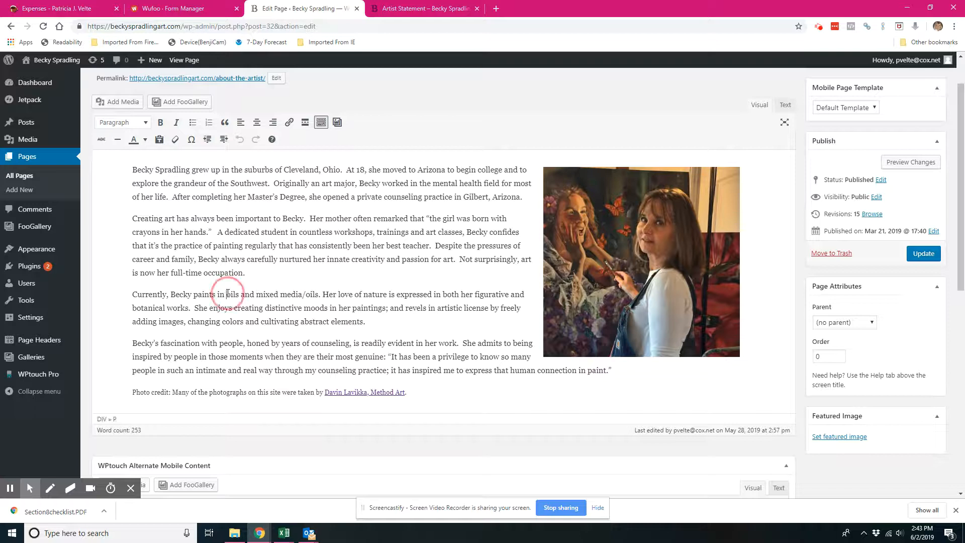
drag(227, 294, 316, 294)
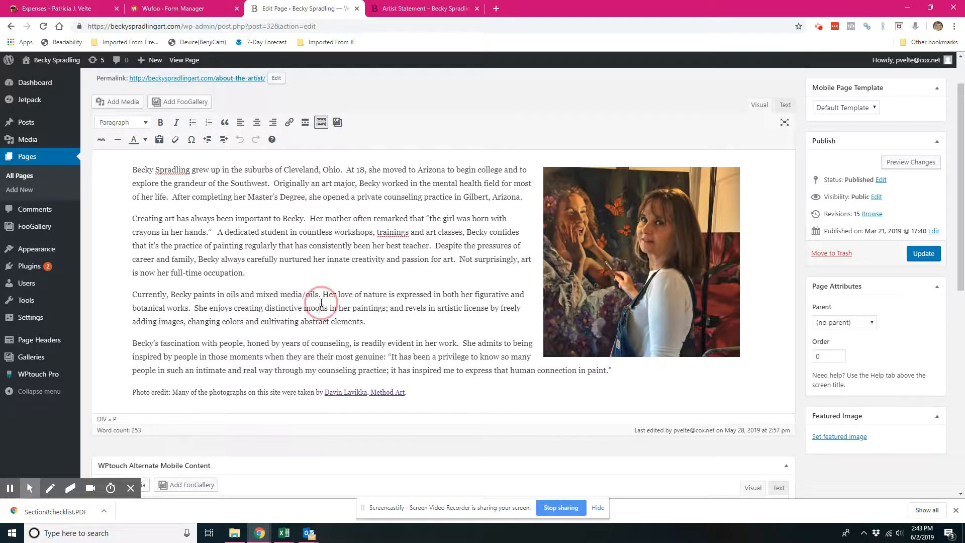
scroll(down, 3)
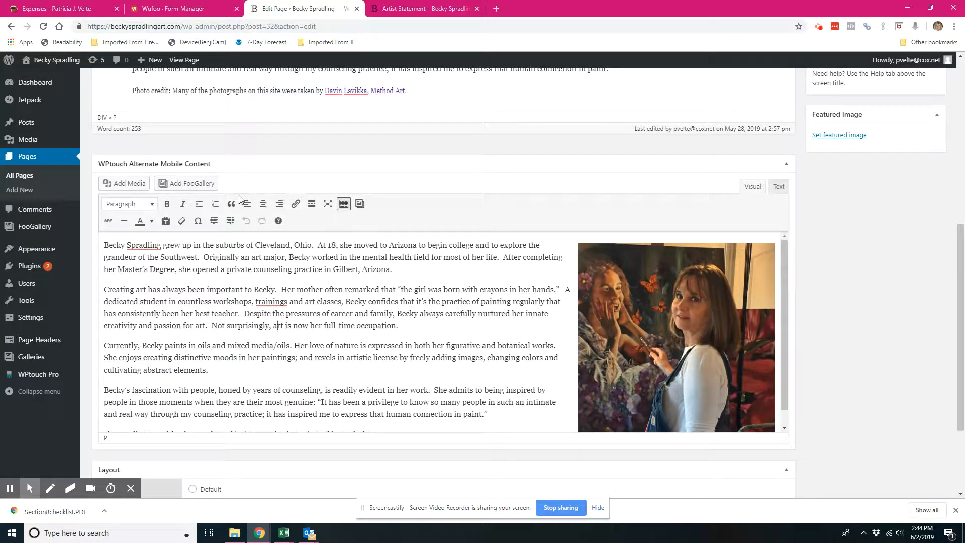
mouse_move(139, 220)
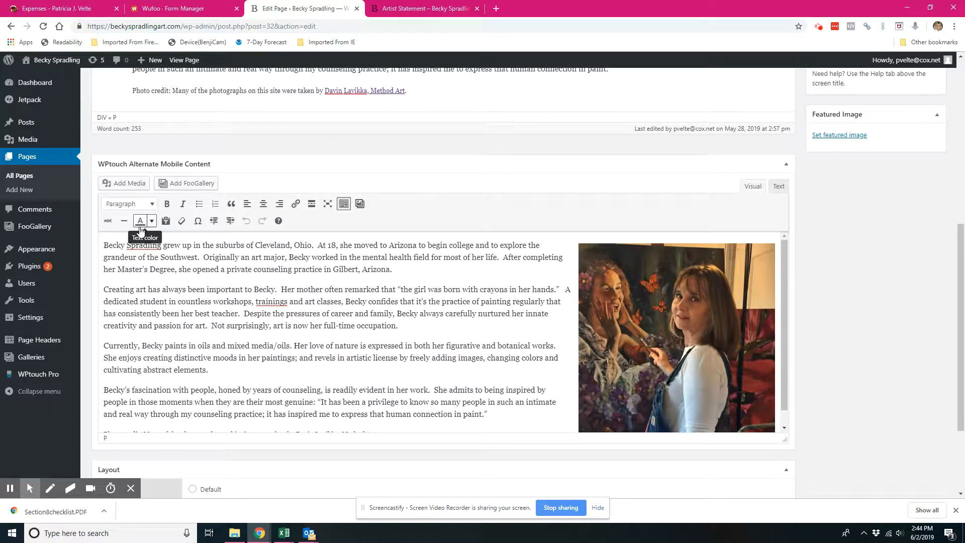
mouse_move(782, 196)
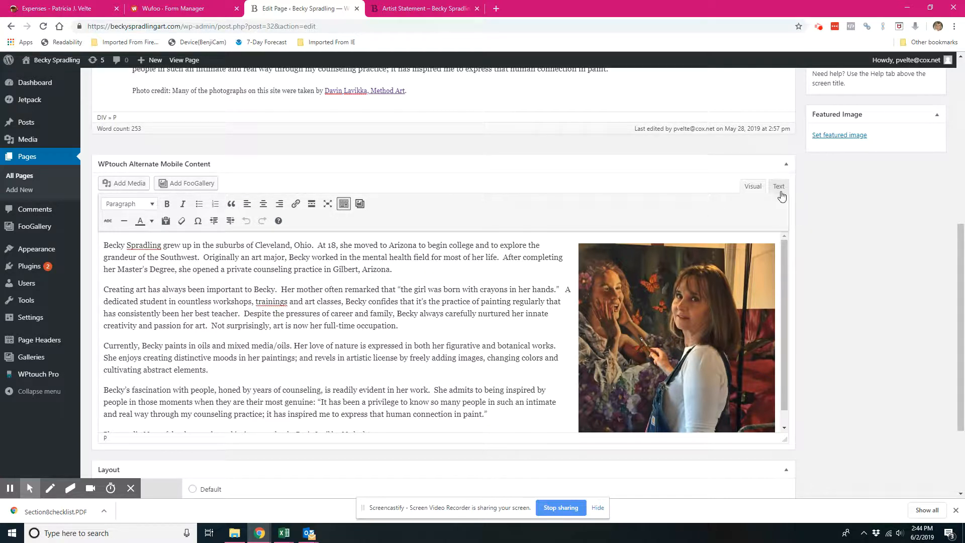
View the WPtouch Alternate Mobile Content as HTML in the Text view, then return to the formatted biography.
click(779, 186)
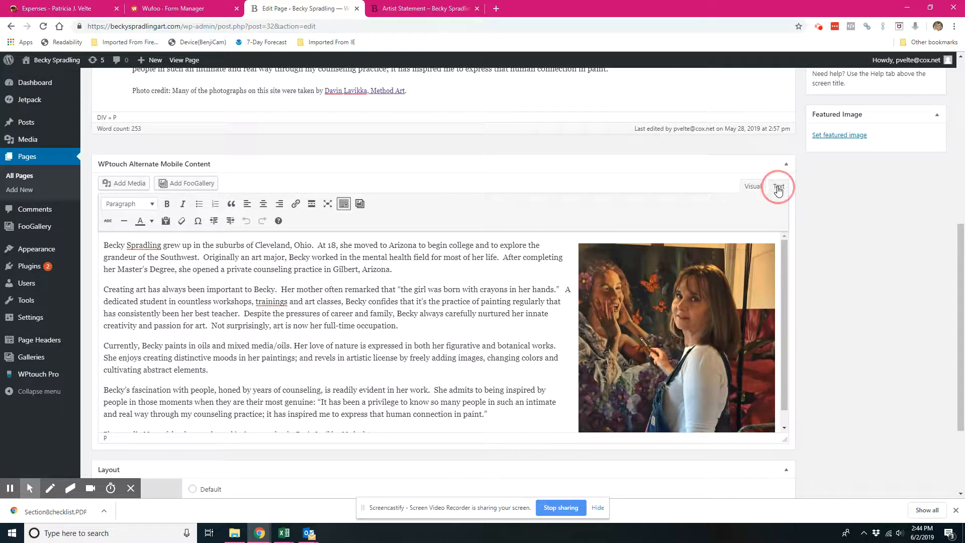
click(778, 186)
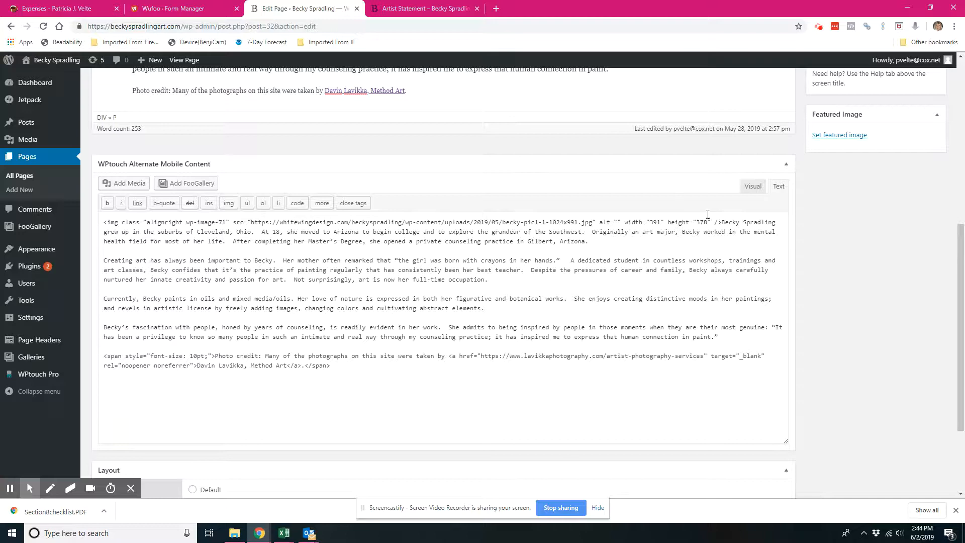
click(752, 186)
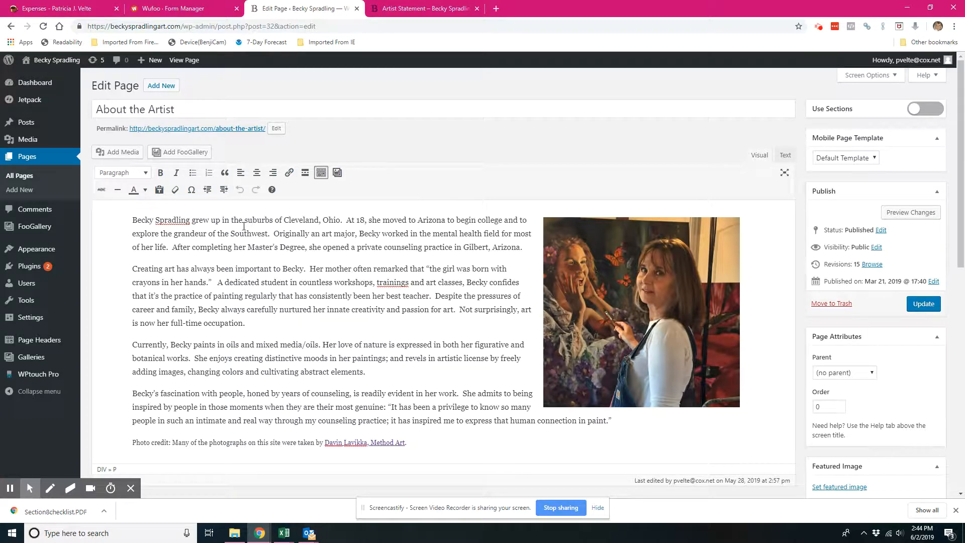
Left-align the artist photo beside the biography, dismissing the e-mail prompt, then bring up the live Artist Statement page.
scroll(down, 3)
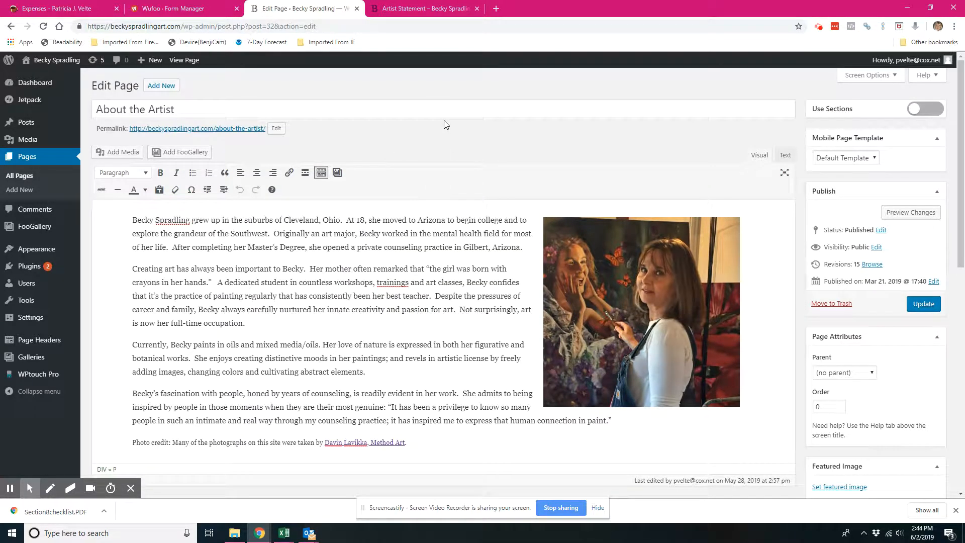
mouse_move(329, 284)
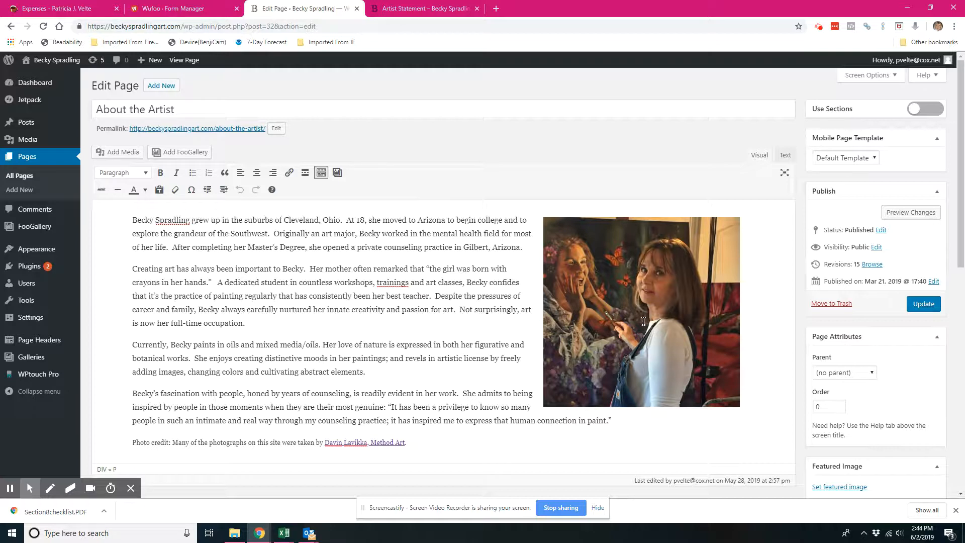
click(641, 311)
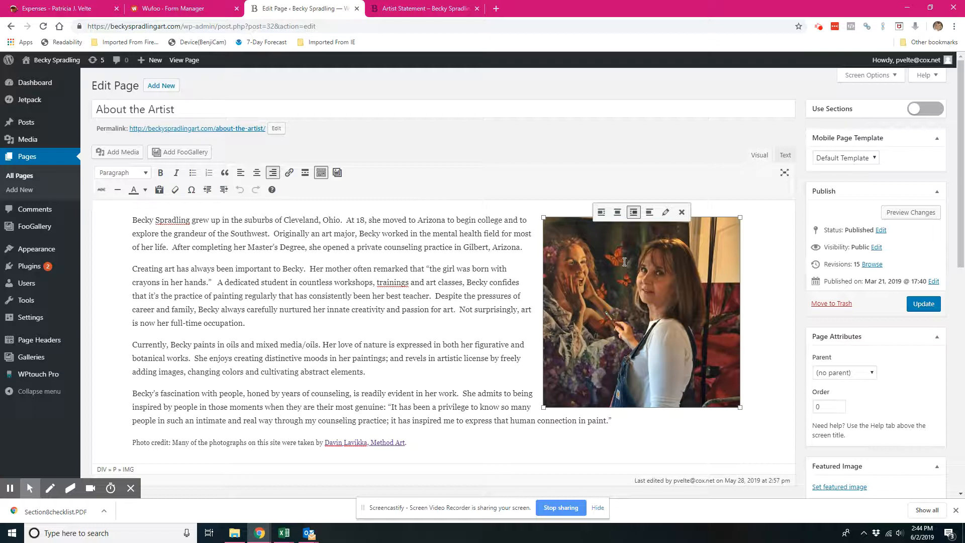
mouse_move(651, 224)
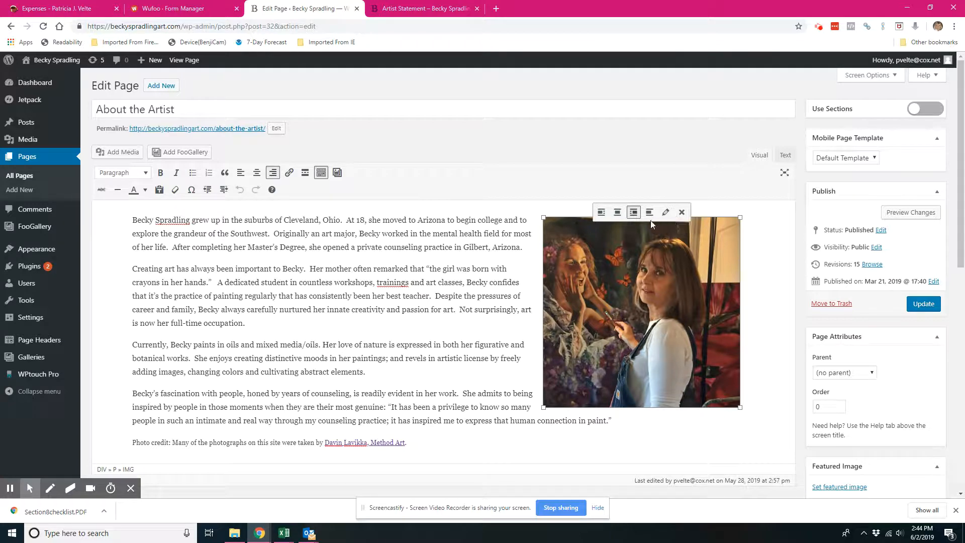
mouse_move(633, 212)
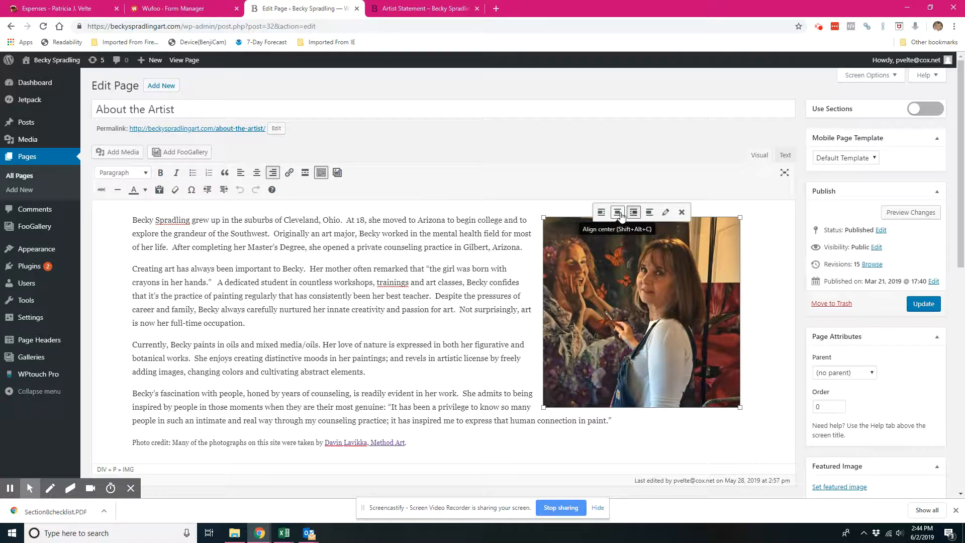
mouse_move(601, 212)
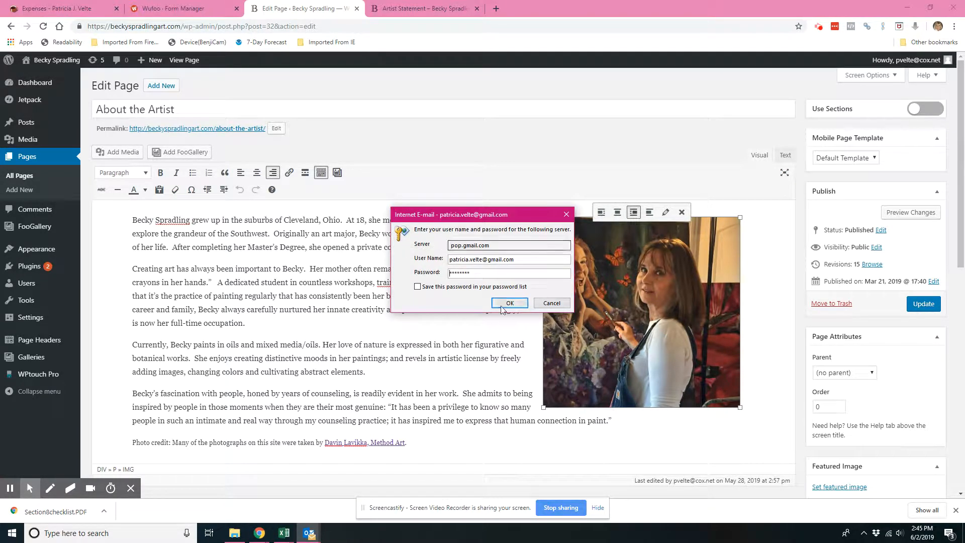
click(509, 302)
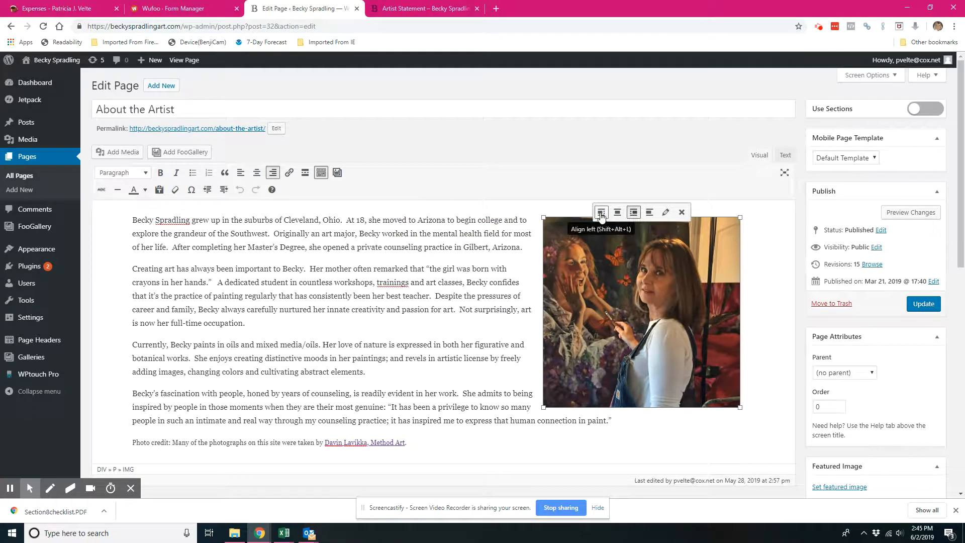
mouse_move(649, 212)
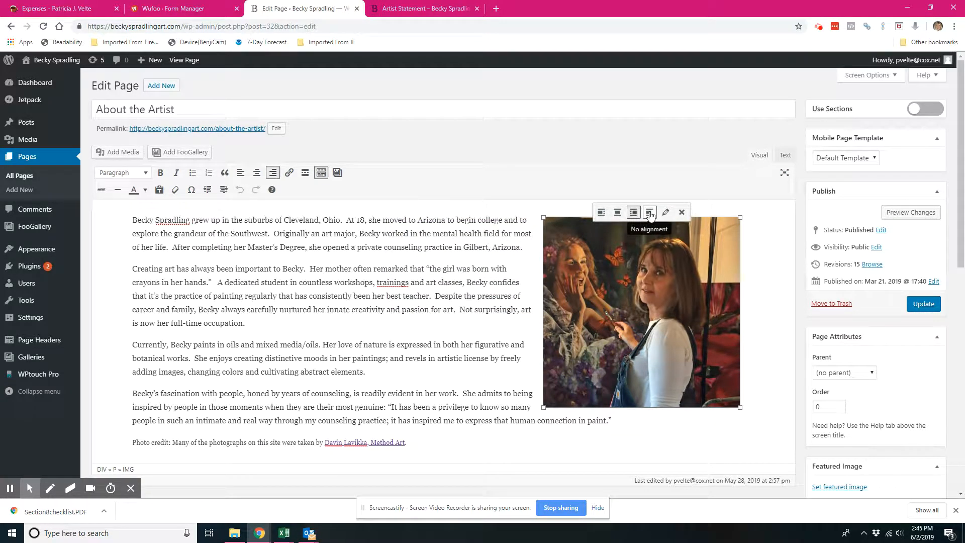
mouse_move(601, 212)
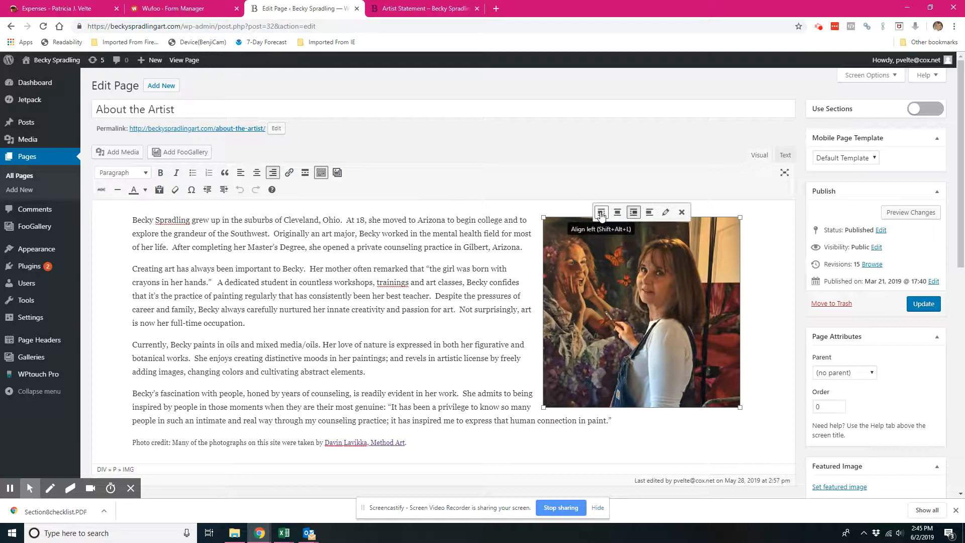
click(601, 212)
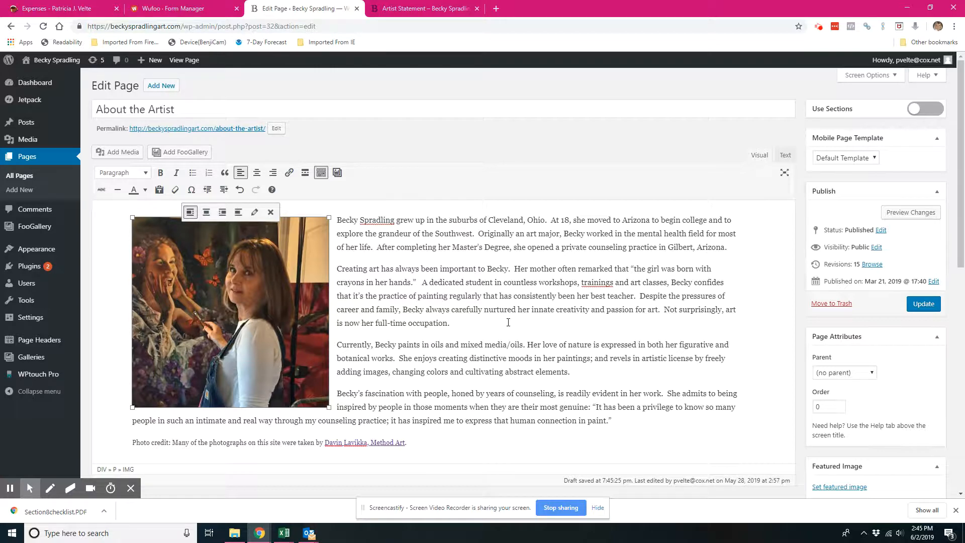
mouse_move(277, 124)
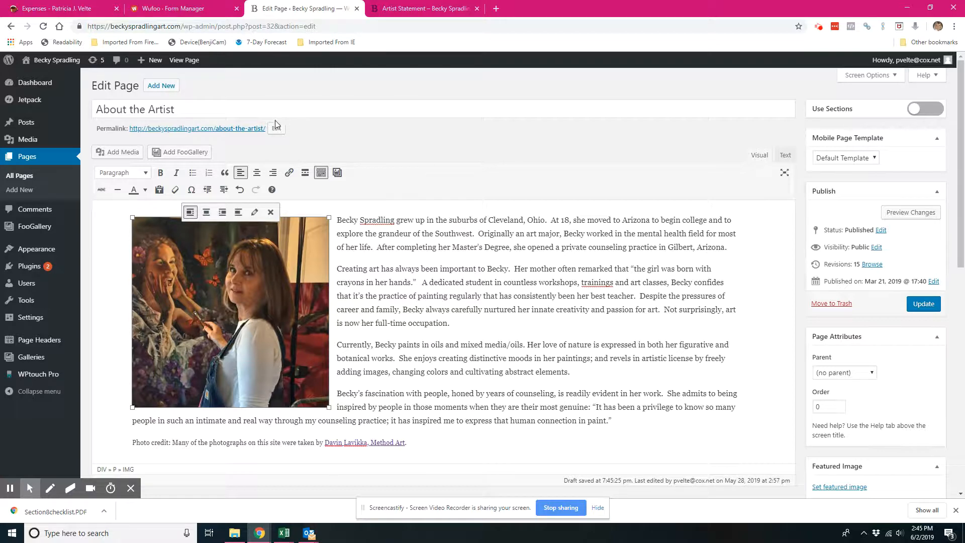
click(423, 8)
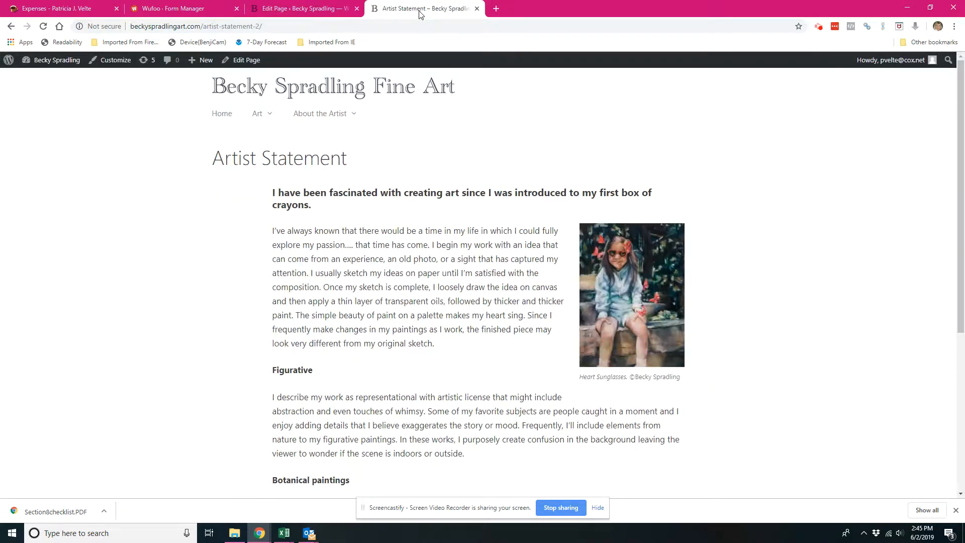
mouse_move(319, 113)
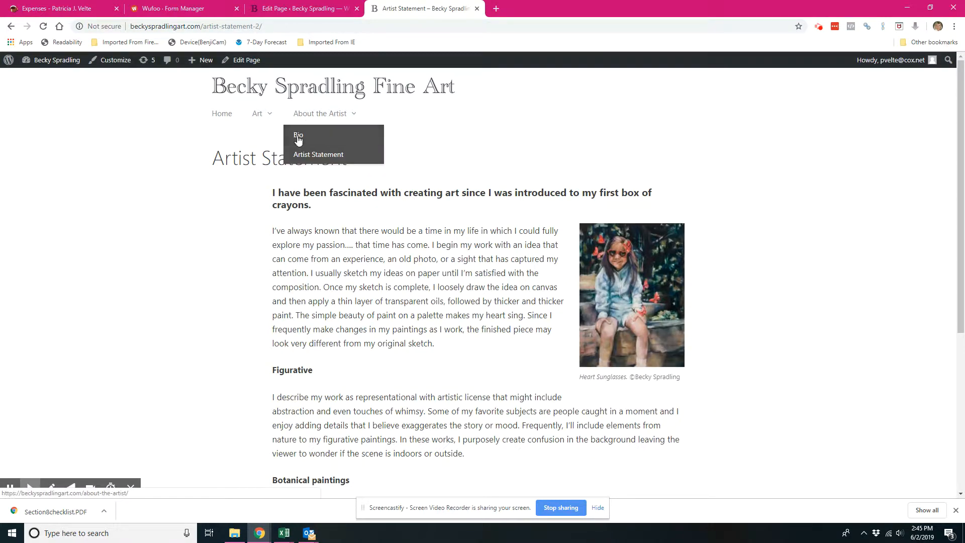
Review the live About the Artist bio page, photo still on the right, then return to the page editor.
click(298, 136)
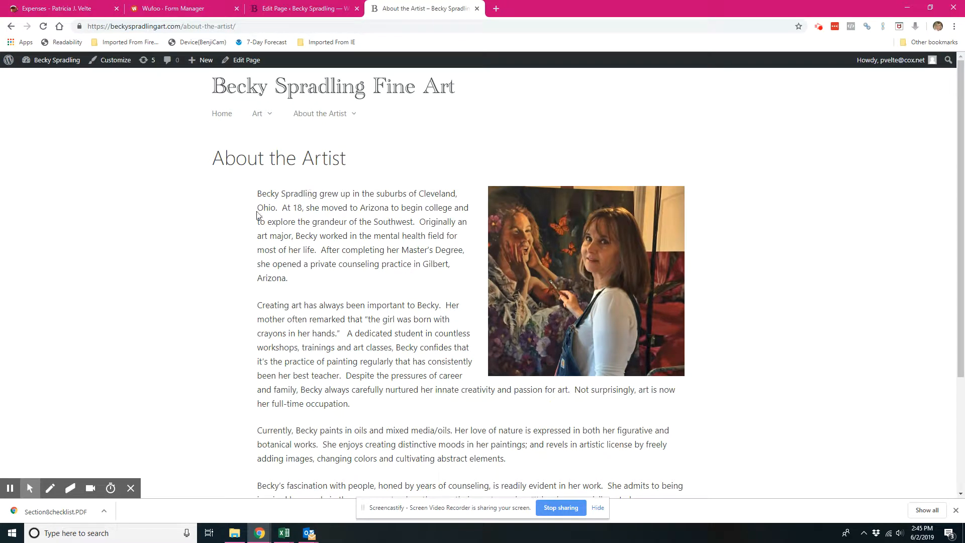
mouse_move(613, 198)
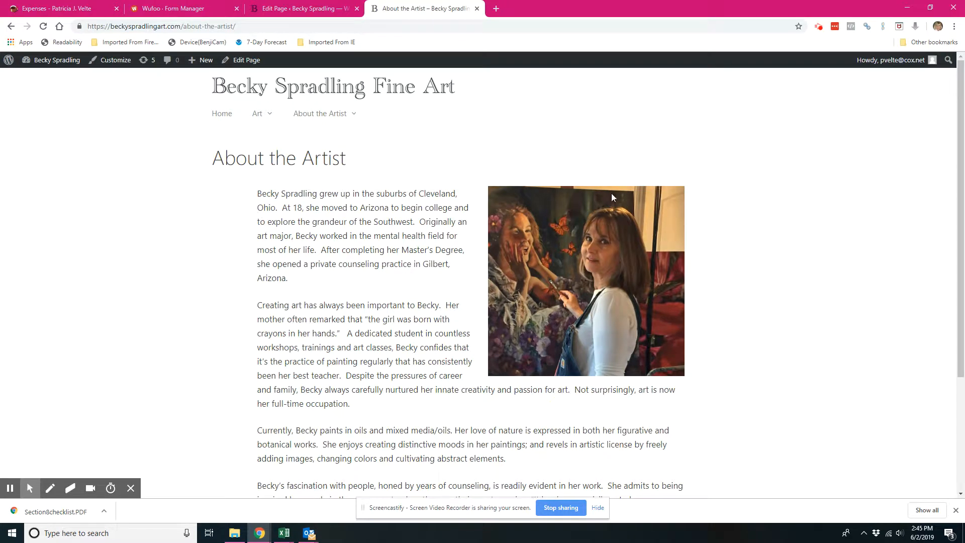
mouse_move(404, 259)
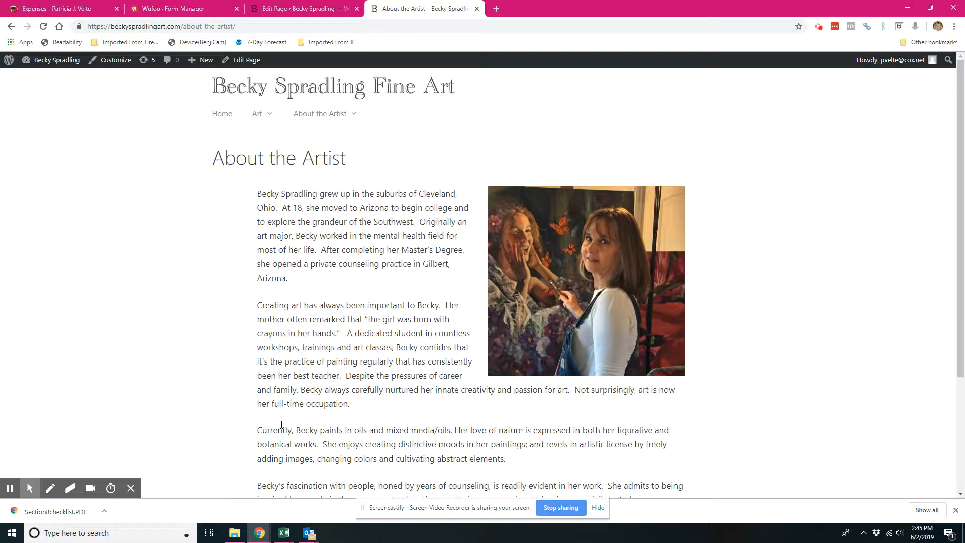
scroll(down, 3)
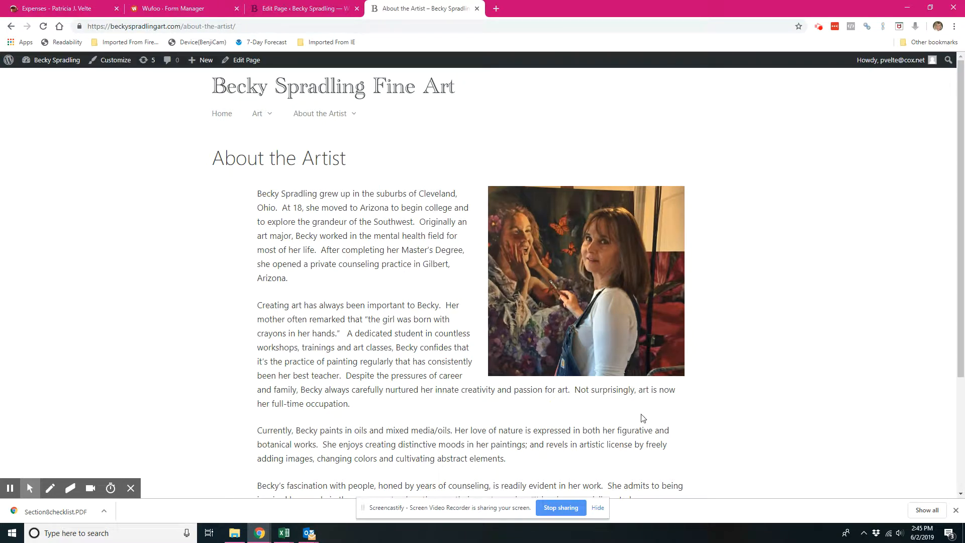
scroll(down, 3)
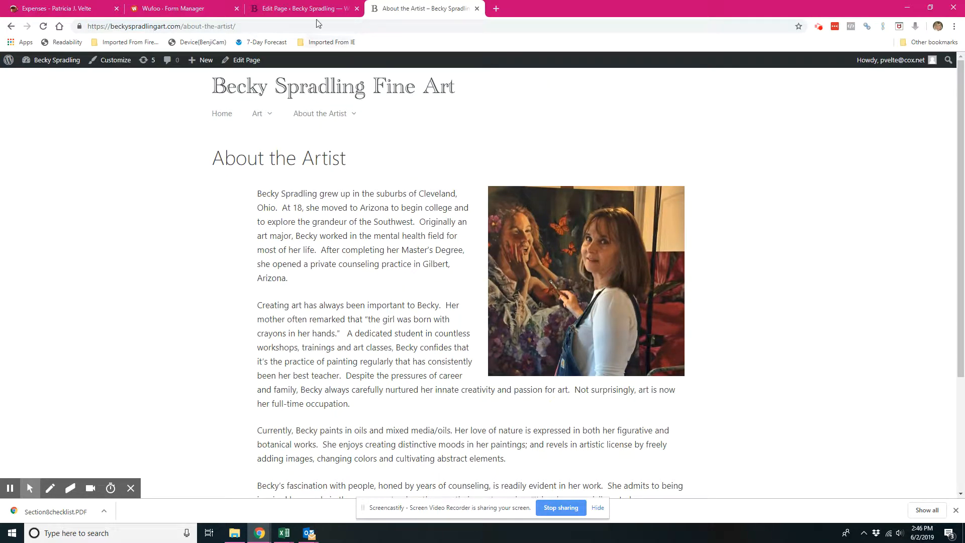
click(246, 59)
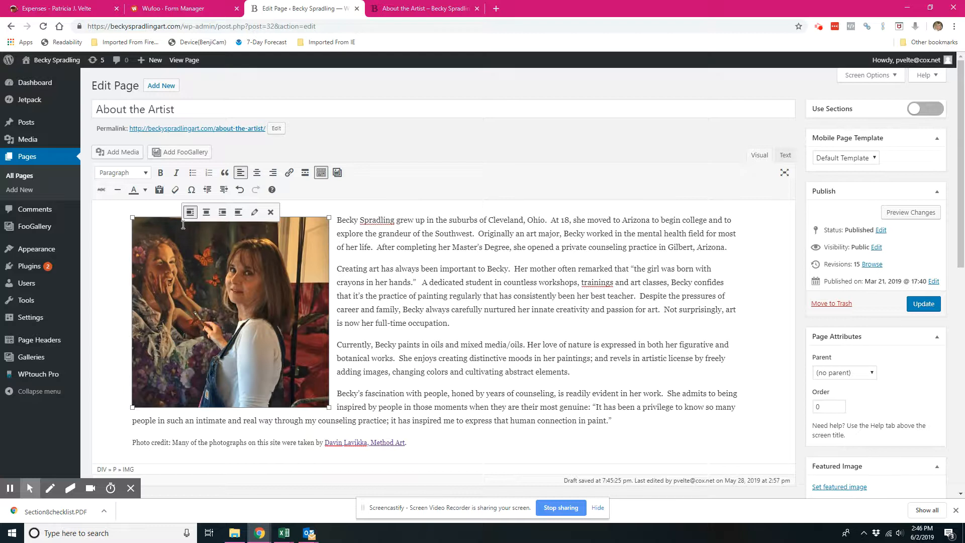
mouse_move(238, 212)
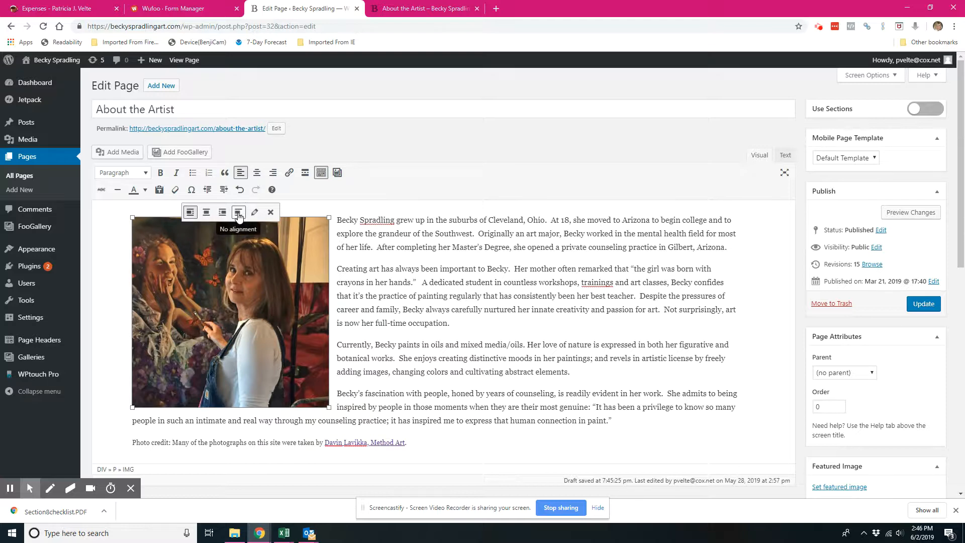
Right-align the artist portrait beside the text and update the About the Artist page.
click(222, 212)
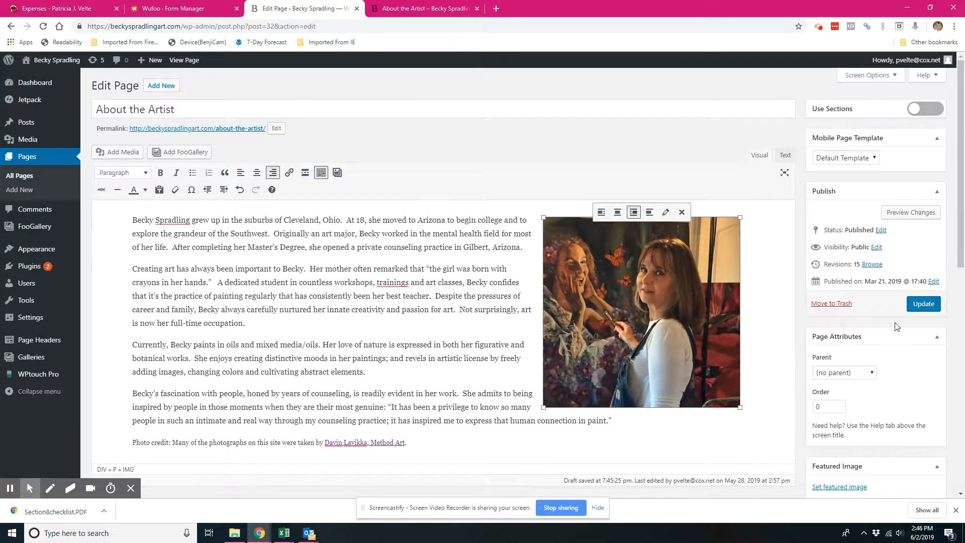
click(923, 303)
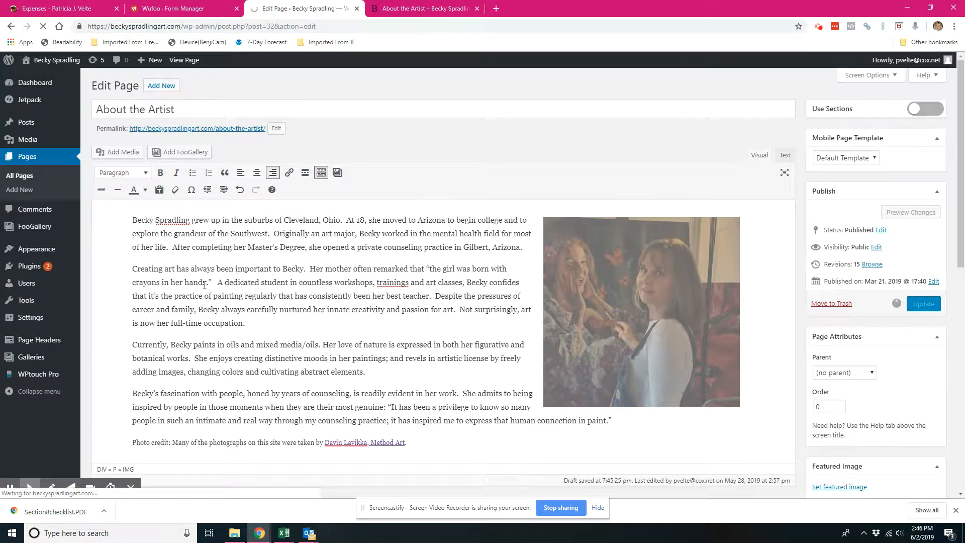
Confirm the 'Page updated' notice and scroll down through the WPtouch Alternate Mobile Content box.
click(922, 304)
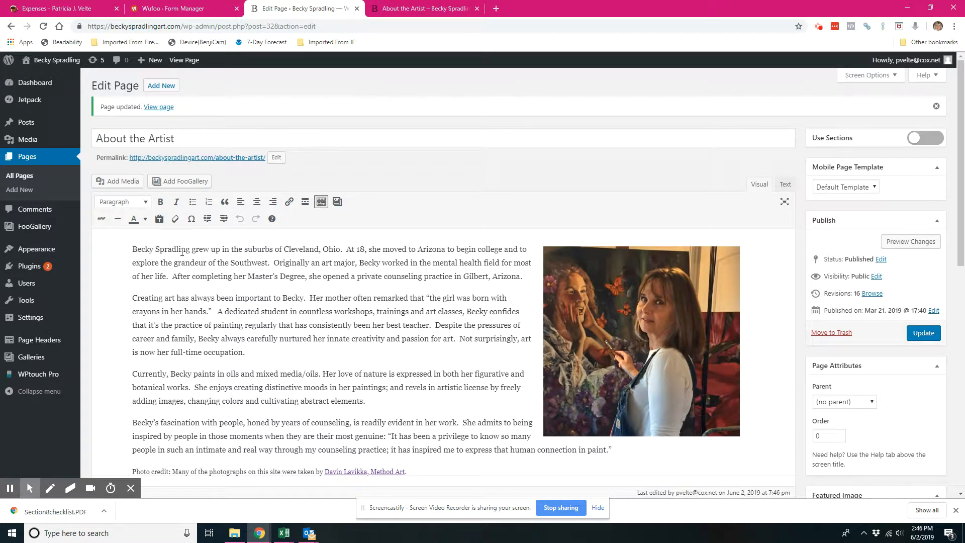
scroll(down, 3)
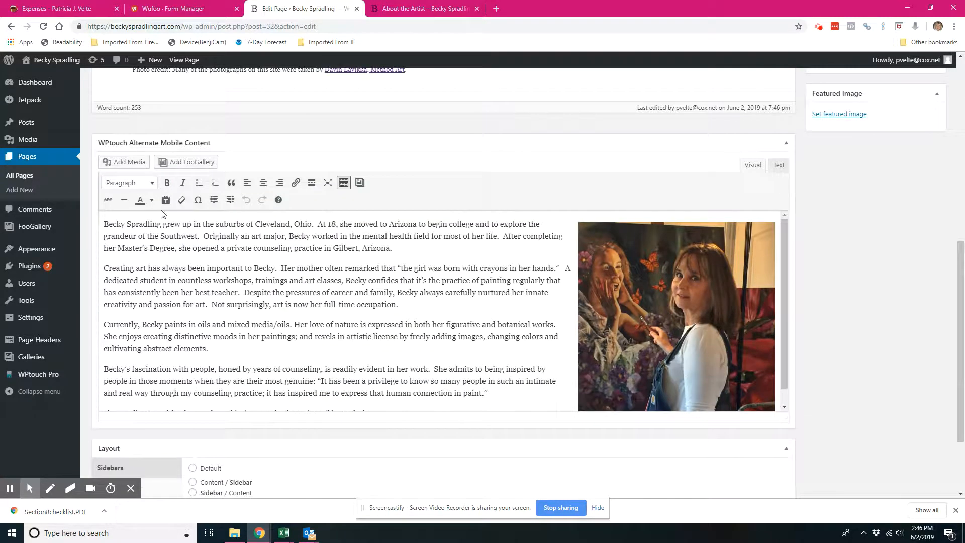
scroll(down, 3)
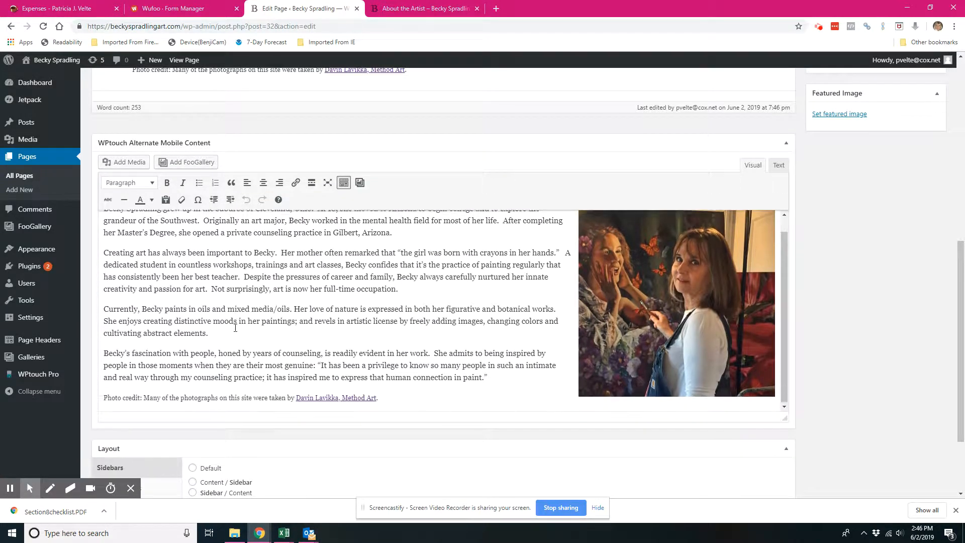
scroll(down, 3)
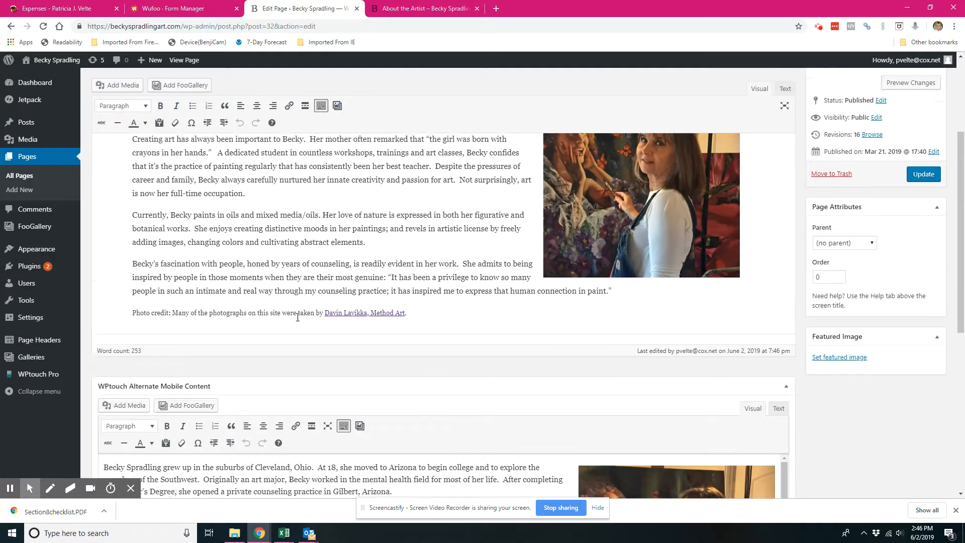
click(922, 174)
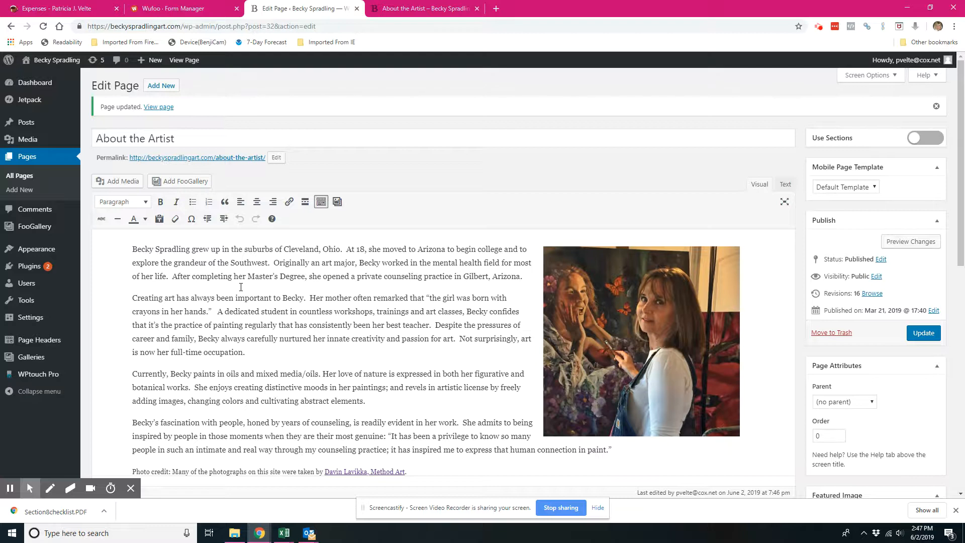
mouse_move(207, 219)
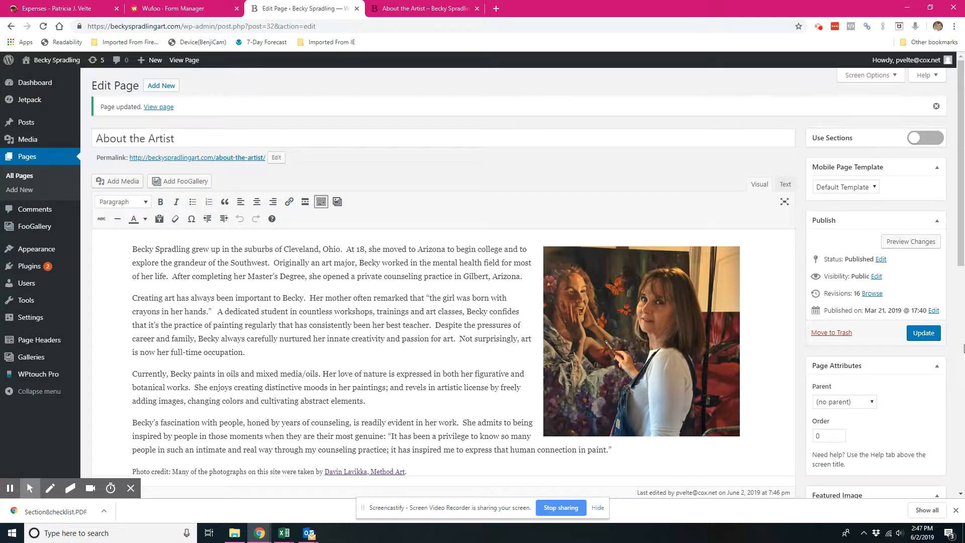
Review the Layout settings further down the editor, then return to the top of the page.
scroll(down, 3)
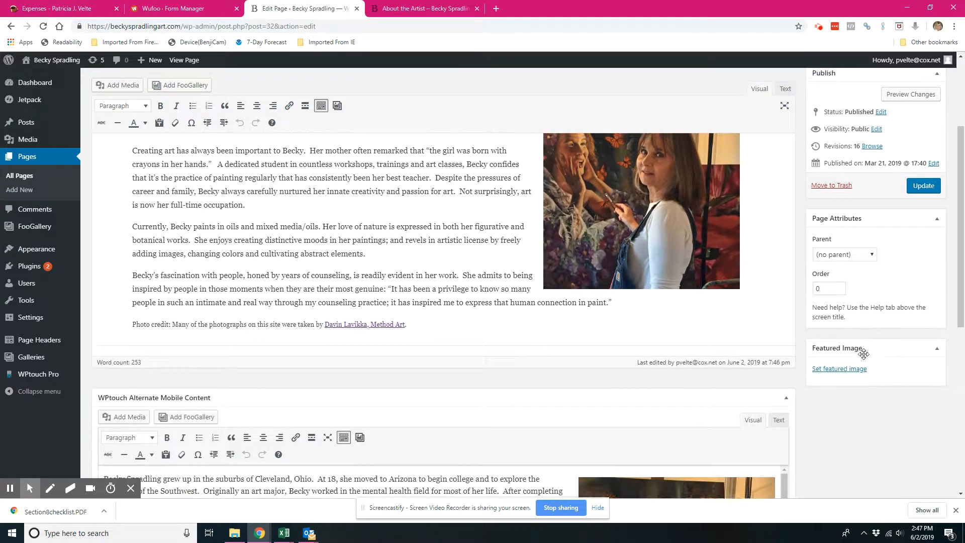
scroll(down, 3)
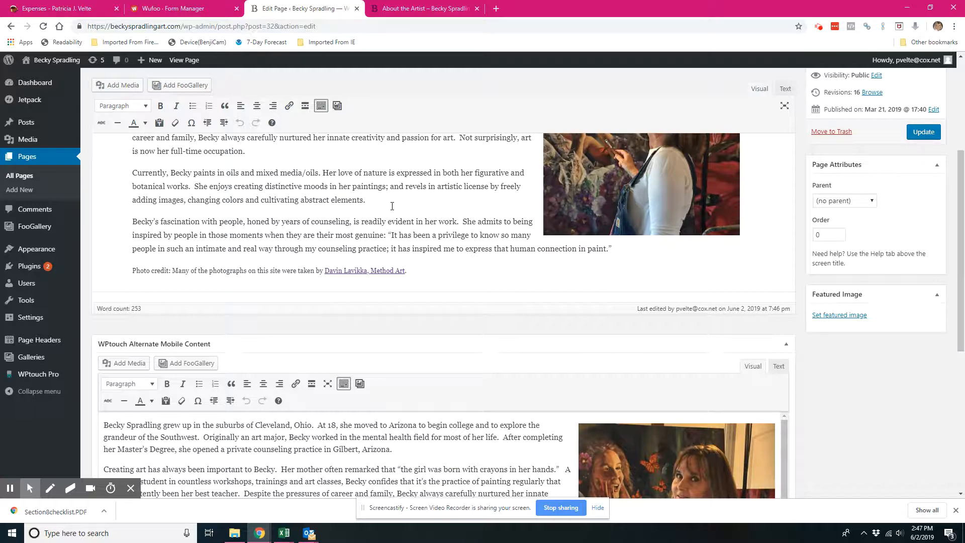
scroll(down, 3)
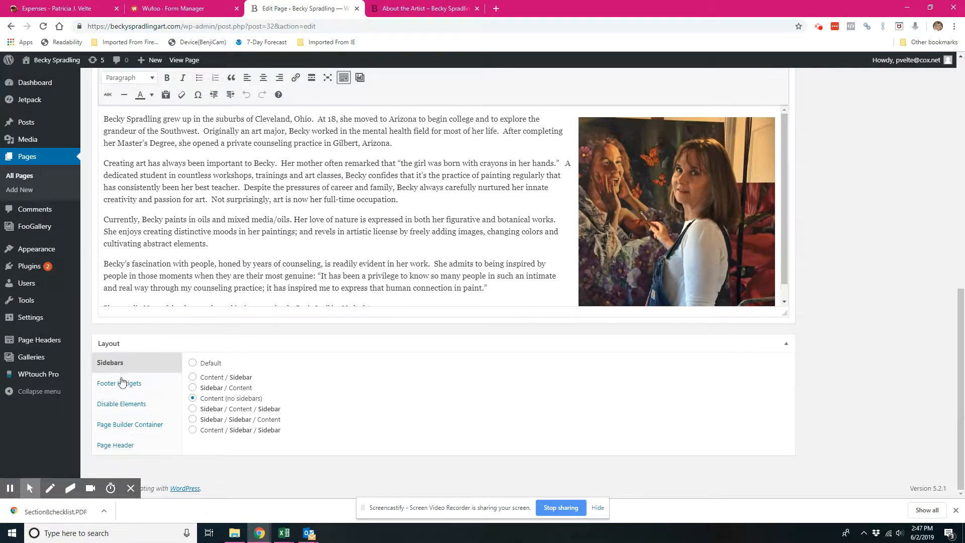
mouse_move(397, 390)
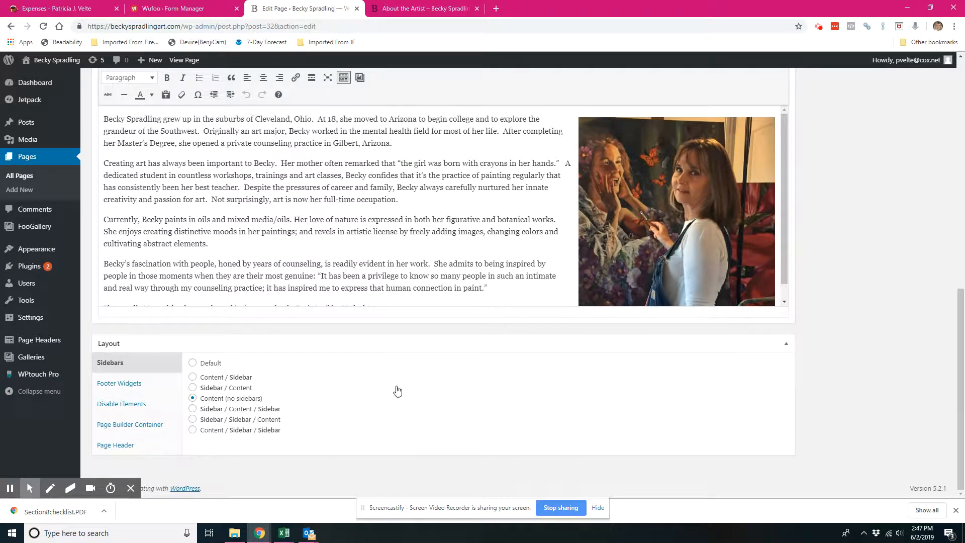
scroll(up, 3)
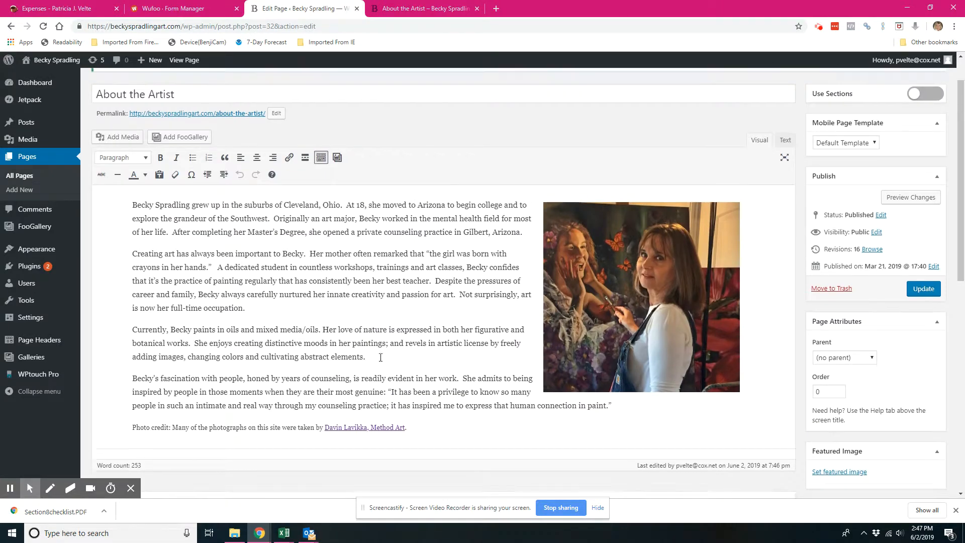
click(923, 288)
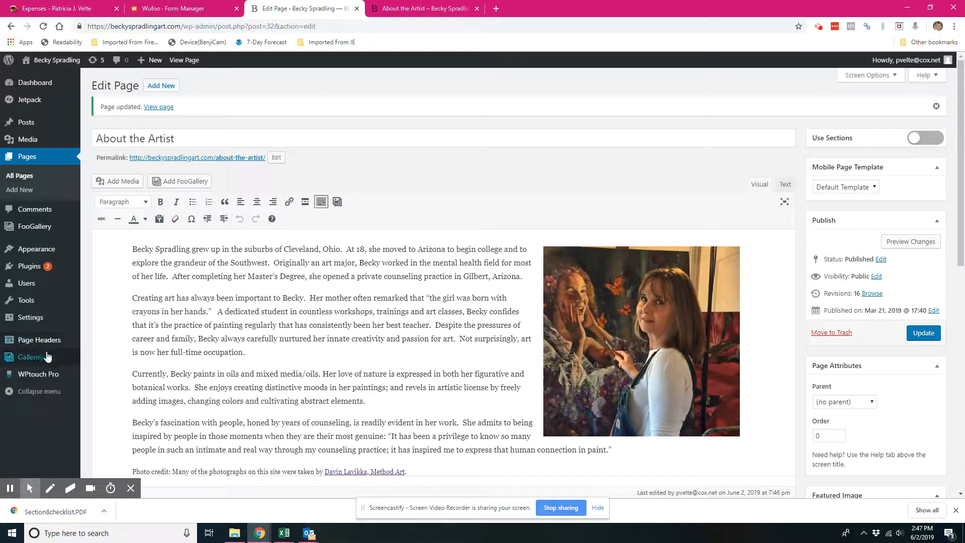
Show the NextGEN galleries list with front rotator, botanicals and figurative.
click(31, 357)
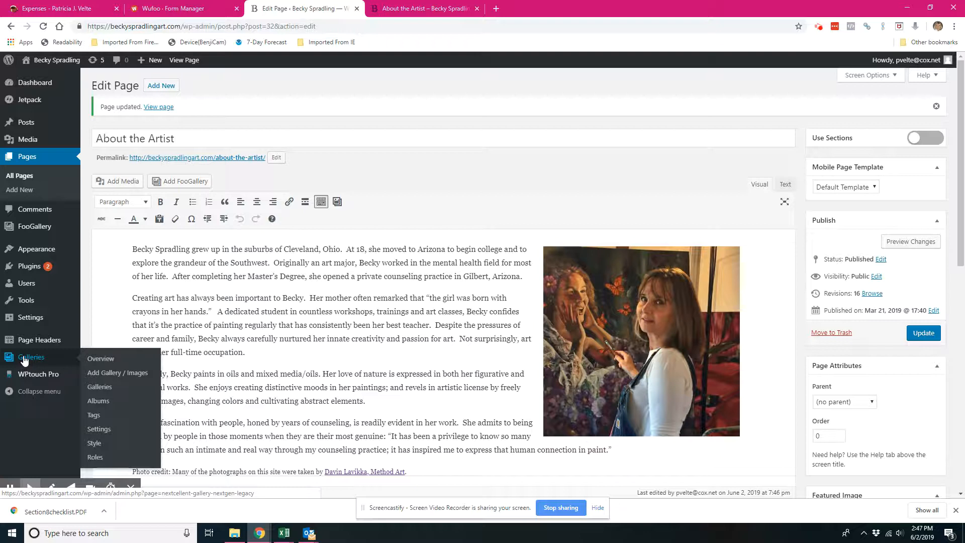
mouse_move(101, 358)
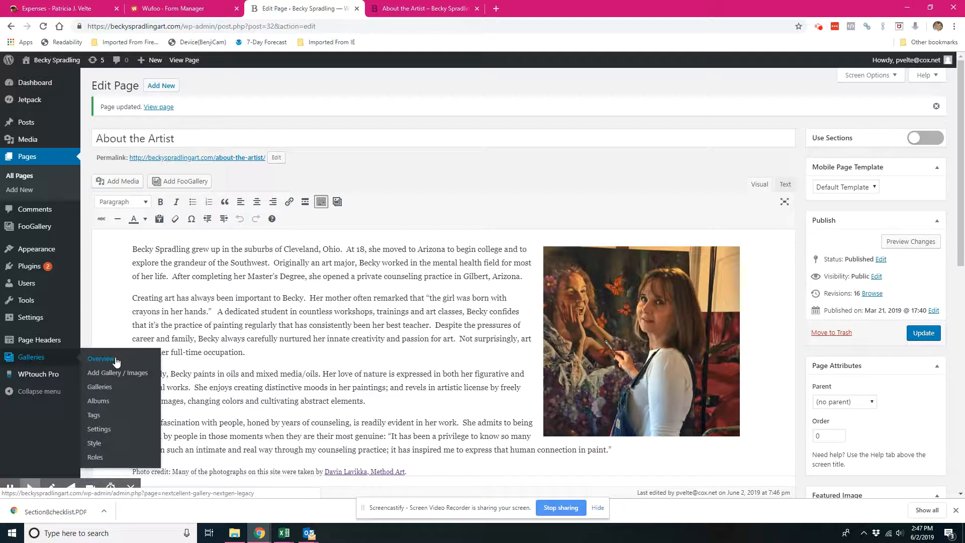
mouse_move(117, 372)
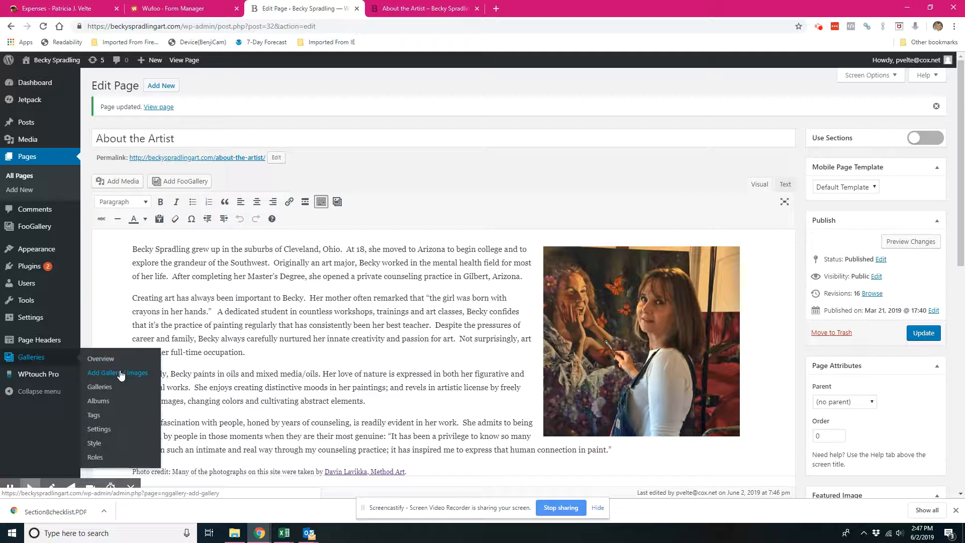
mouse_move(103, 379)
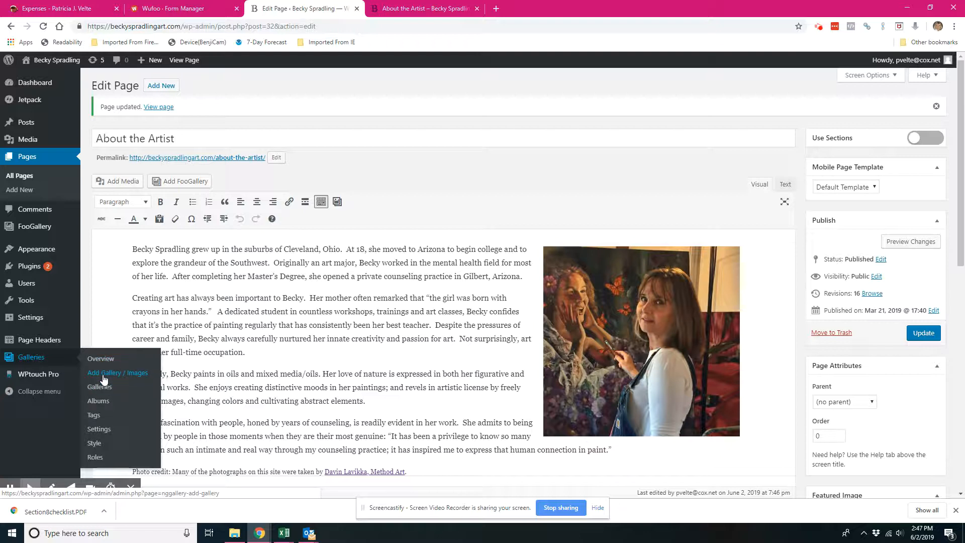
mouse_move(113, 379)
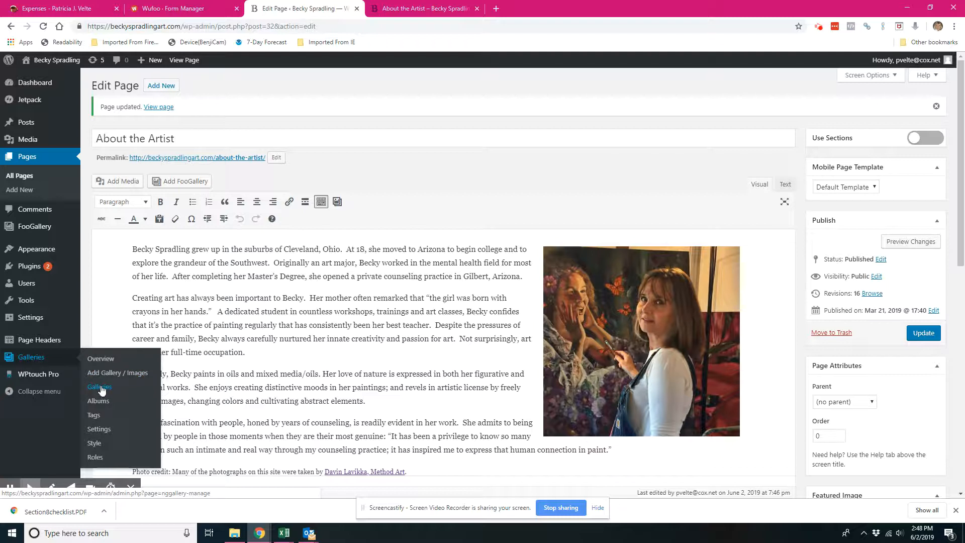
mouse_move(95, 442)
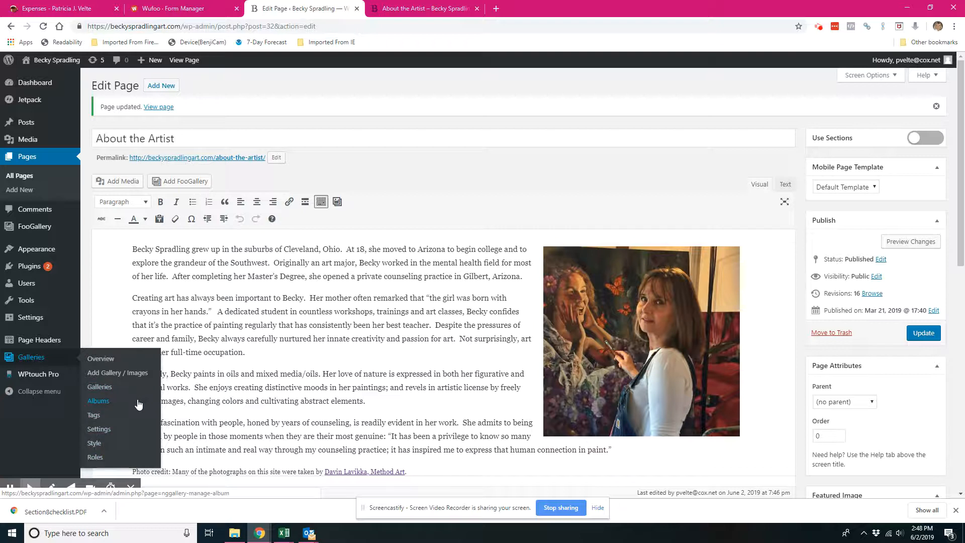
mouse_move(99, 386)
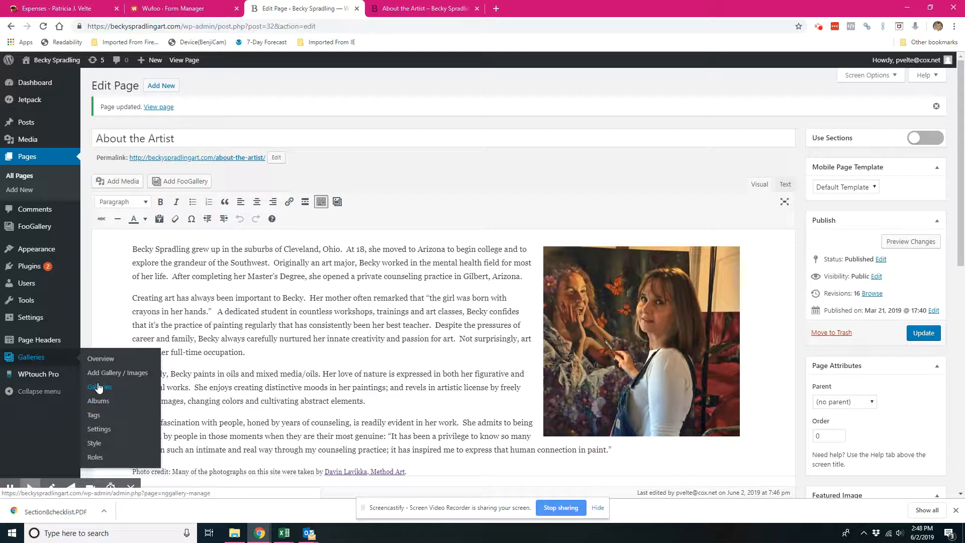
click(100, 386)
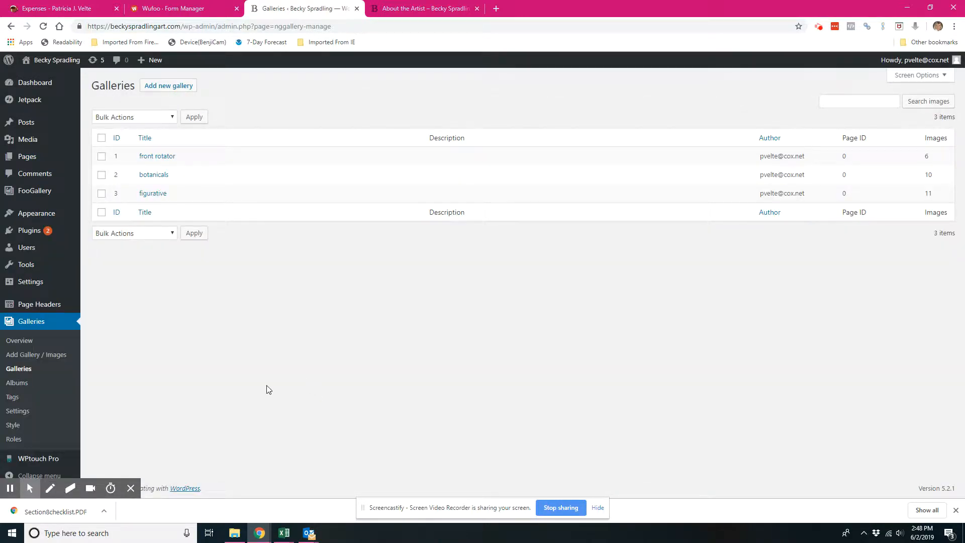
Load the front rotator gallery with its six images for editing.
click(145, 138)
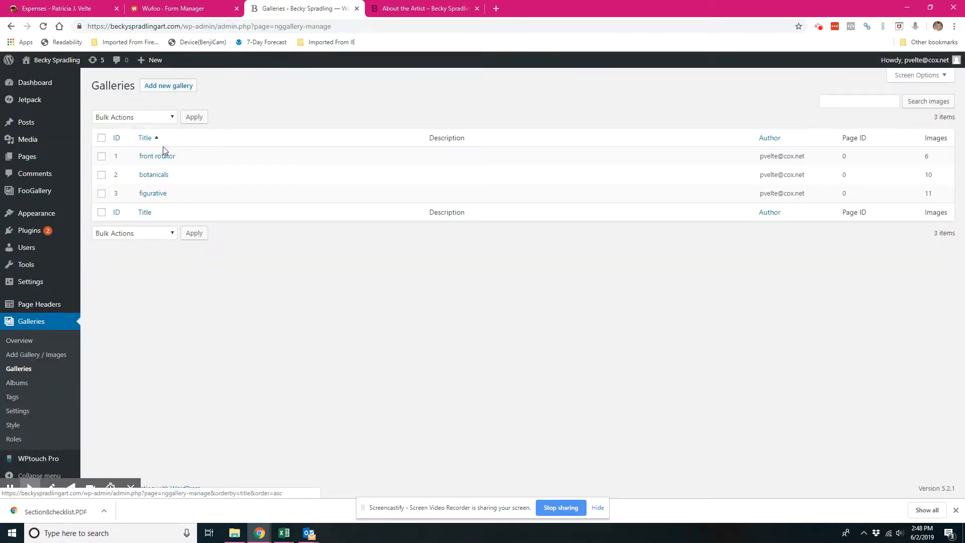
mouse_move(224, 275)
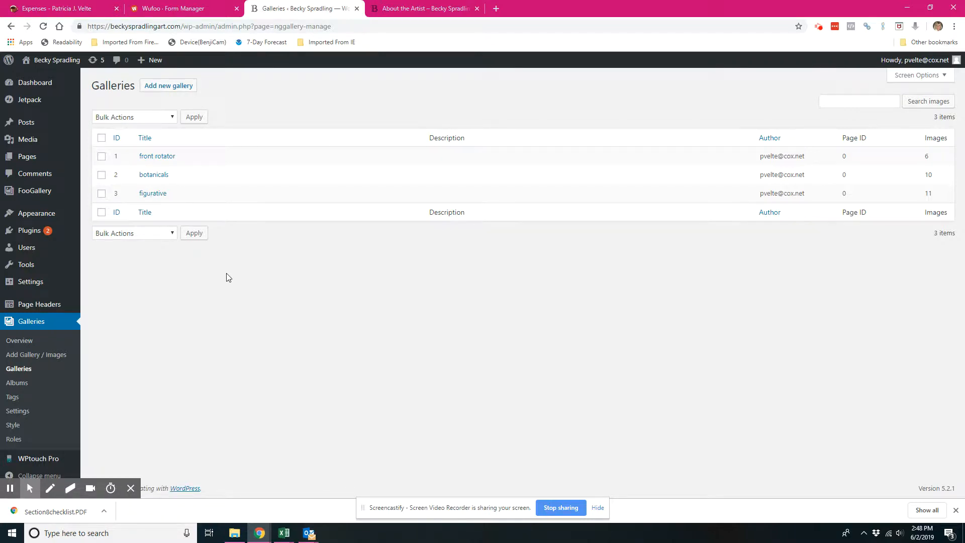
mouse_move(183, 159)
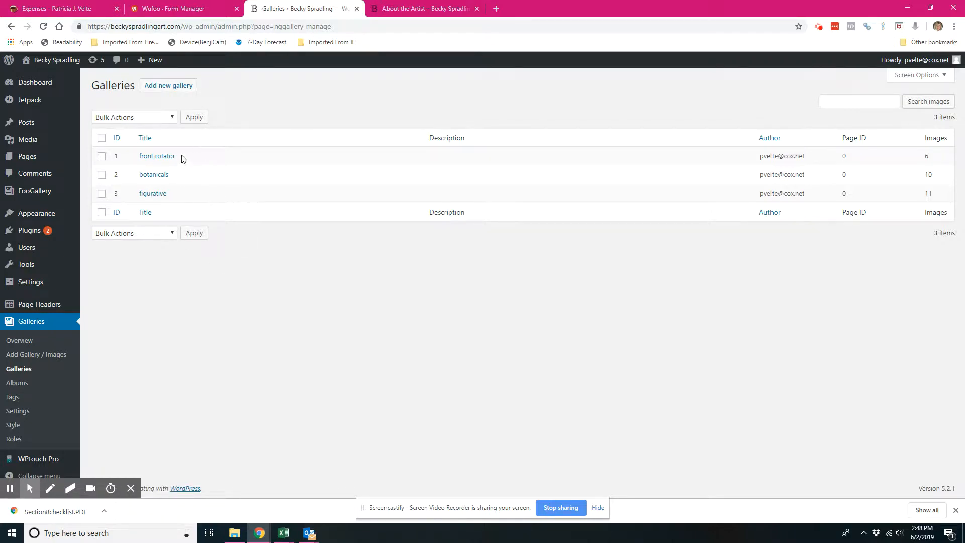
mouse_move(156, 156)
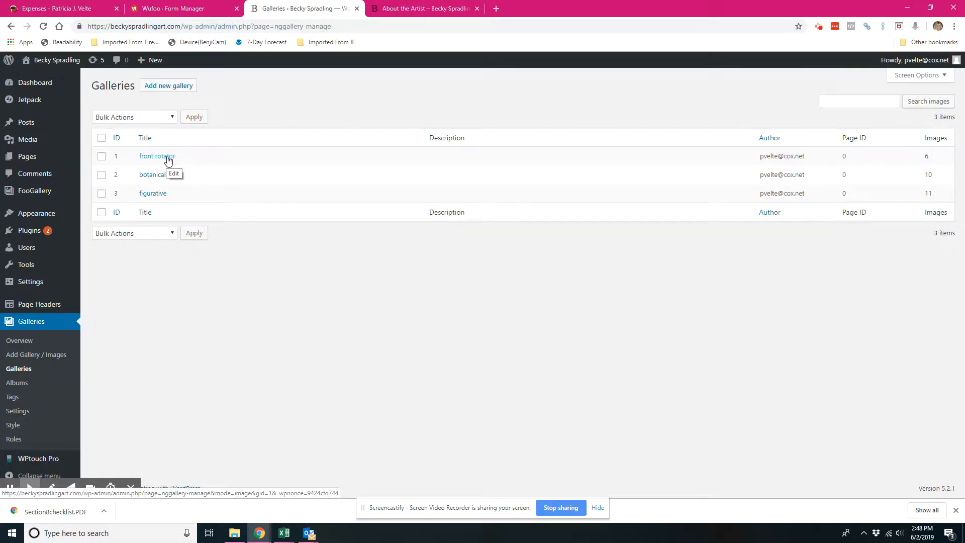
click(157, 156)
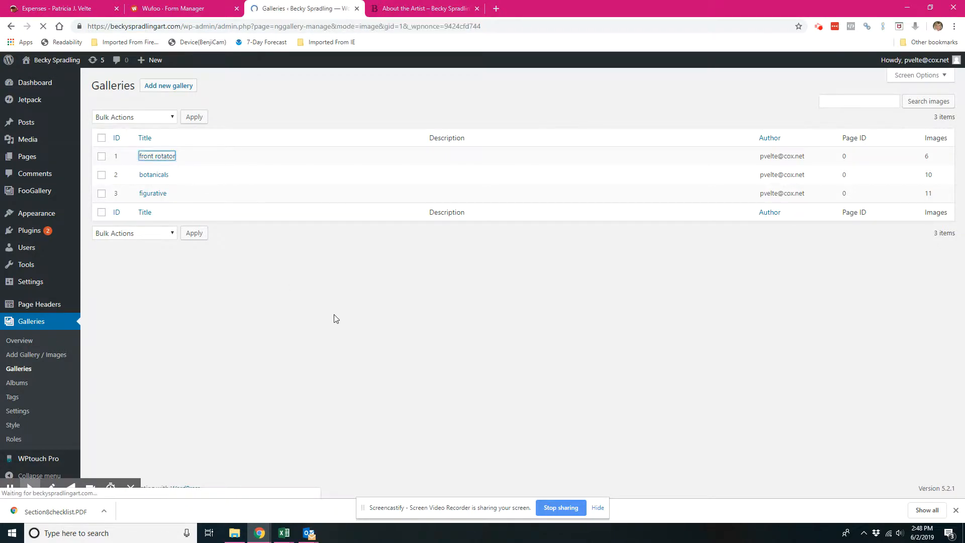
click(156, 156)
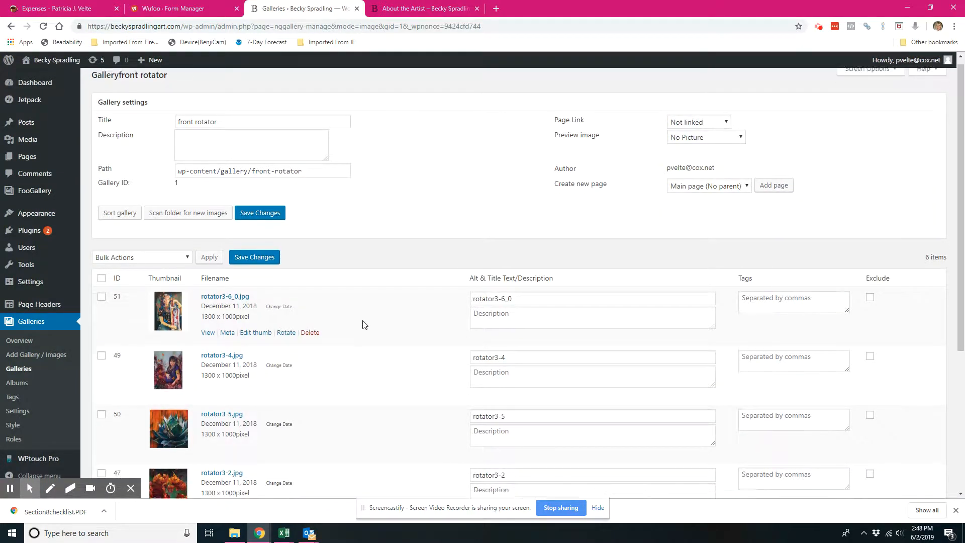
scroll(down, 3)
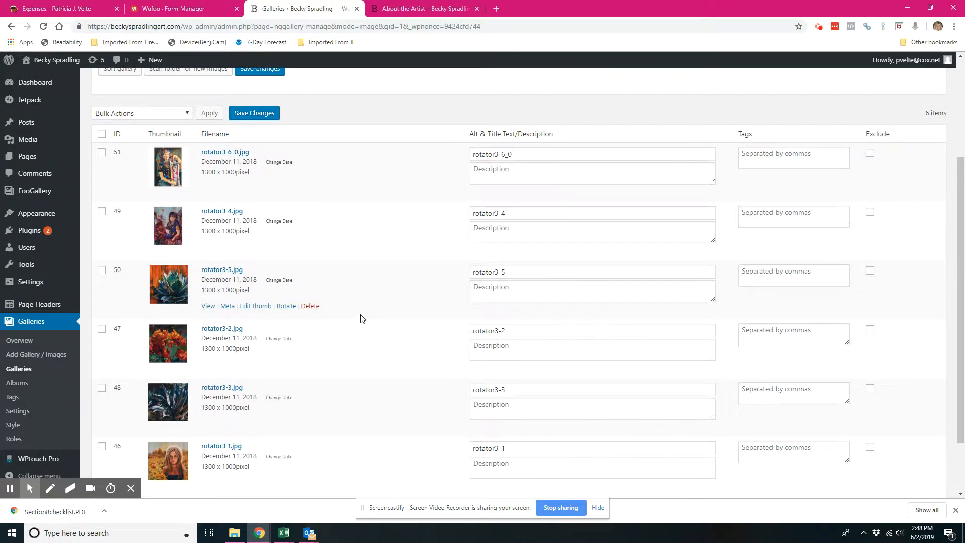
scroll(down, 3)
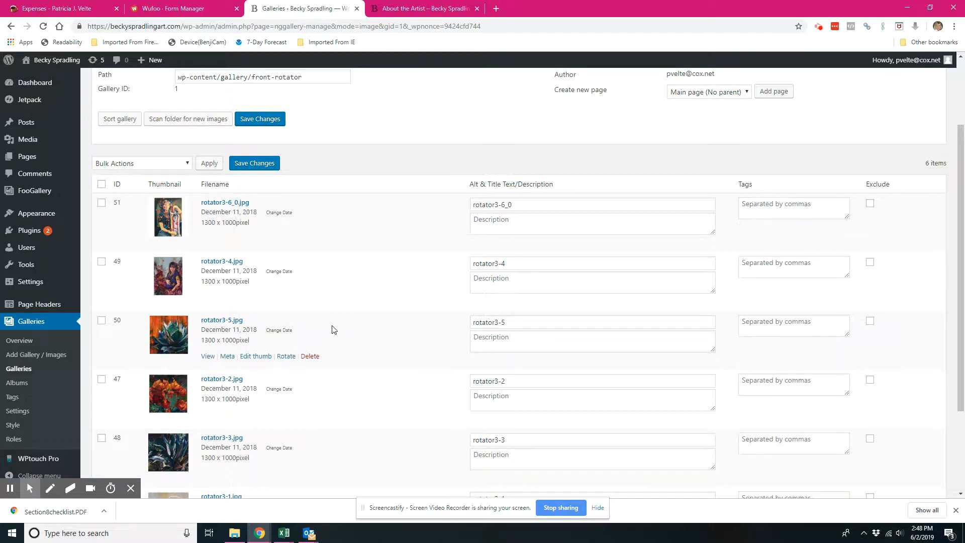
scroll(down, 3)
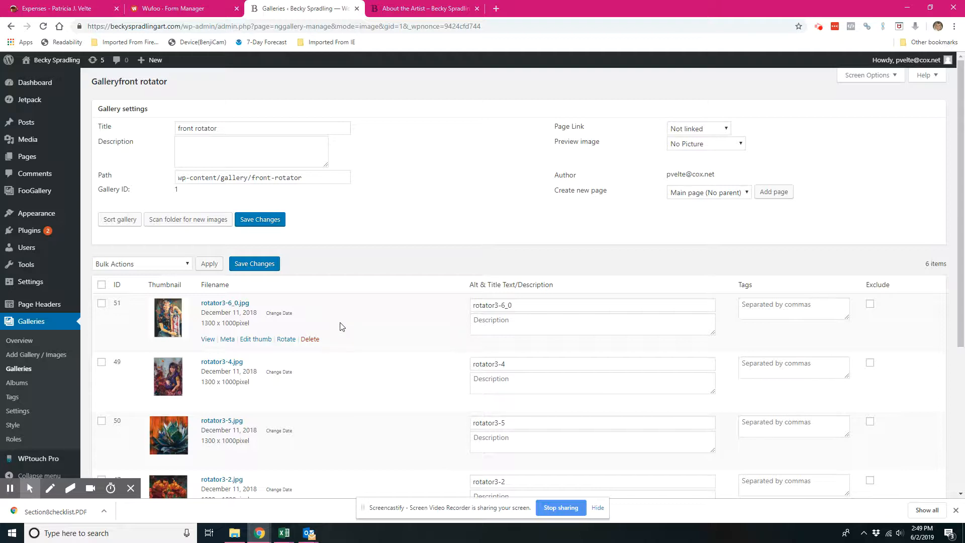
mouse_move(342, 326)
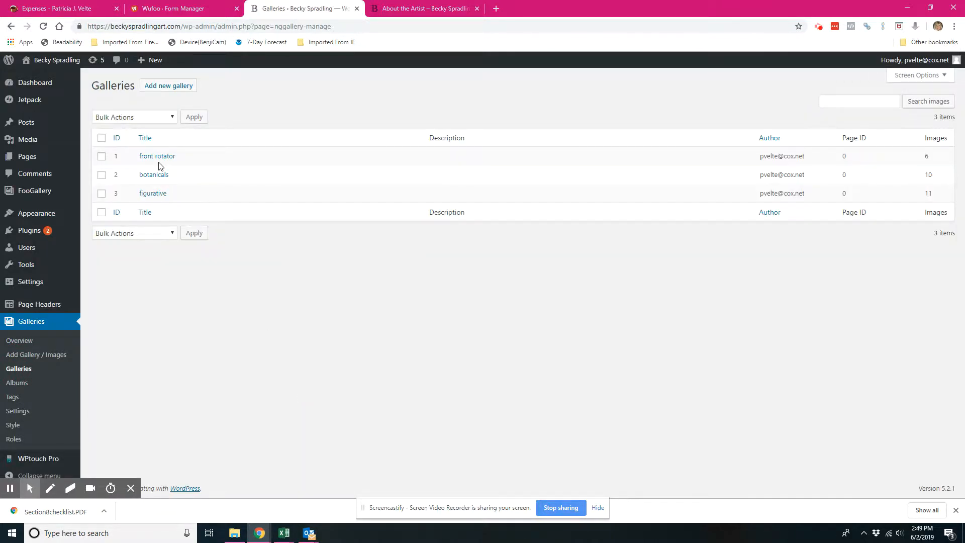
mouse_move(923, 169)
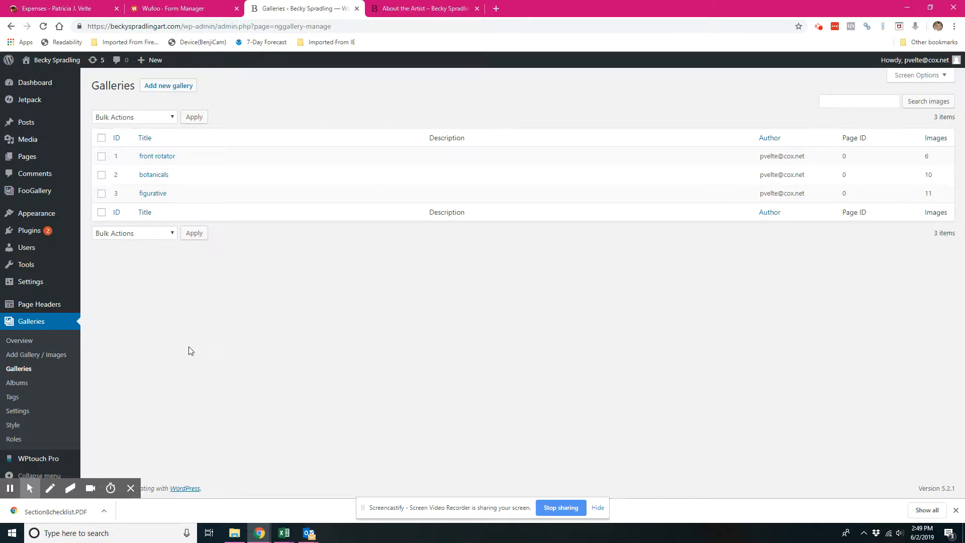
mouse_move(36, 374)
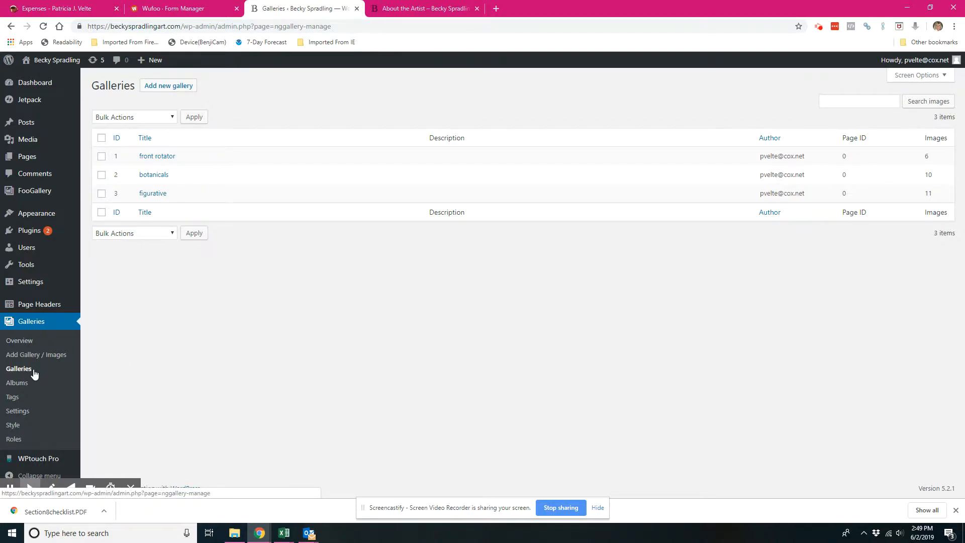
mouse_move(20, 372)
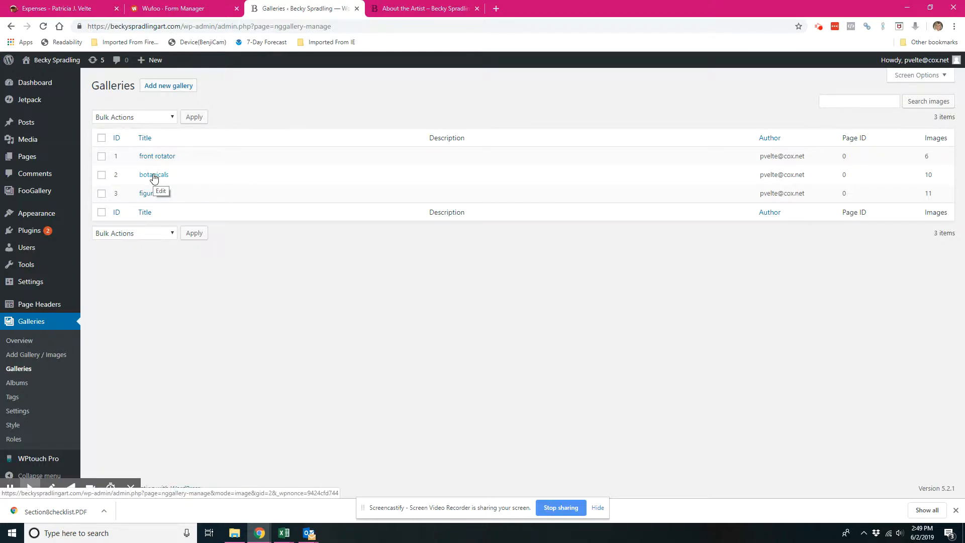
Load the botanicals gallery, holding ten images, for editing from the galleries list.
click(153, 174)
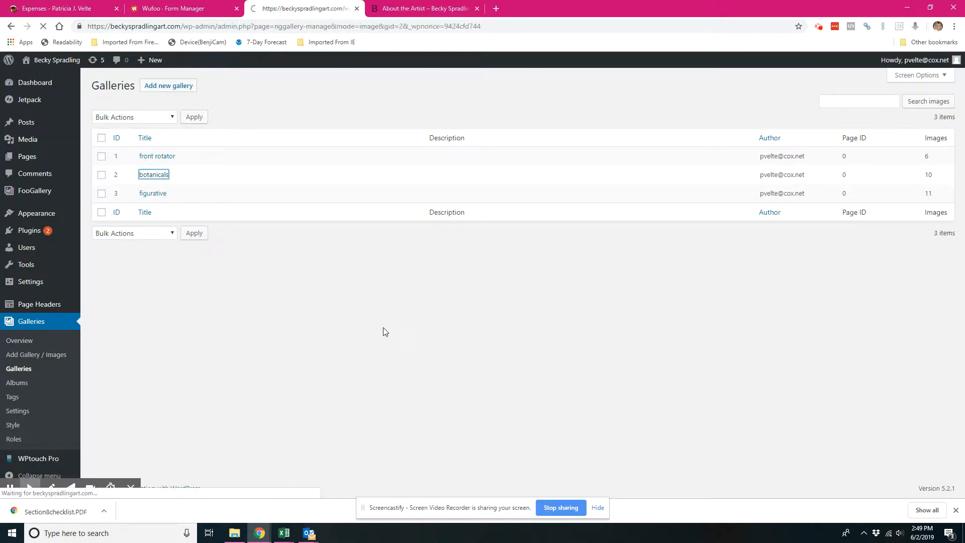
click(153, 174)
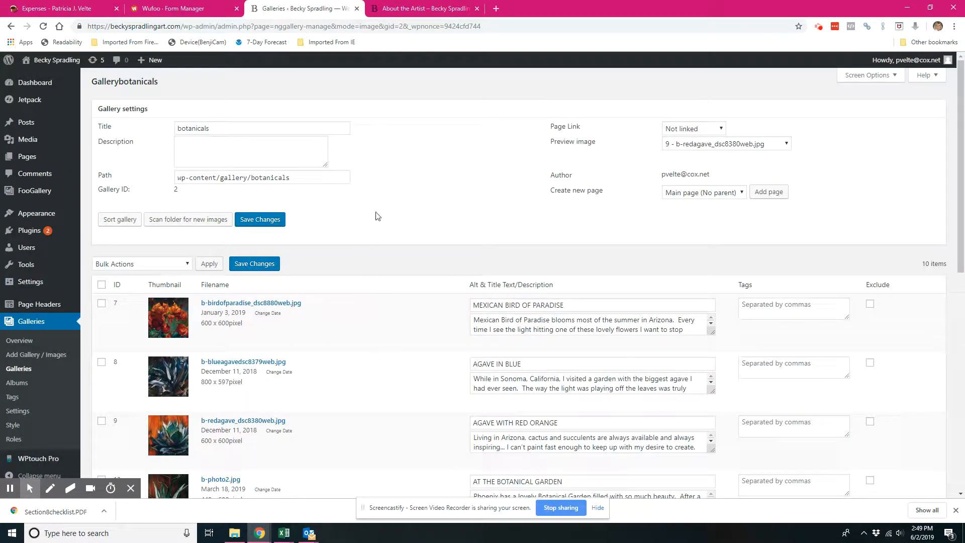
mouse_move(766, 150)
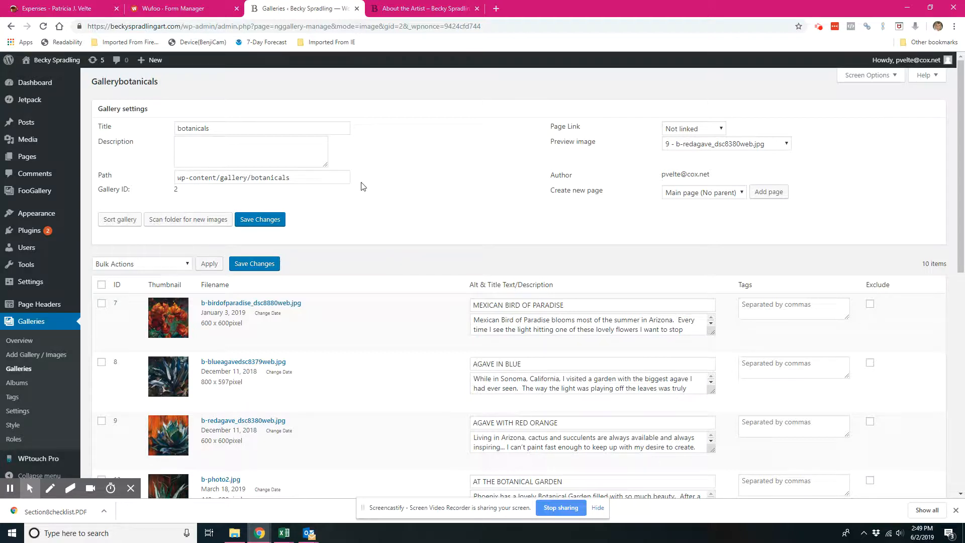
scroll(down, 3)
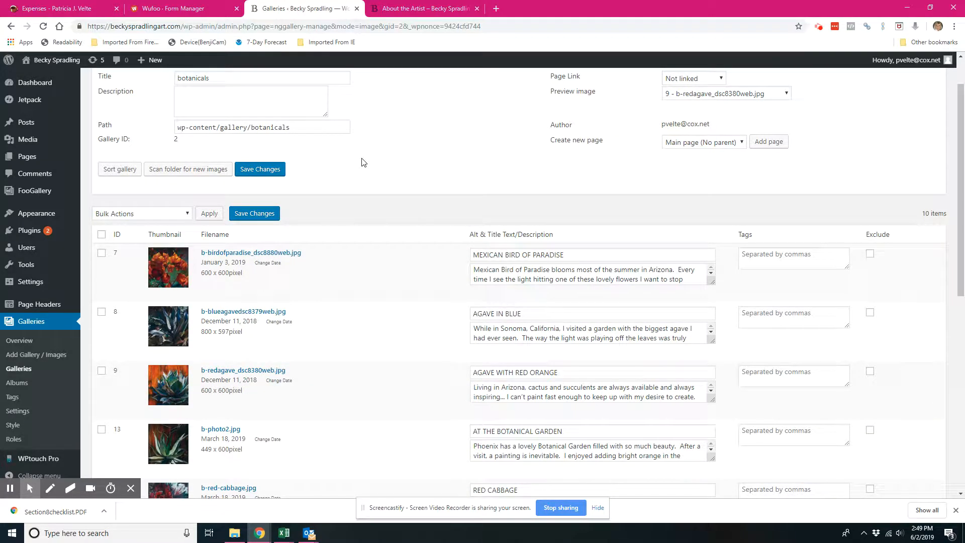
scroll(down, 3)
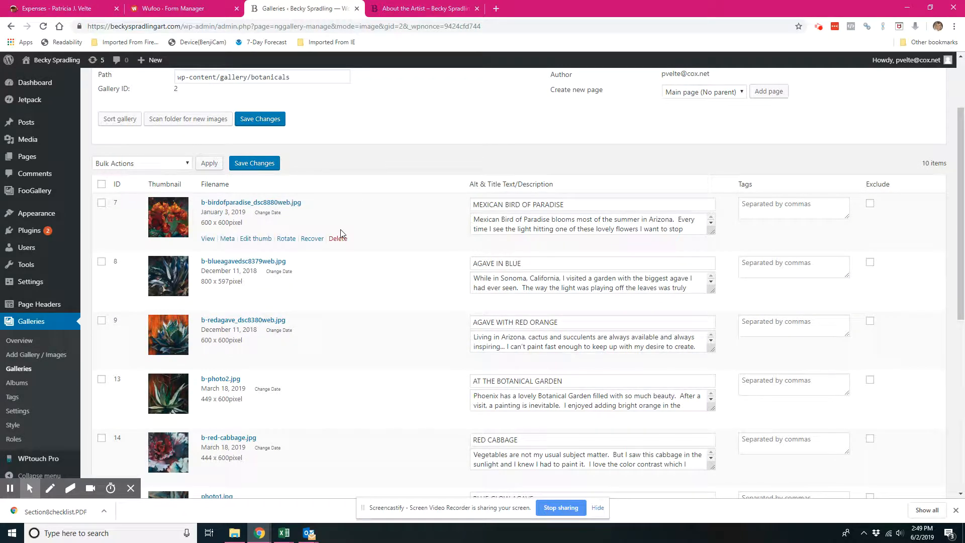
scroll(down, 3)
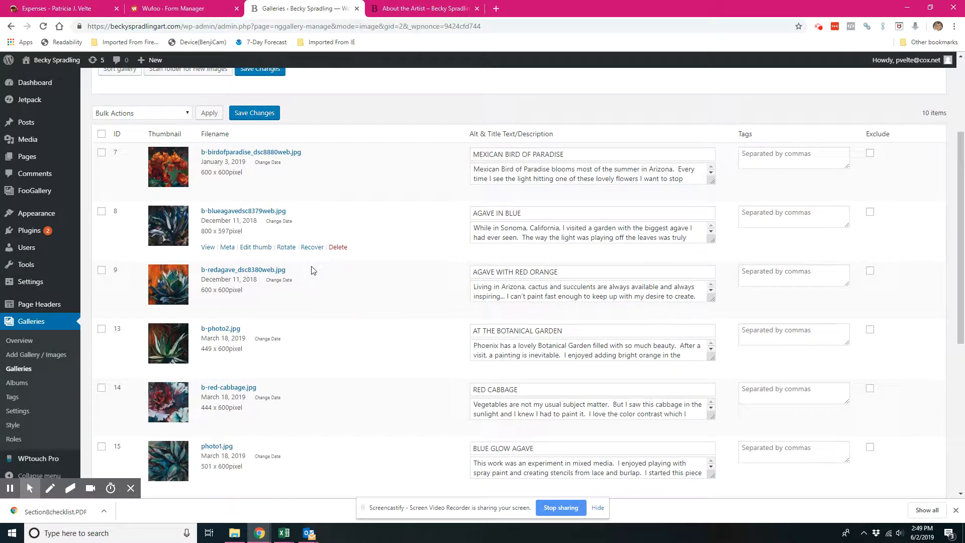
mouse_move(312, 188)
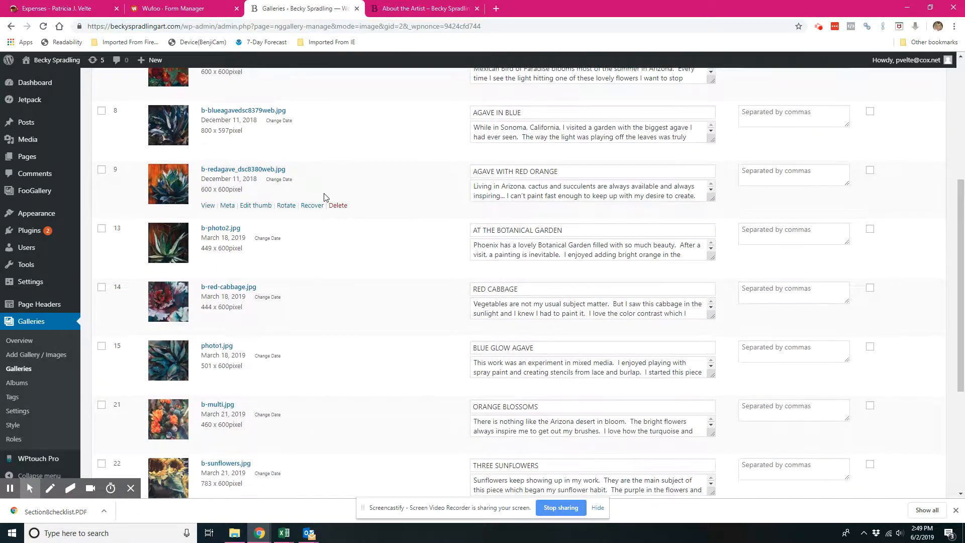
scroll(down, 3)
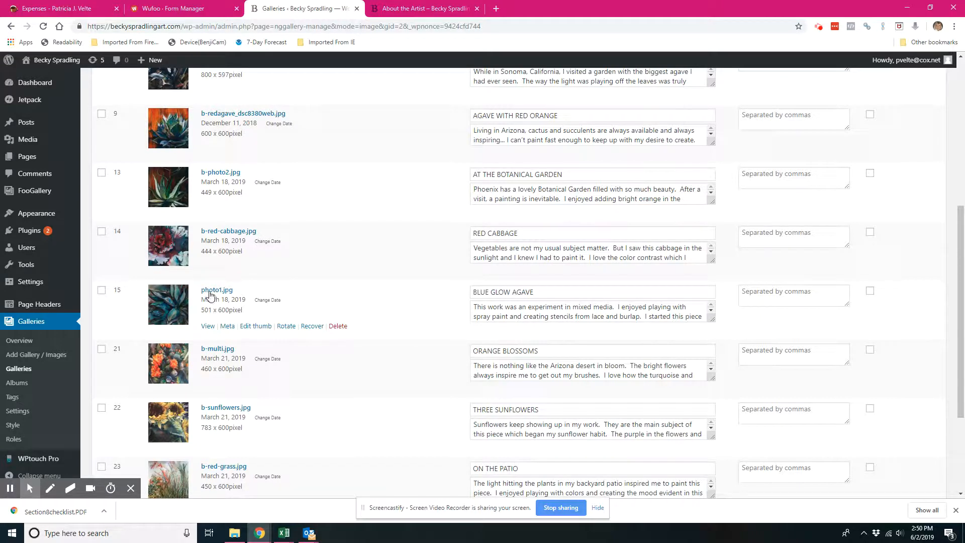
mouse_move(221, 203)
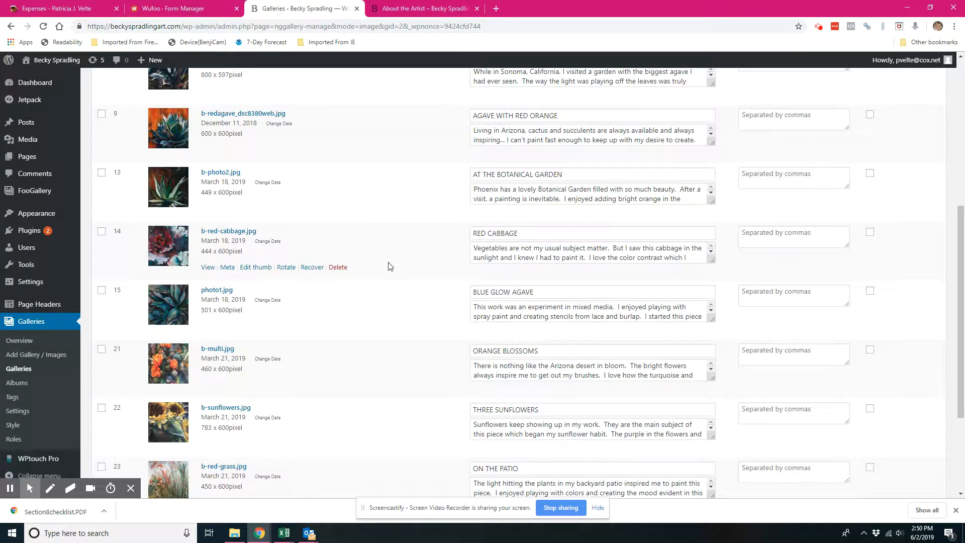
scroll(down, 3)
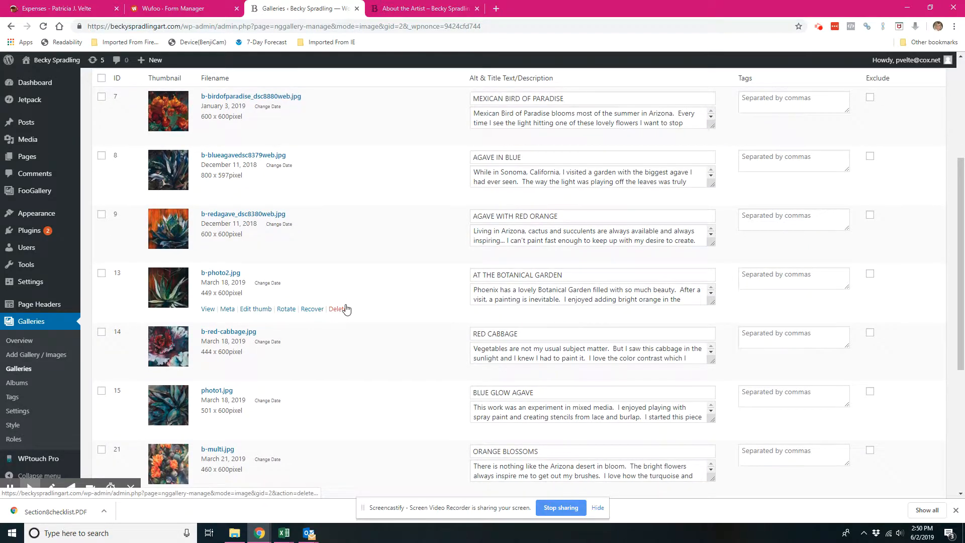
scroll(down, 3)
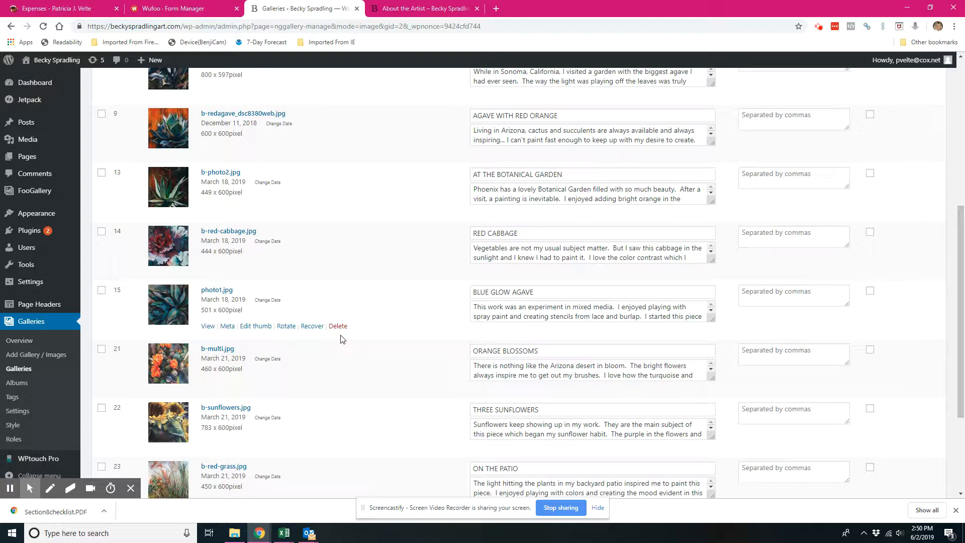
scroll(down, 3)
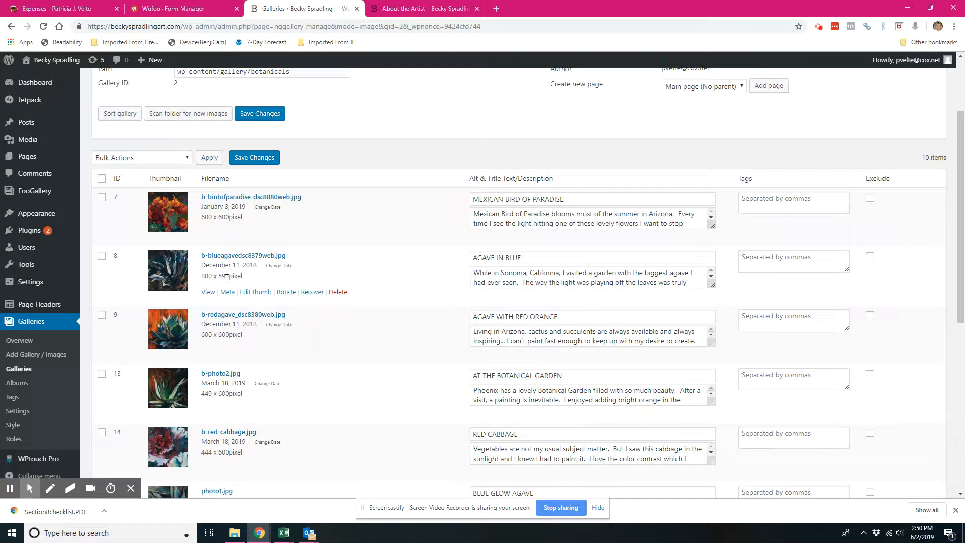
mouse_move(227, 277)
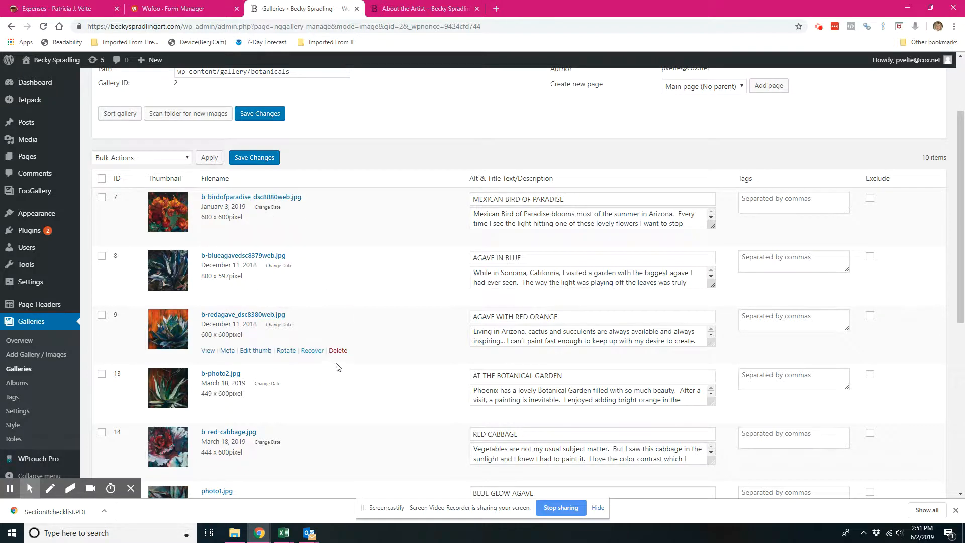
mouse_move(362, 268)
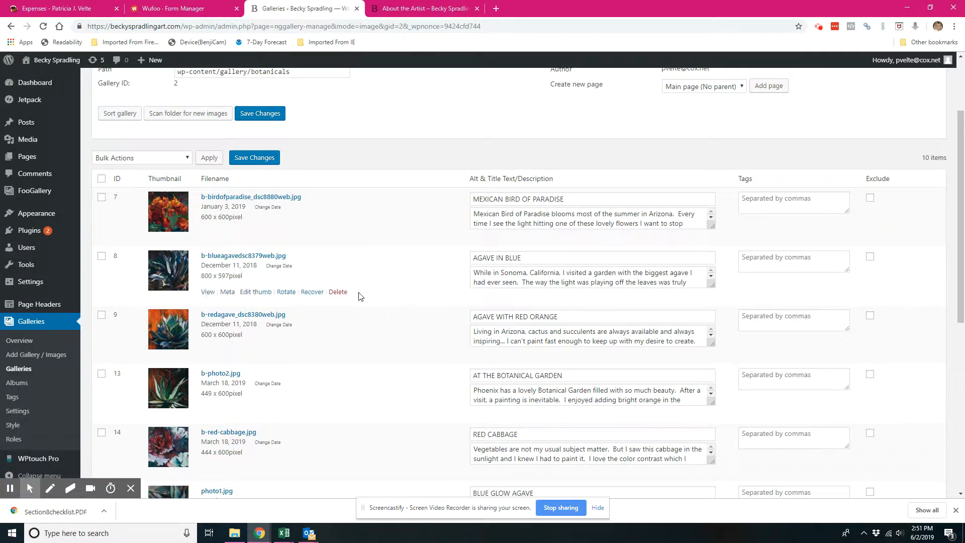
mouse_move(207, 354)
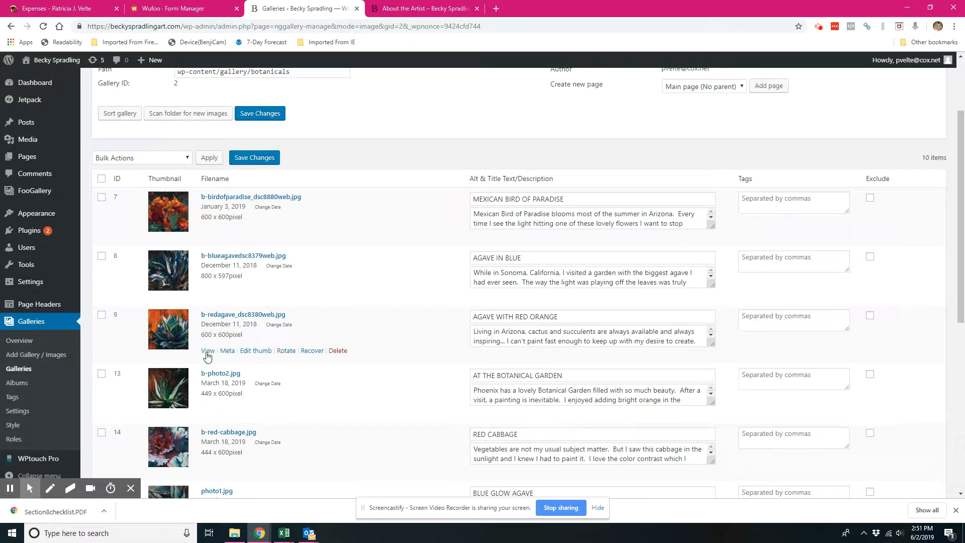
mouse_move(338, 349)
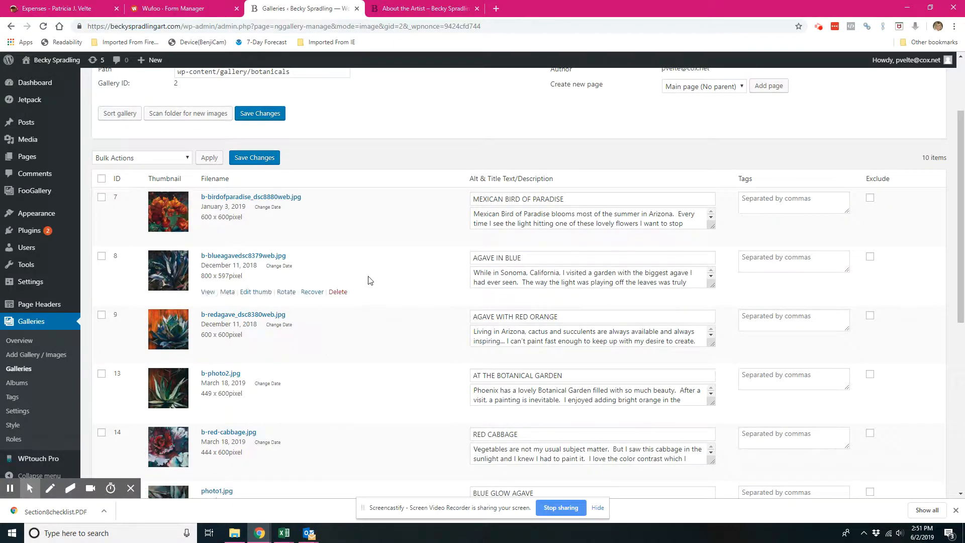
Switch from the admin gallery to the live About the Artist page with its Art menu revealed.
scroll(down, 3)
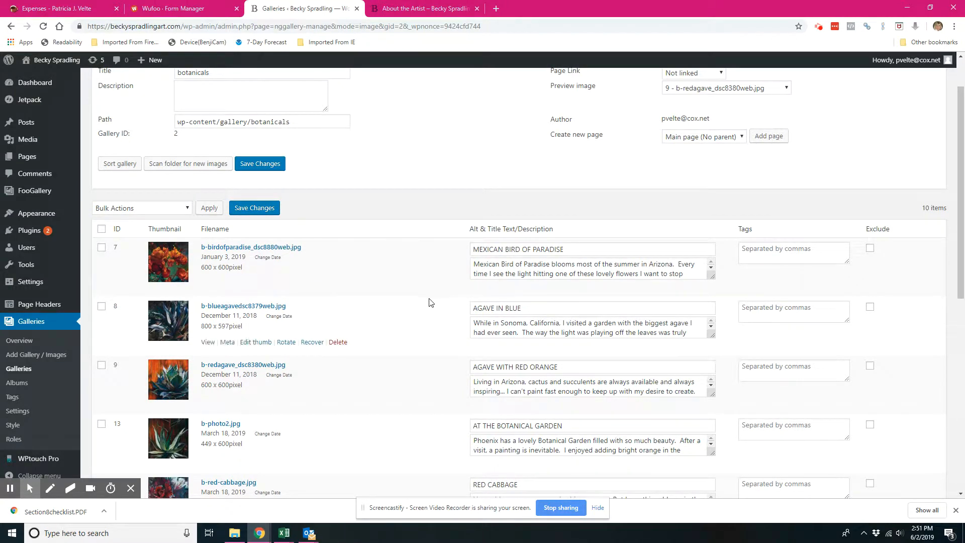
scroll(down, 3)
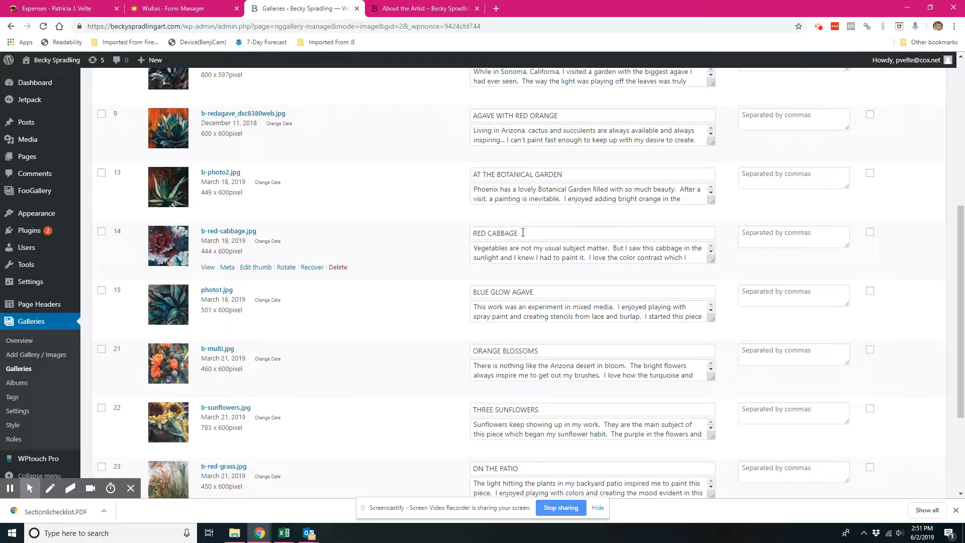
click(424, 8)
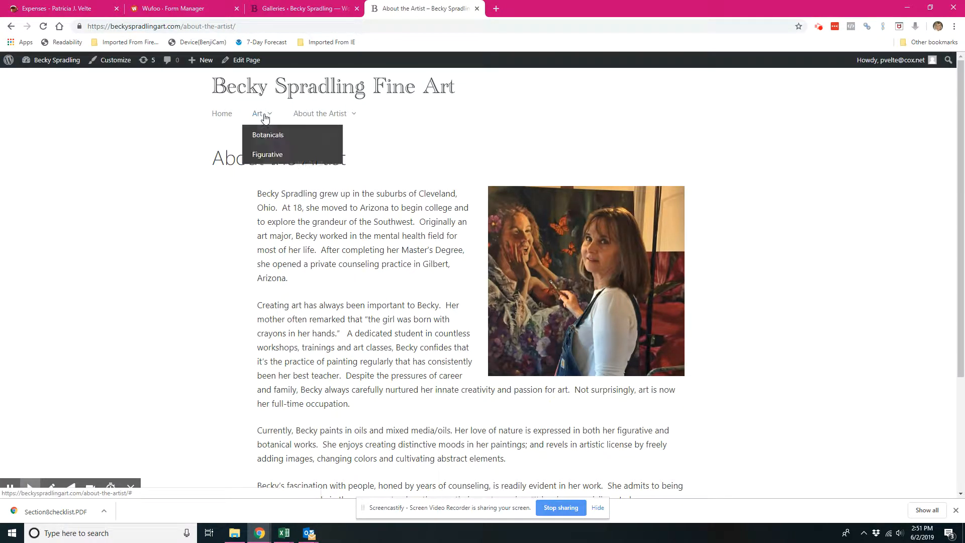
Load the live Botanicals gallery page, then return to the admin gallery showing AGAVE IN BLUE's full description.
click(267, 135)
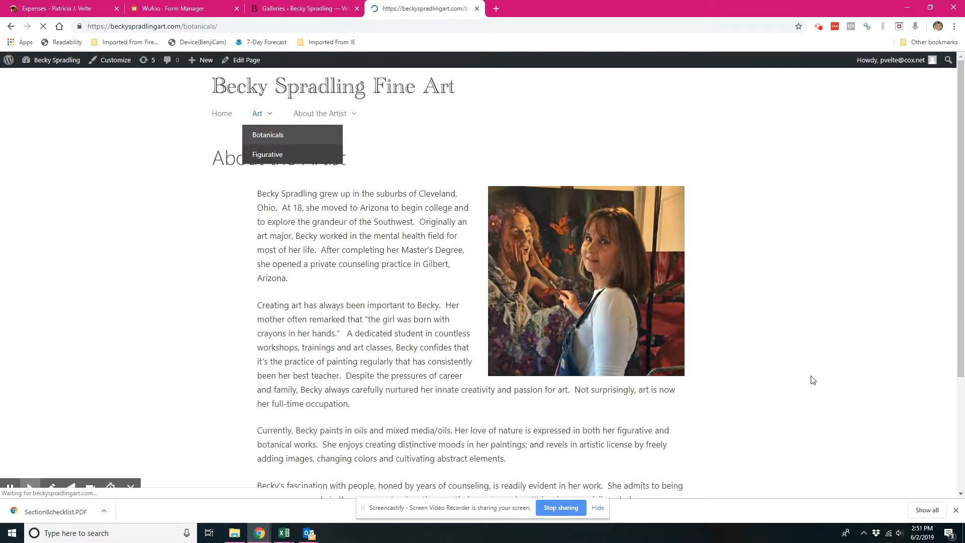
click(268, 134)
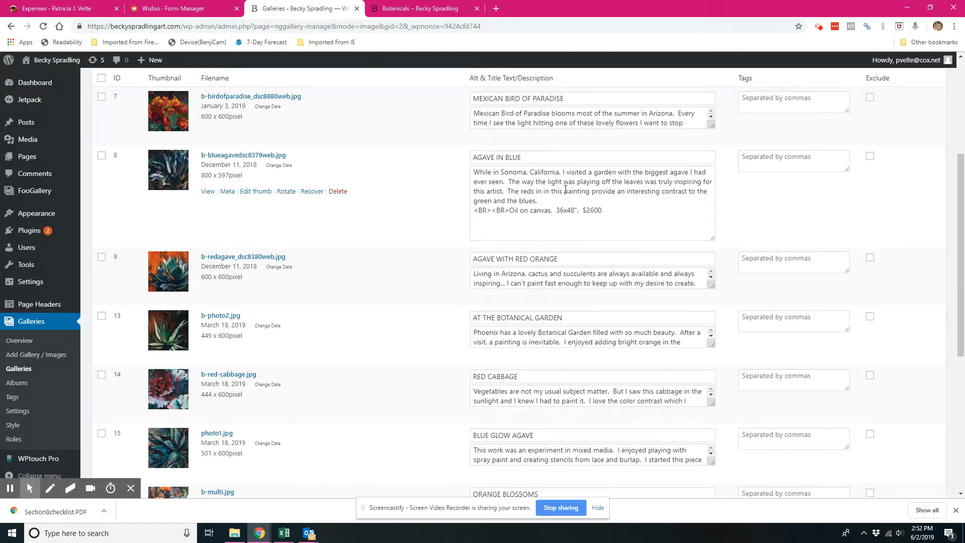
mouse_move(756, 264)
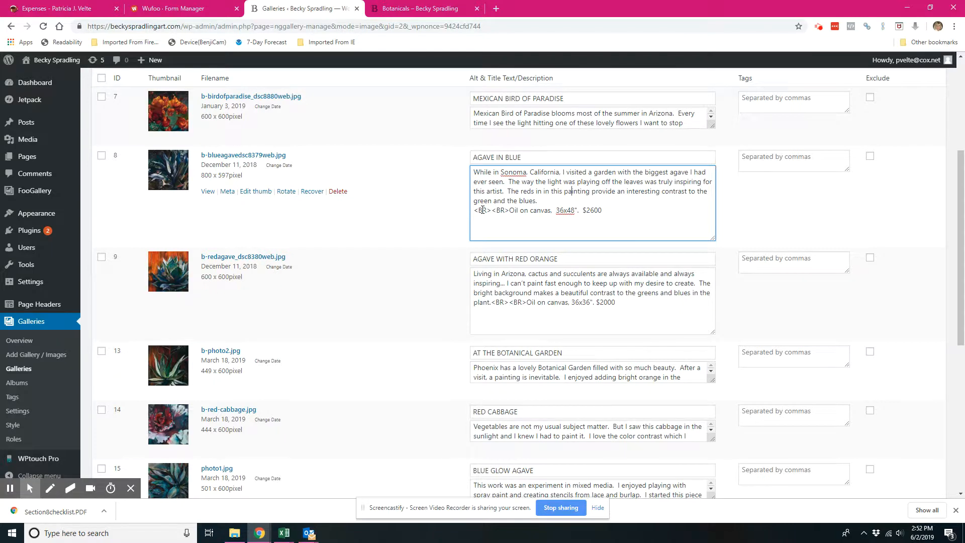
mouse_move(485, 210)
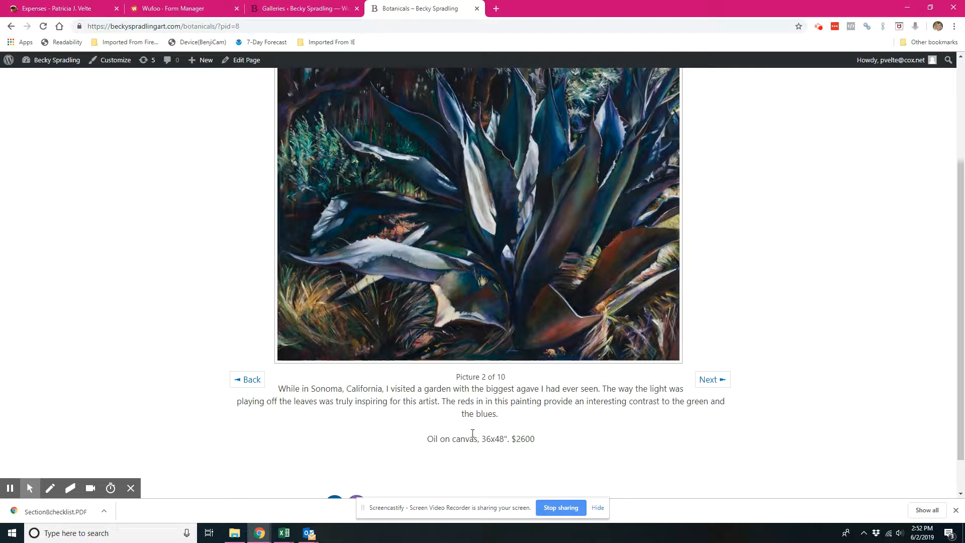
mouse_move(473, 409)
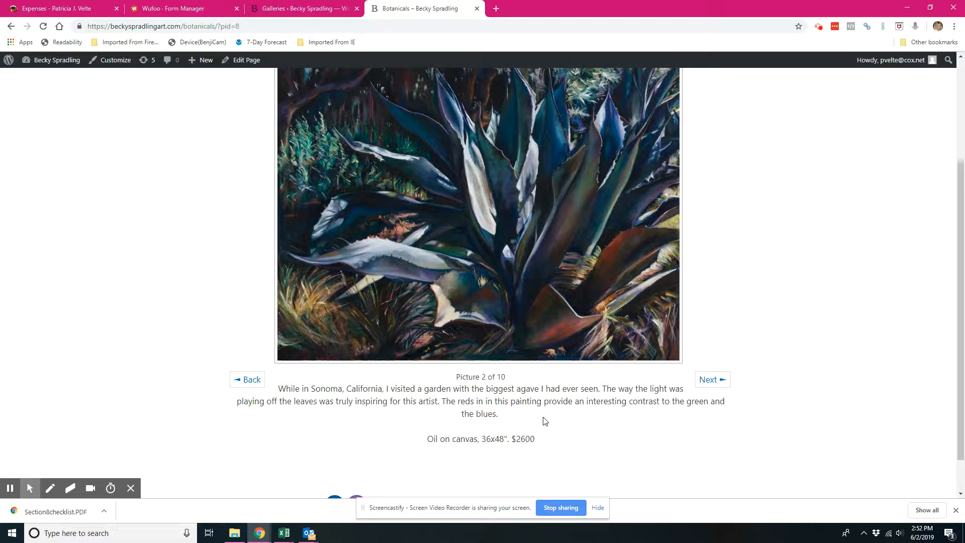
mouse_move(512, 397)
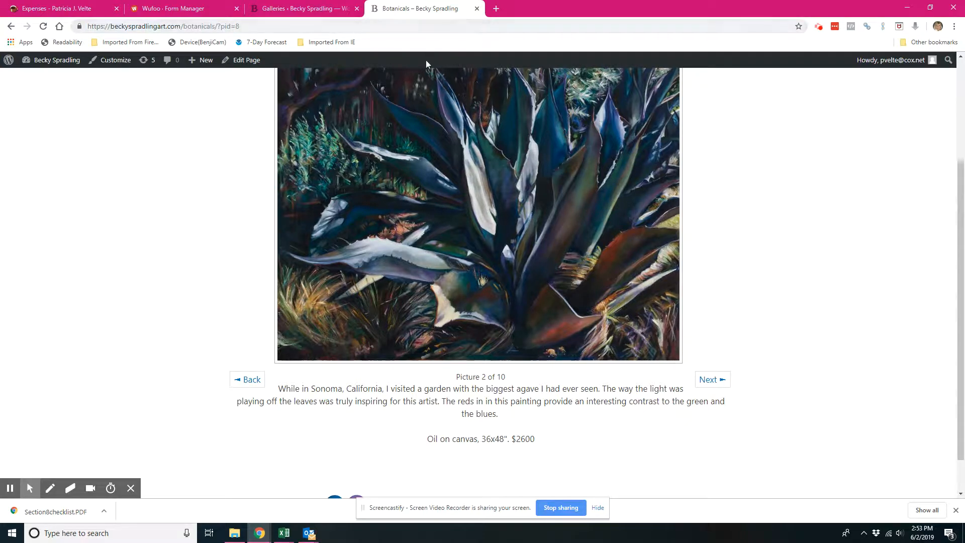
mouse_move(289, 278)
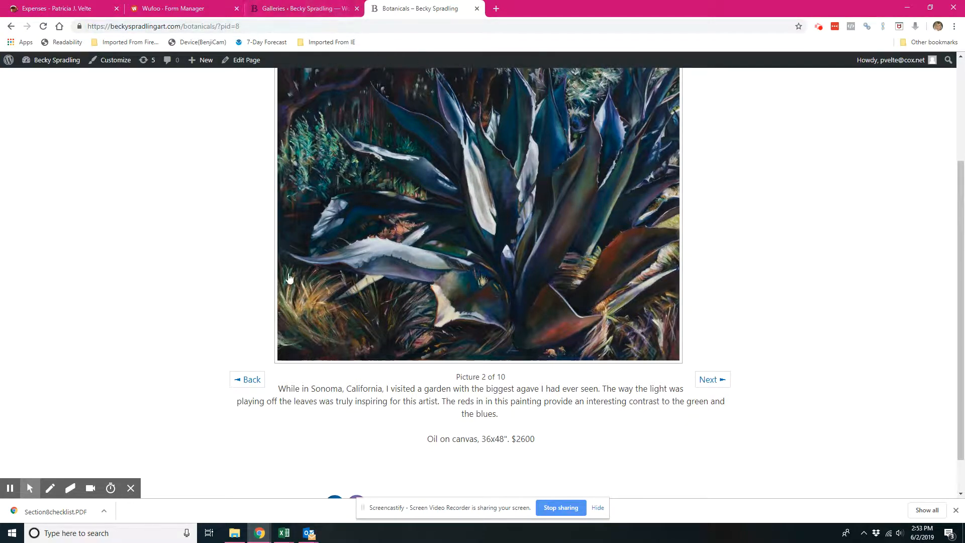
mouse_move(486, 428)
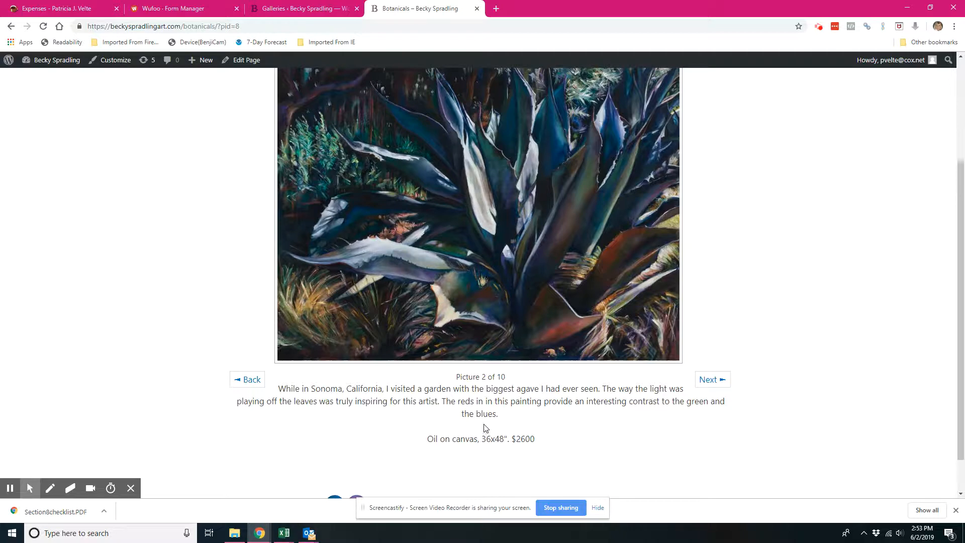
Switch back to the Galleries admin browser tab showing the botanicals gallery editor.
click(301, 8)
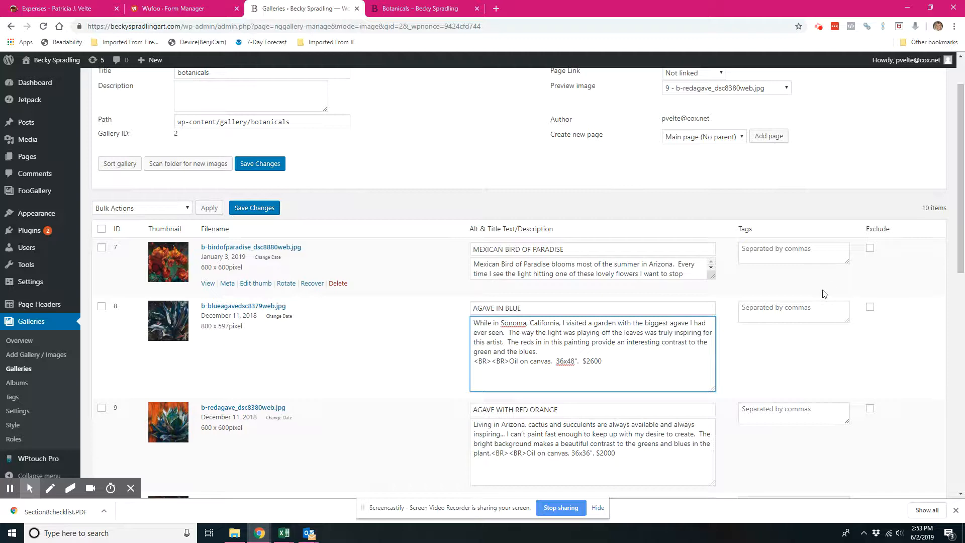
Mark the Agave in Blue image (image 8) as excluded from the botanicals gallery.
scroll(down, 3)
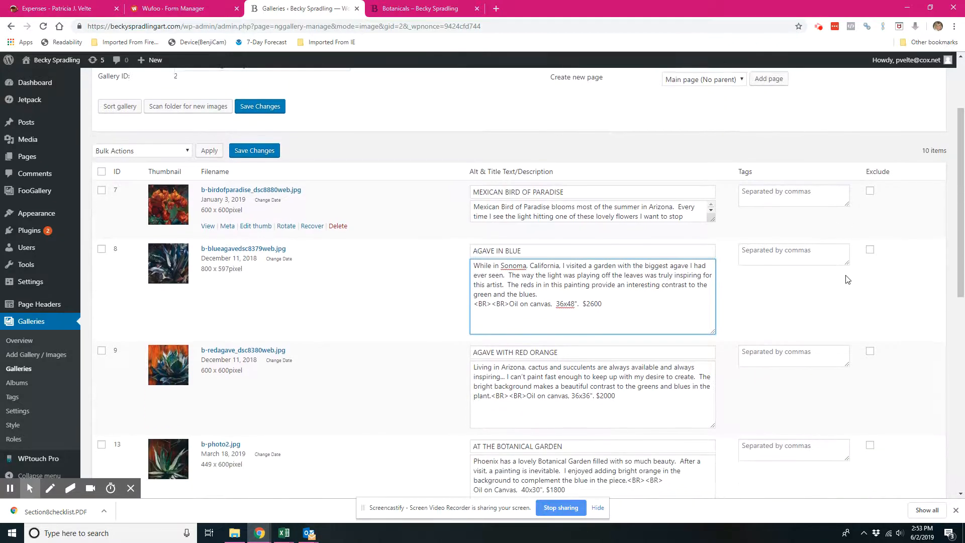
scroll(down, 3)
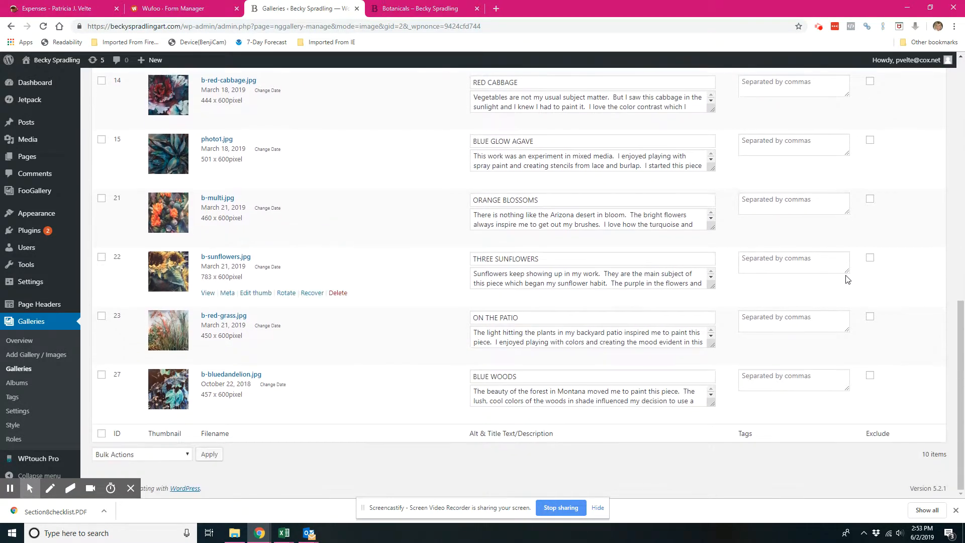
scroll(up, 3)
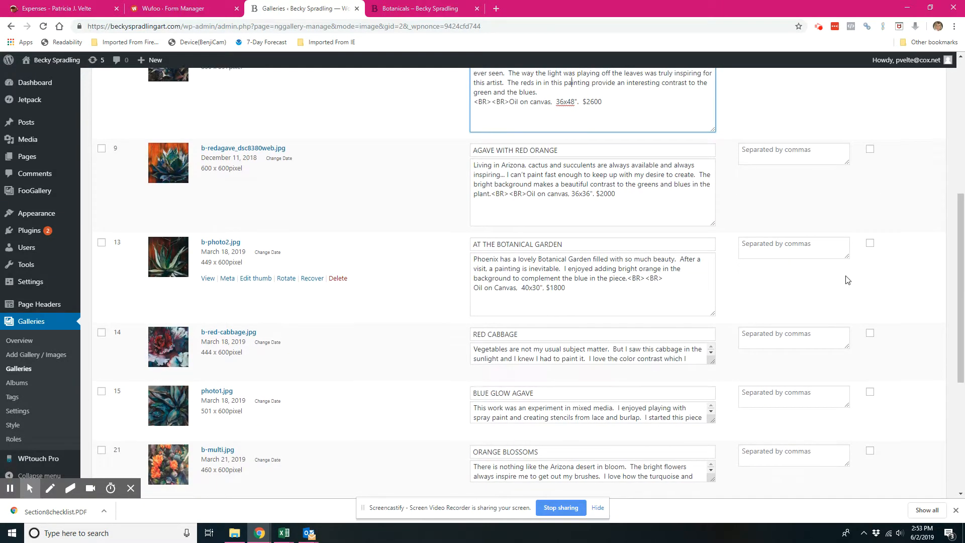
scroll(up, 3)
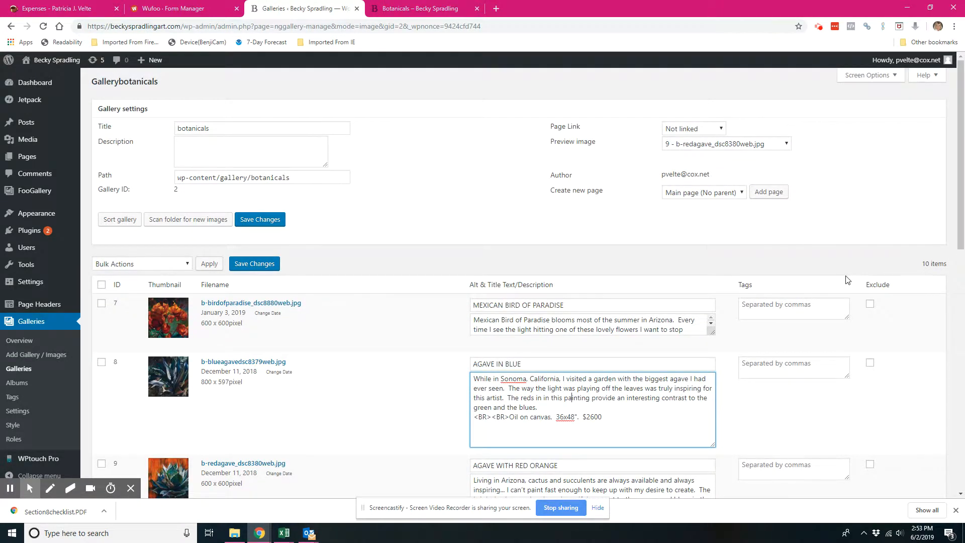
scroll(down, 3)
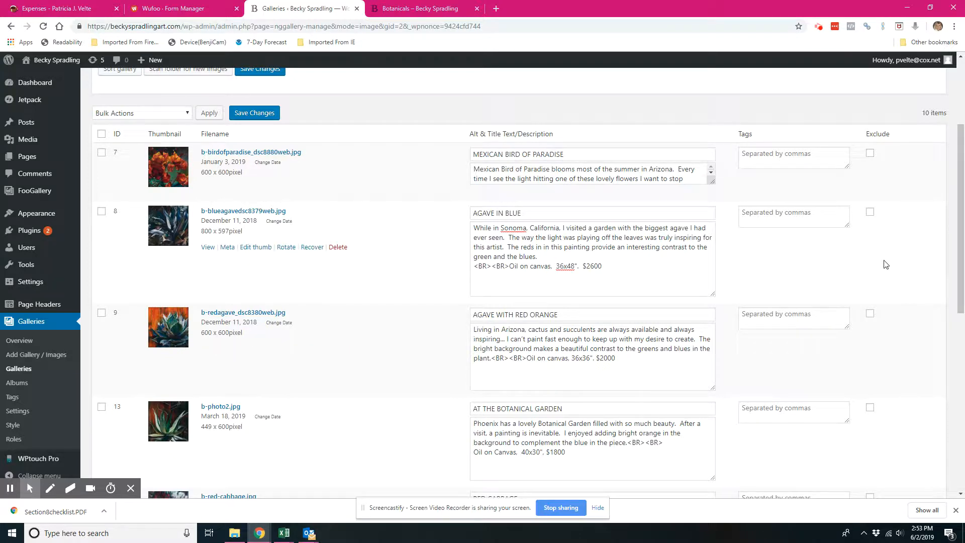
mouse_move(861, 252)
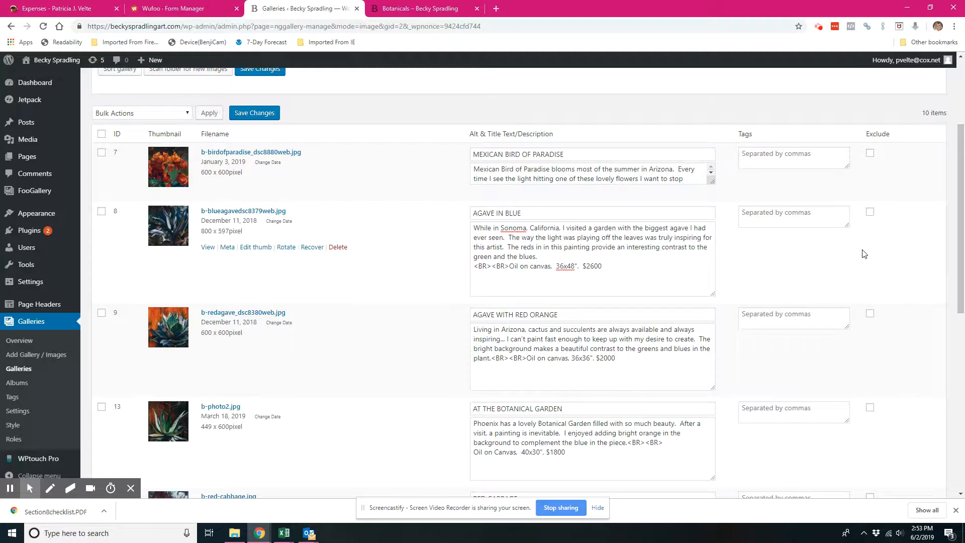
mouse_move(902, 229)
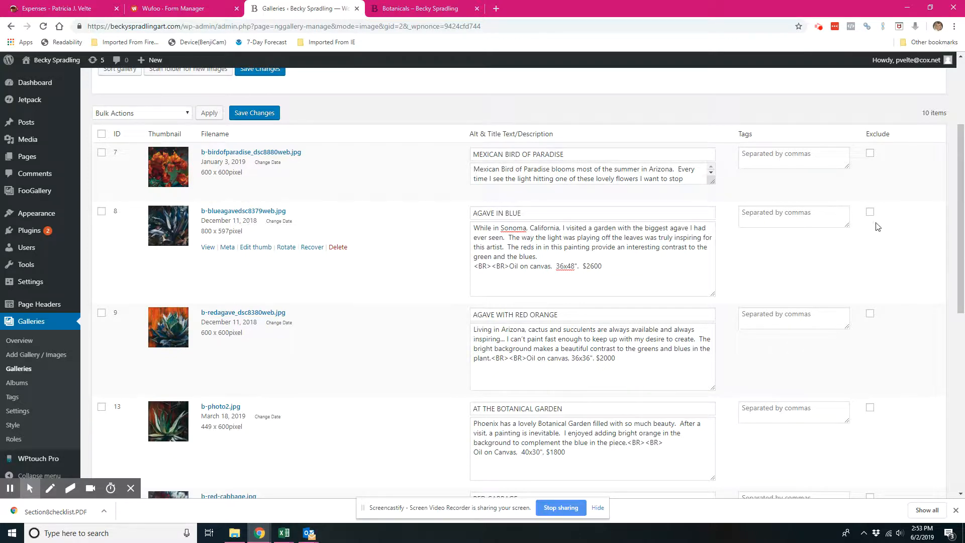
mouse_move(874, 223)
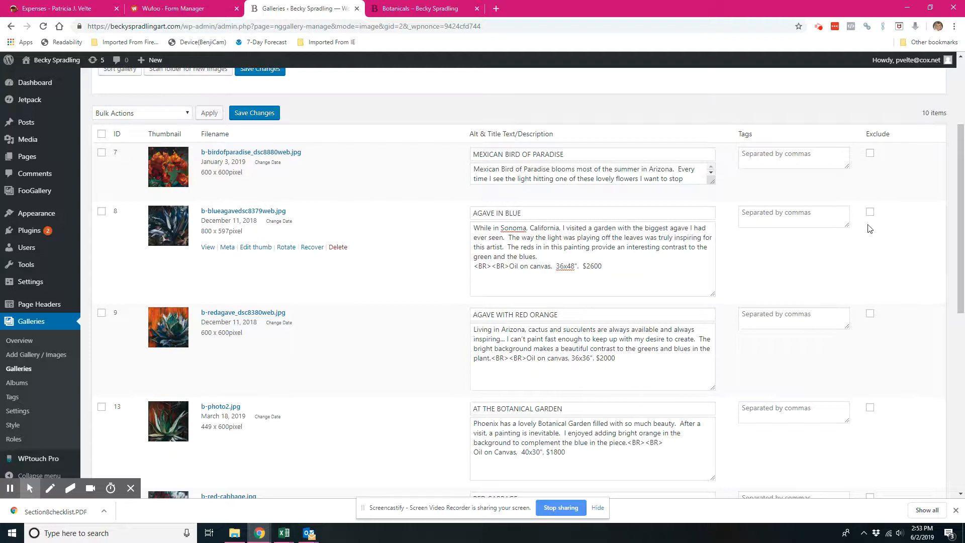
mouse_move(869, 218)
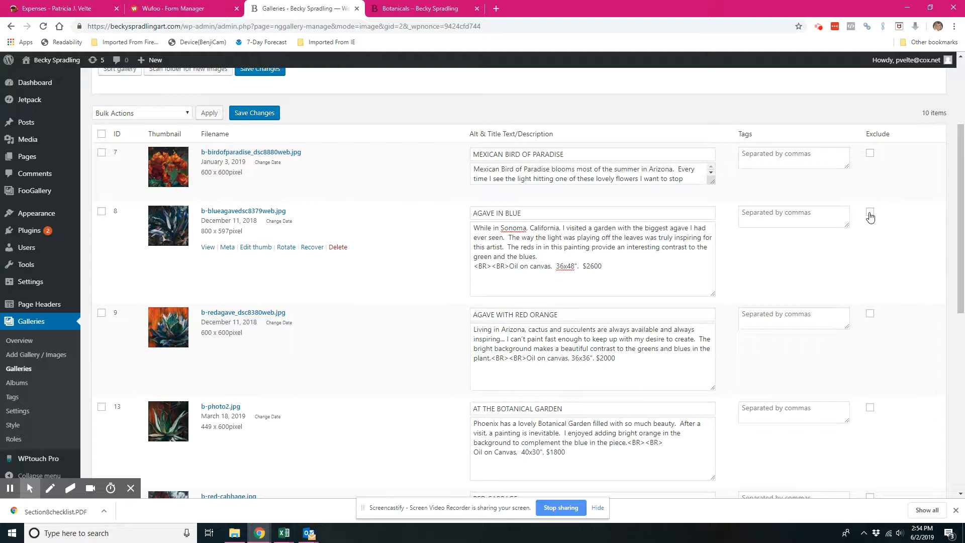
click(869, 212)
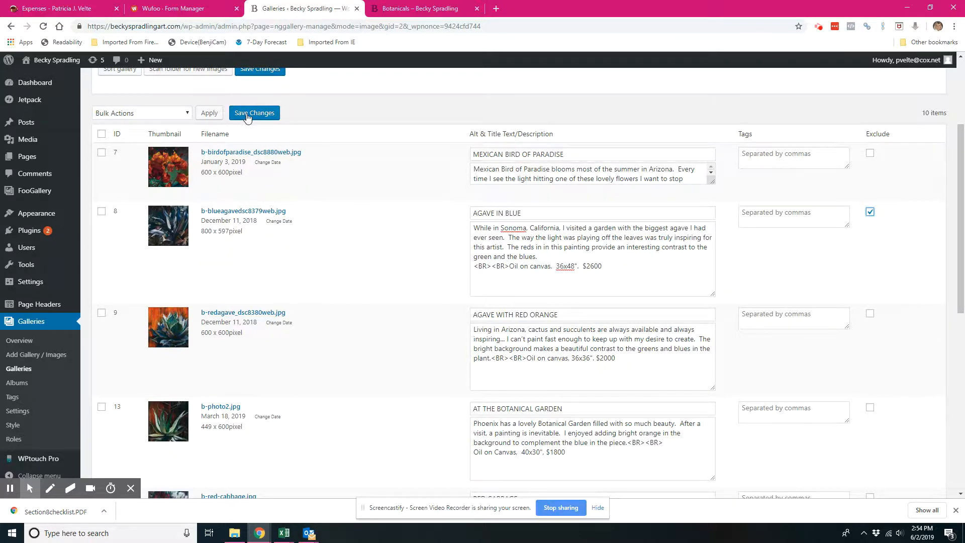
mouse_move(250, 151)
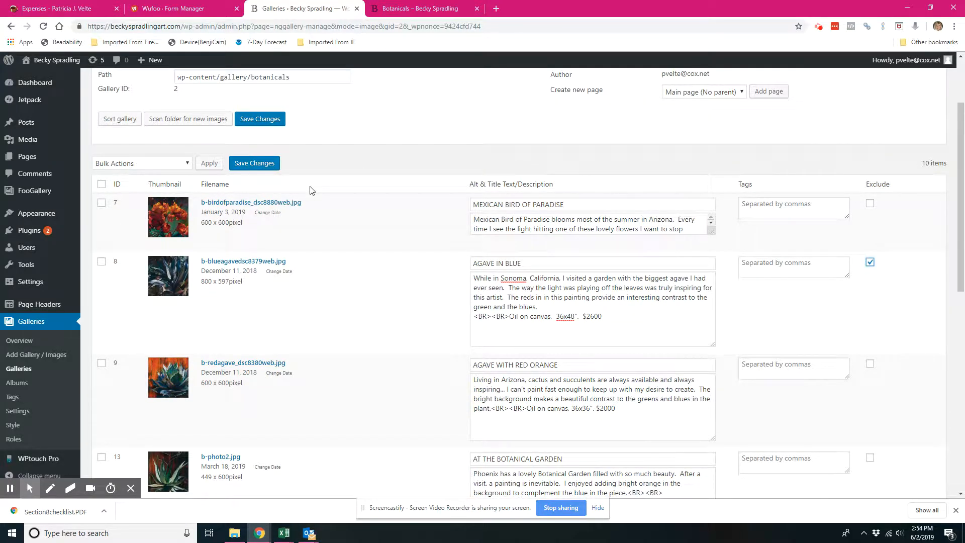
Untick Exclude for Agave in Blue again and save the gallery with all ten images included.
scroll(down, 3)
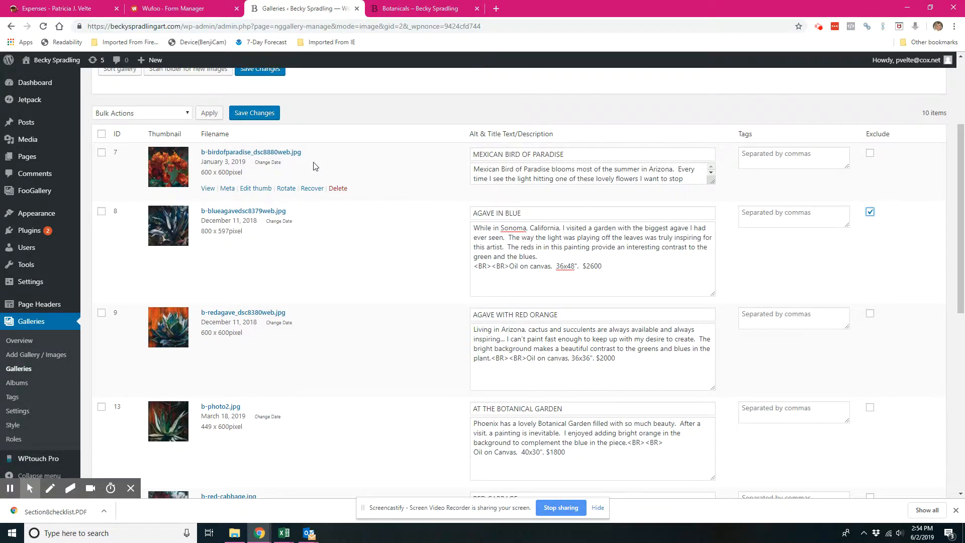
scroll(down, 3)
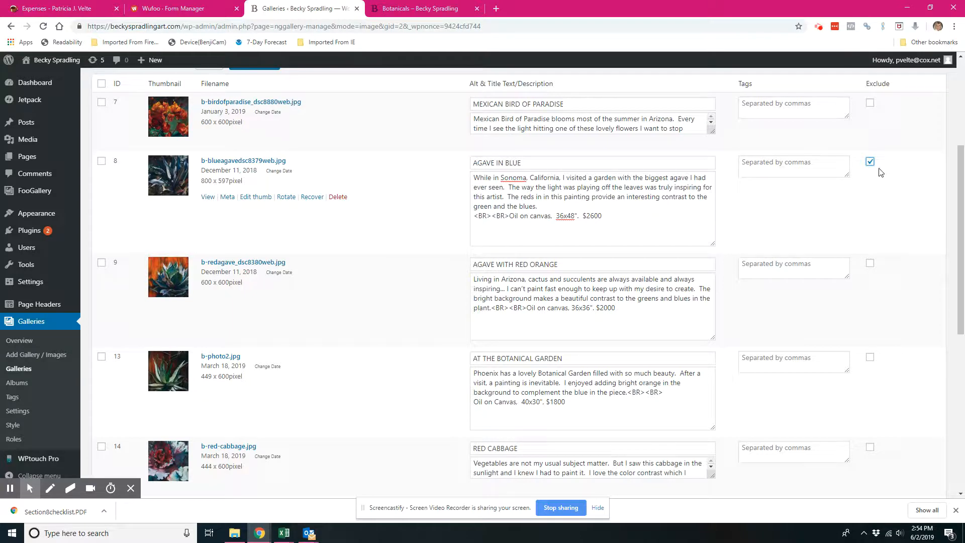
click(870, 162)
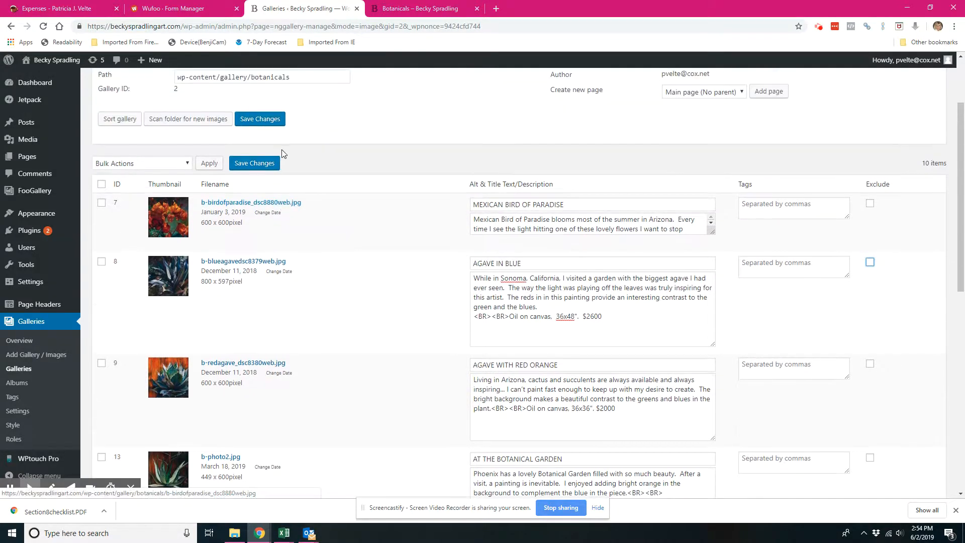
click(254, 163)
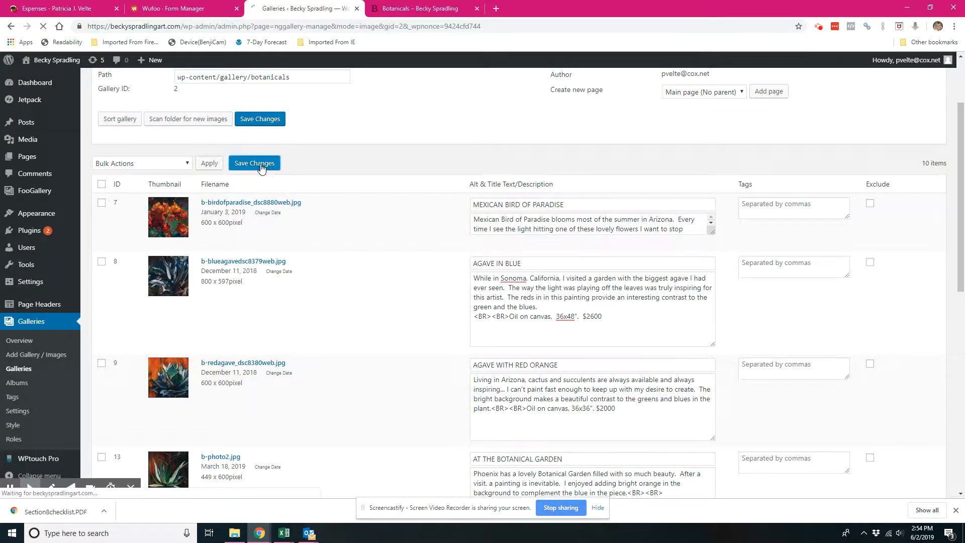
click(259, 163)
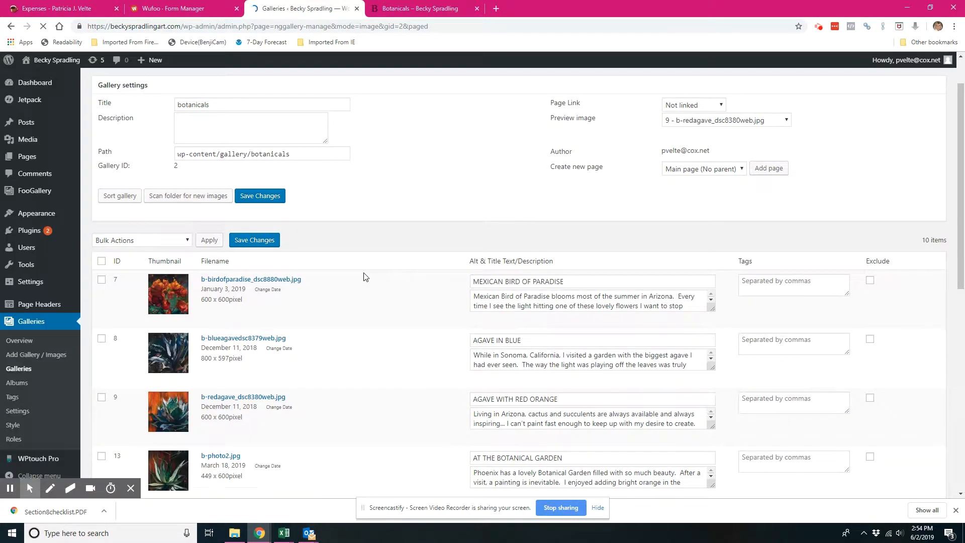
scroll(down, 3)
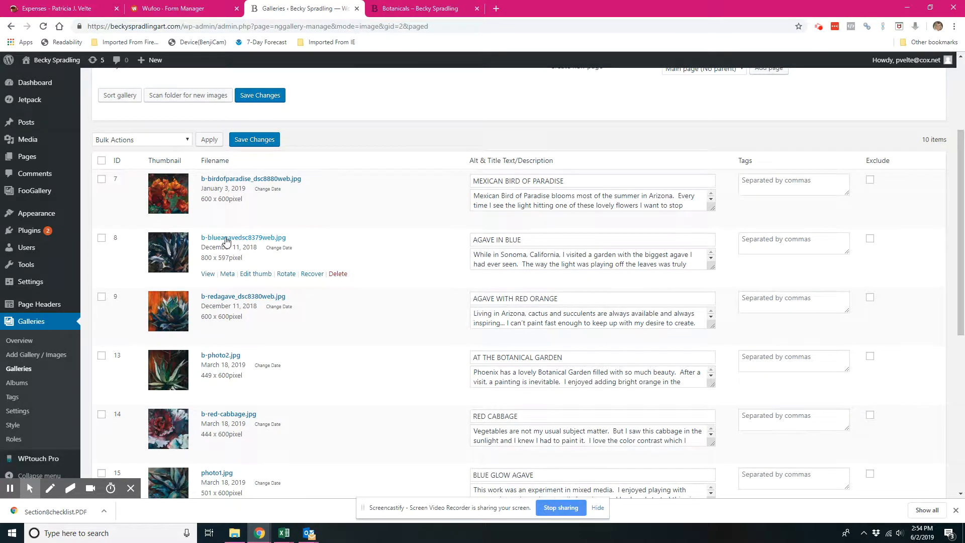
mouse_move(242, 237)
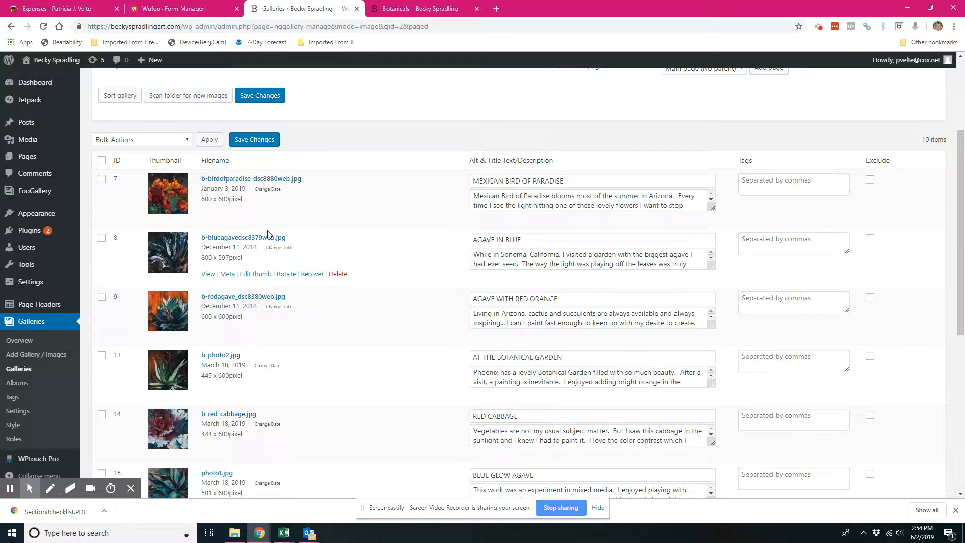
mouse_move(249, 205)
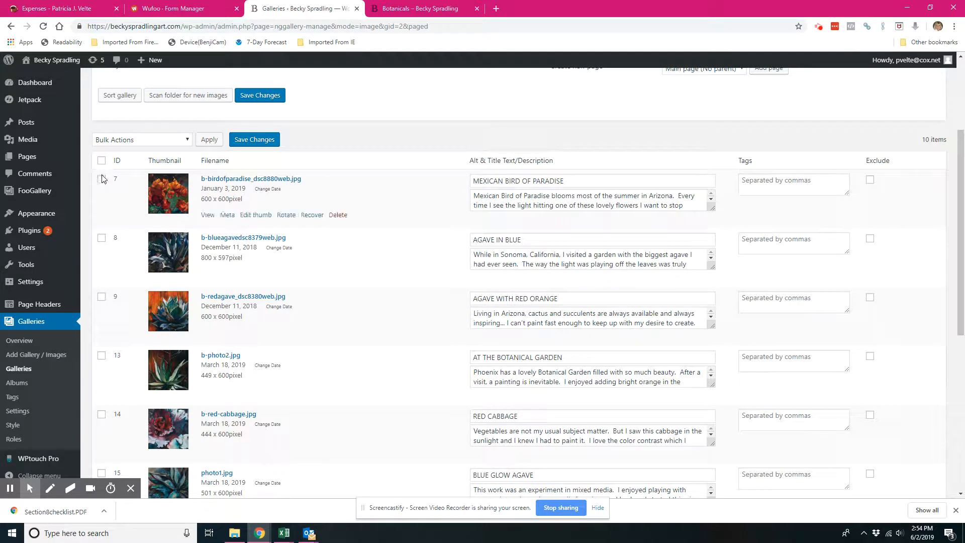
click(100, 179)
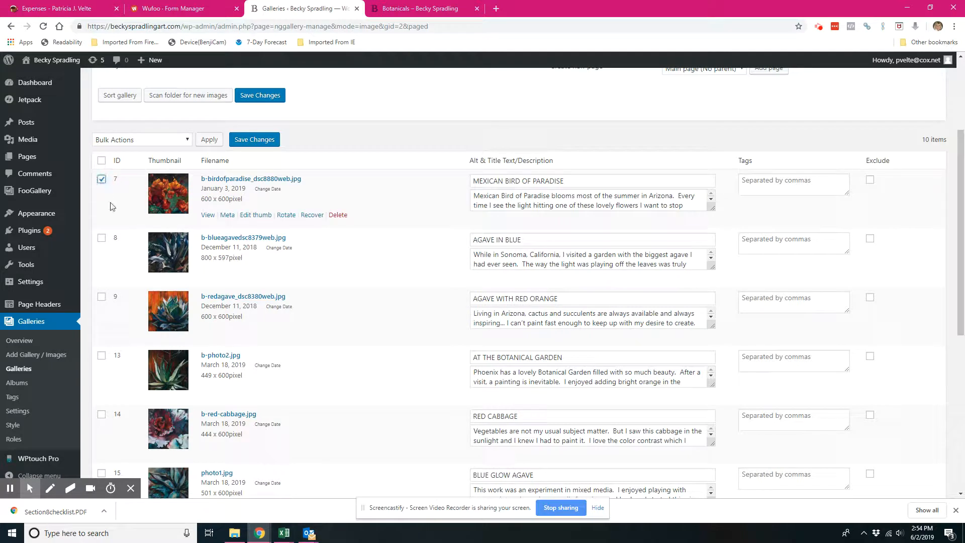
click(100, 296)
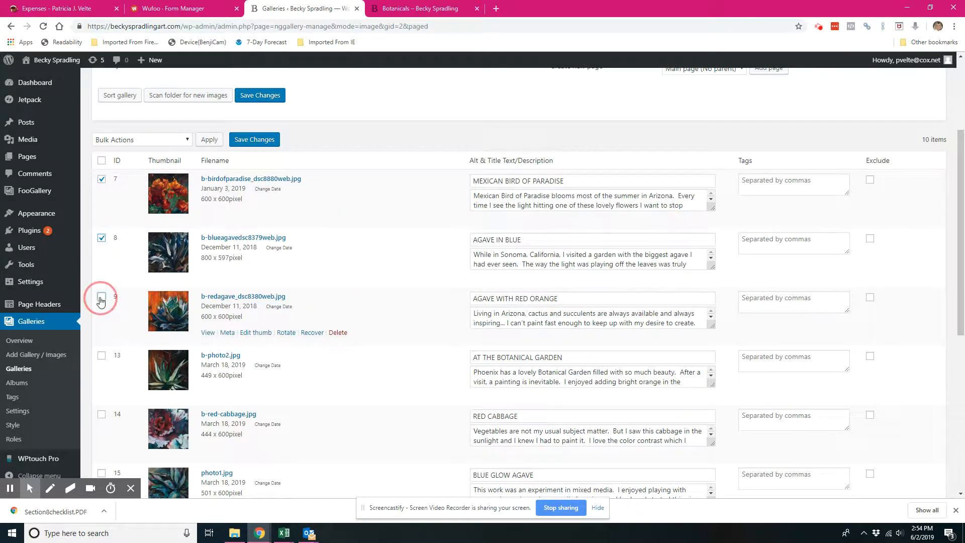
click(101, 296)
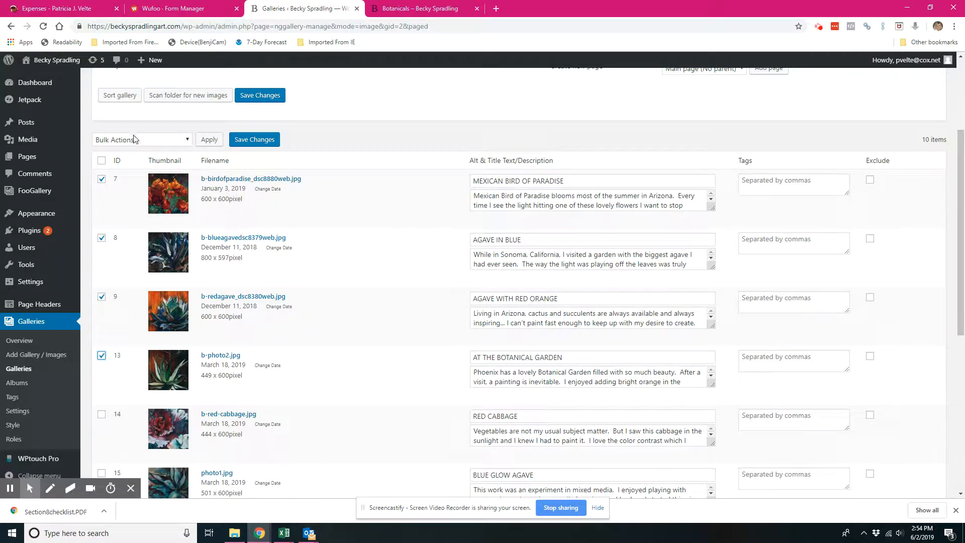
click(141, 139)
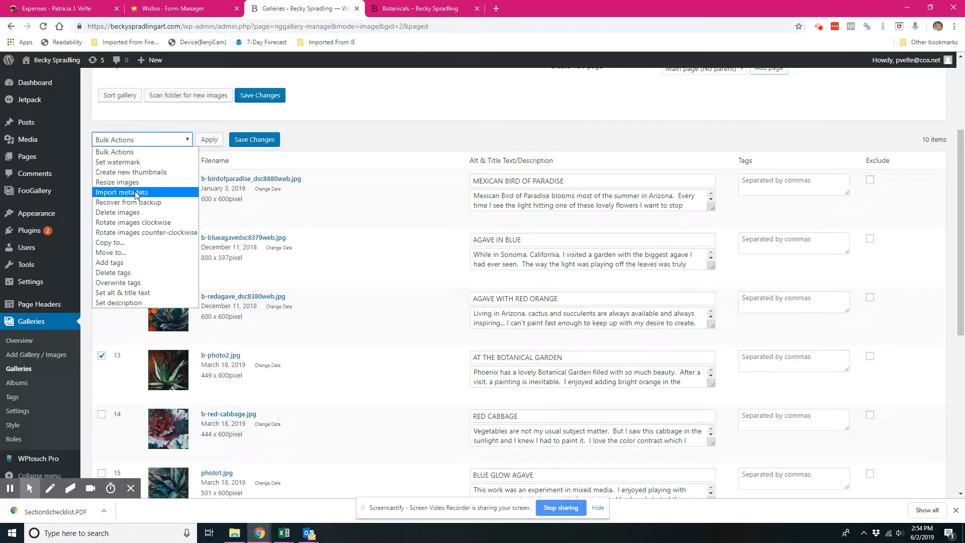
mouse_move(118, 213)
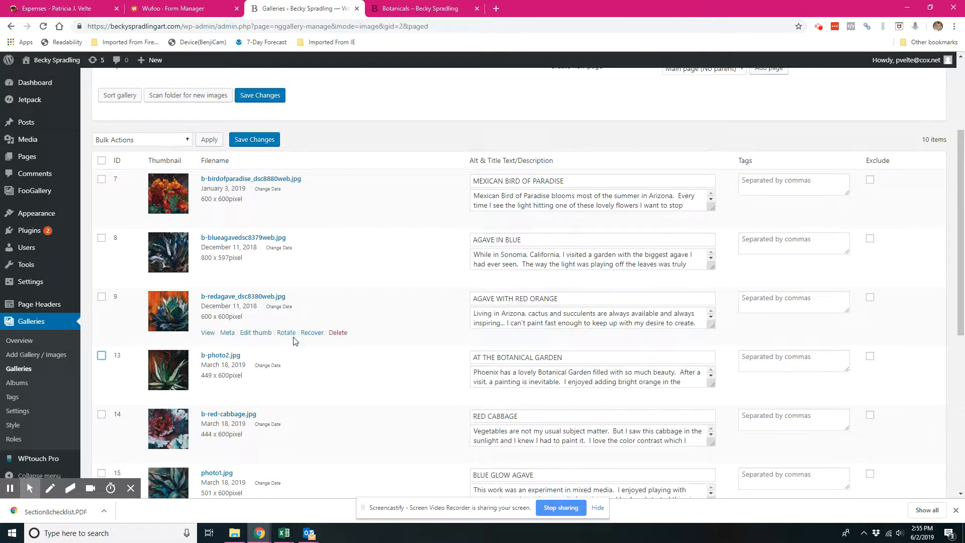
mouse_move(335, 274)
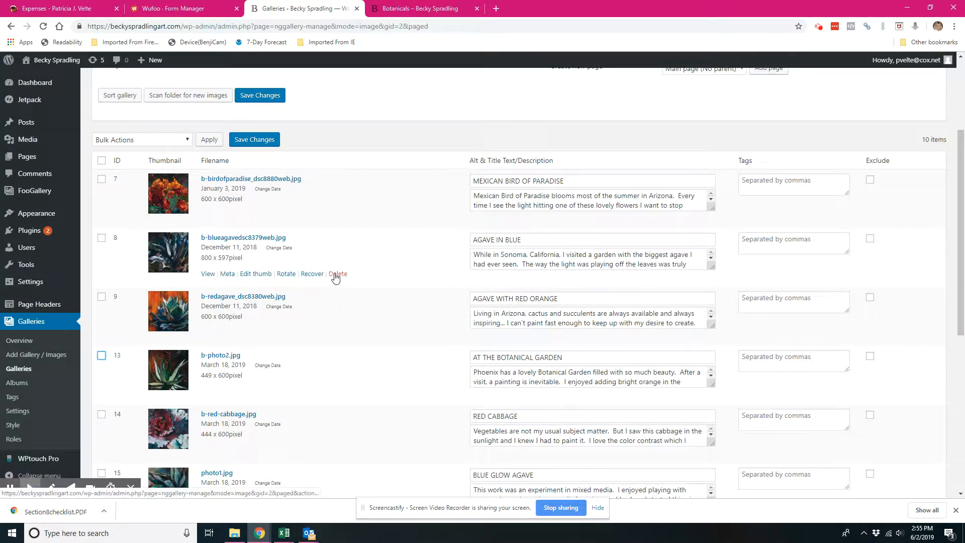
scroll(down, 3)
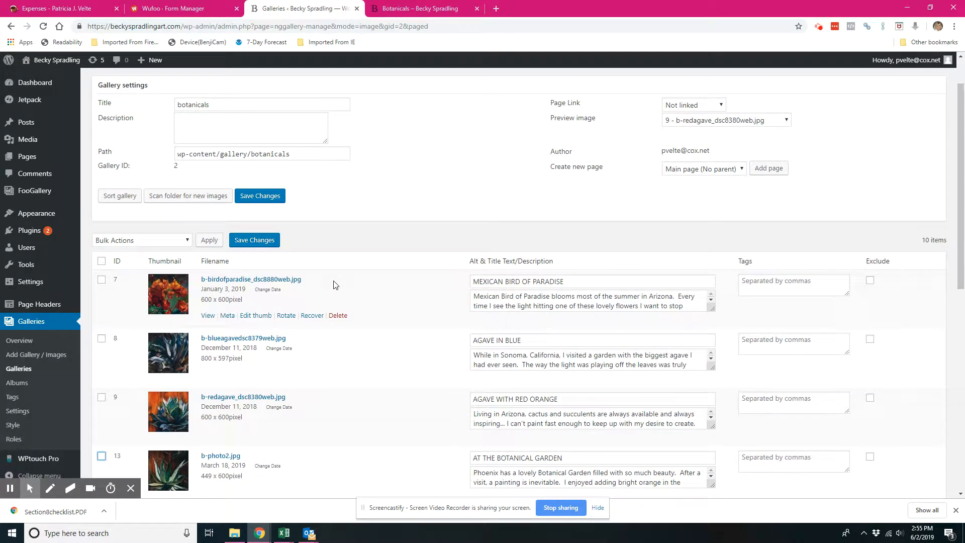
scroll(down, 3)
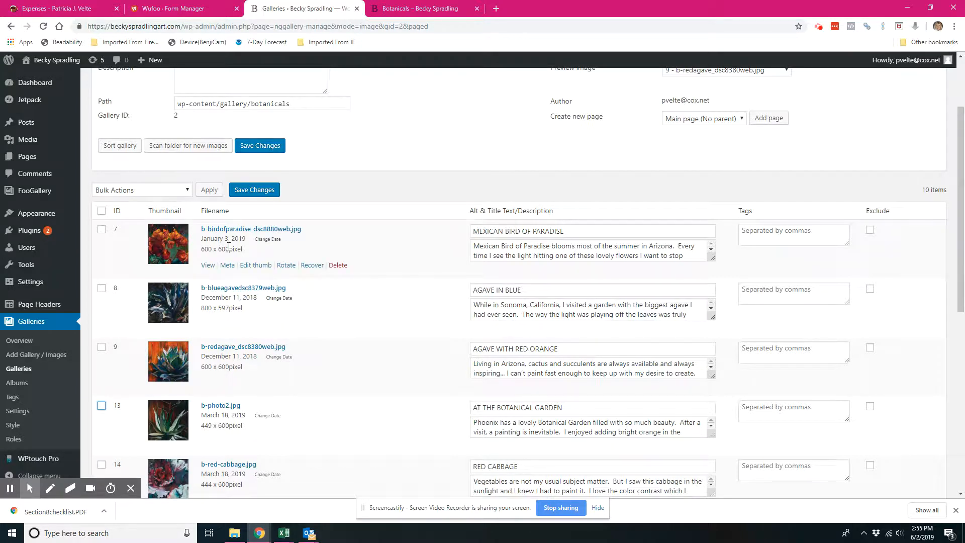
mouse_move(209, 240)
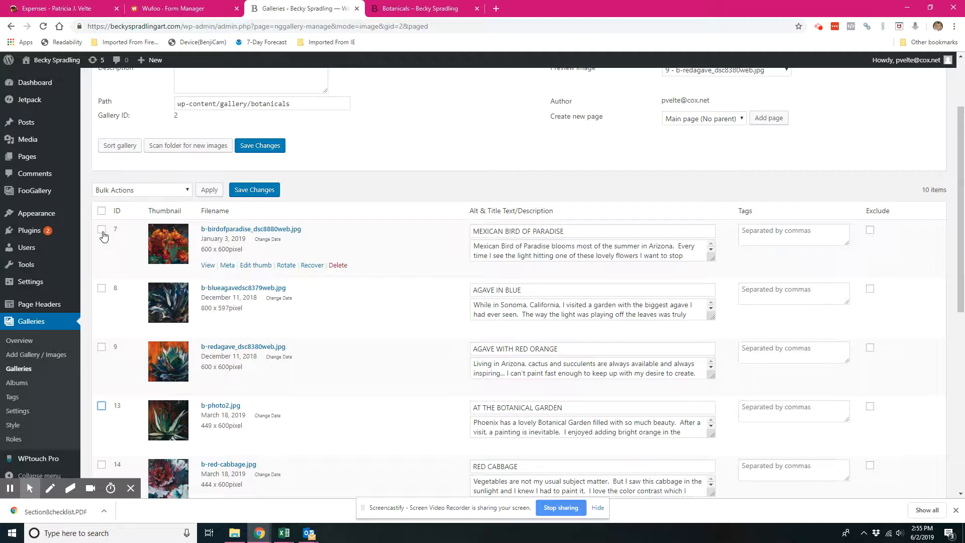
click(101, 229)
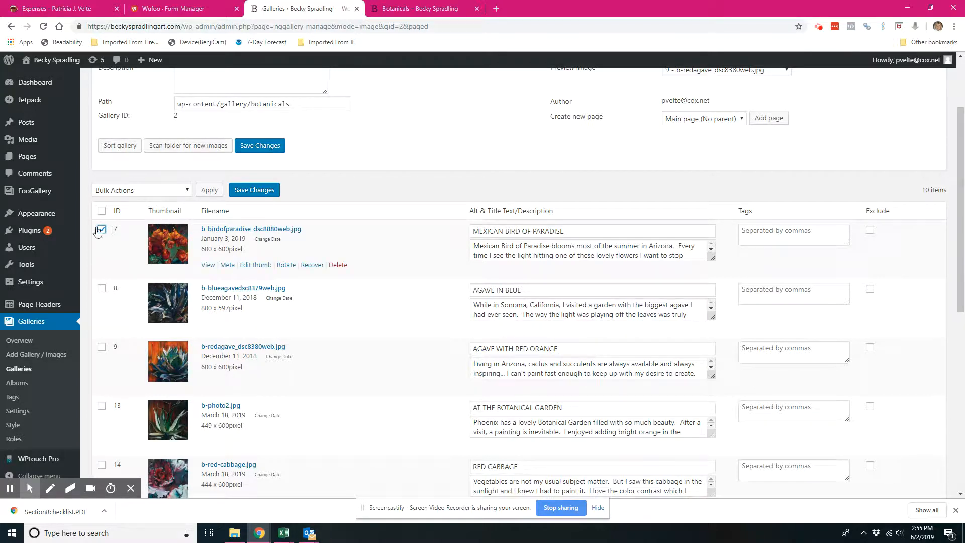
click(101, 230)
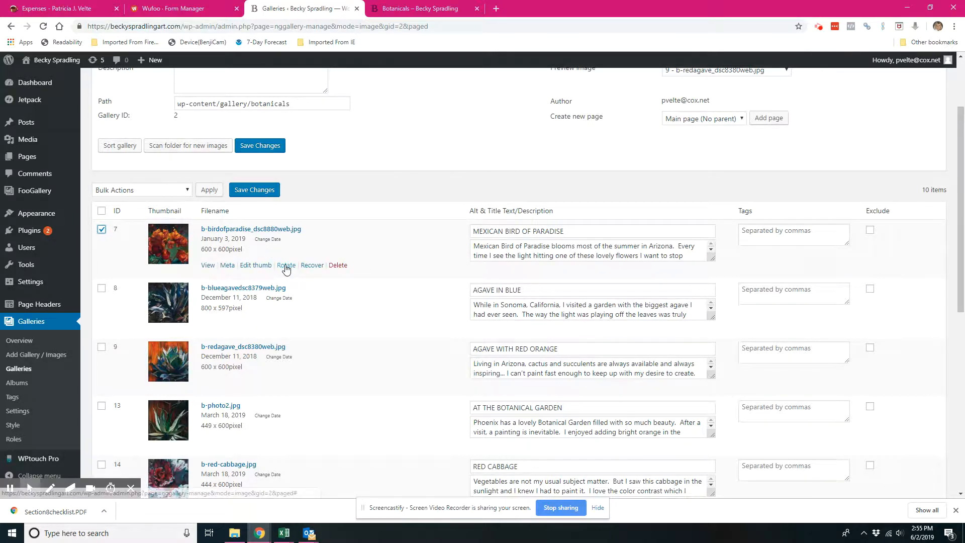
mouse_move(287, 264)
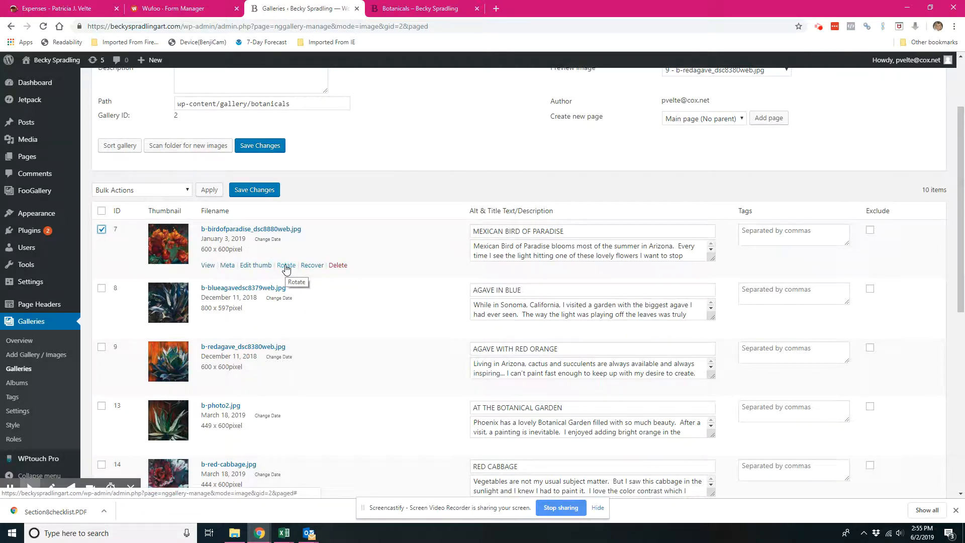
click(142, 190)
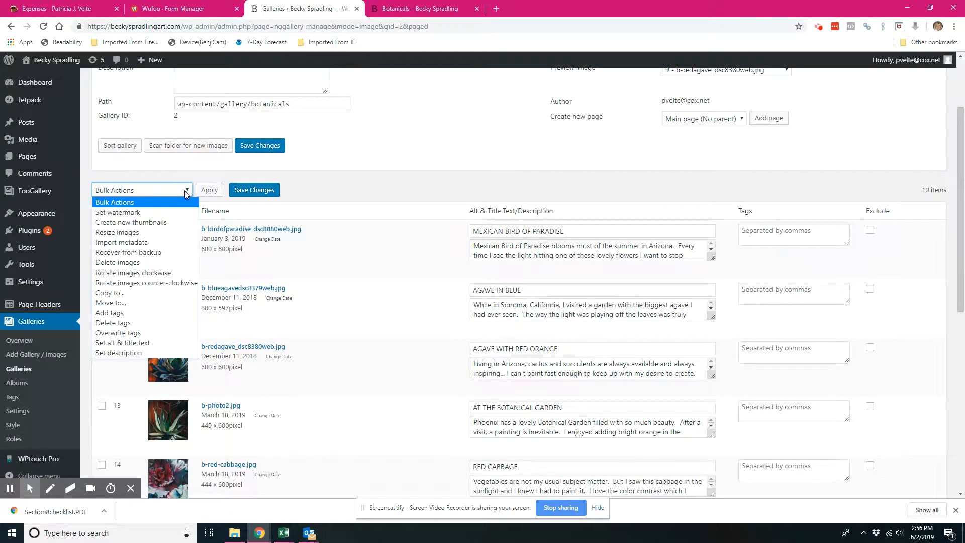
mouse_move(145, 282)
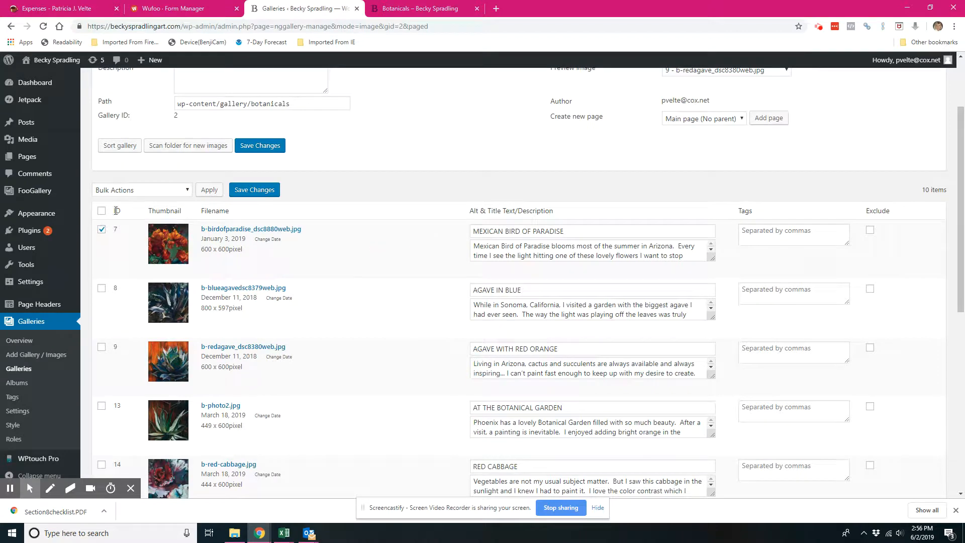
scroll(down, 3)
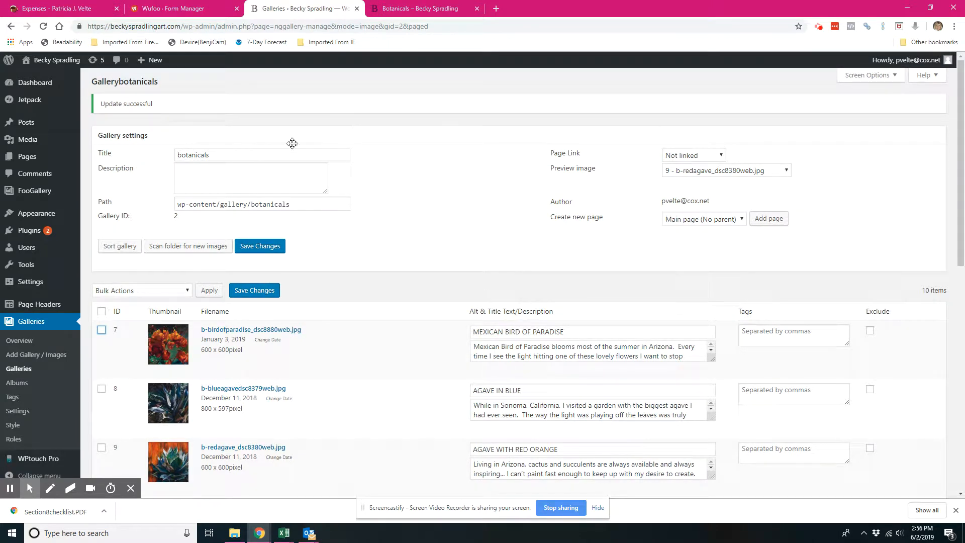
click(615, 352)
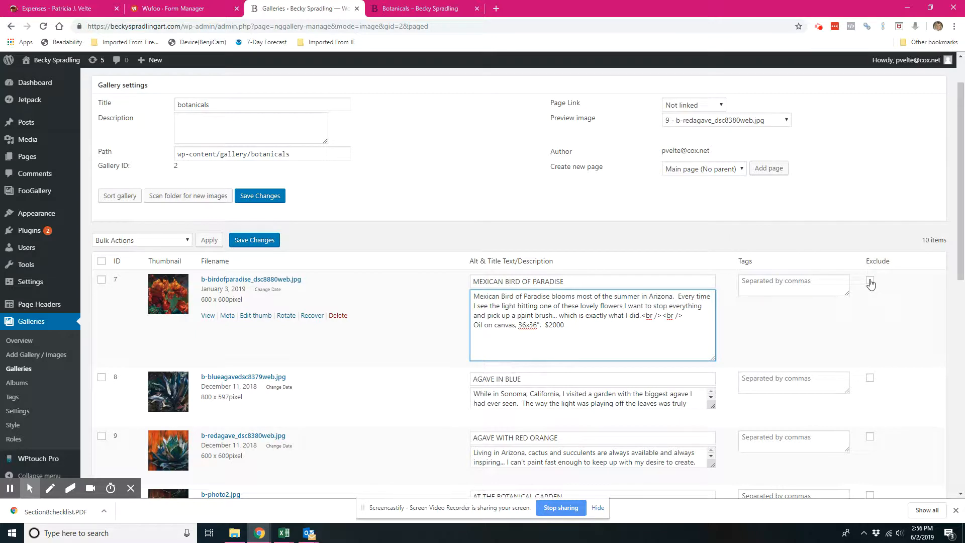
mouse_move(873, 284)
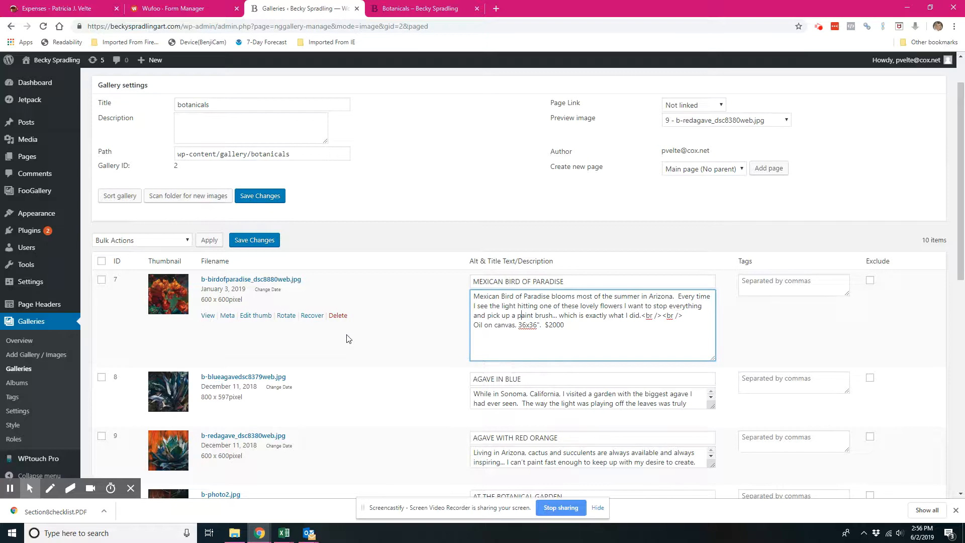
Expand image 7's description field to show Mexican Bird of Paradise's 36x36, $2000 details.
scroll(down, 3)
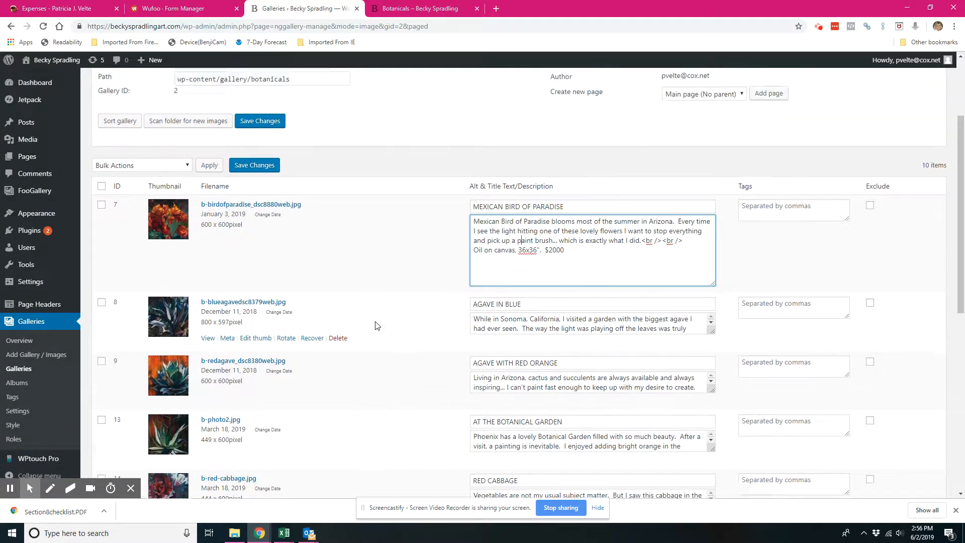
click(260, 119)
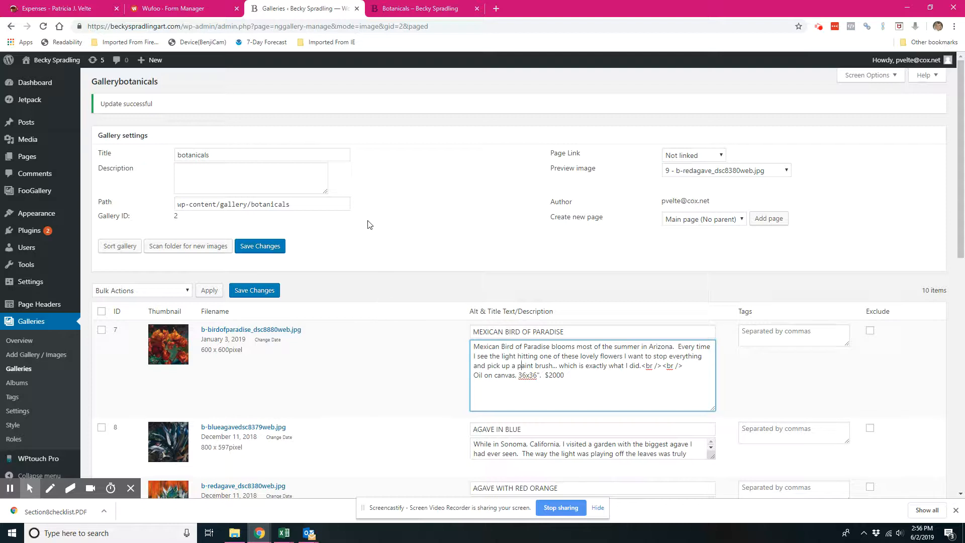
mouse_move(120, 245)
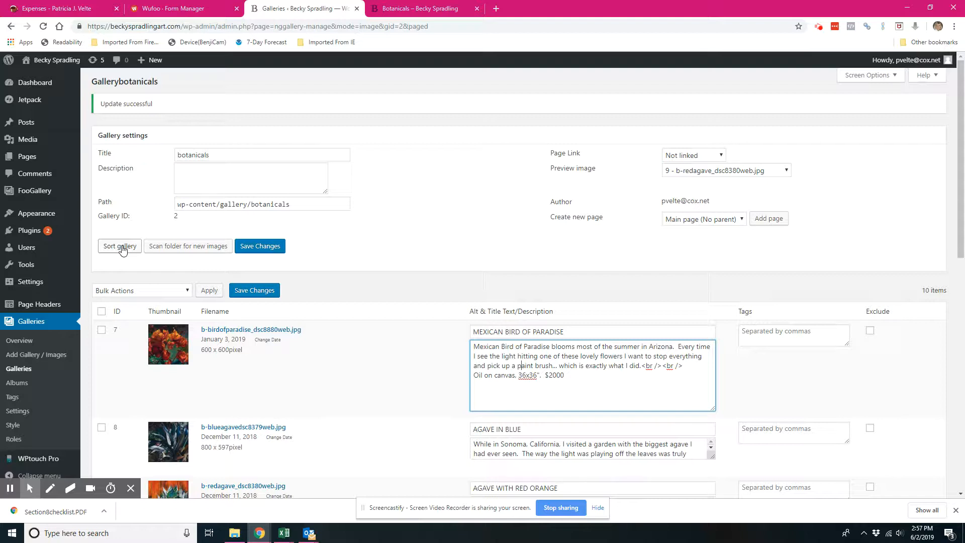
Bring up the Sort Gallery page listing the botanicals gallery's ten images in current order.
click(118, 246)
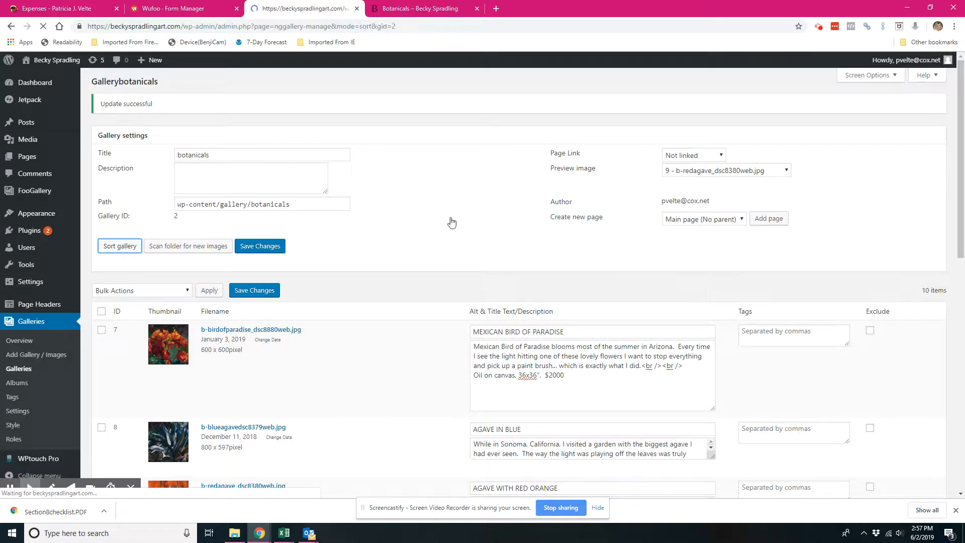
click(119, 245)
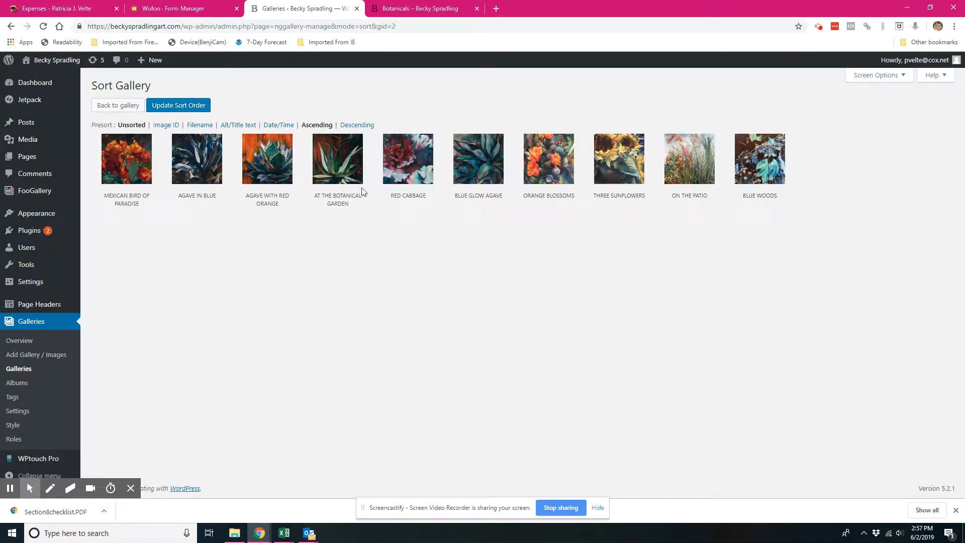
mouse_move(889, 212)
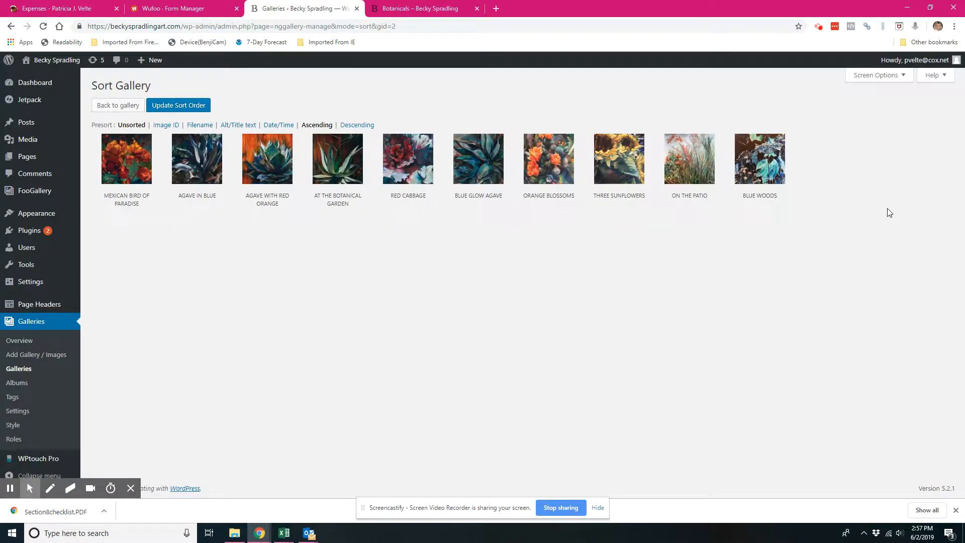
mouse_move(412, 160)
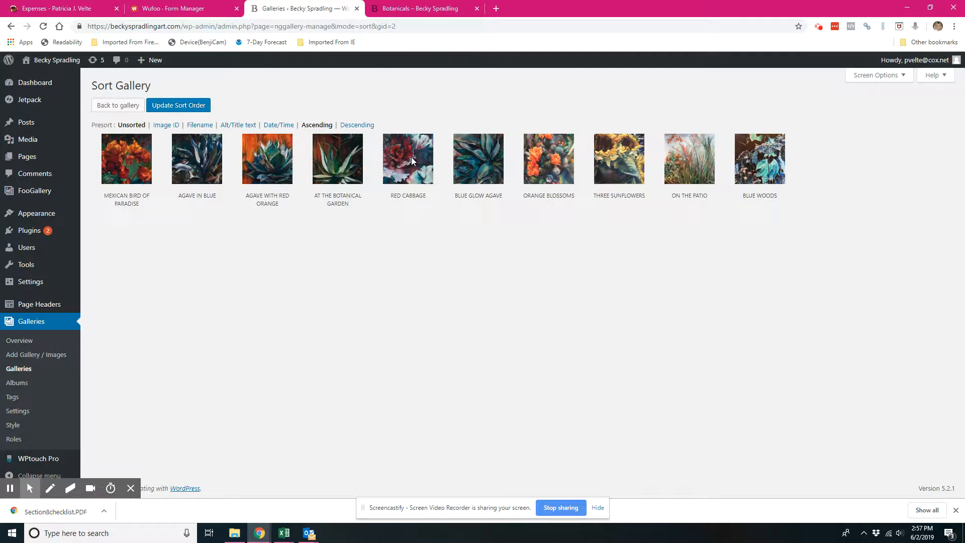
mouse_move(566, 171)
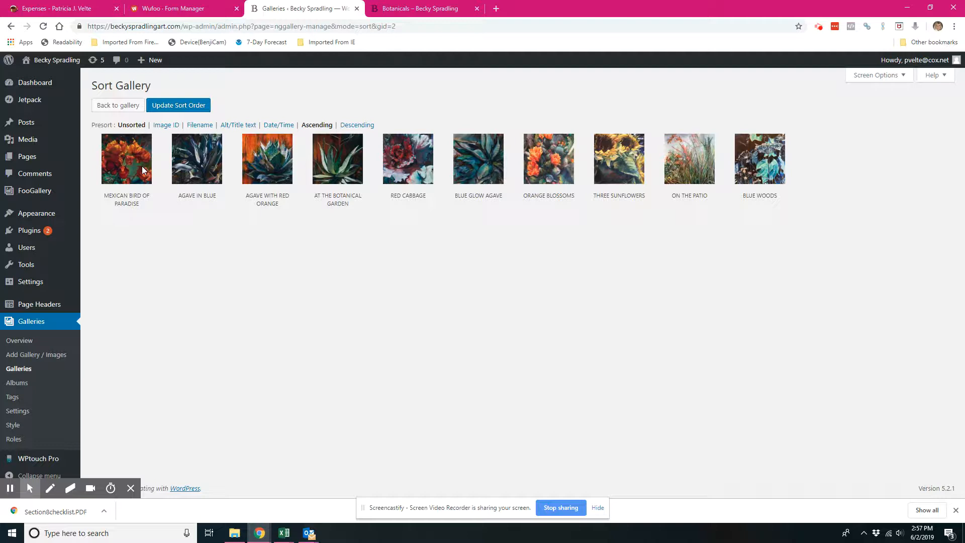
mouse_move(399, 168)
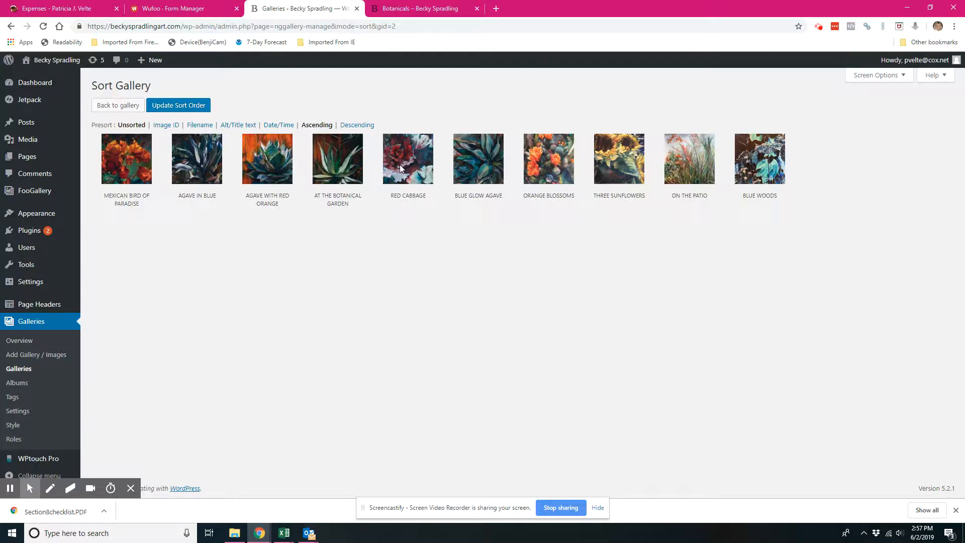
mouse_move(398, 165)
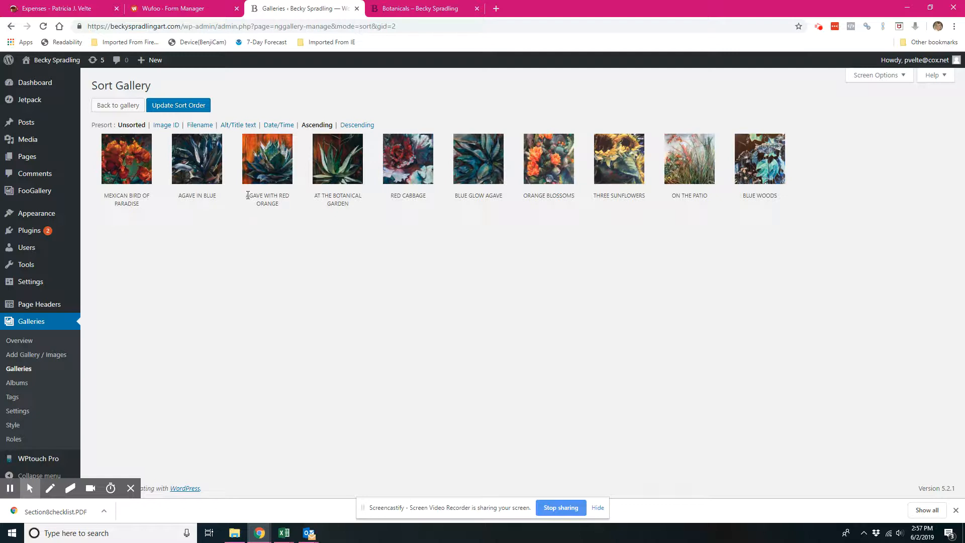
mouse_move(556, 168)
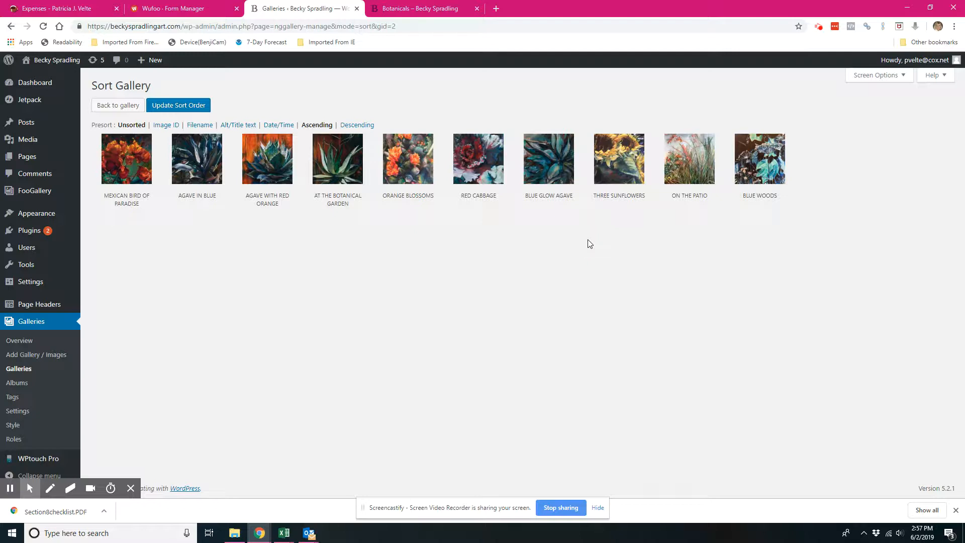
mouse_move(663, 174)
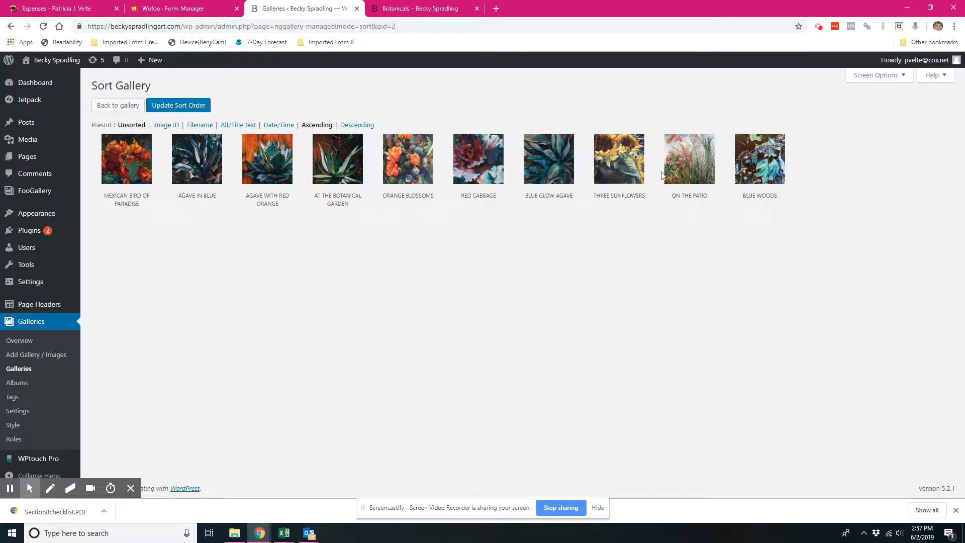
mouse_move(696, 152)
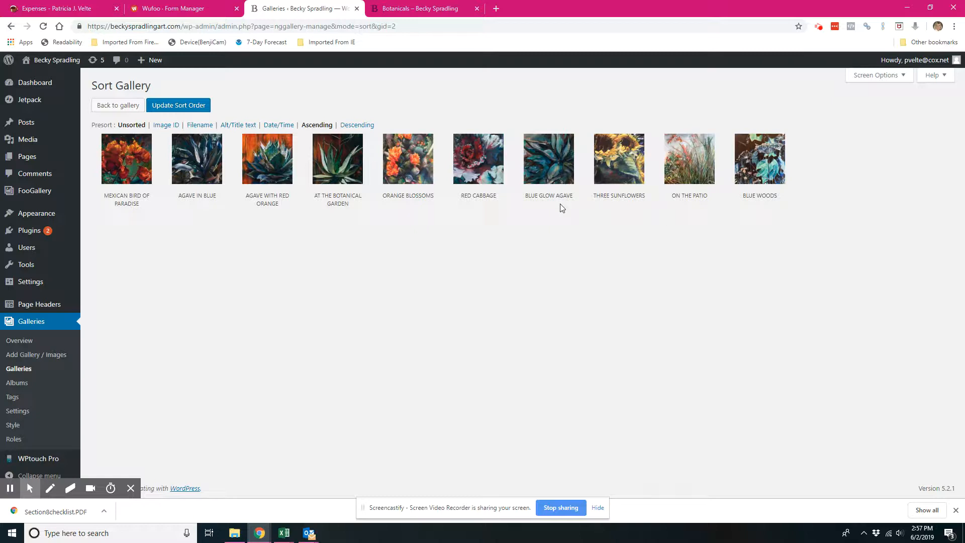
mouse_move(349, 242)
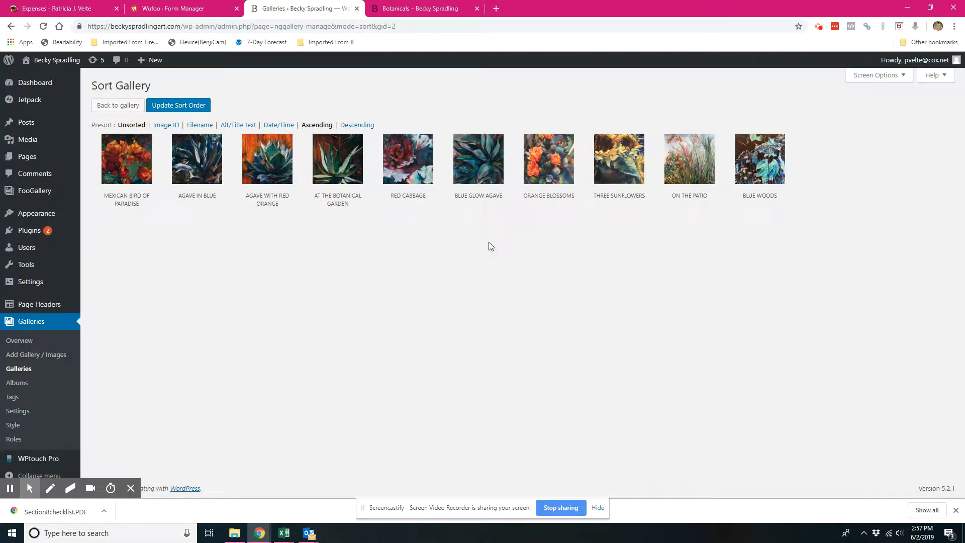
mouse_move(255, 142)
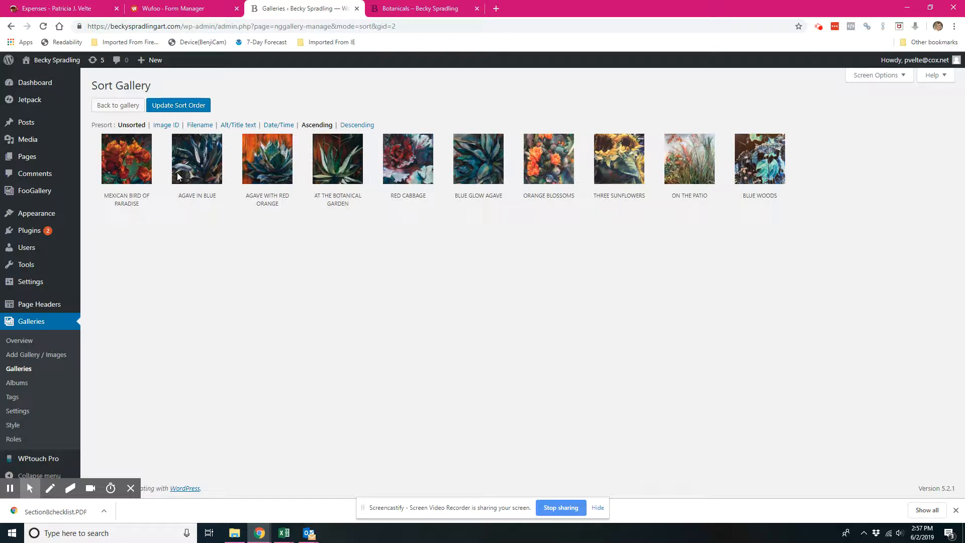
mouse_move(179, 104)
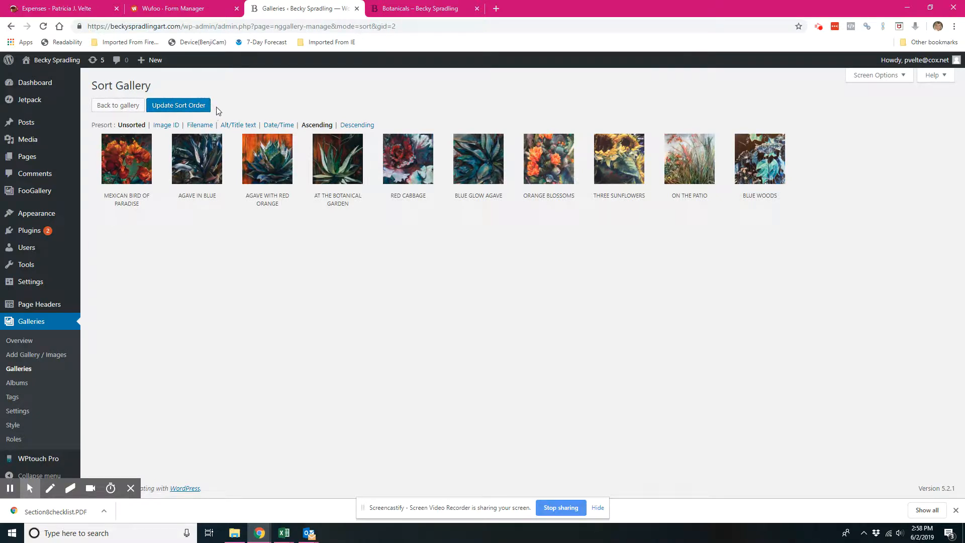
mouse_move(268, 84)
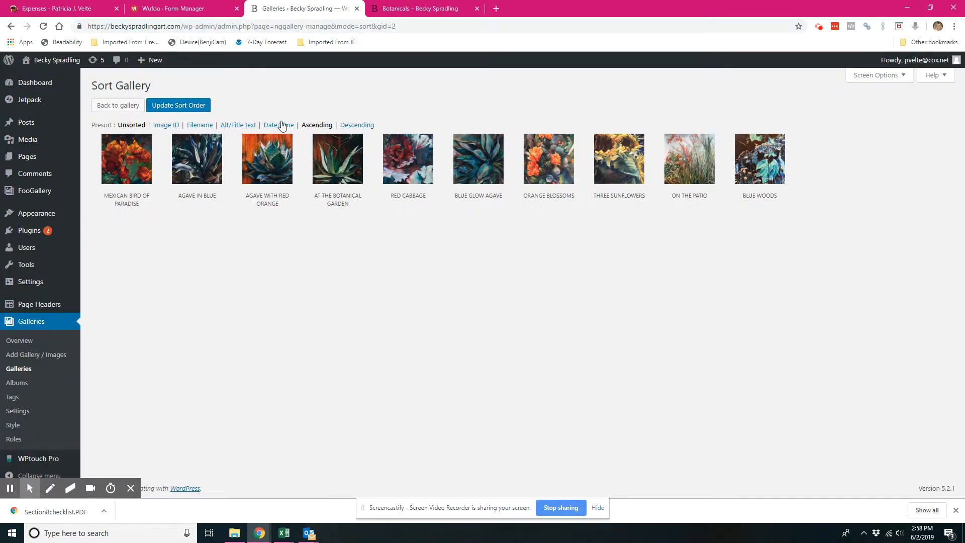
mouse_move(356, 124)
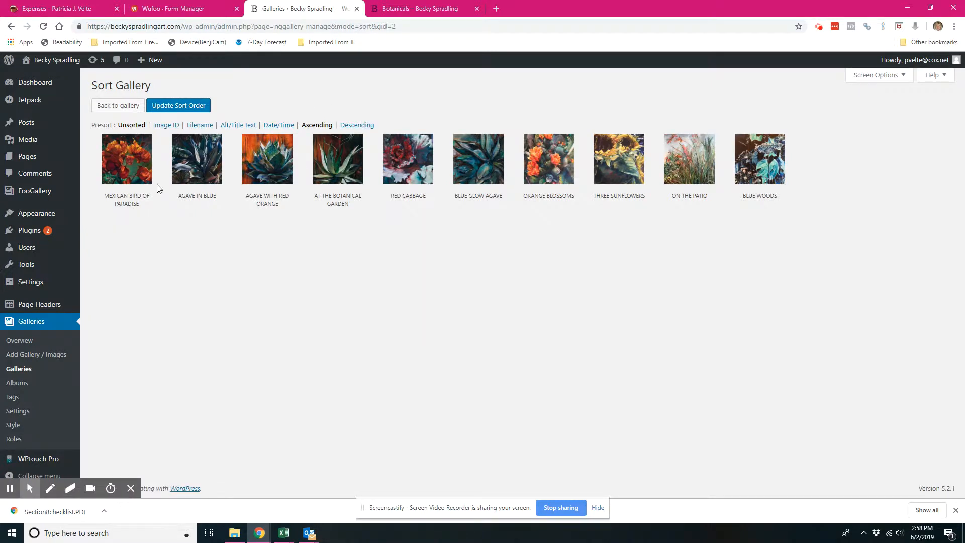
mouse_move(237, 322)
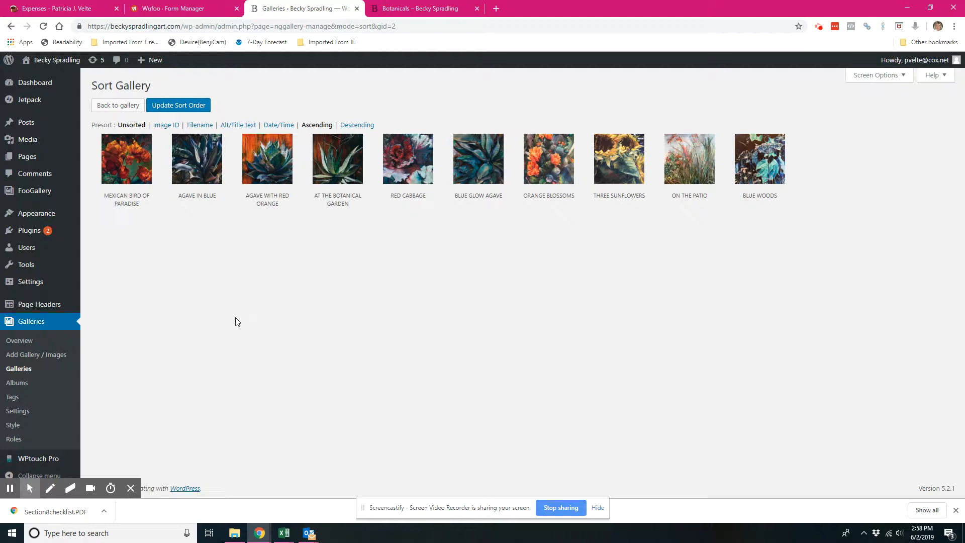
Update the sort order so the current sequence of the ten botanicals images is saved.
click(178, 105)
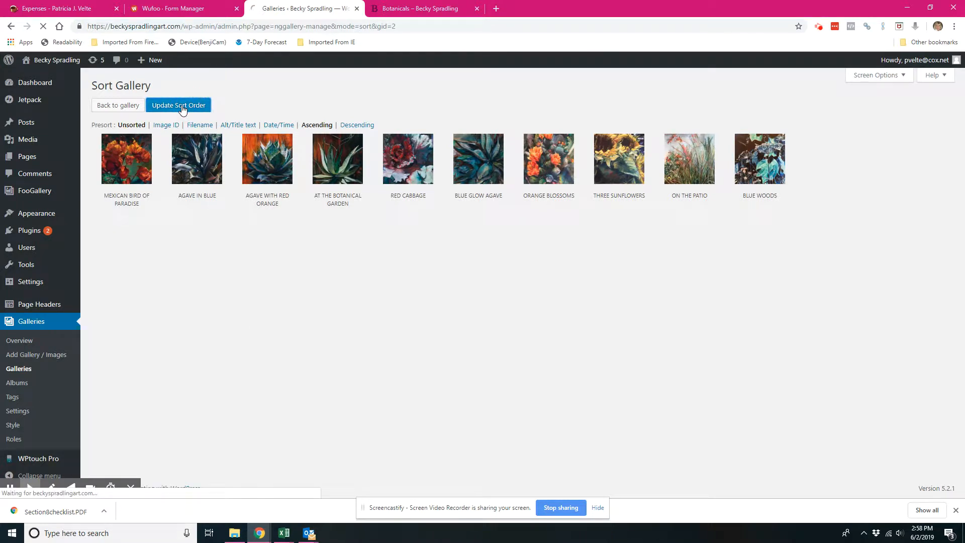
click(178, 106)
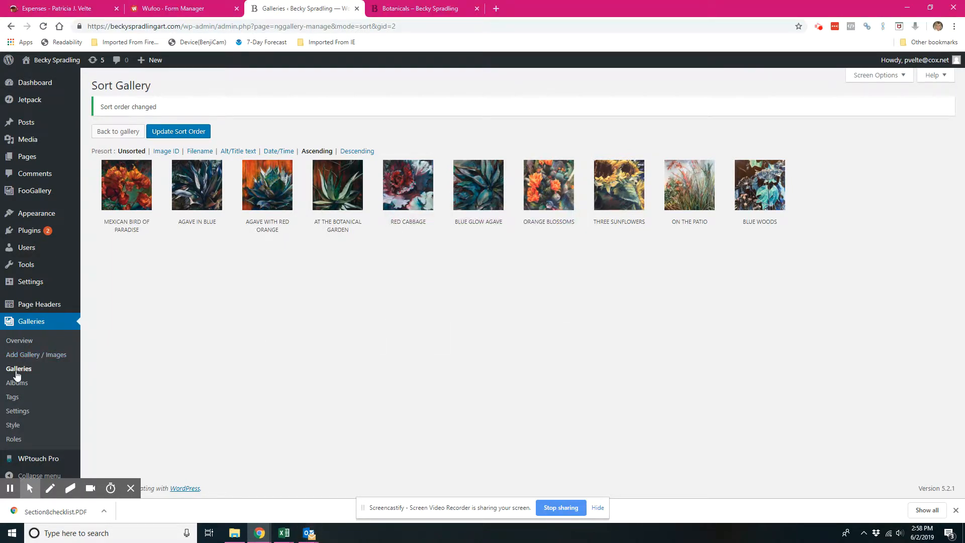
mouse_move(18, 373)
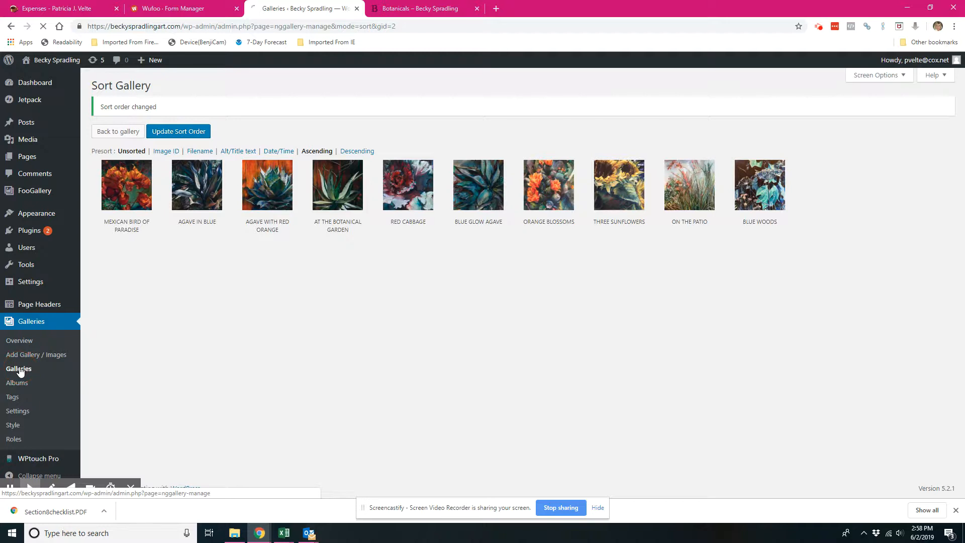
Review the three-gallery list, then show the NextCellent overview summarizing 30 images across 3 galleries.
click(18, 368)
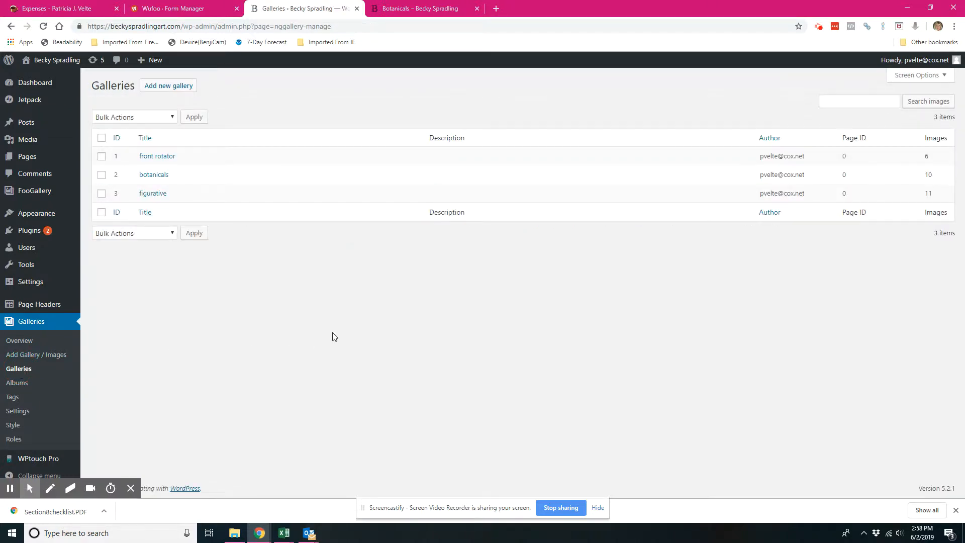
click(145, 138)
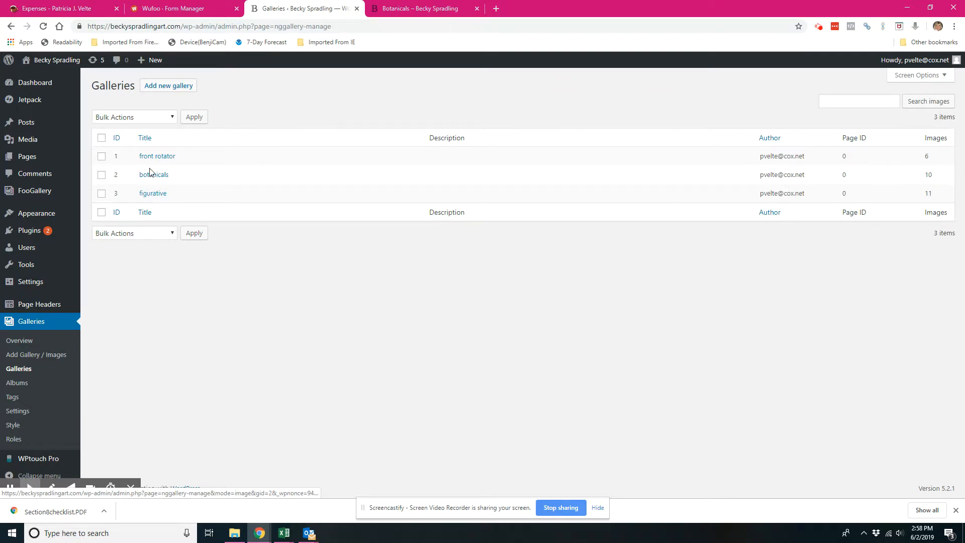
mouse_move(341, 187)
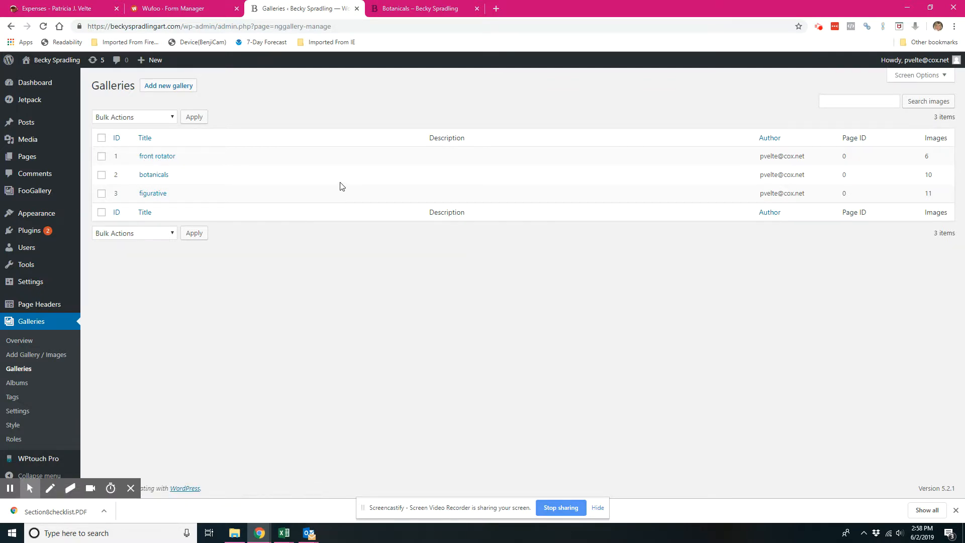
mouse_move(911, 198)
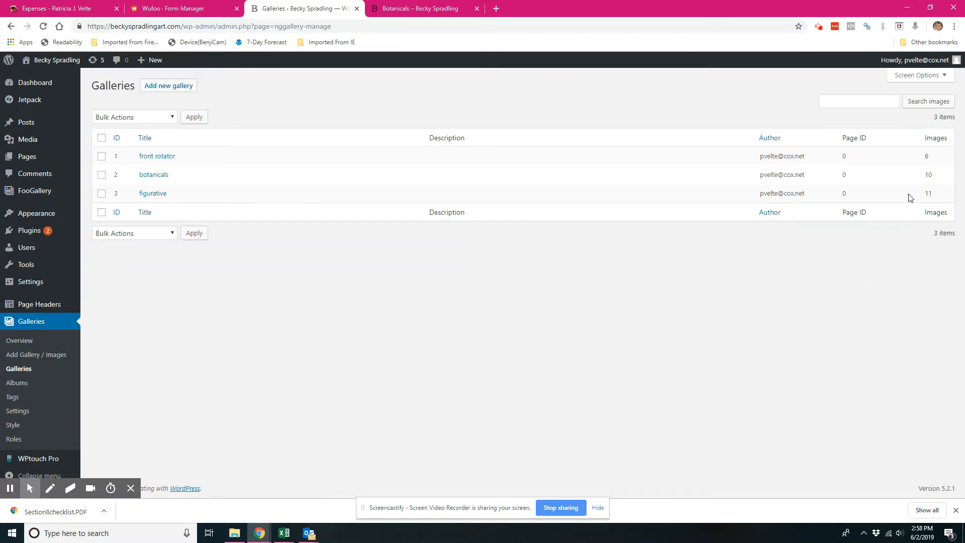
mouse_move(68, 354)
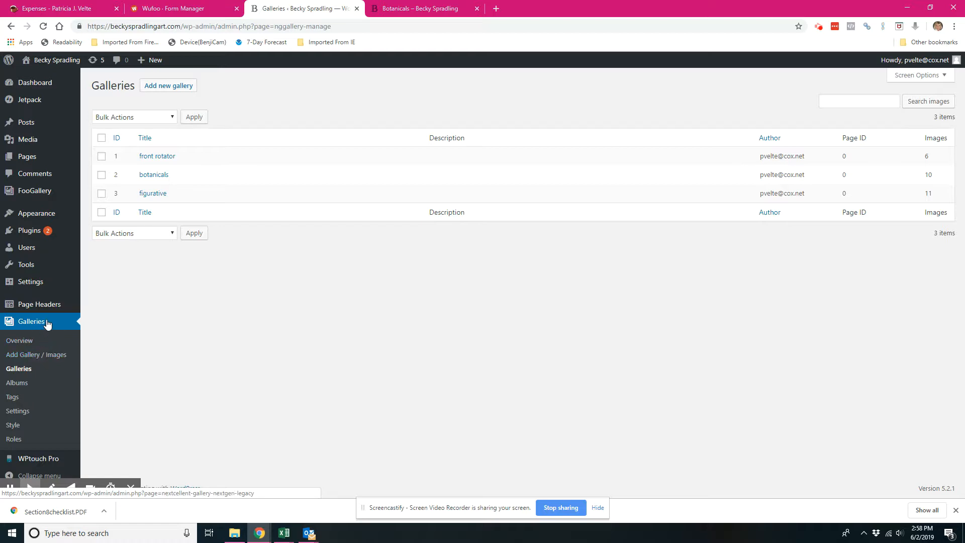
click(20, 341)
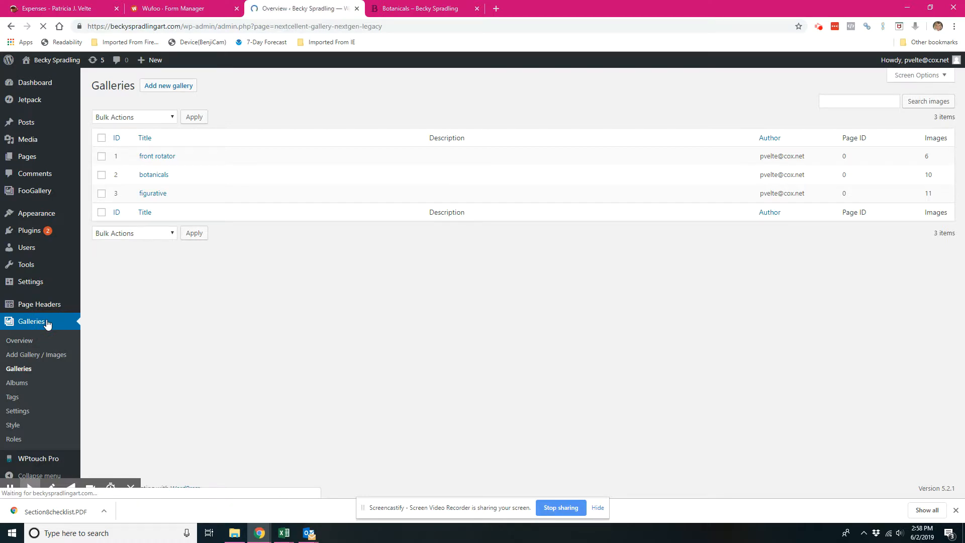
click(19, 341)
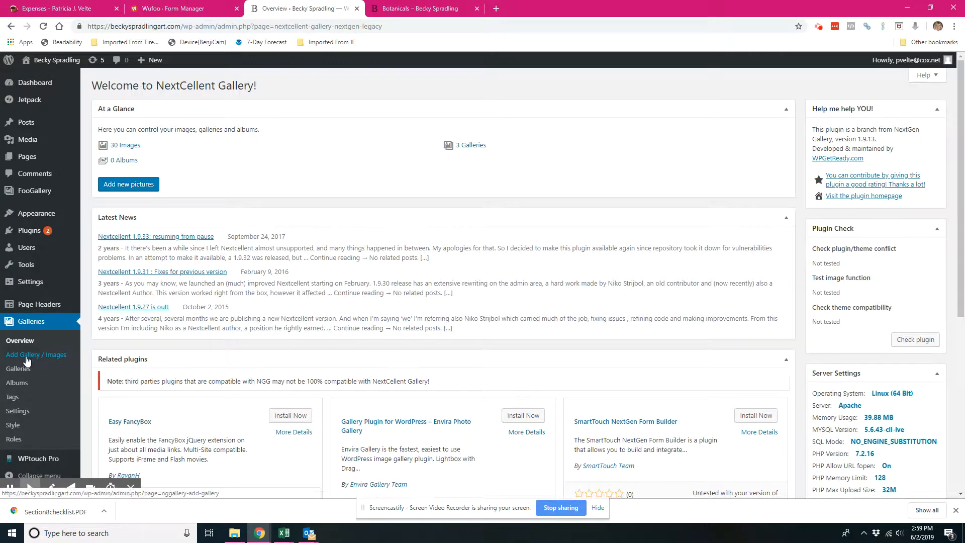
mouse_move(18, 368)
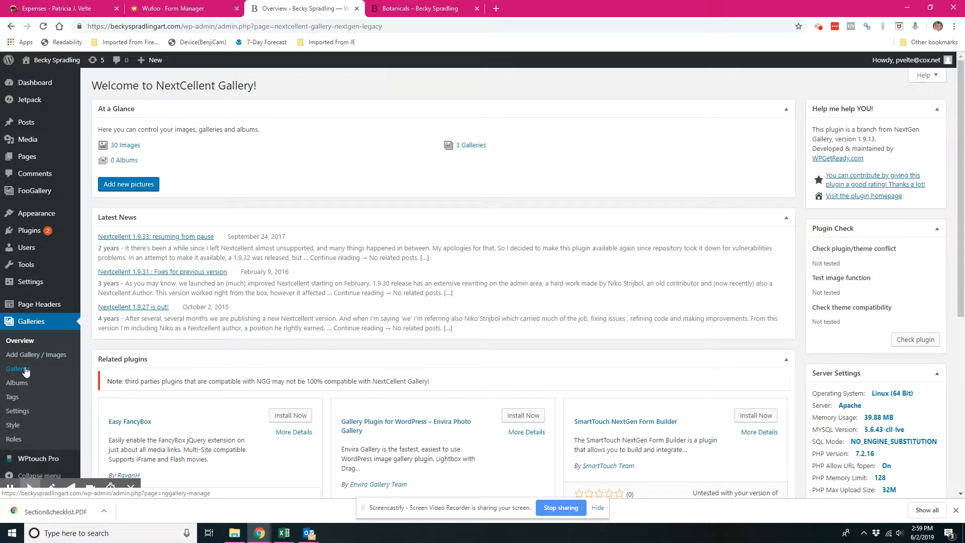
Go to the Add Gallery / Images page with its empty new-gallery form.
click(17, 368)
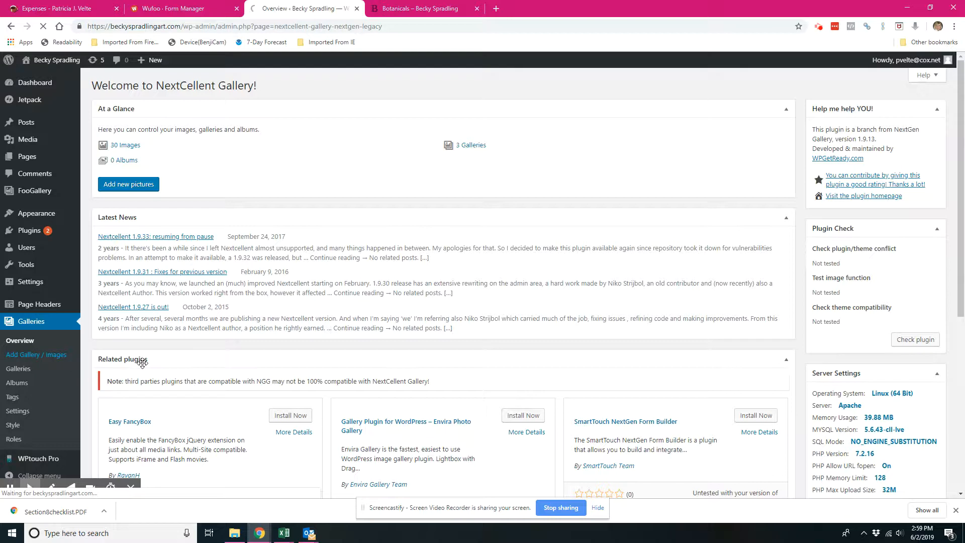
click(36, 355)
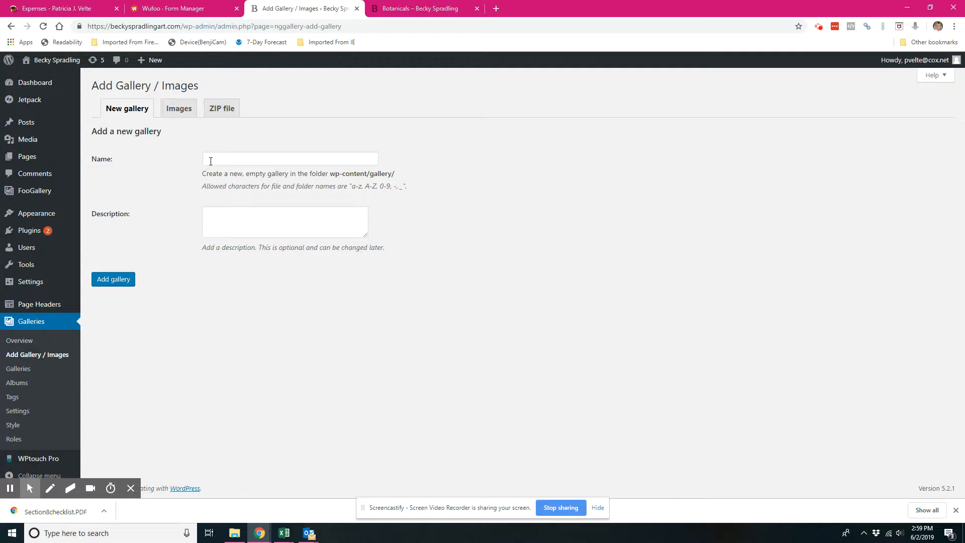
mouse_move(166, 133)
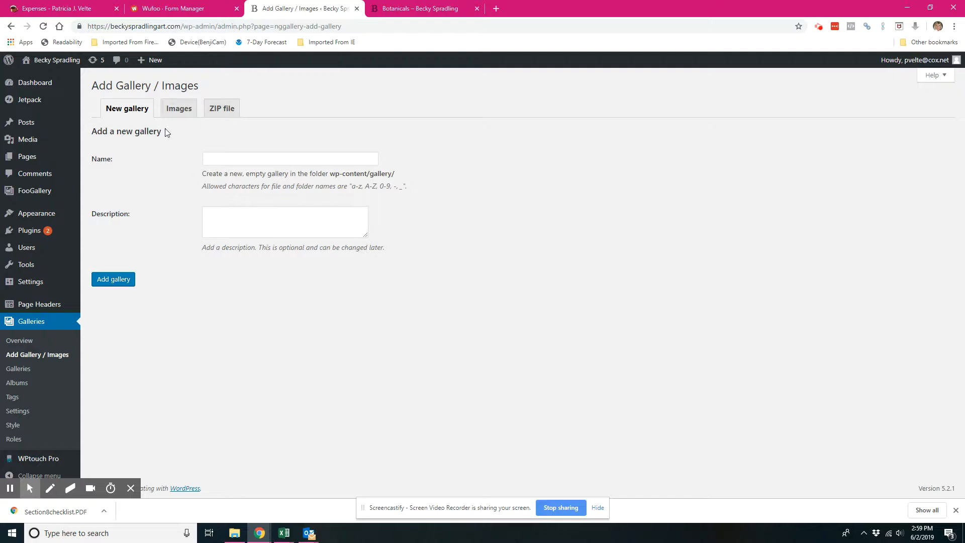
mouse_move(164, 134)
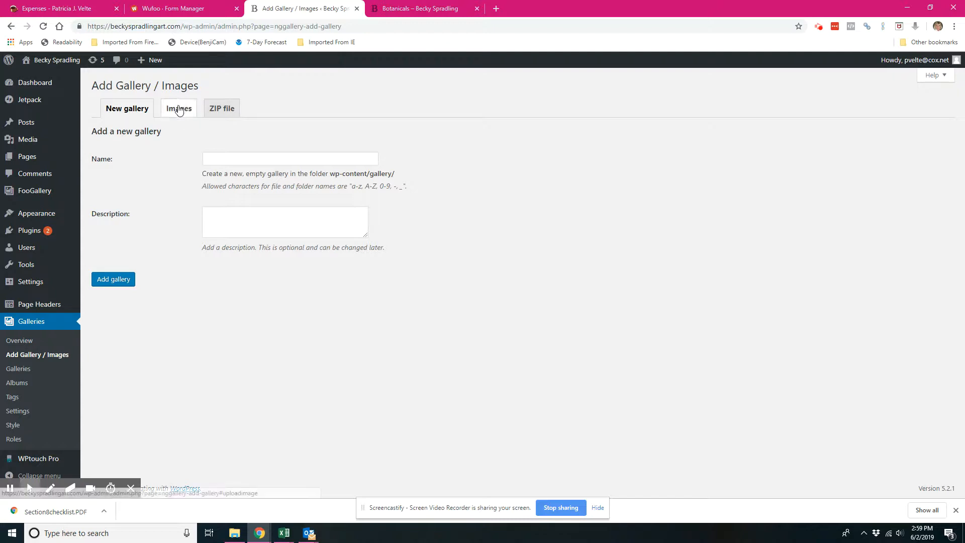
Choose image uploading with '3 - figurative' as the destination gallery.
click(178, 109)
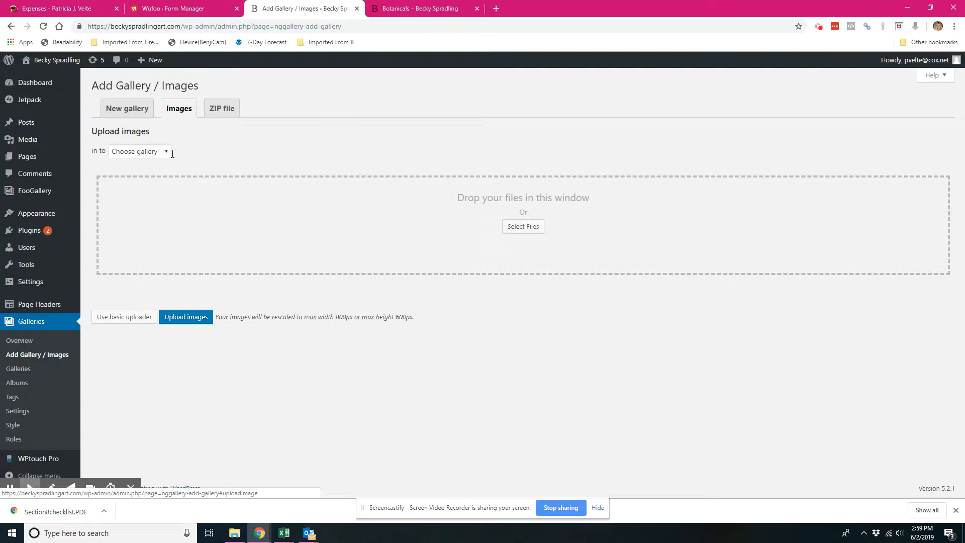
click(139, 152)
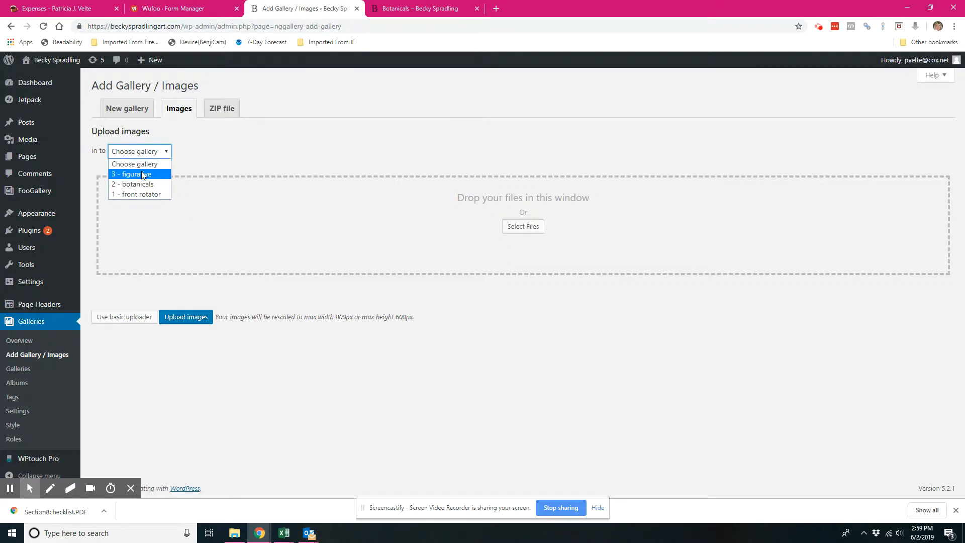
mouse_move(139, 184)
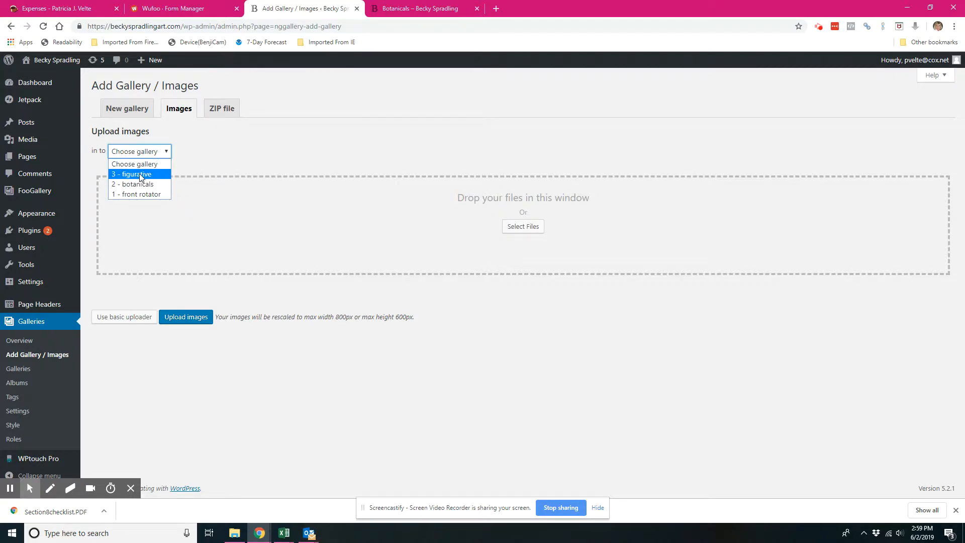
click(130, 174)
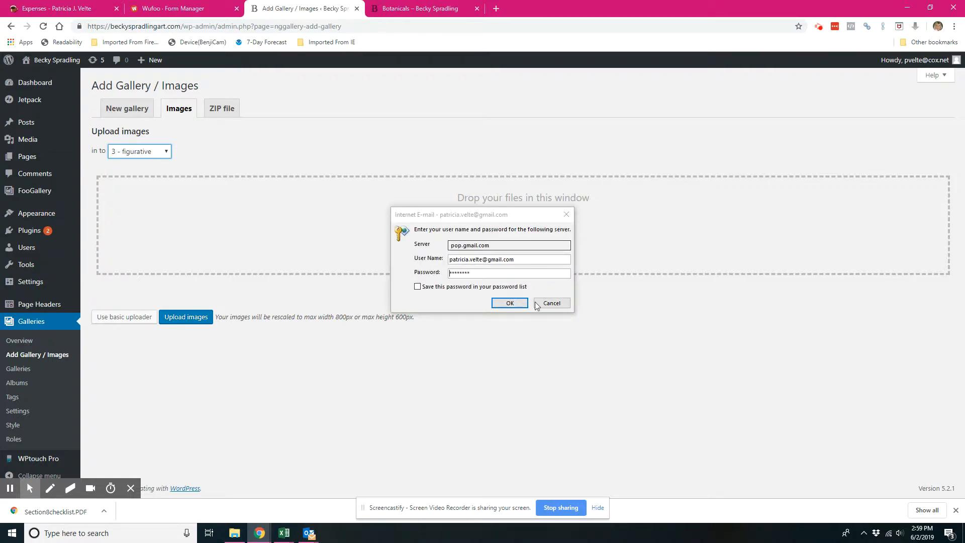
click(551, 303)
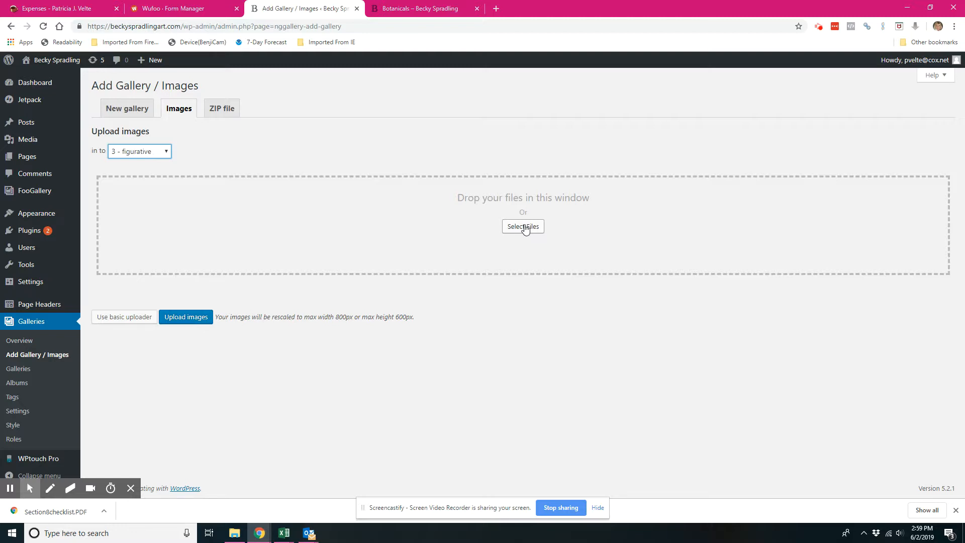
In the file chooser's 2016 folder, select 2016-rotator3, 2016-rotator4 and 2016-rotator5 together.
click(523, 226)
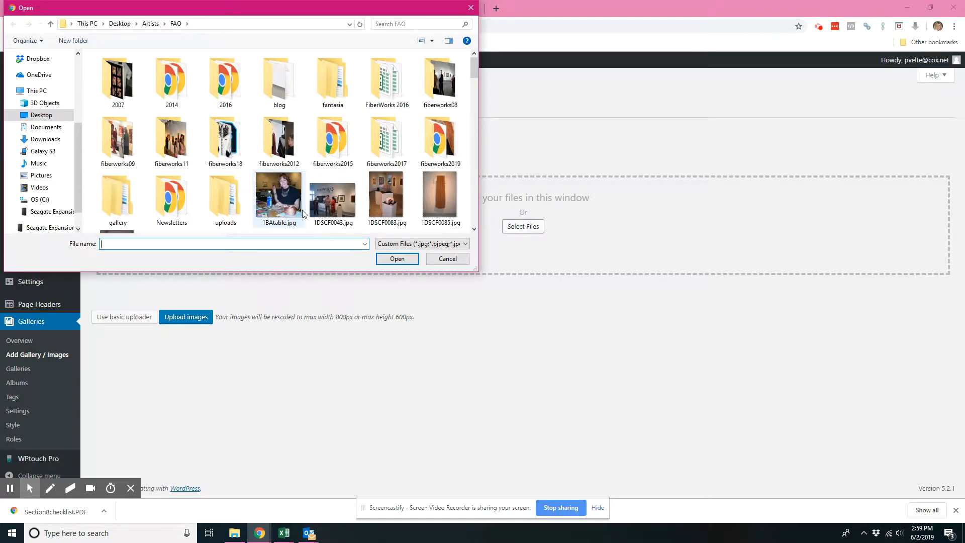
scroll(down, 3)
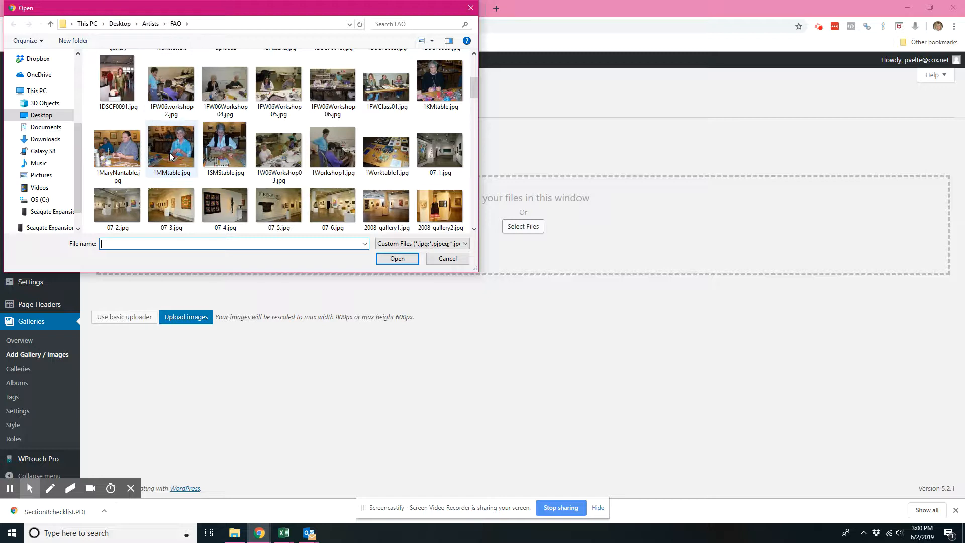
mouse_move(171, 145)
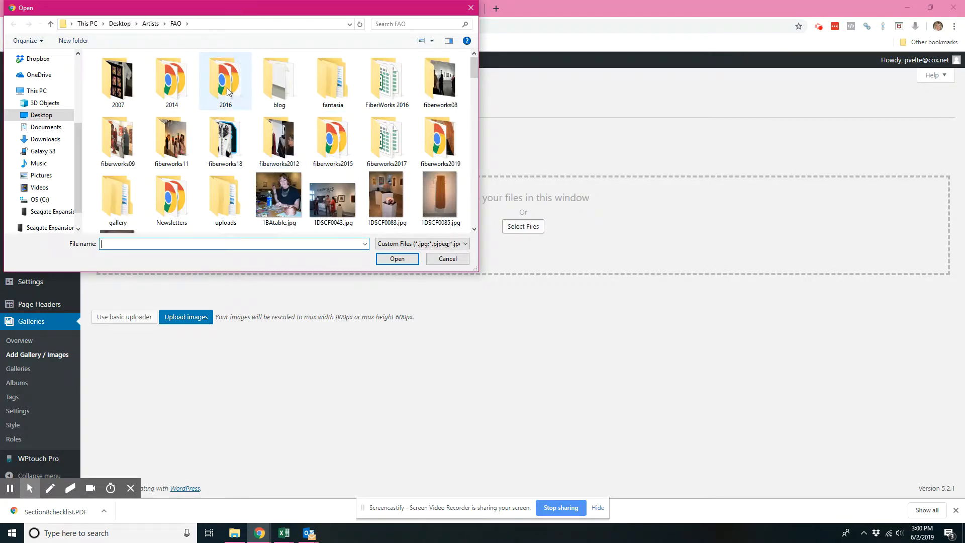
double_click(226, 81)
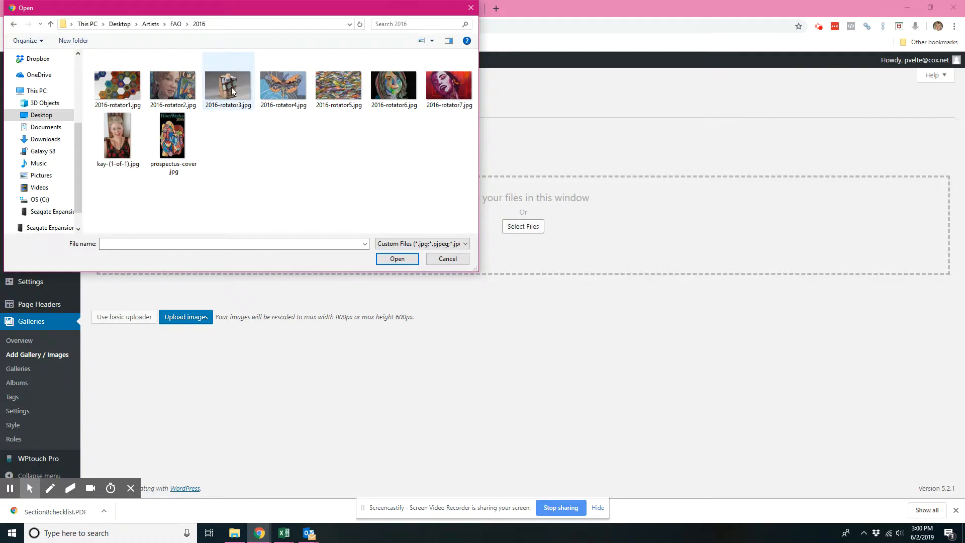
click(228, 83)
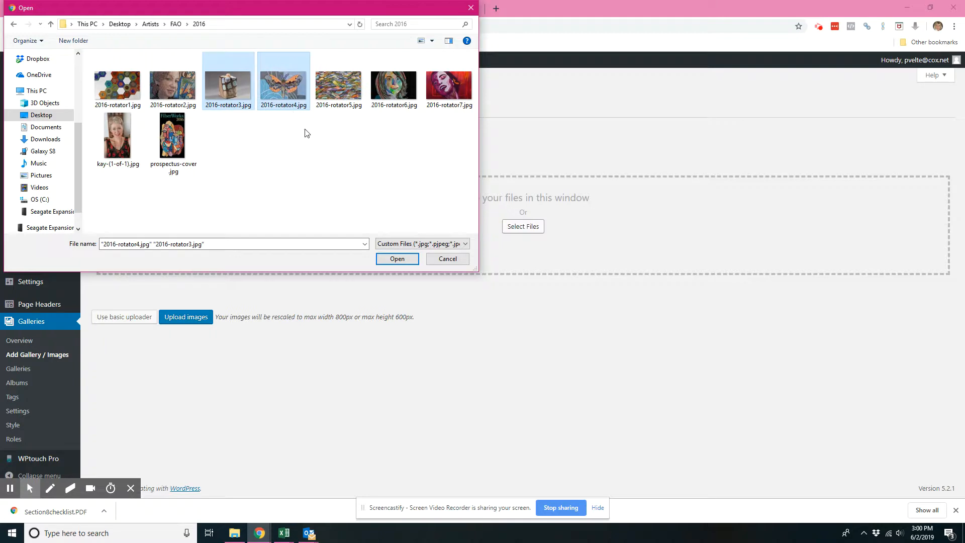
click(338, 82)
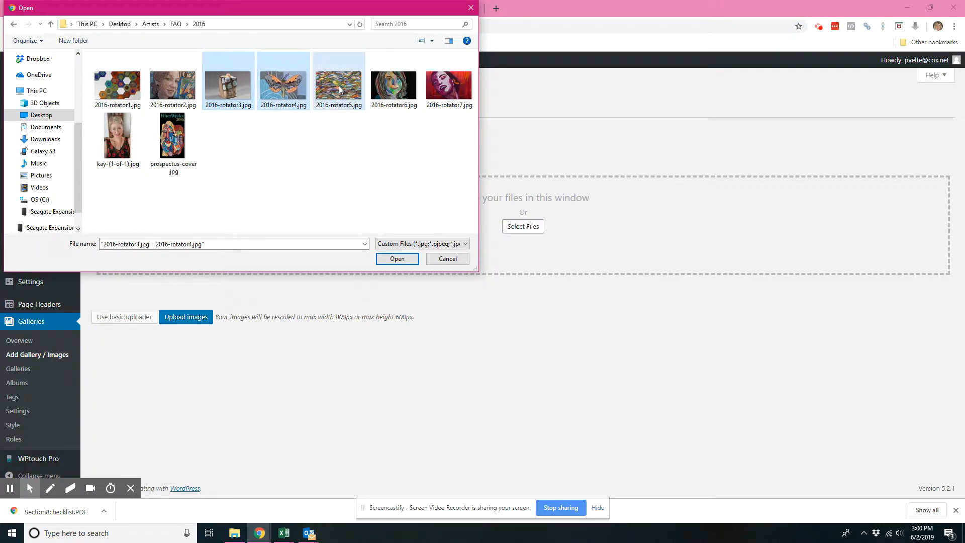
click(338, 84)
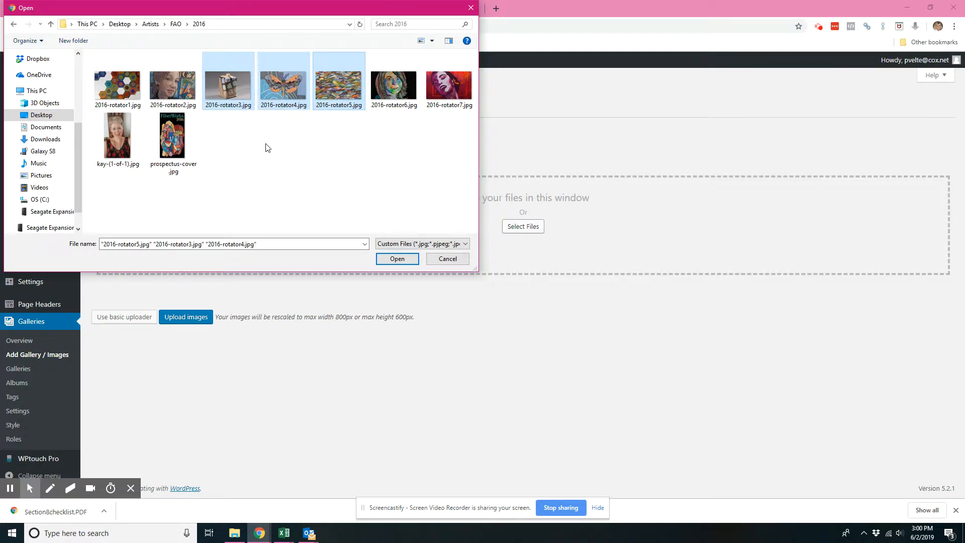
mouse_move(269, 142)
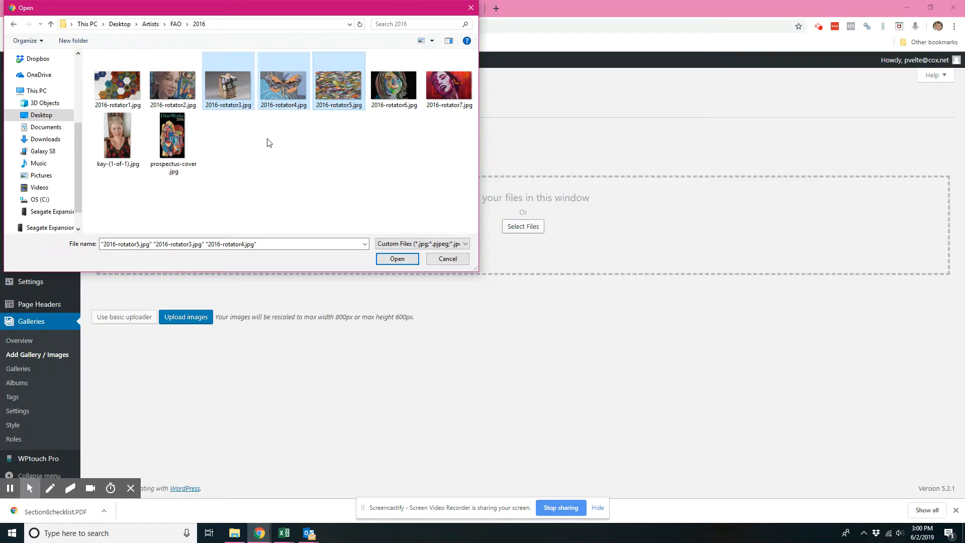
mouse_move(285, 144)
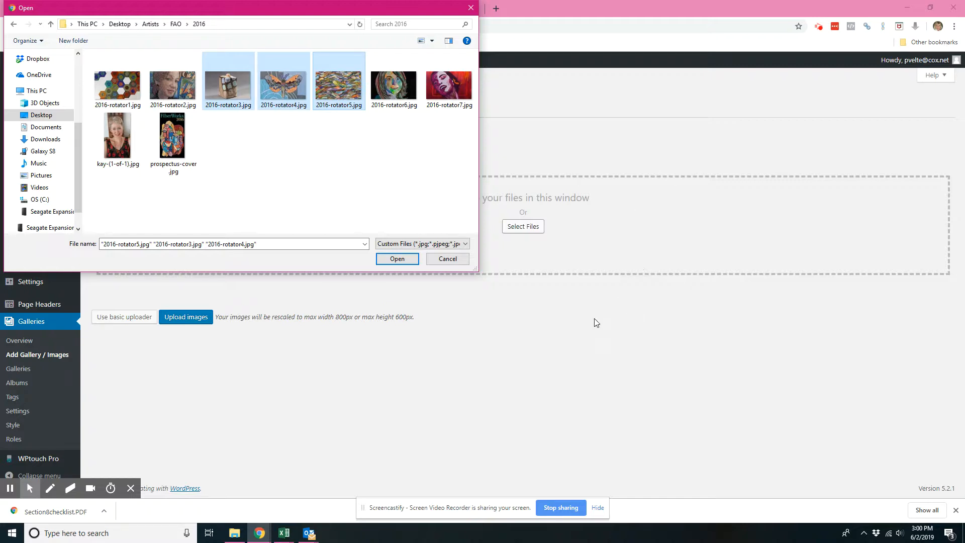
mouse_move(600, 150)
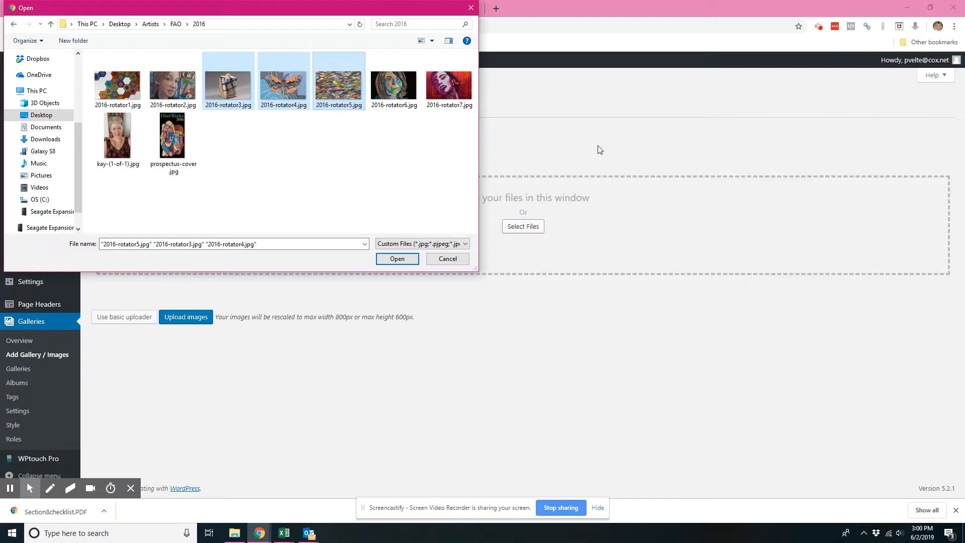
mouse_move(540, 235)
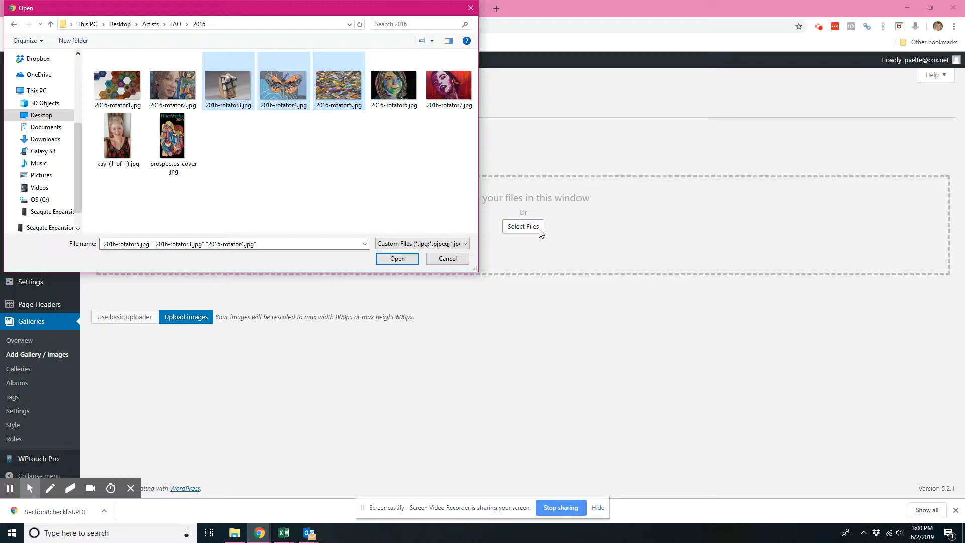
mouse_move(618, 251)
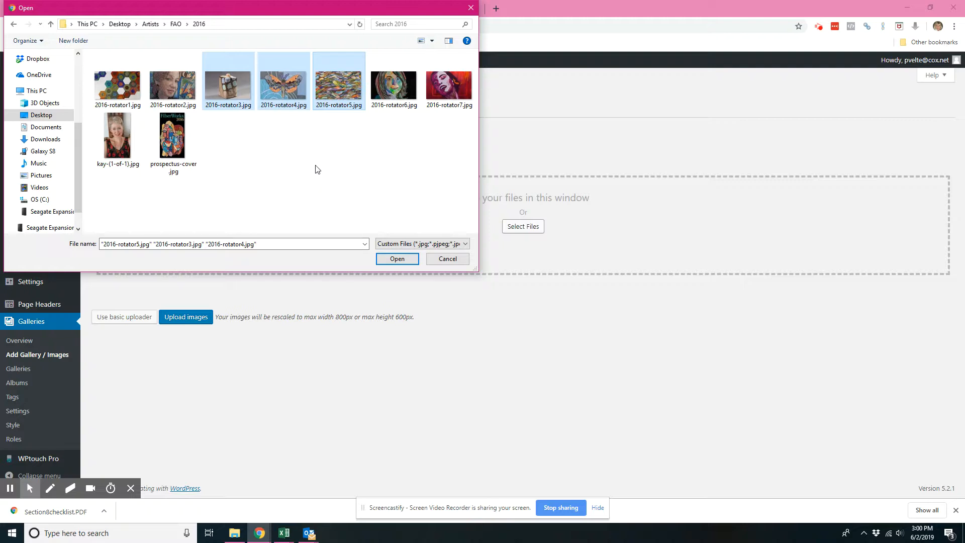
mouse_move(316, 167)
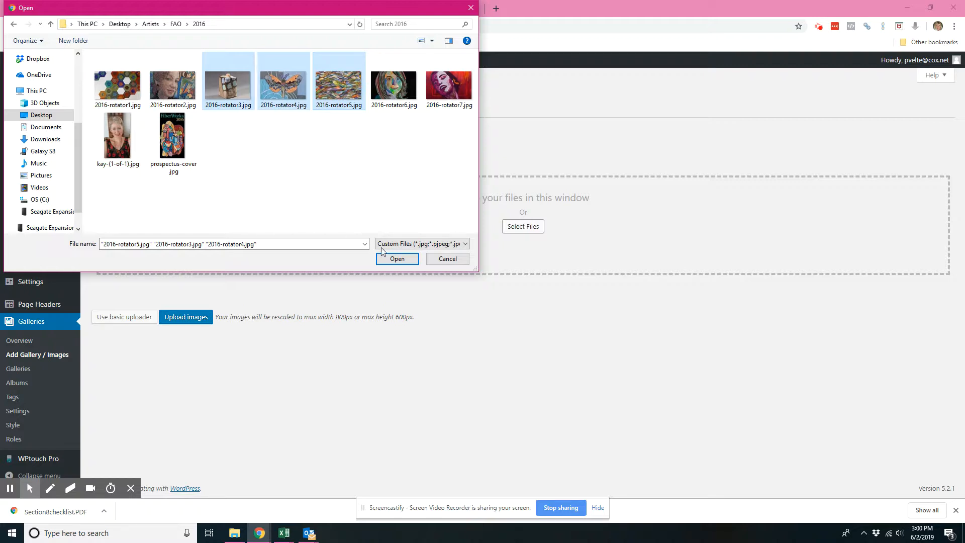
Confirm the selection so 2016-rotator3, 4 and 5 appear queued for the figurative gallery.
click(397, 258)
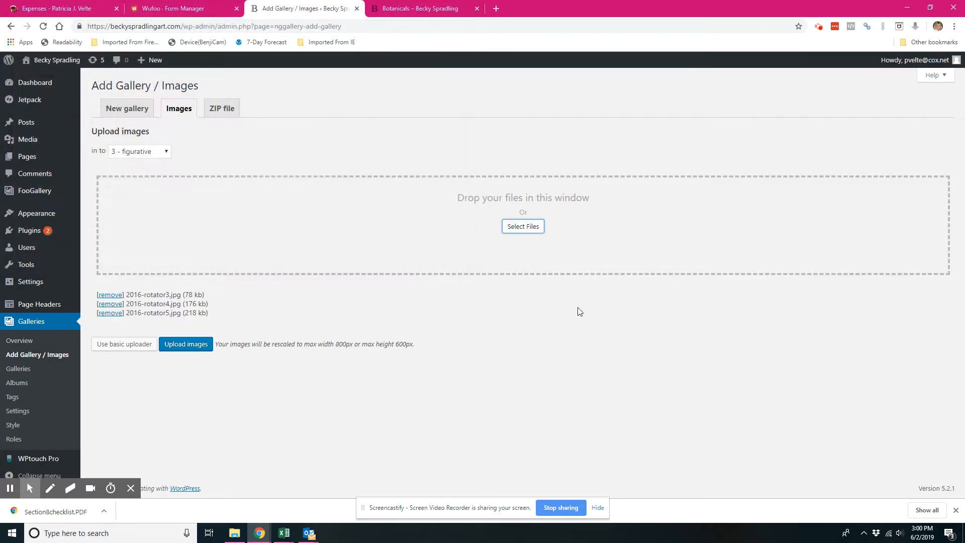
mouse_move(627, 293)
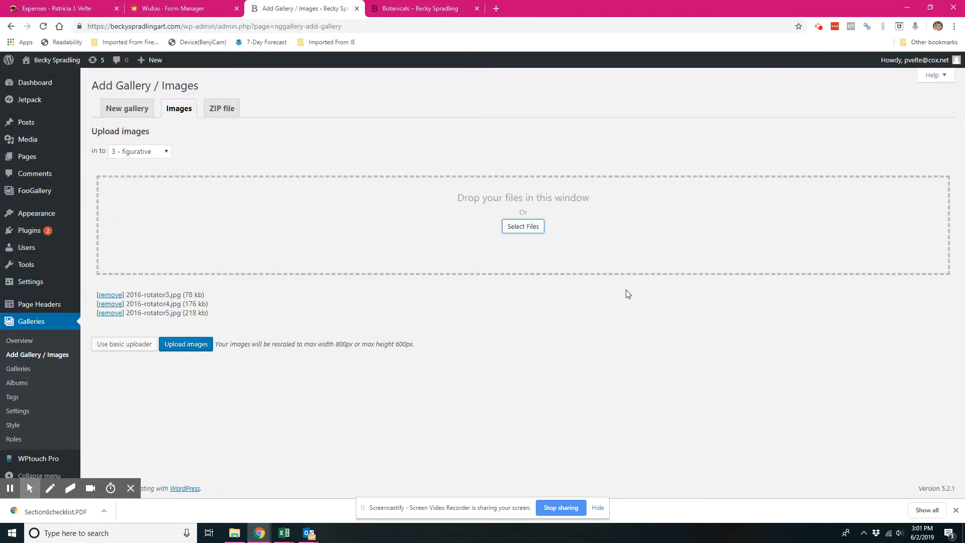
mouse_move(123, 157)
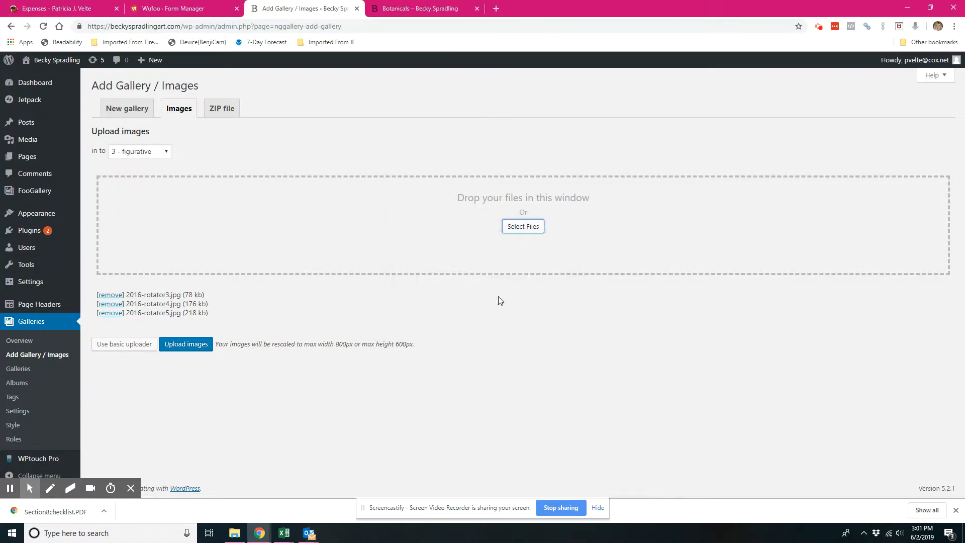
mouse_move(156, 274)
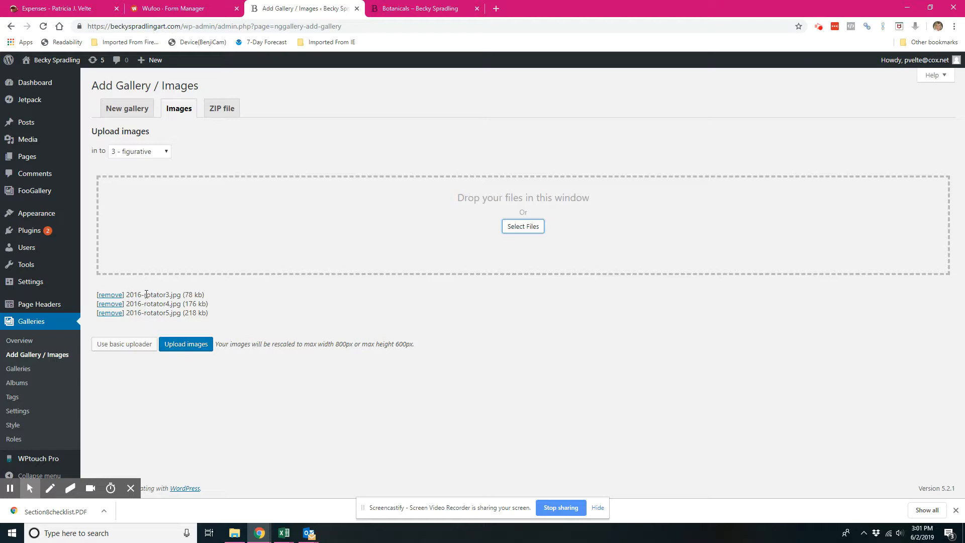
mouse_move(145, 323)
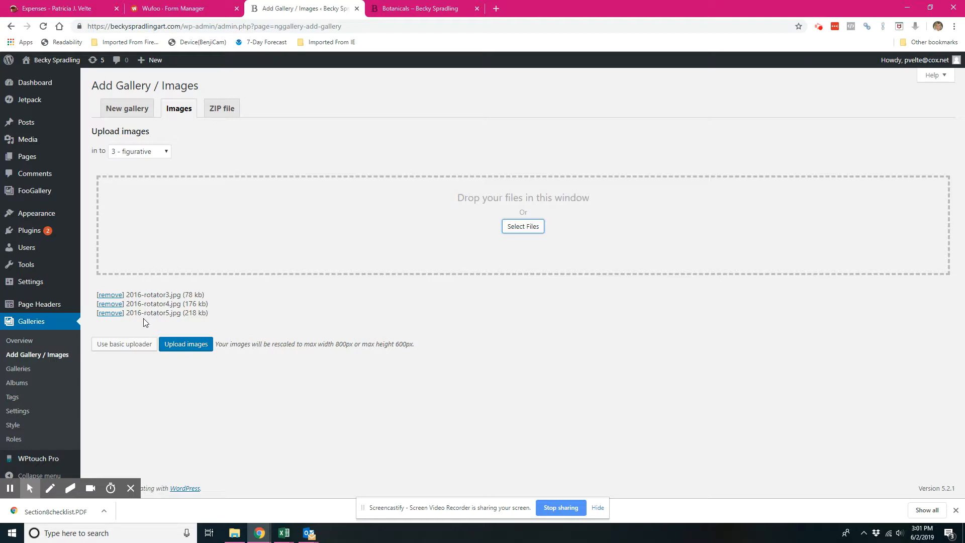
mouse_move(143, 314)
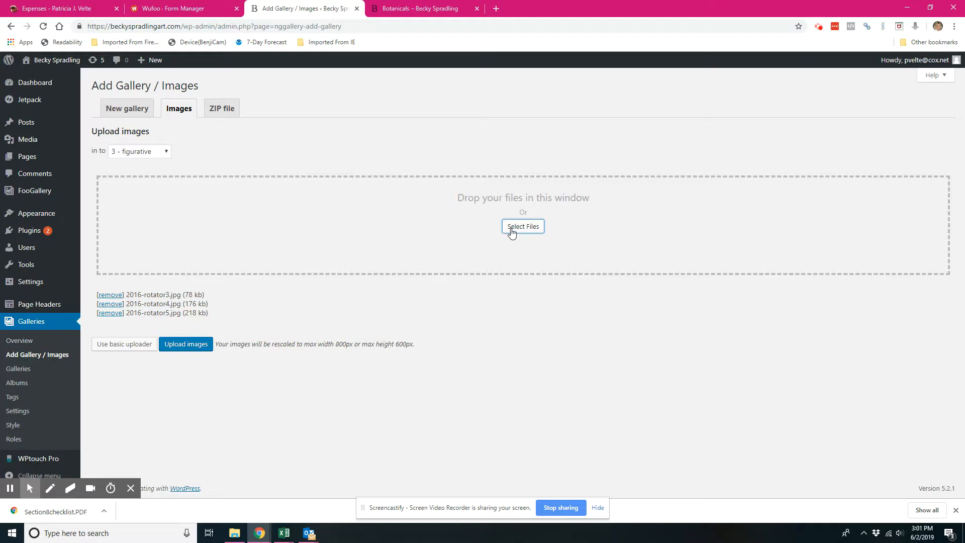
mouse_move(423, 275)
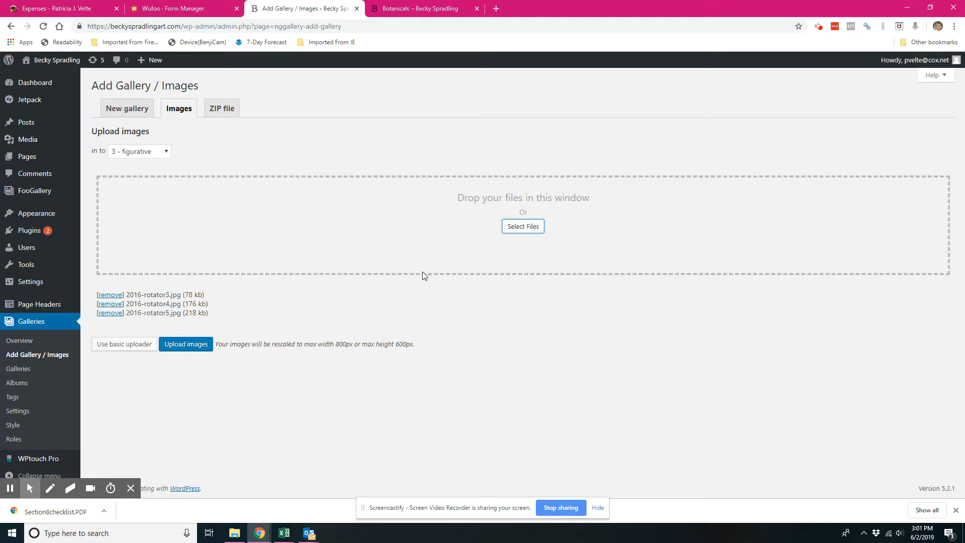
mouse_move(421, 279)
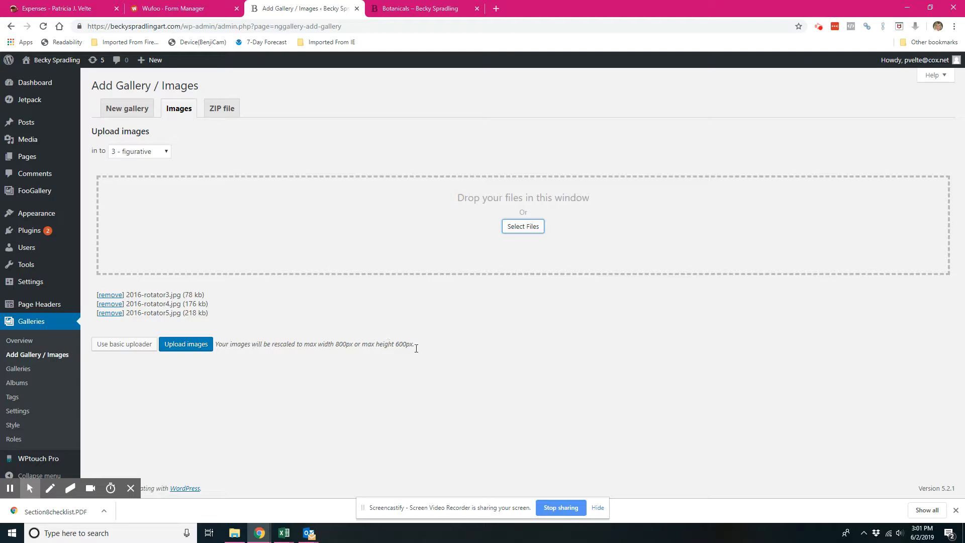
mouse_move(235, 388)
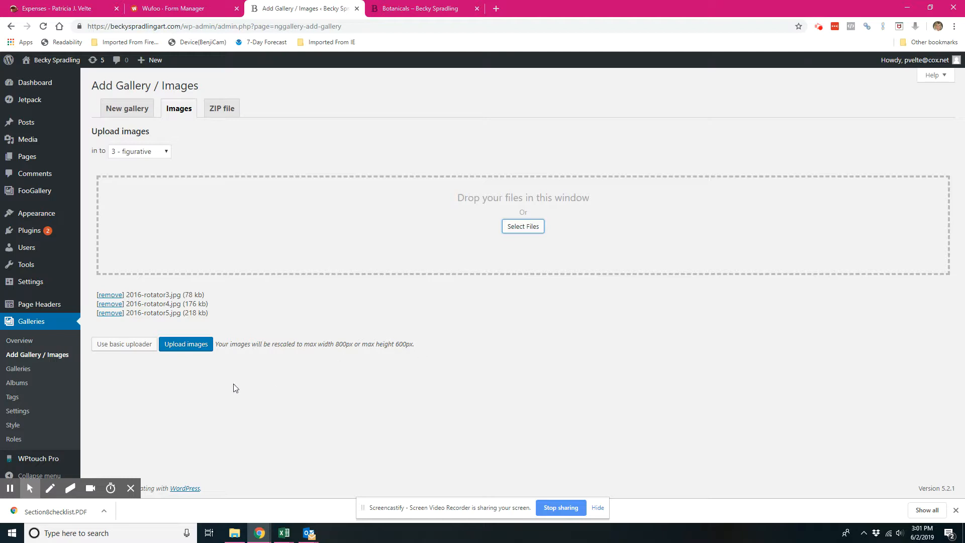
mouse_move(203, 371)
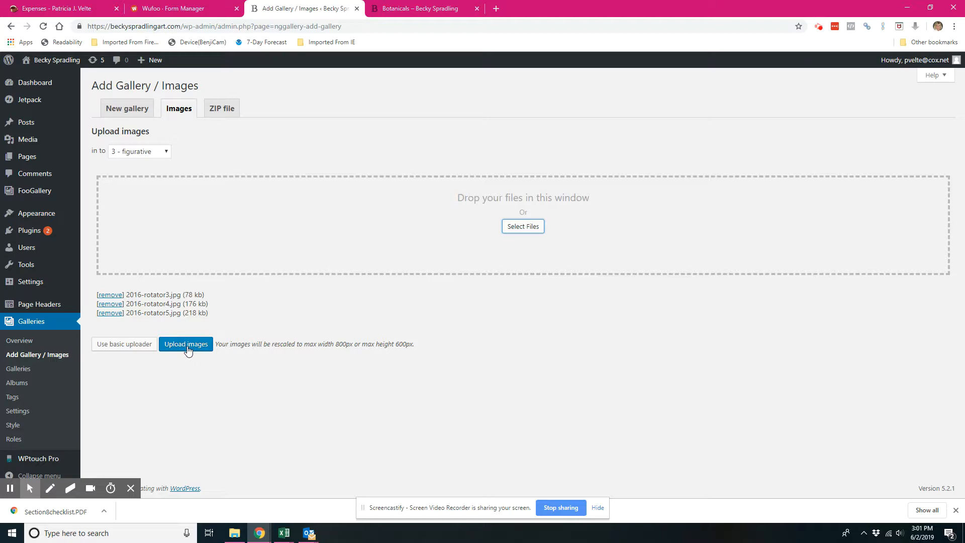
mouse_move(265, 341)
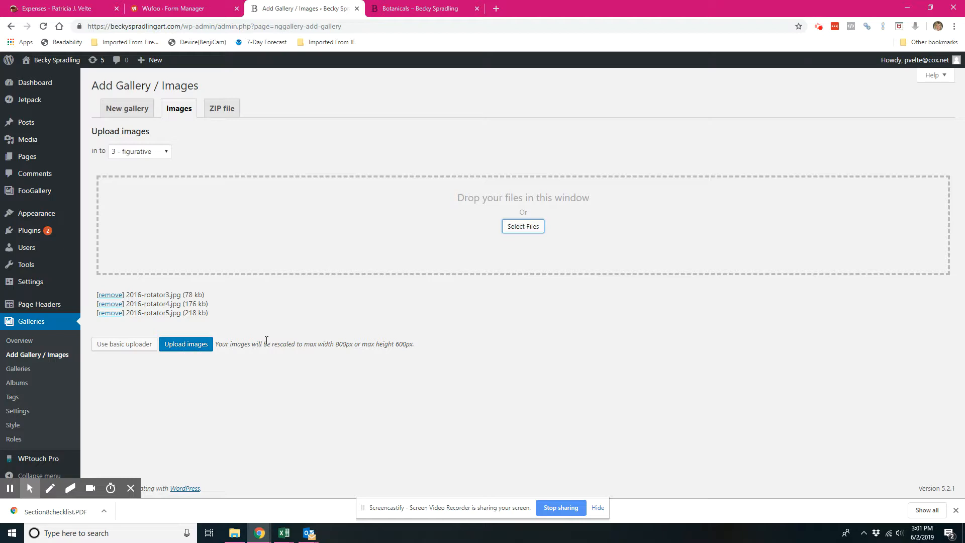
mouse_move(185, 344)
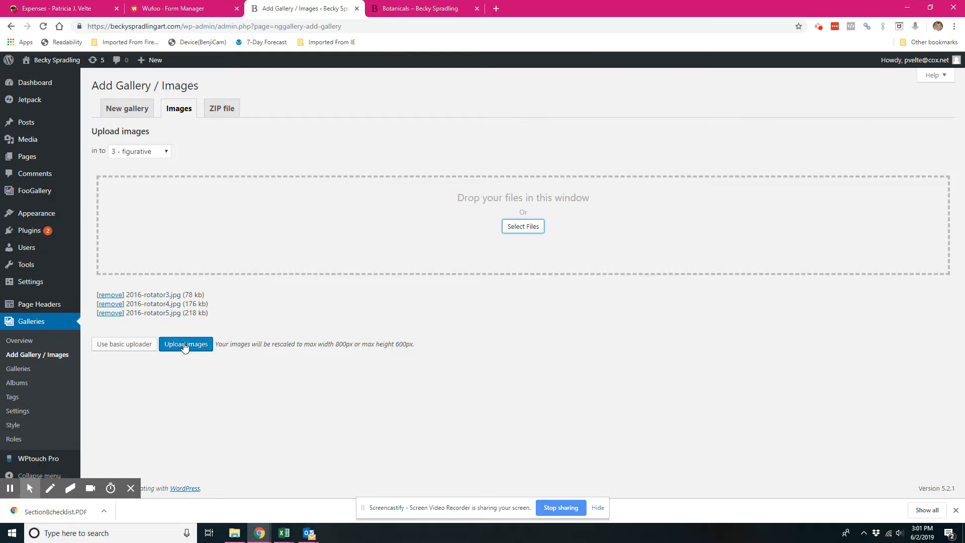
Upload the three queued 2016-rotator images to the figurative gallery.
click(185, 344)
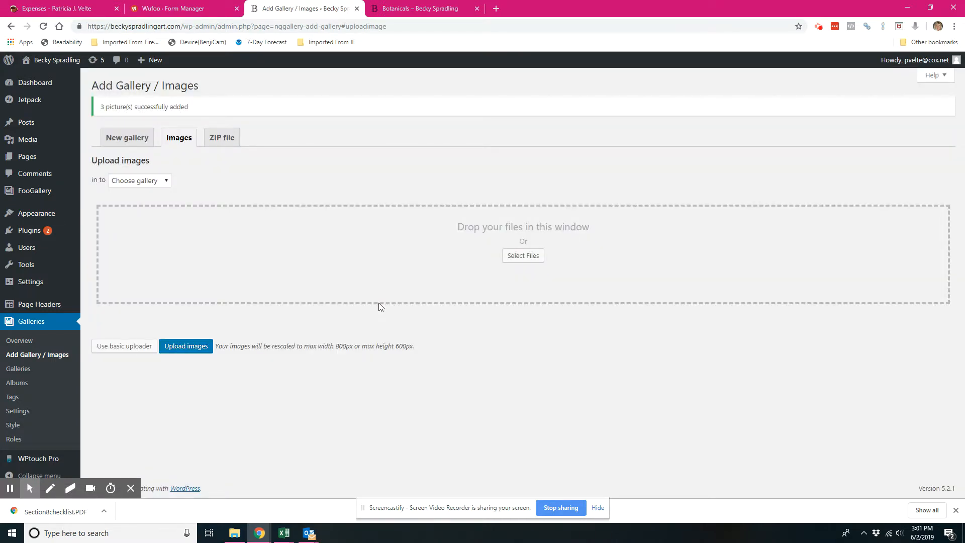
mouse_move(449, 319)
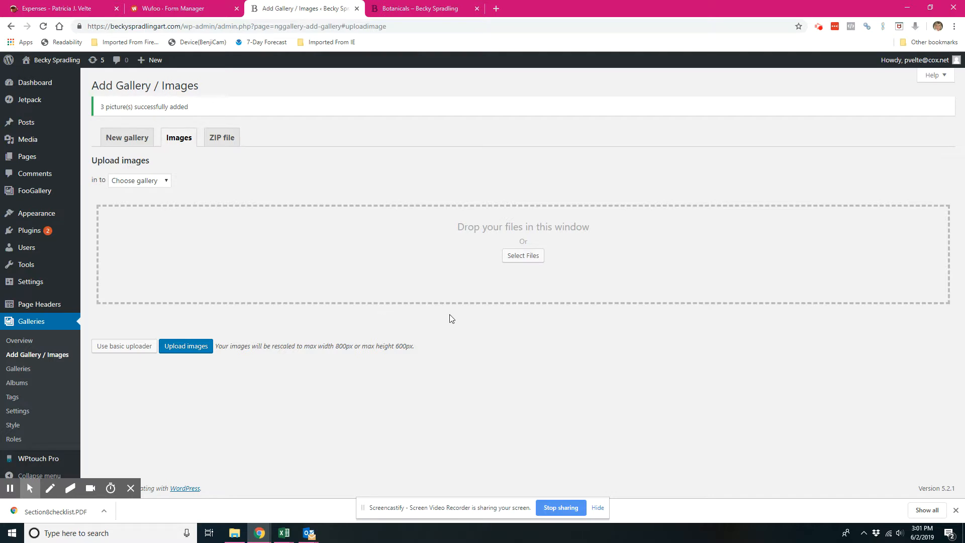
mouse_move(451, 316)
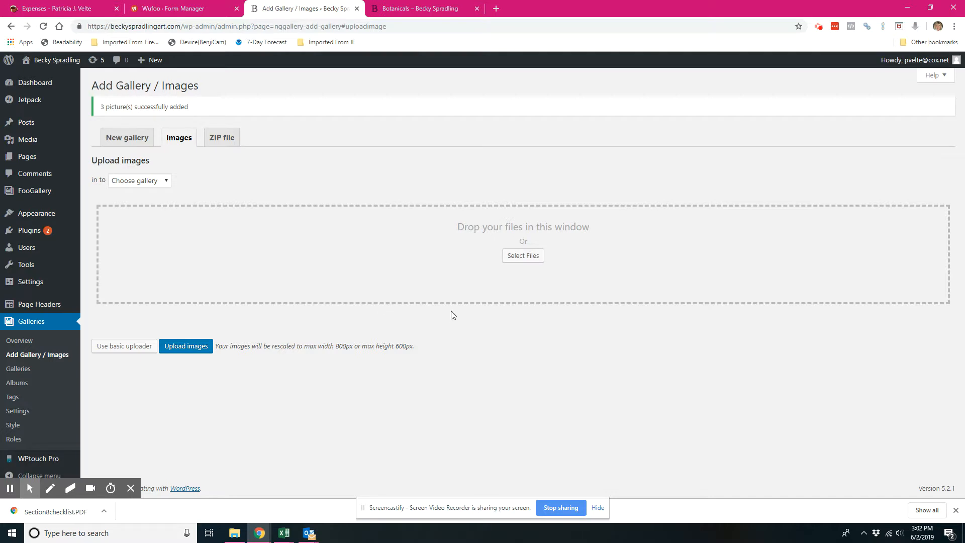
mouse_move(123, 251)
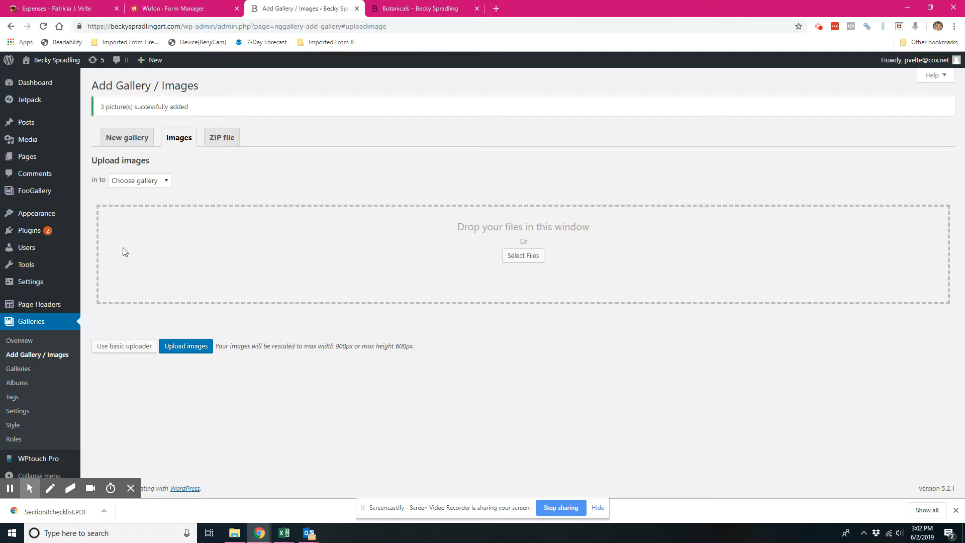
mouse_move(139, 305)
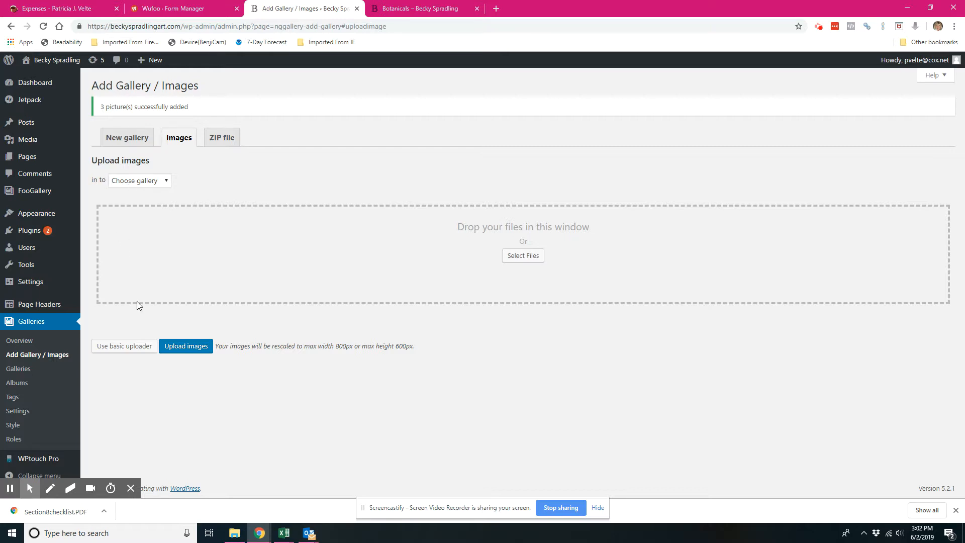
mouse_move(137, 185)
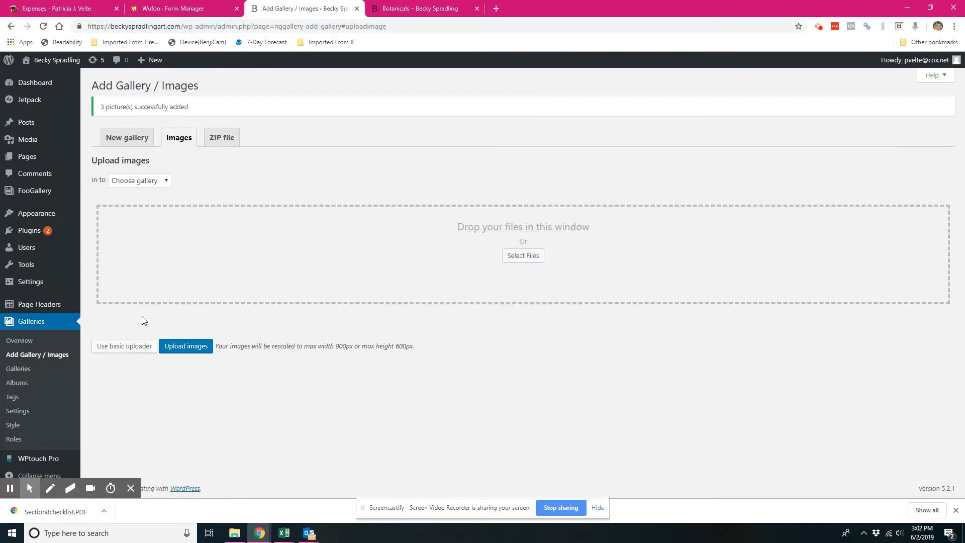
mouse_move(18, 369)
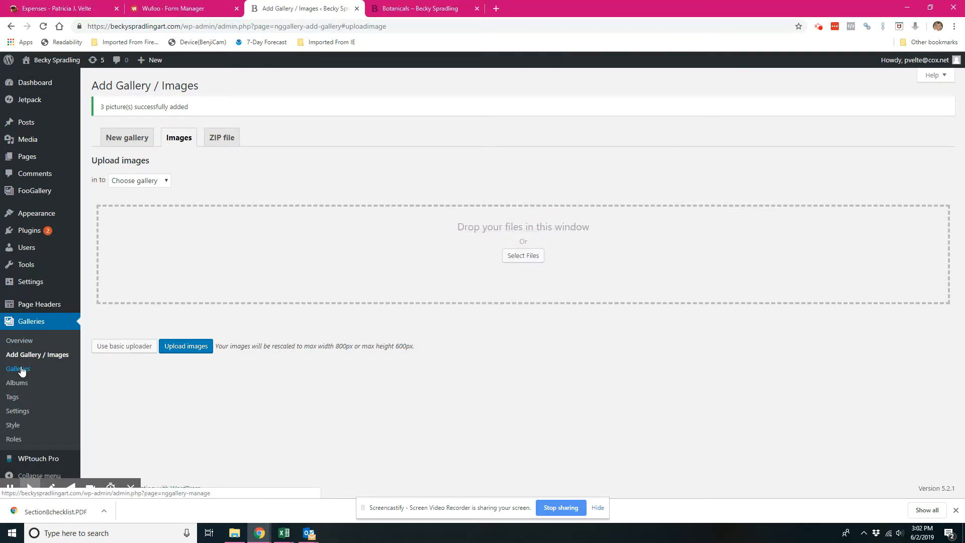
Show the figurative gallery's image list down to the 2016-rotator3, 4 and 5 rows.
click(18, 369)
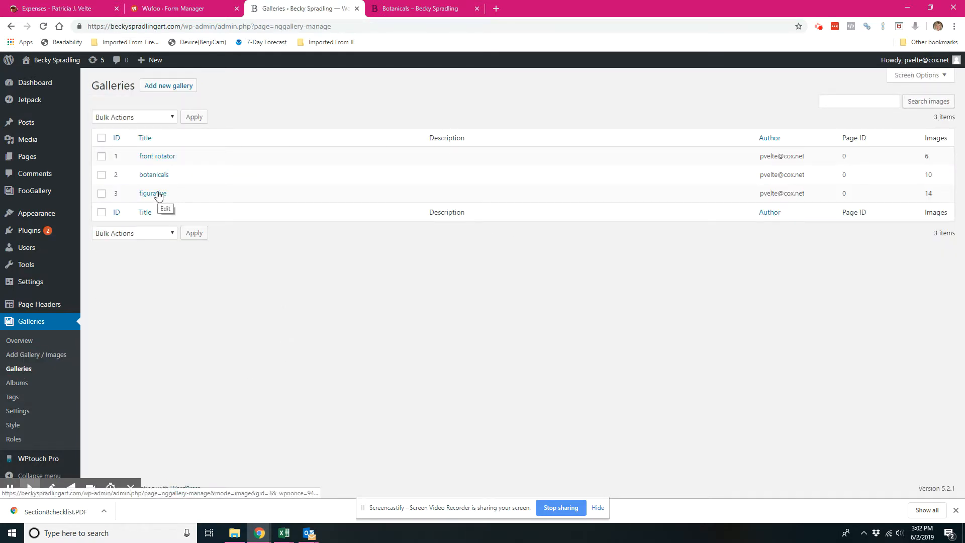
click(152, 193)
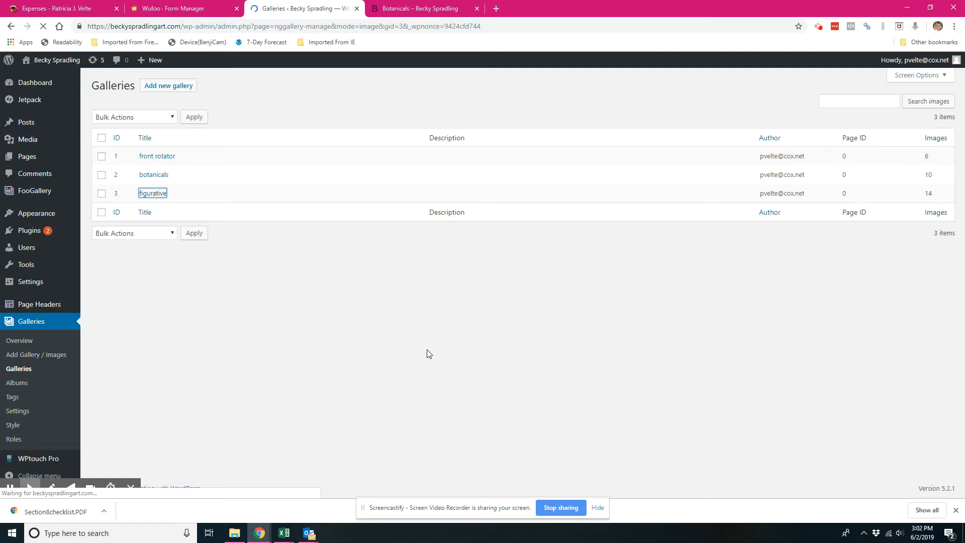
click(152, 193)
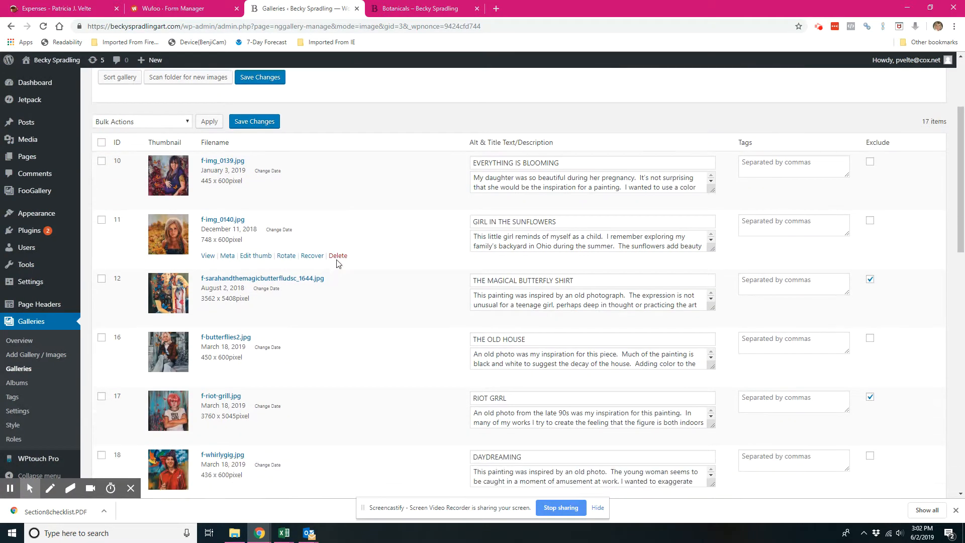
scroll(down, 3)
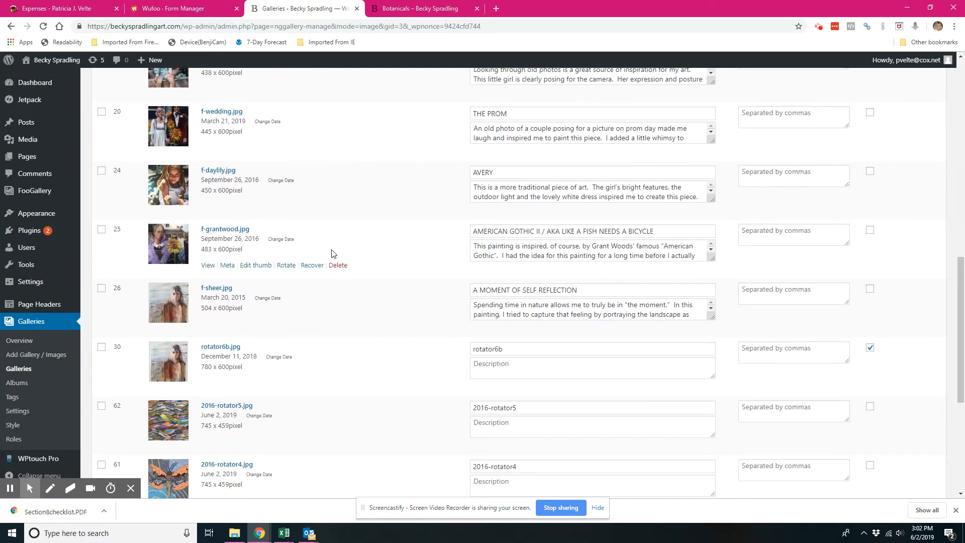
scroll(down, 3)
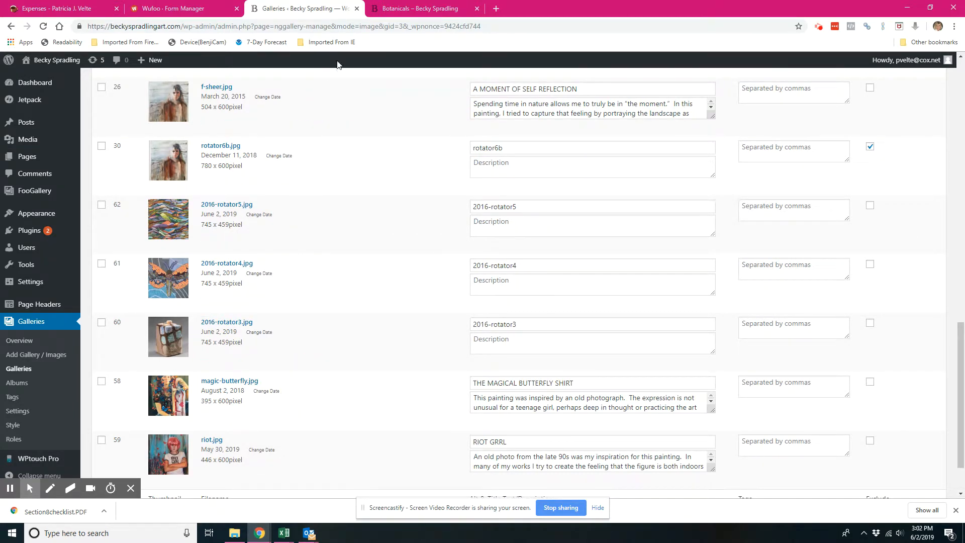
scroll(down, 3)
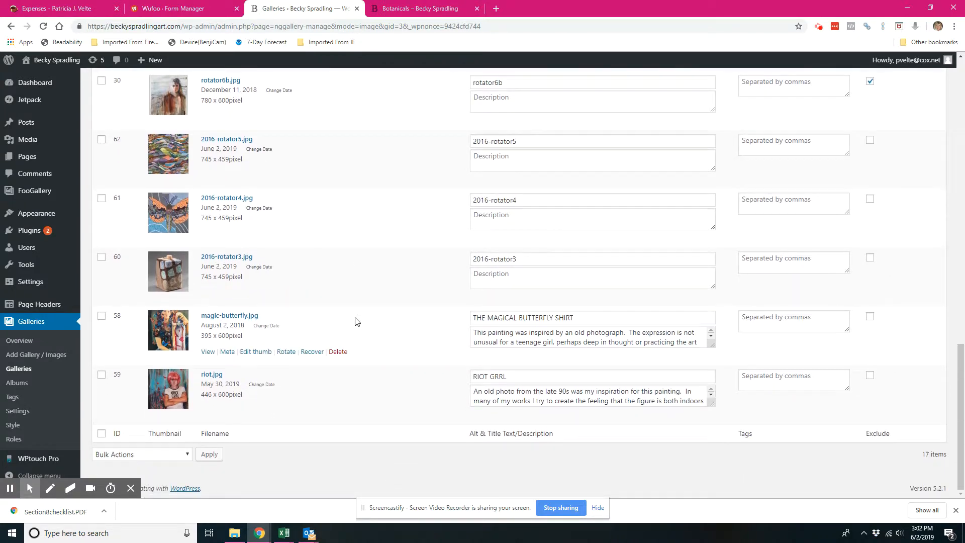
scroll(down, 3)
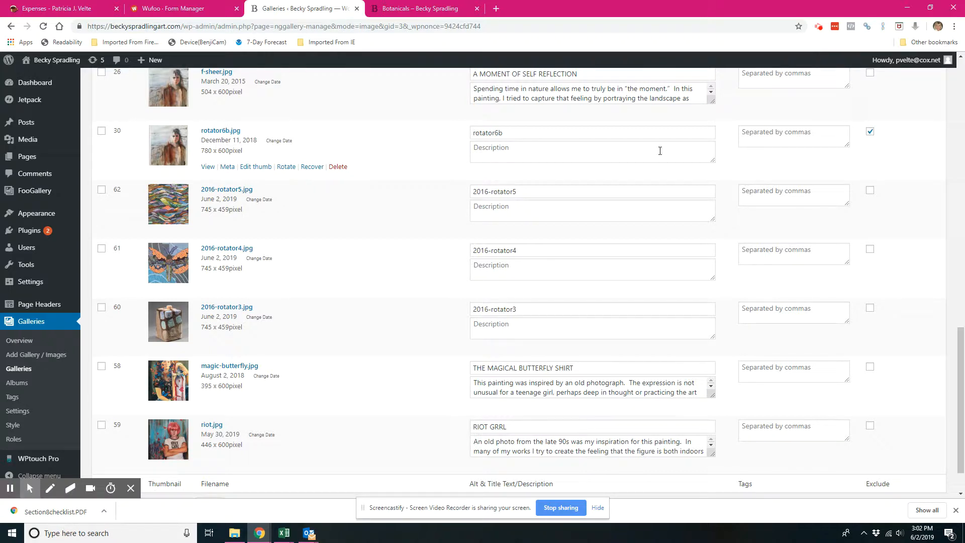
scroll(down, 3)
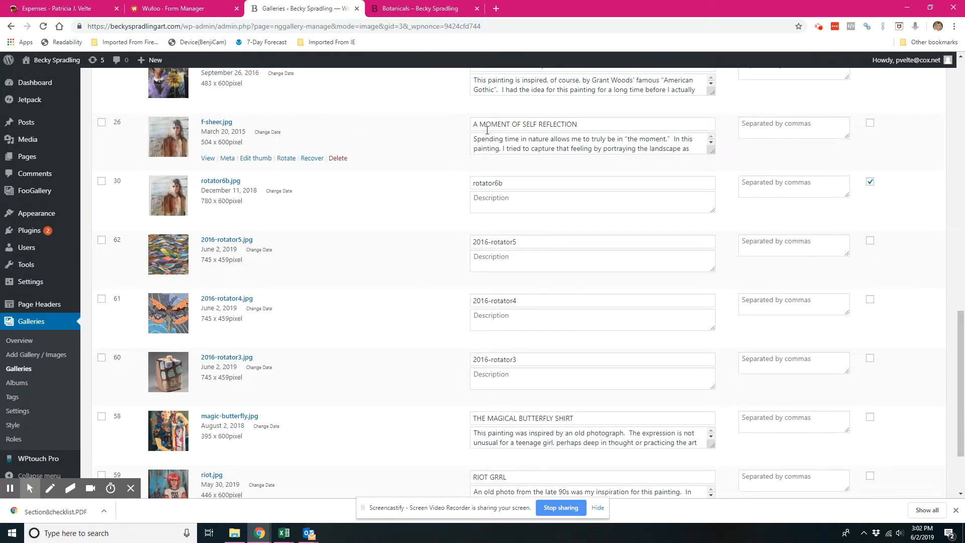
scroll(down, 3)
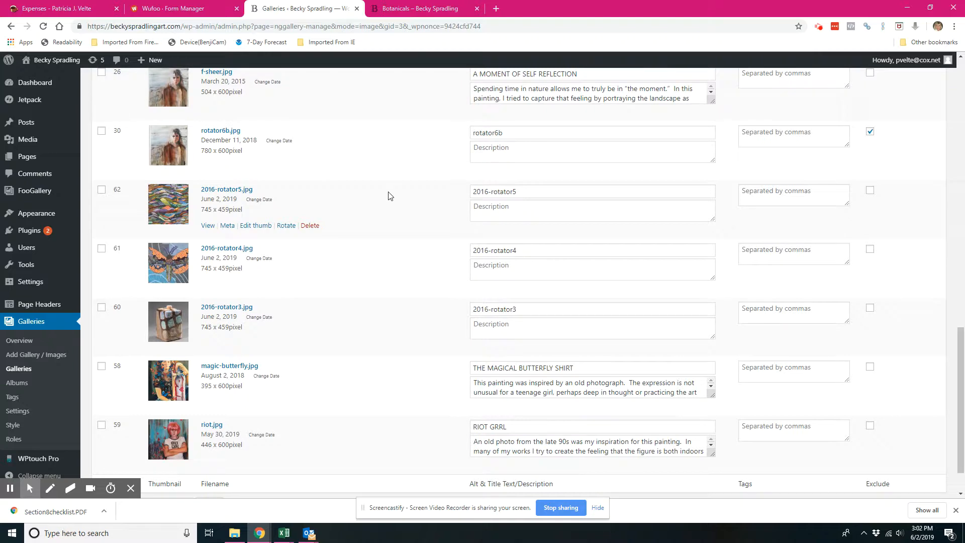
scroll(down, 3)
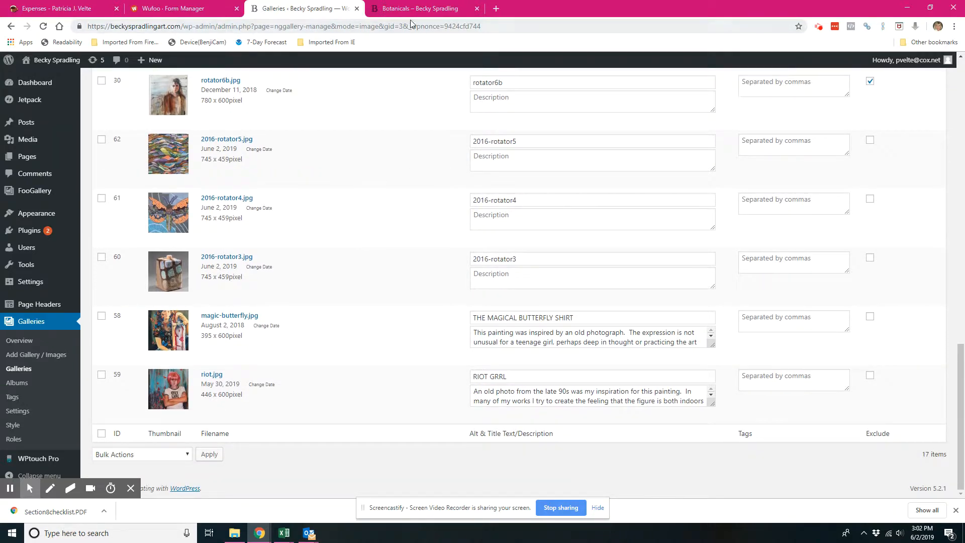
click(421, 8)
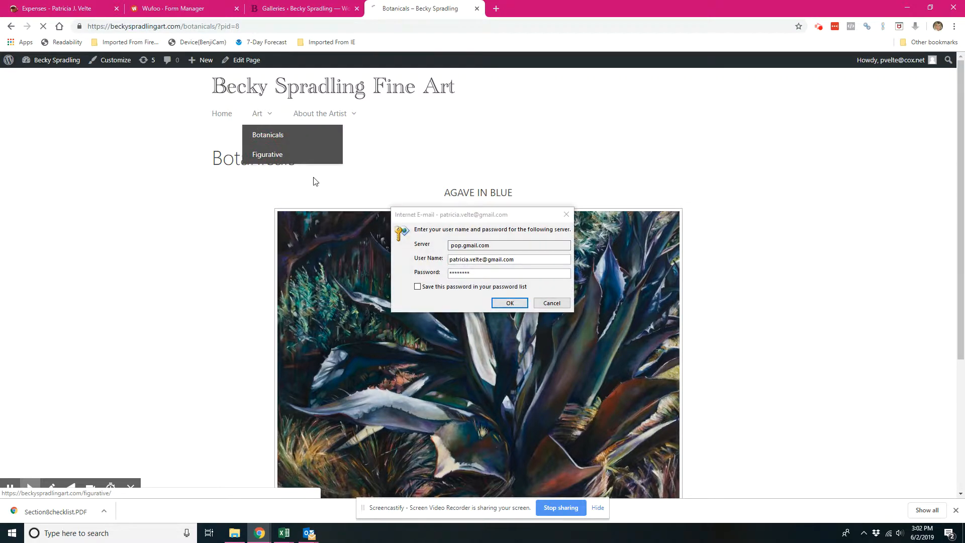
click(267, 155)
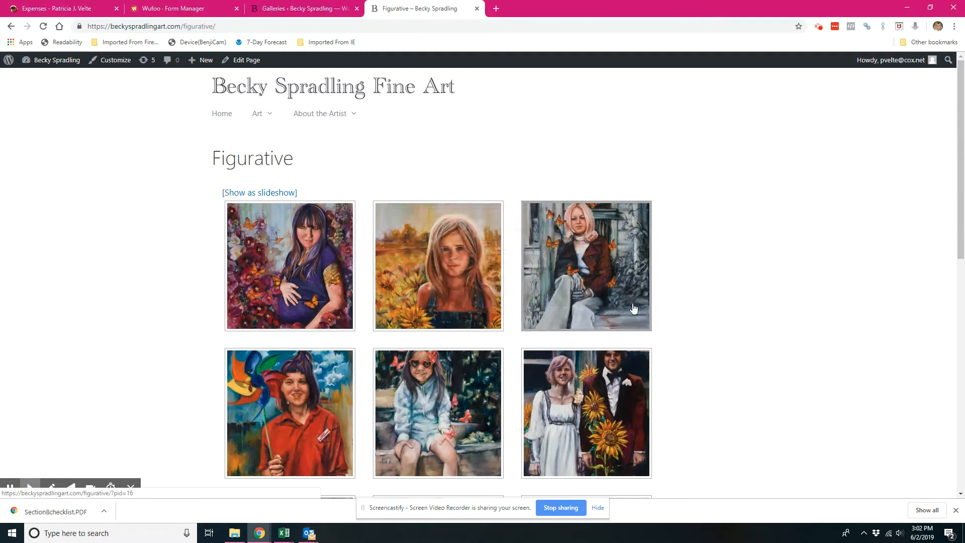
scroll(down, 3)
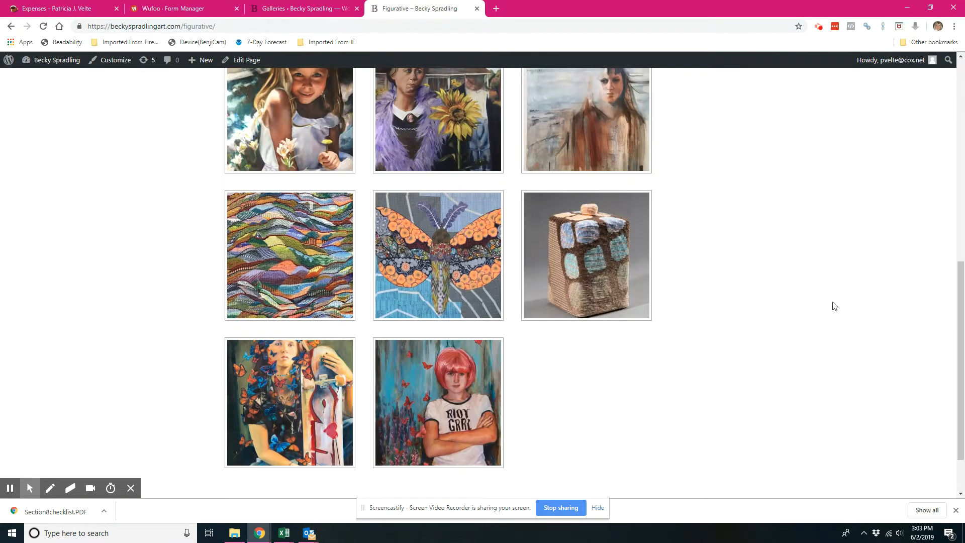
mouse_move(438, 254)
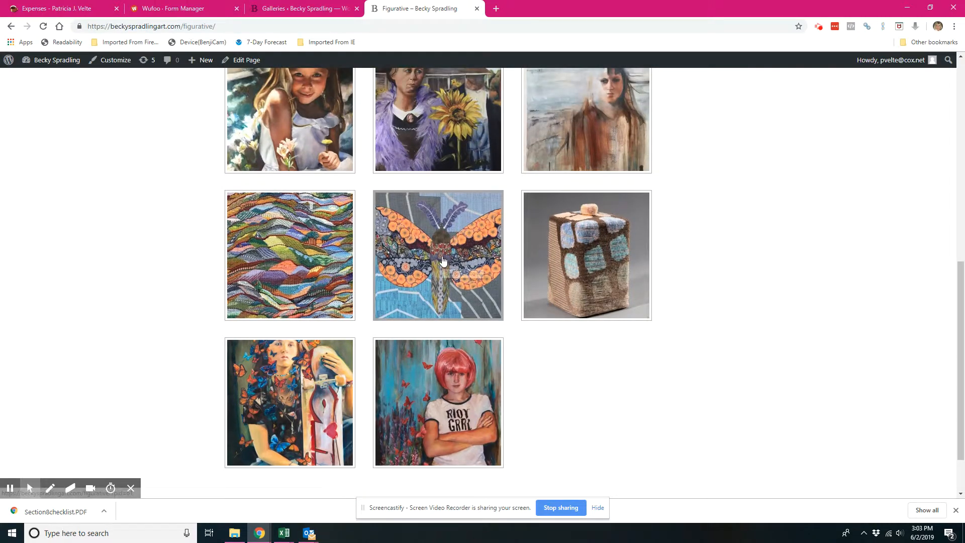
click(437, 254)
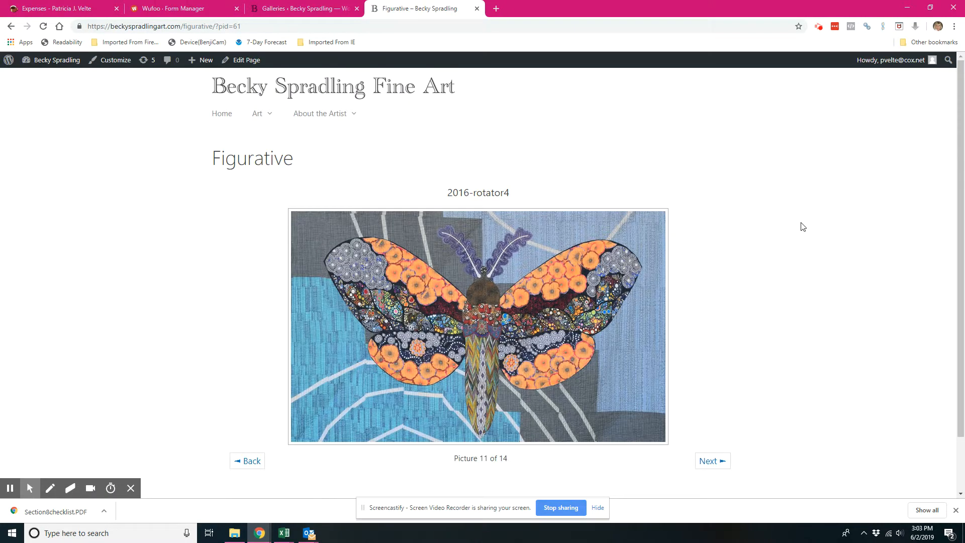
scroll(down, 3)
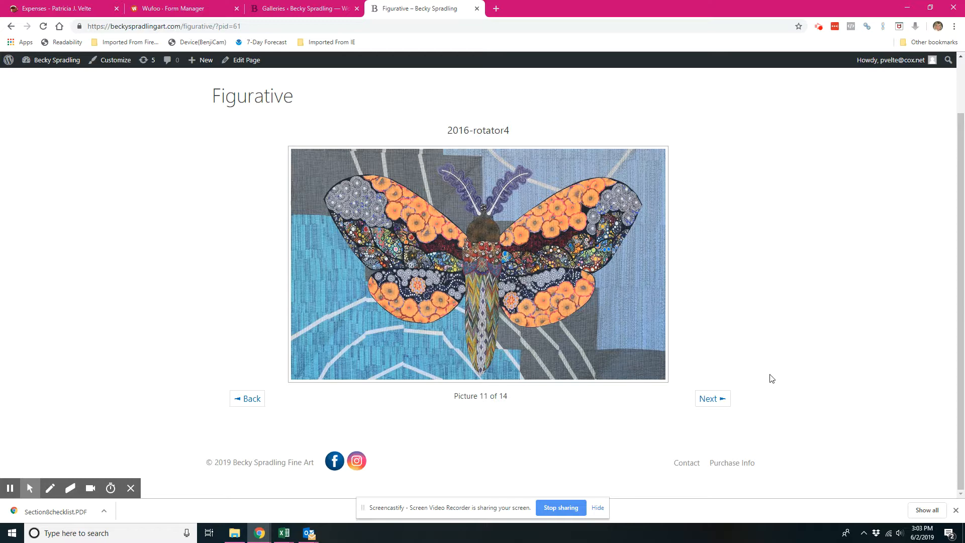
mouse_move(295, 294)
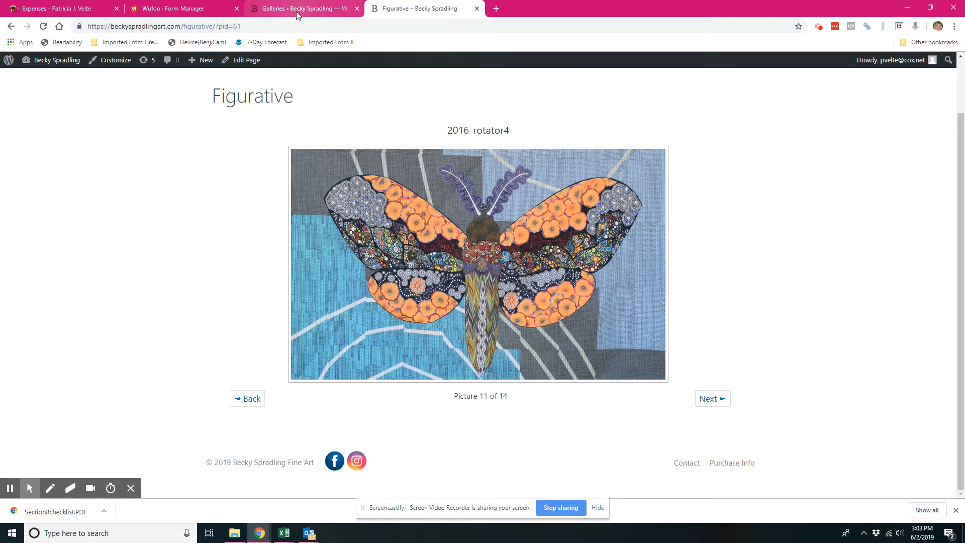
click(302, 8)
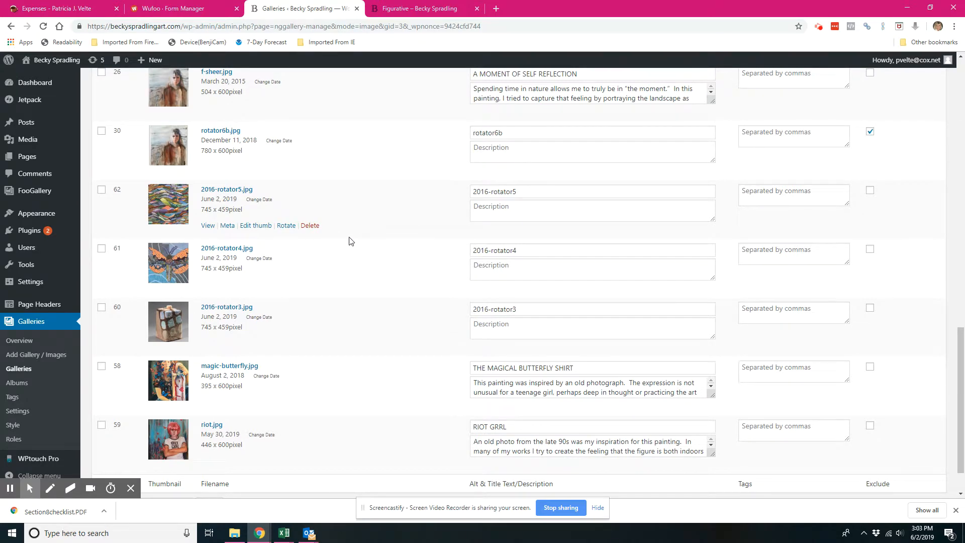
mouse_move(499, 237)
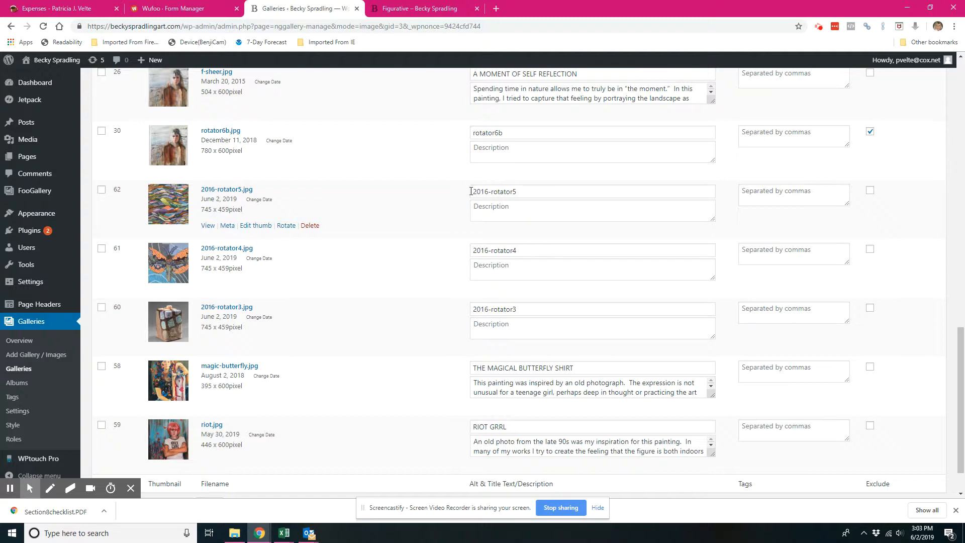
Retitle the 2016-rotator5 image as WAVES.
double_click(495, 191)
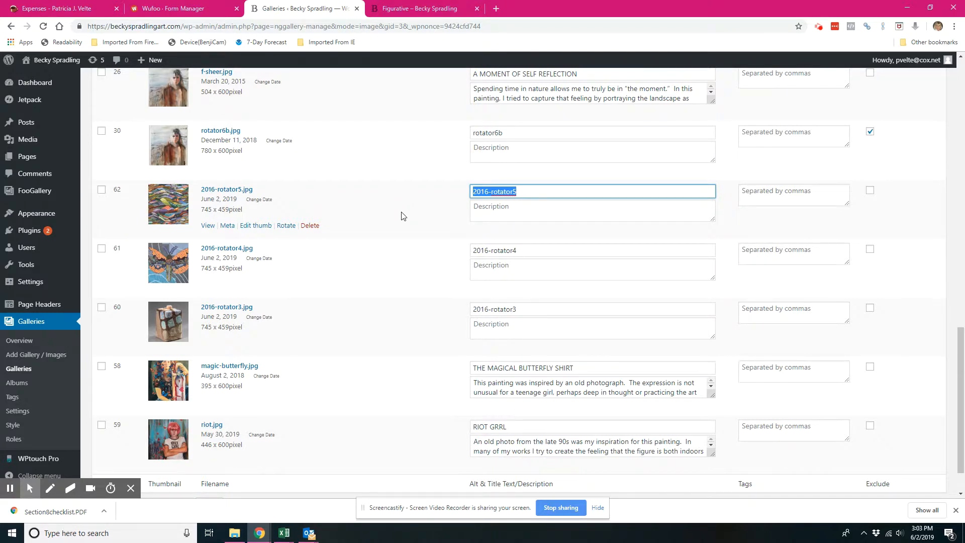
text(WAVES)
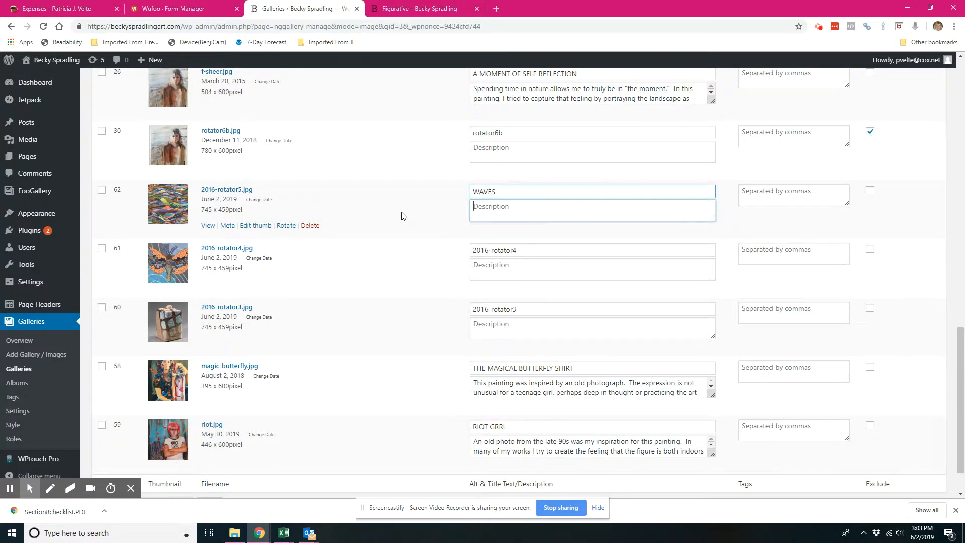
Give it a fiber-art description followed by <br><br> line breaks and the $4000 price.
text(This is stephan)
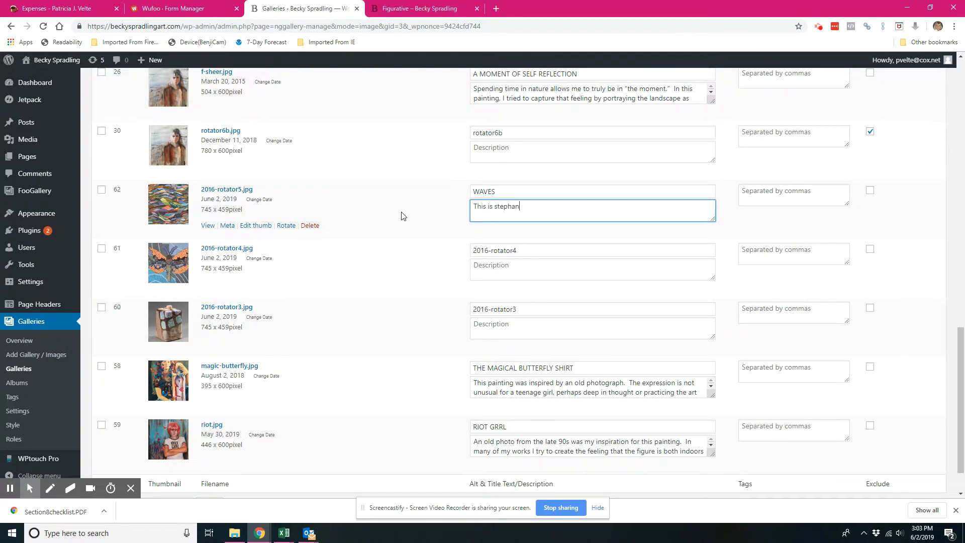
text(ies)
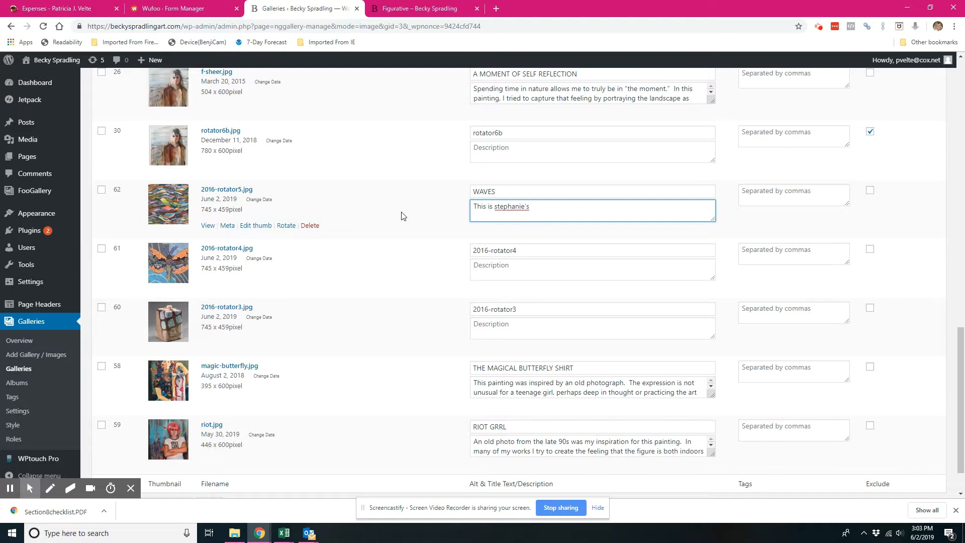
text(fiber art)
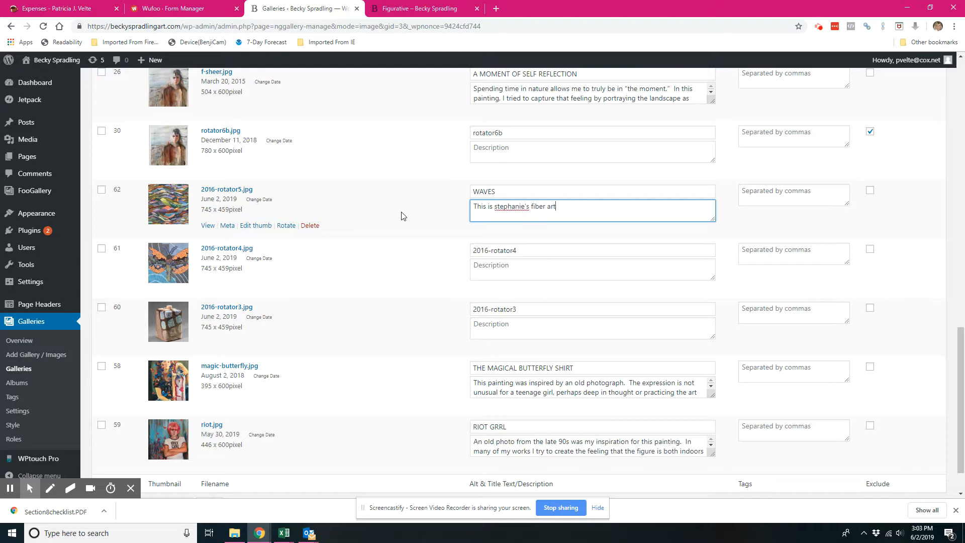
text(.)
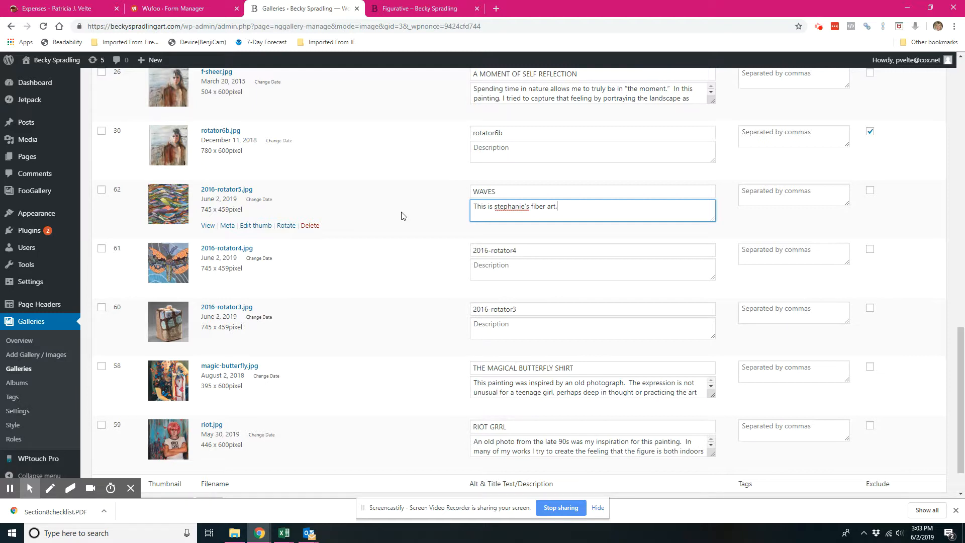
text(<br><b)
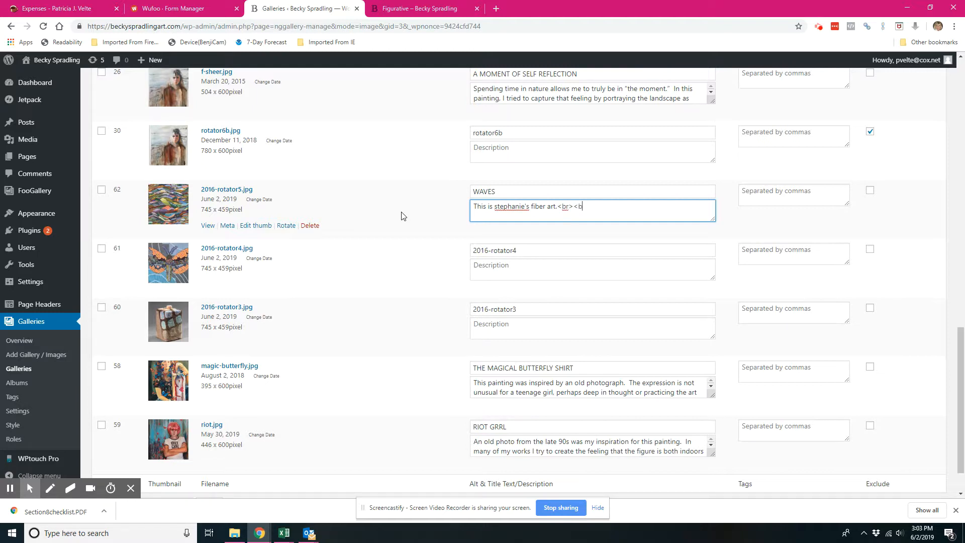
text(r>)
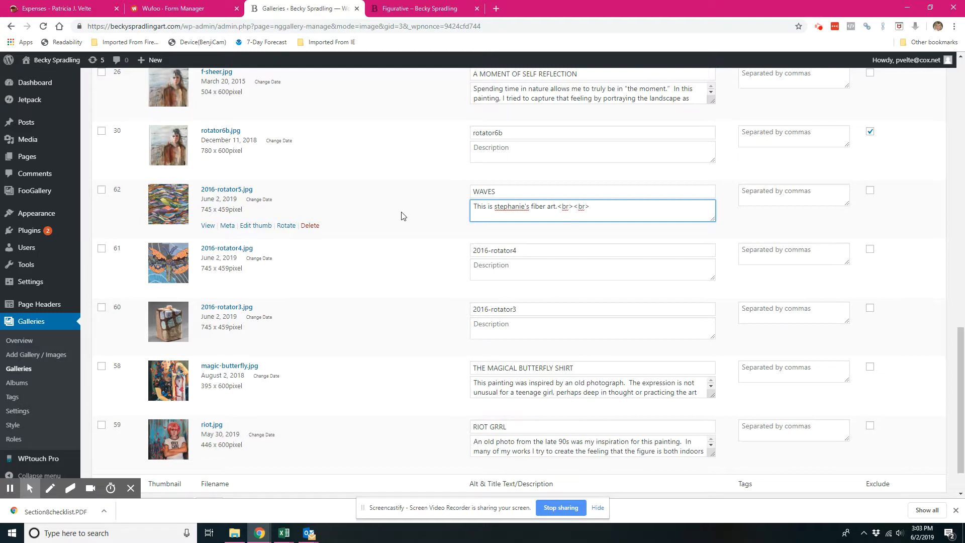
text(2016 sh)
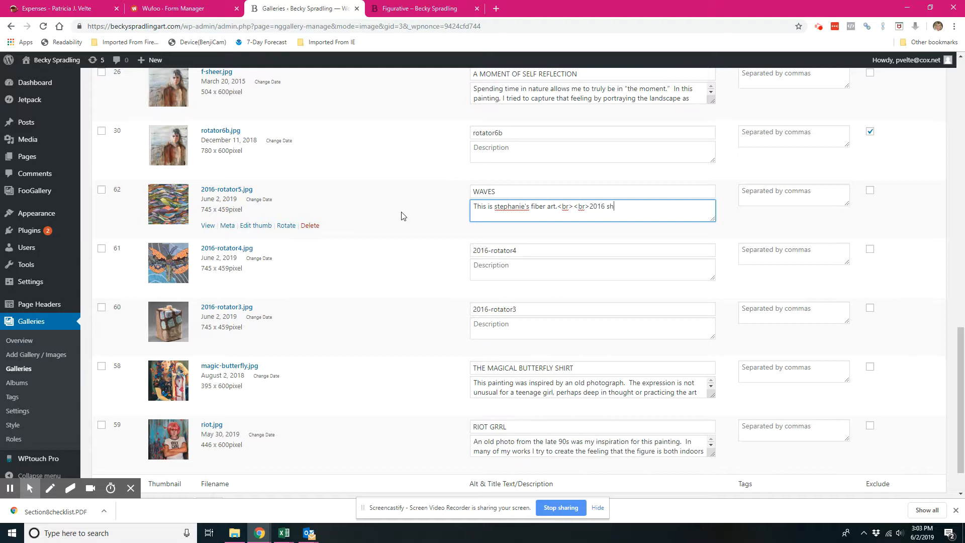
text(ow)
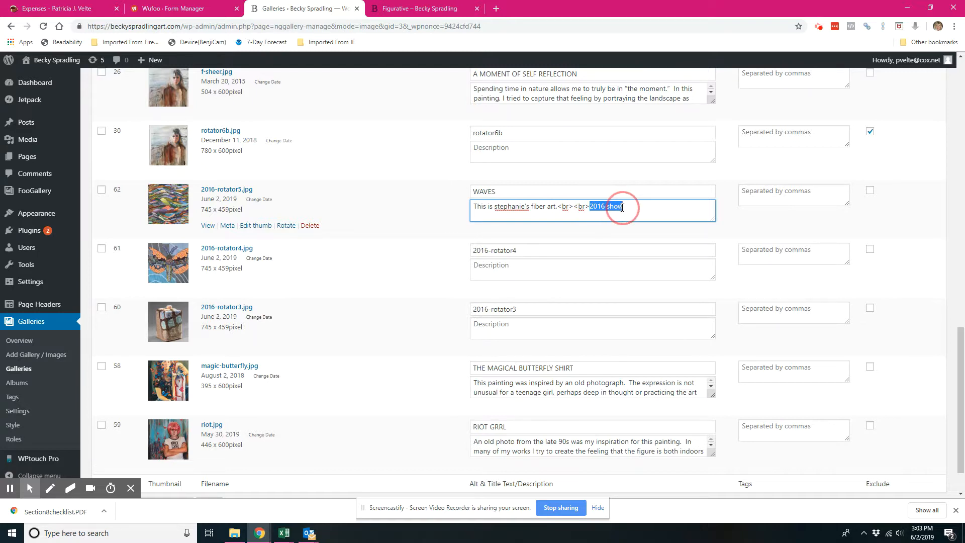
text($40)
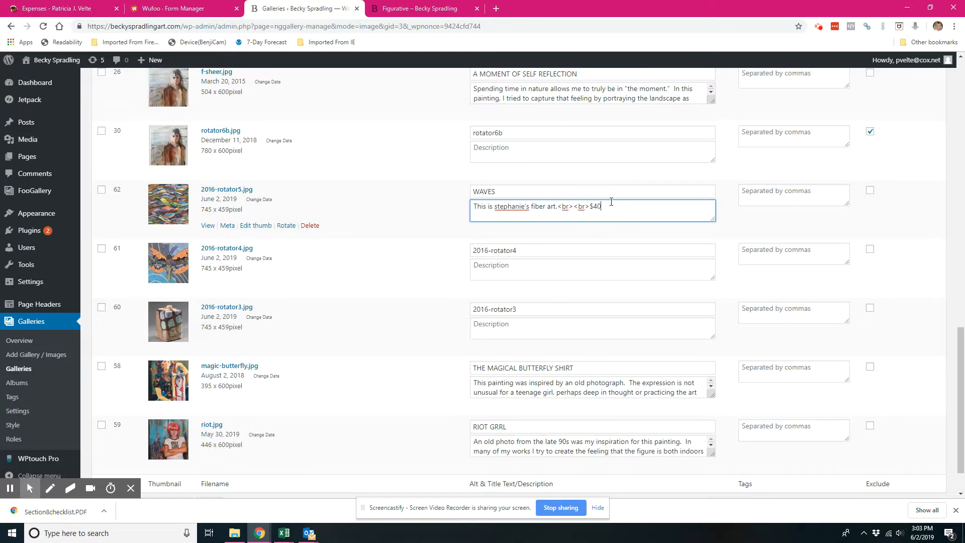
text(00)
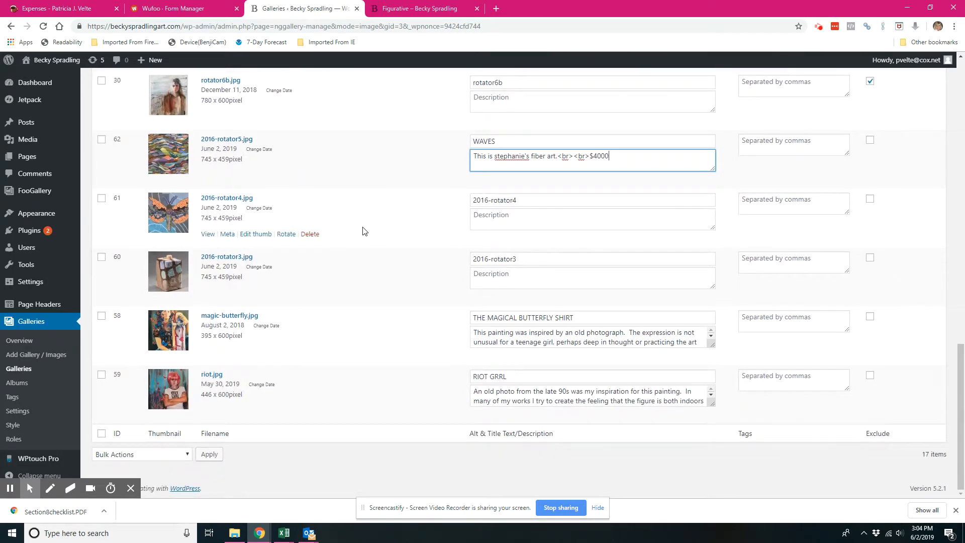
scroll(down, 3)
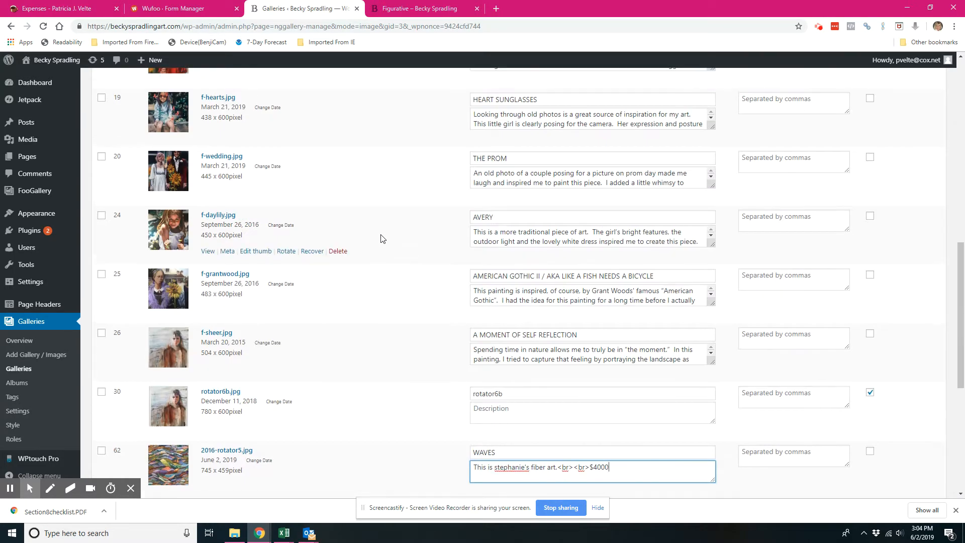
Save the title and description edits and return to the live Figurative page.
click(254, 198)
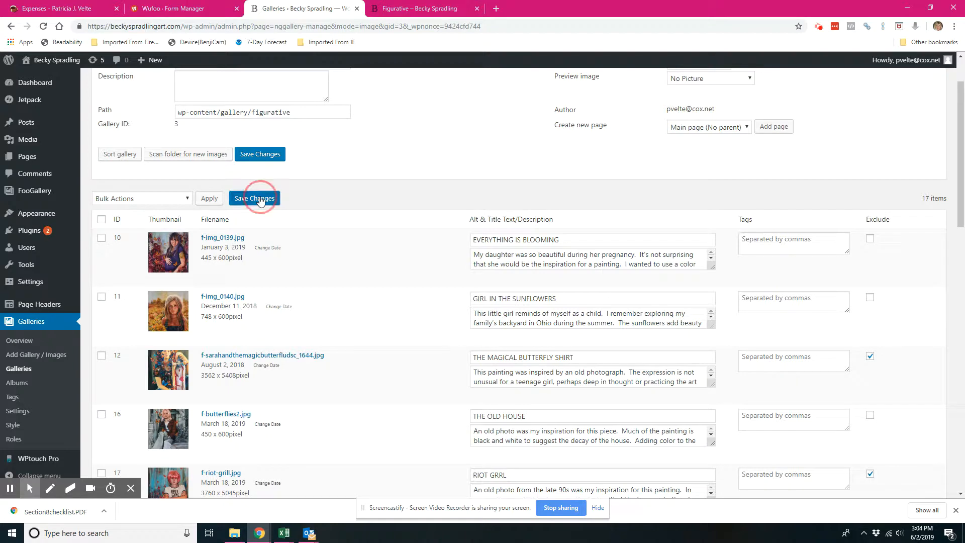
click(253, 198)
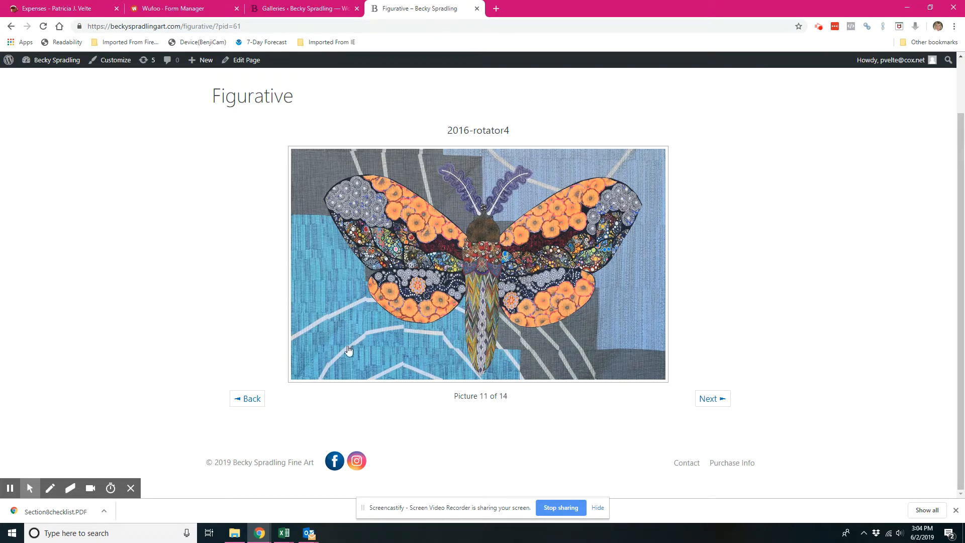
Step back to the WAVES picture and check its fiber-art caption and $4000 price.
click(251, 398)
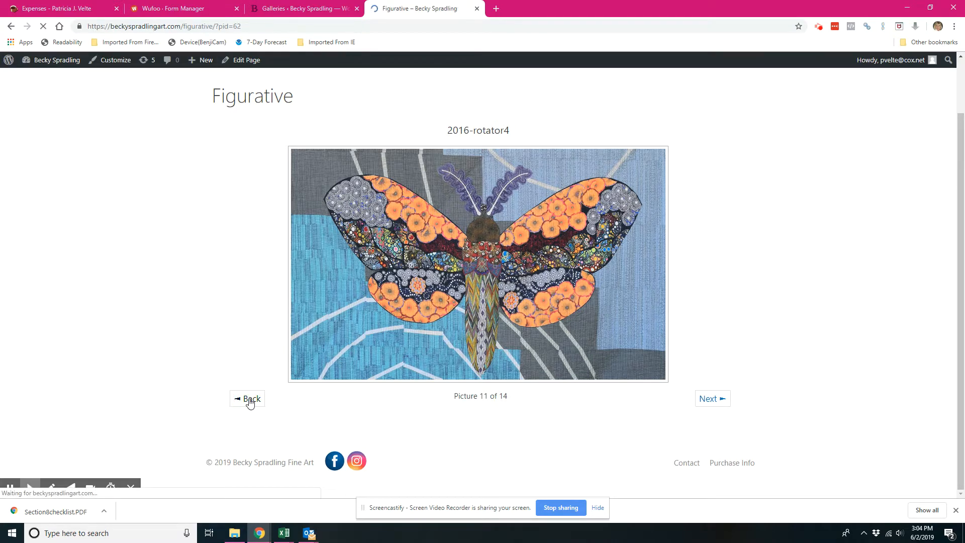
click(247, 398)
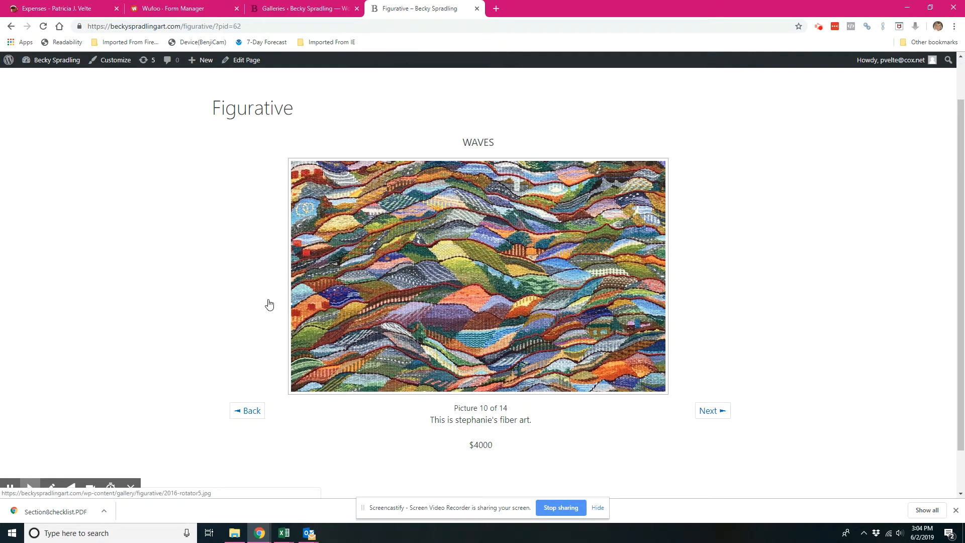
scroll(down, 3)
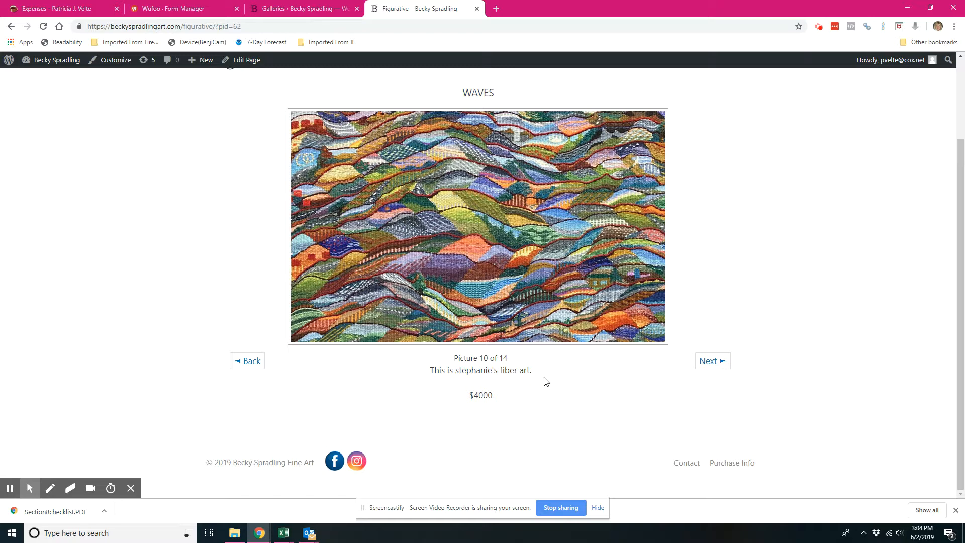
mouse_move(554, 395)
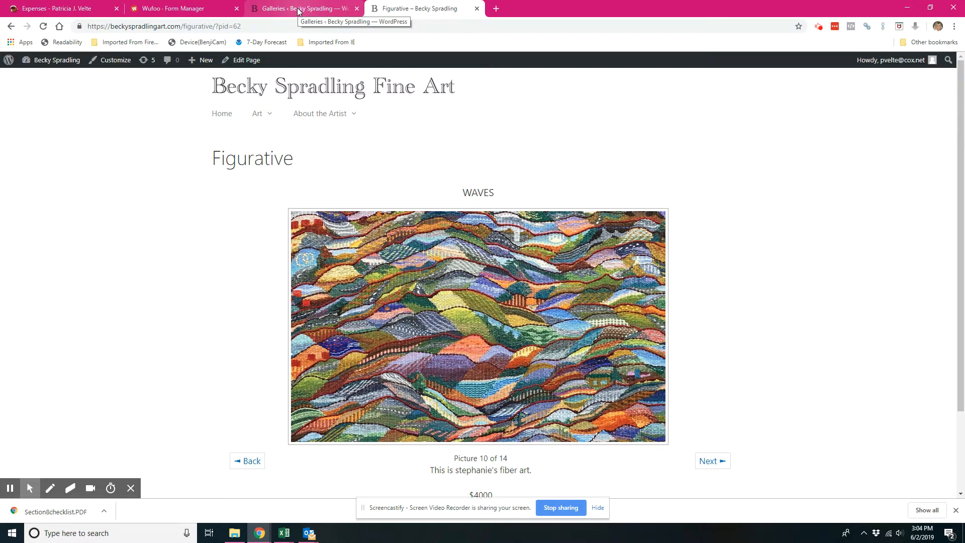
click(302, 9)
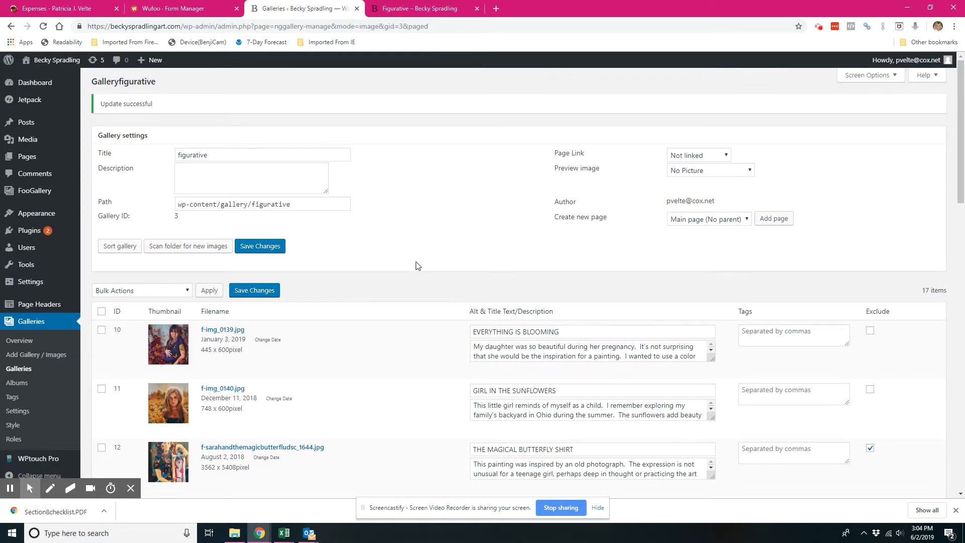
scroll(down, 3)
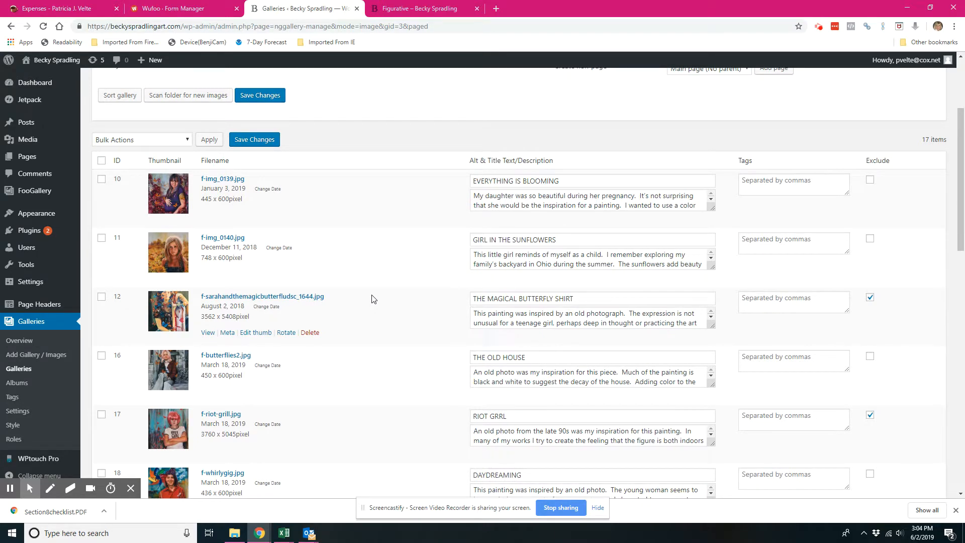
scroll(down, 3)
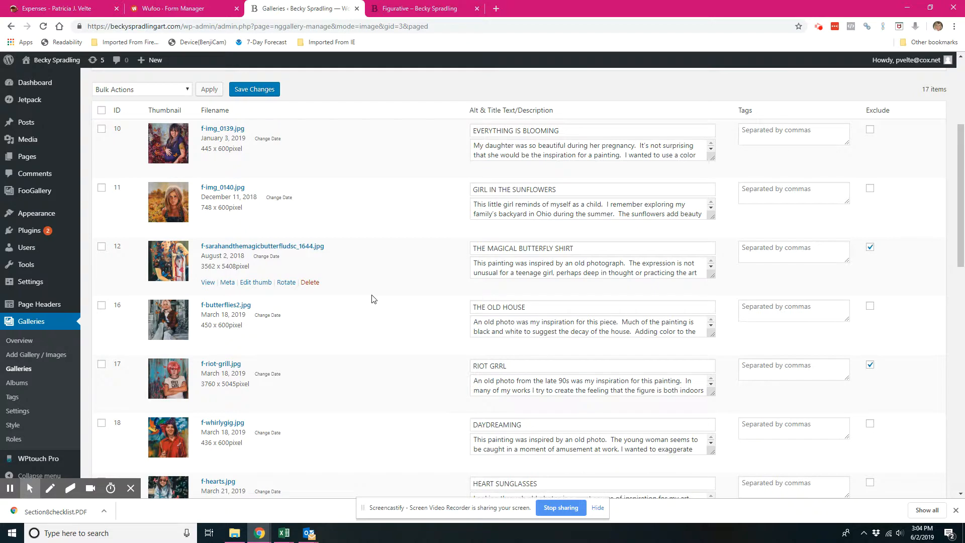
scroll(down, 3)
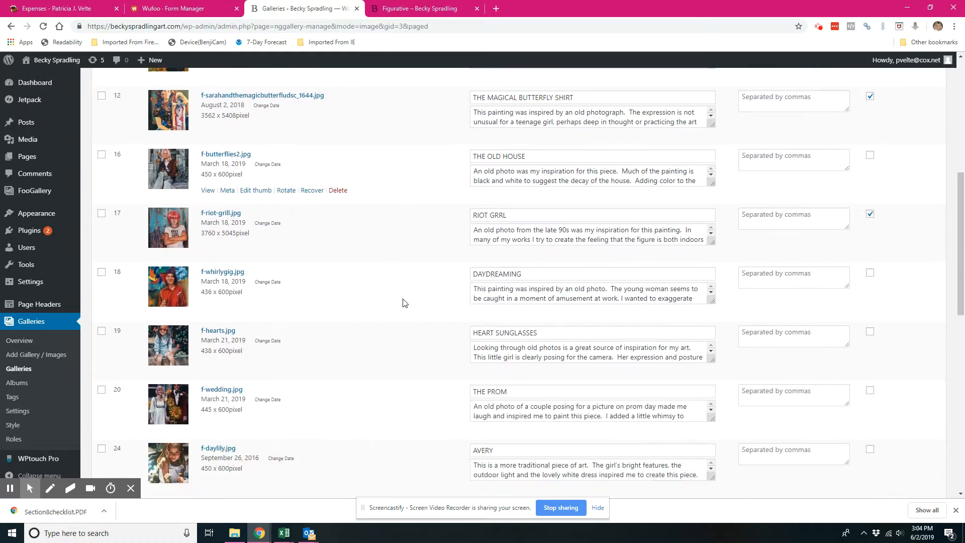
scroll(down, 3)
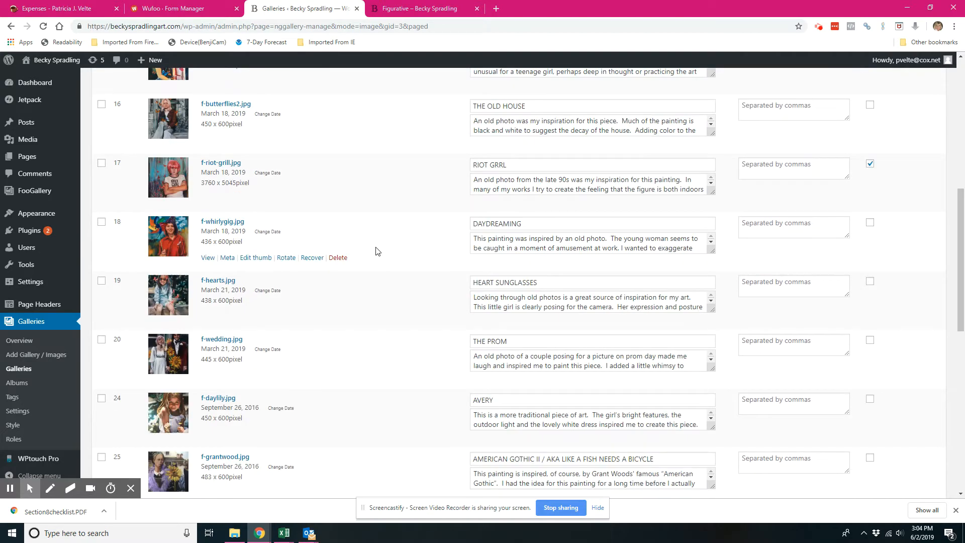
scroll(down, 3)
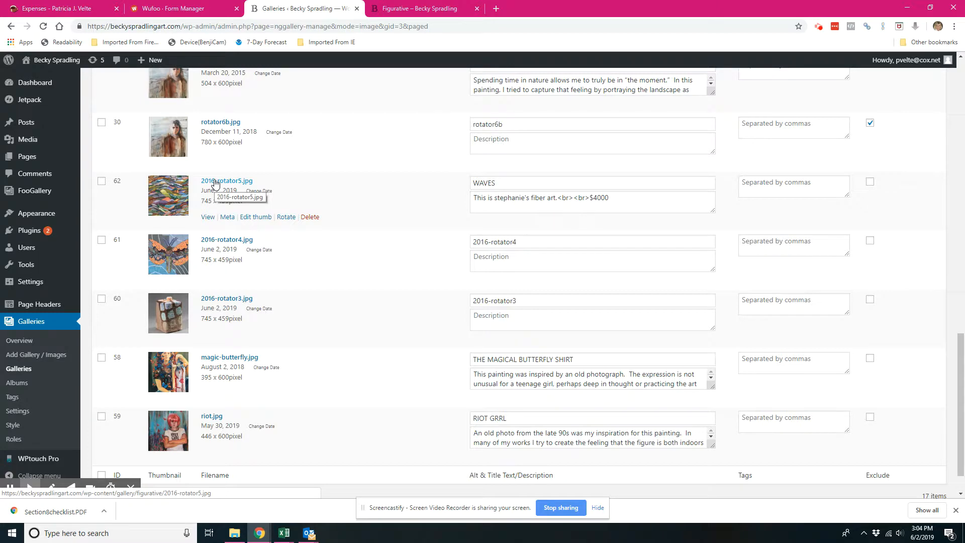
scroll(up, 3)
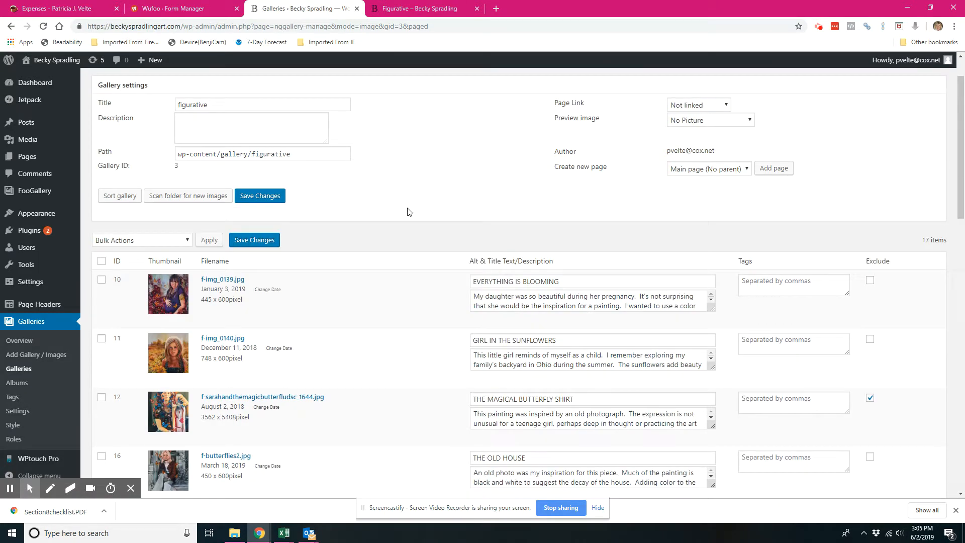
Preview the gallery's thumbnail sort order, then return to the image list.
click(119, 196)
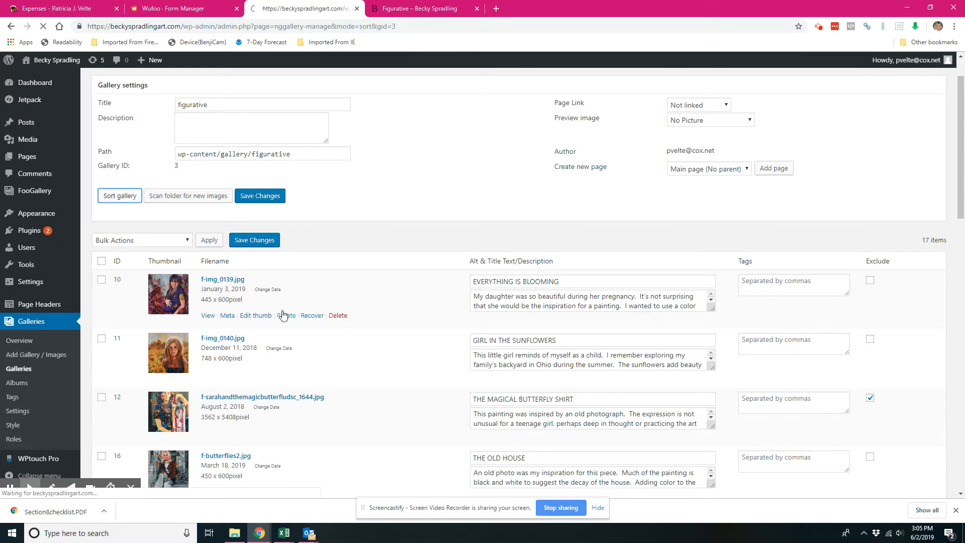
click(120, 196)
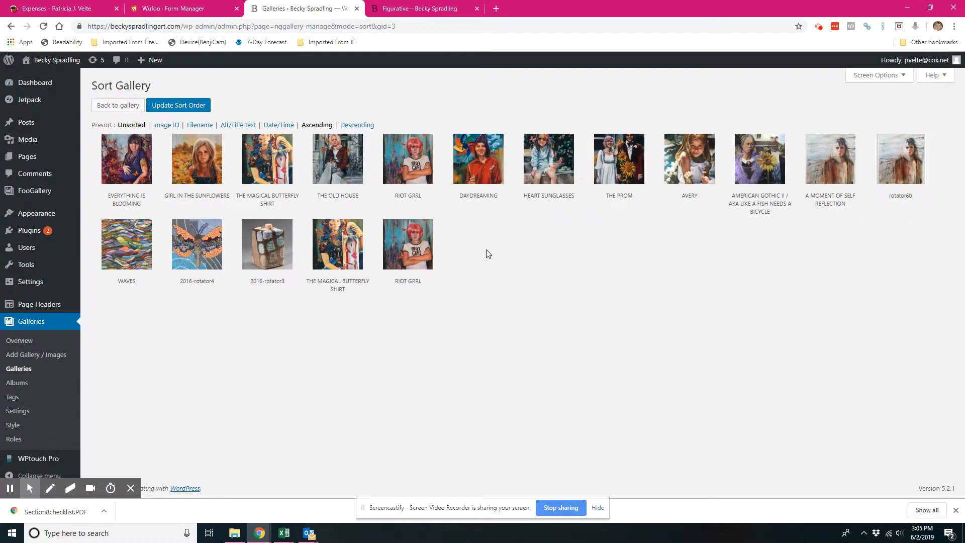
mouse_move(491, 255)
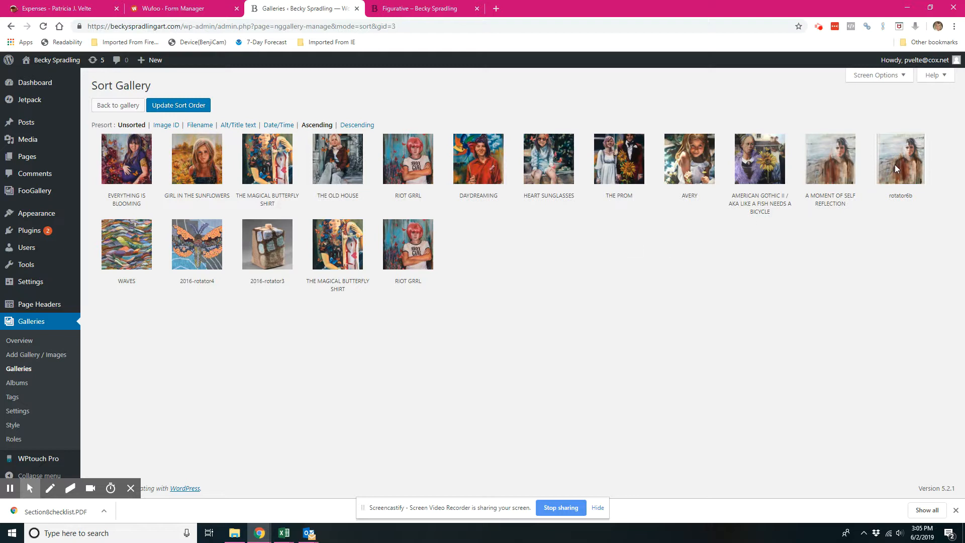
mouse_move(891, 169)
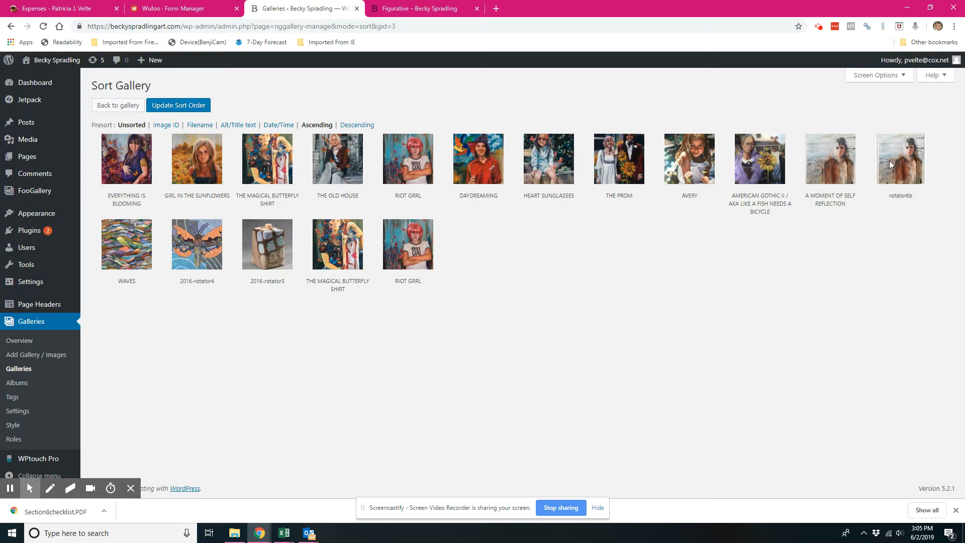
mouse_move(518, 208)
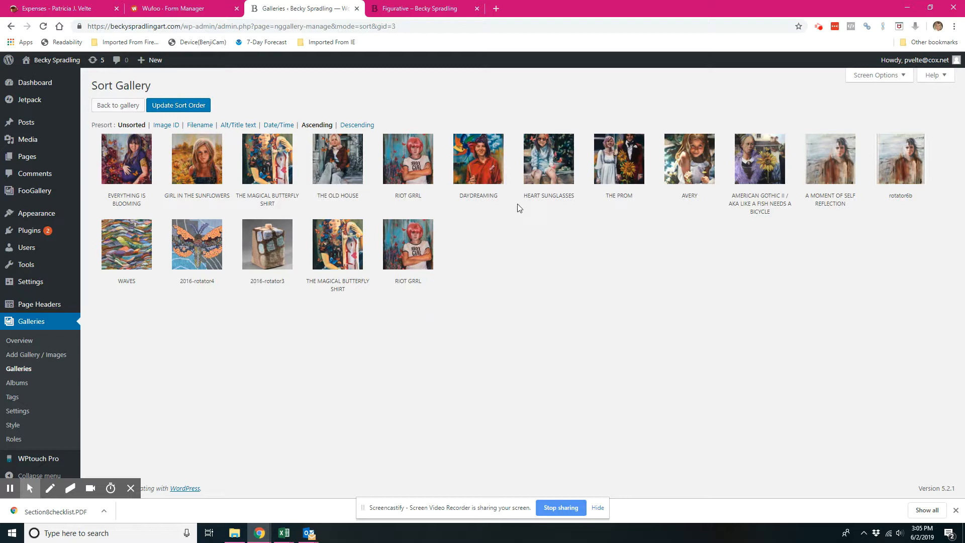
mouse_move(285, 191)
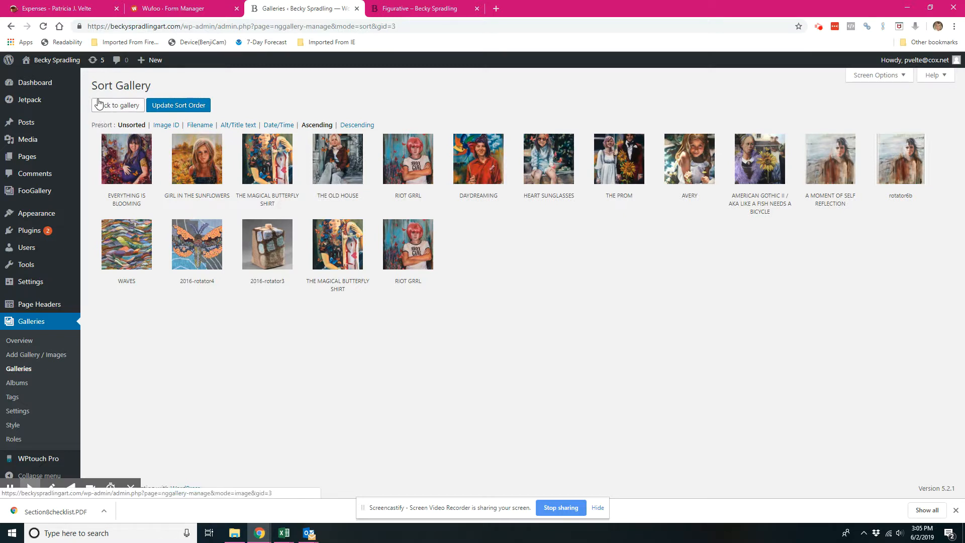
click(118, 105)
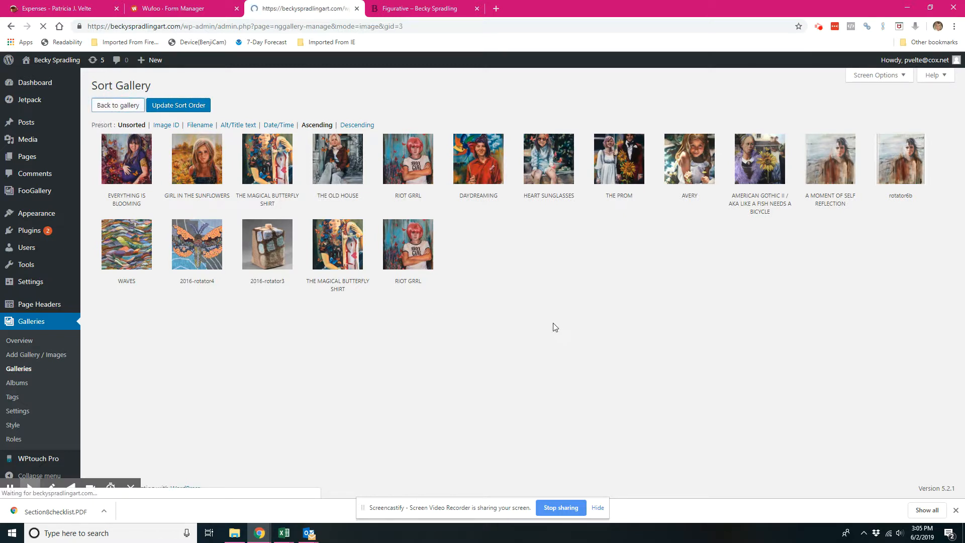
click(118, 105)
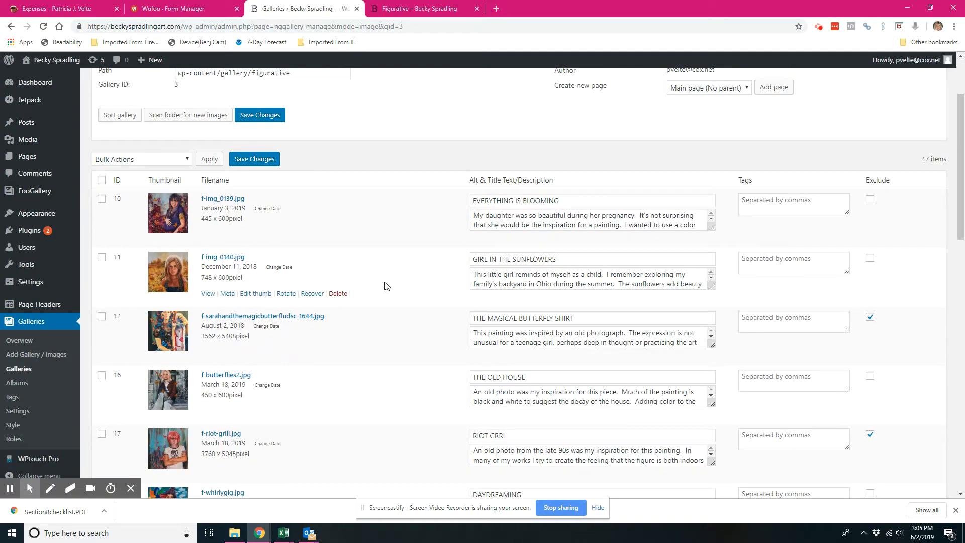
Tick the three 2016-rotator images, IDs 60 to 62, for a bulk action.
scroll(down, 3)
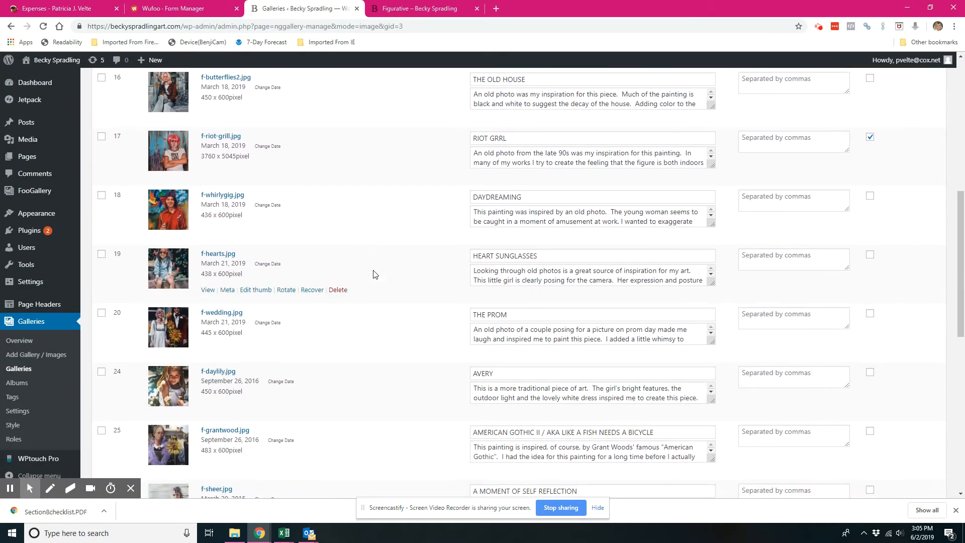
scroll(down, 3)
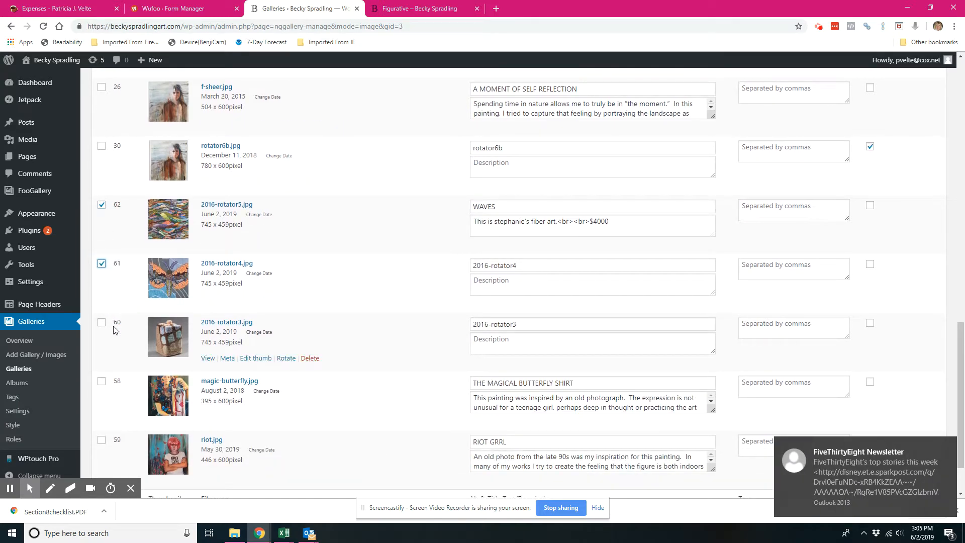
click(101, 321)
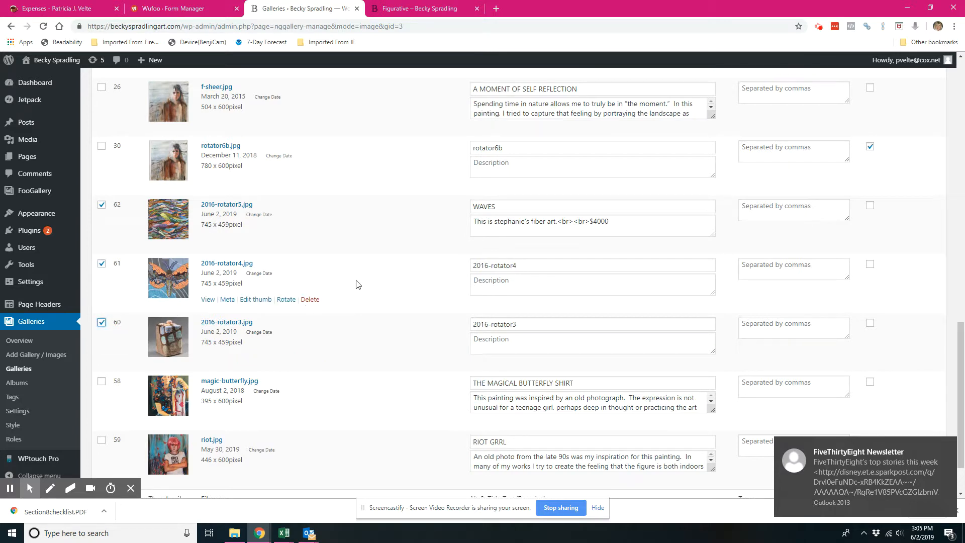
scroll(down, 3)
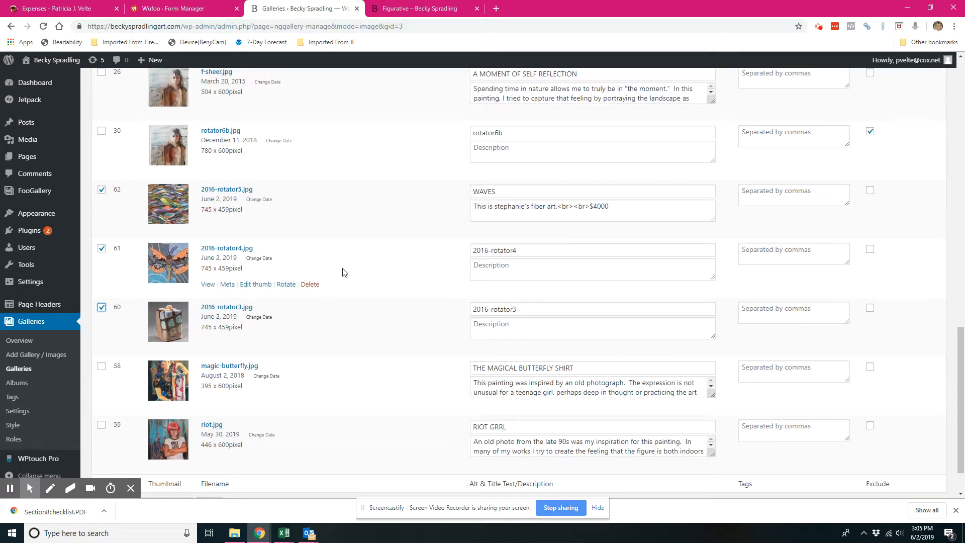
scroll(down, 3)
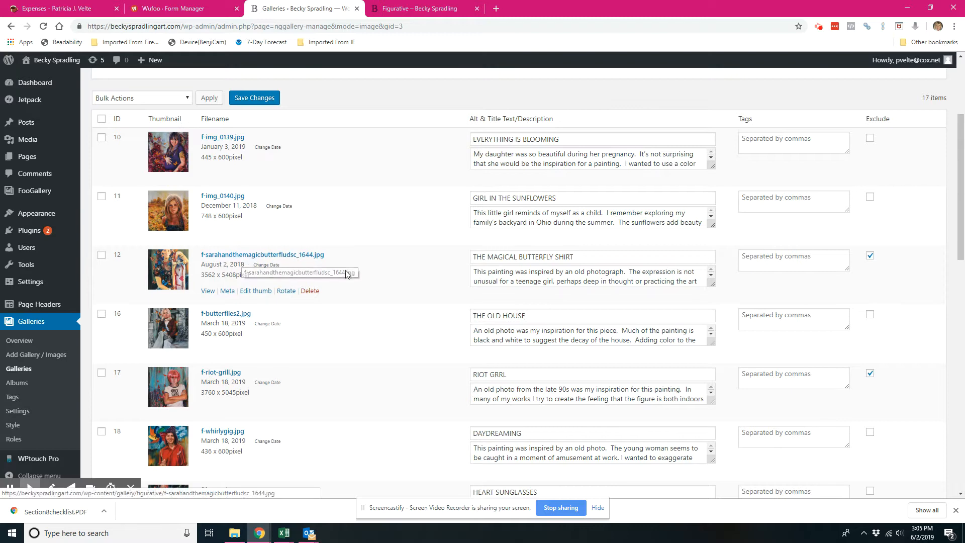
scroll(down, 3)
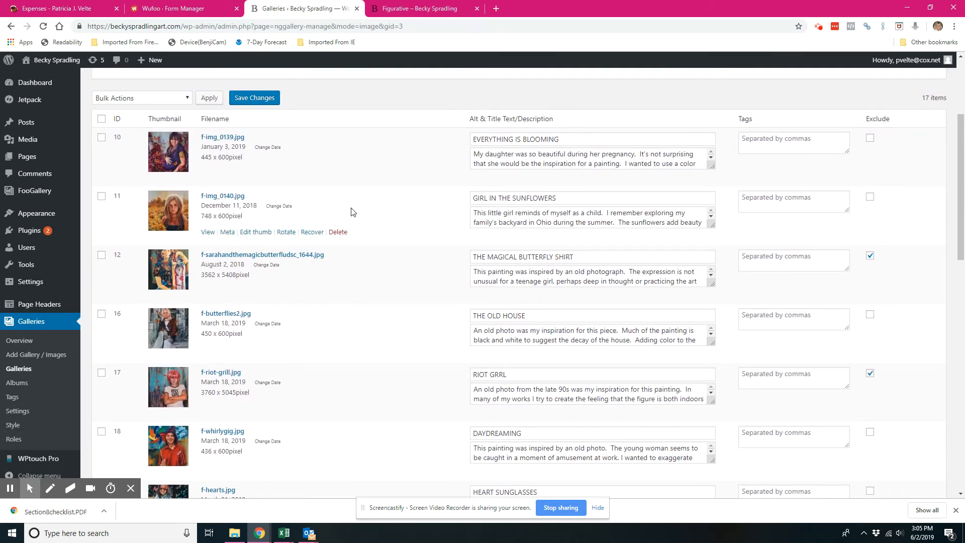
scroll(down, 3)
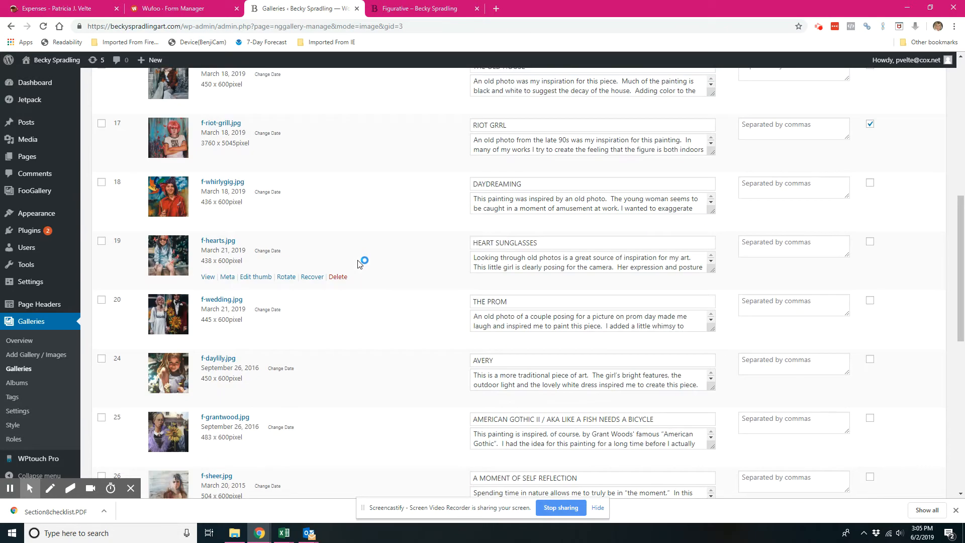
scroll(down, 3)
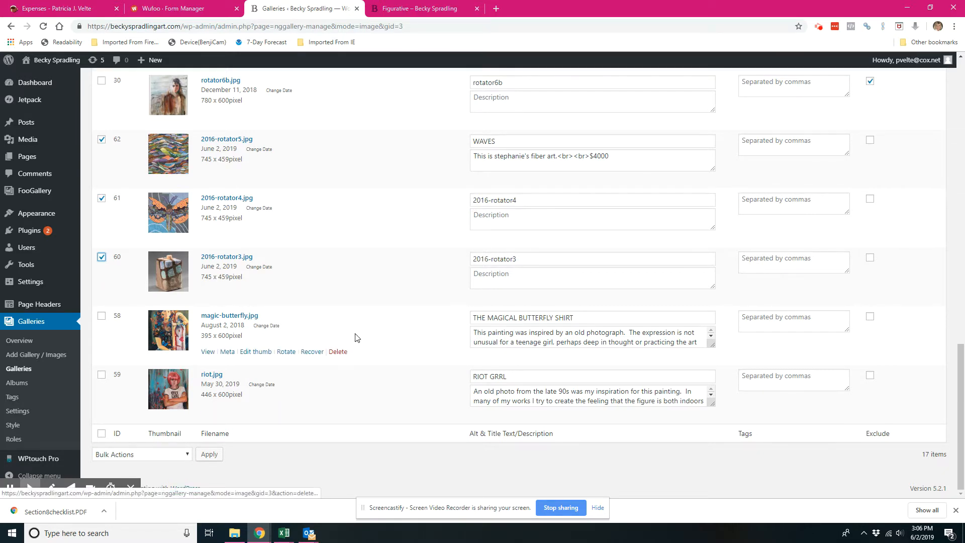
scroll(down, 3)
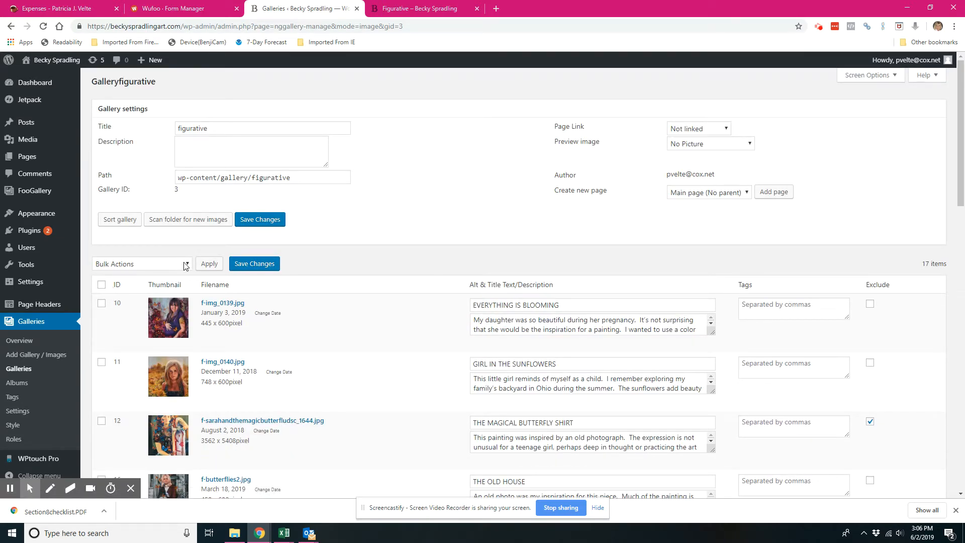
Bulk-delete the three ticked images, leaving 14 items in the figurative gallery.
click(142, 264)
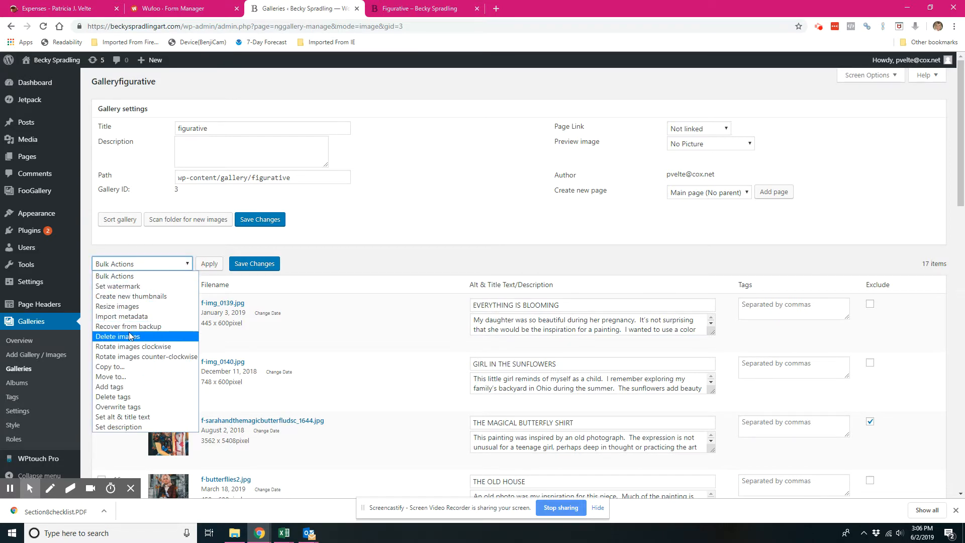
click(128, 336)
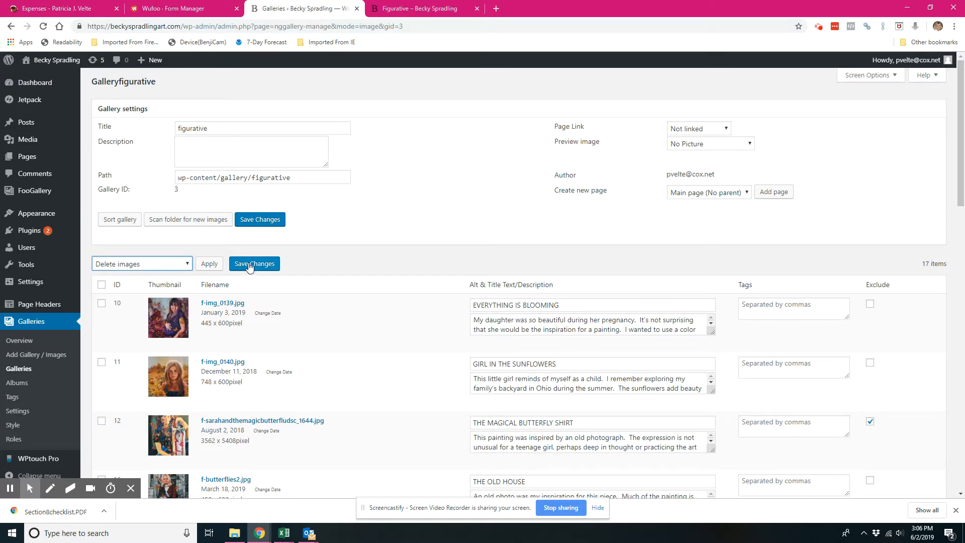
click(209, 264)
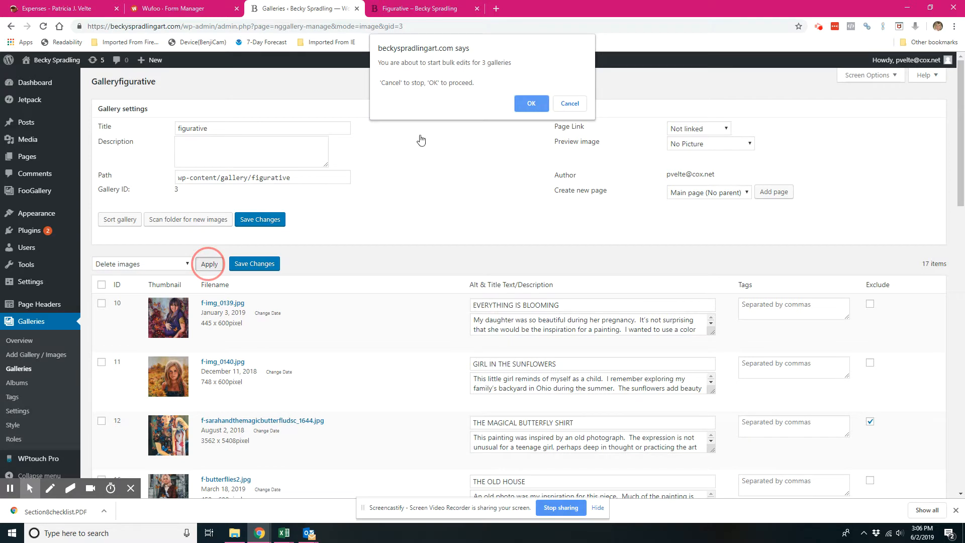
mouse_move(514, 80)
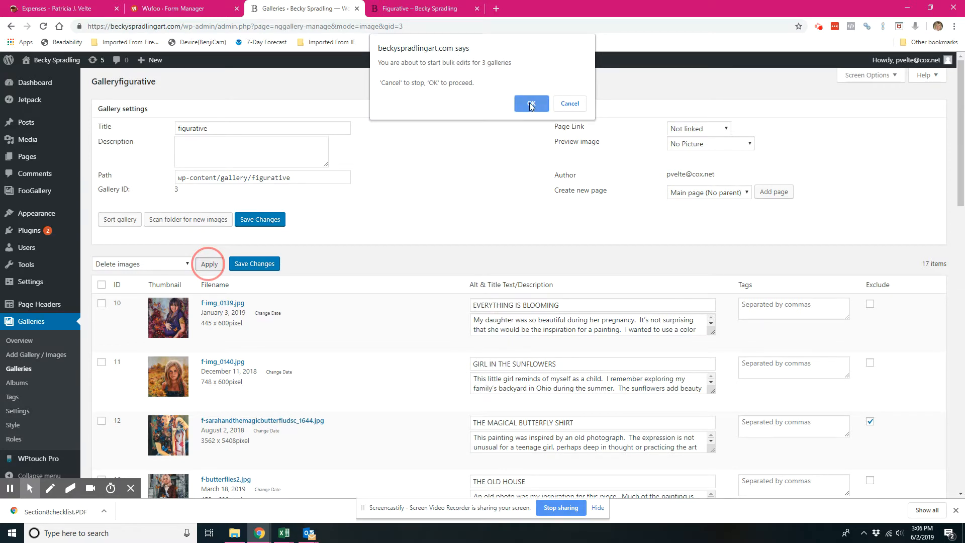
click(531, 103)
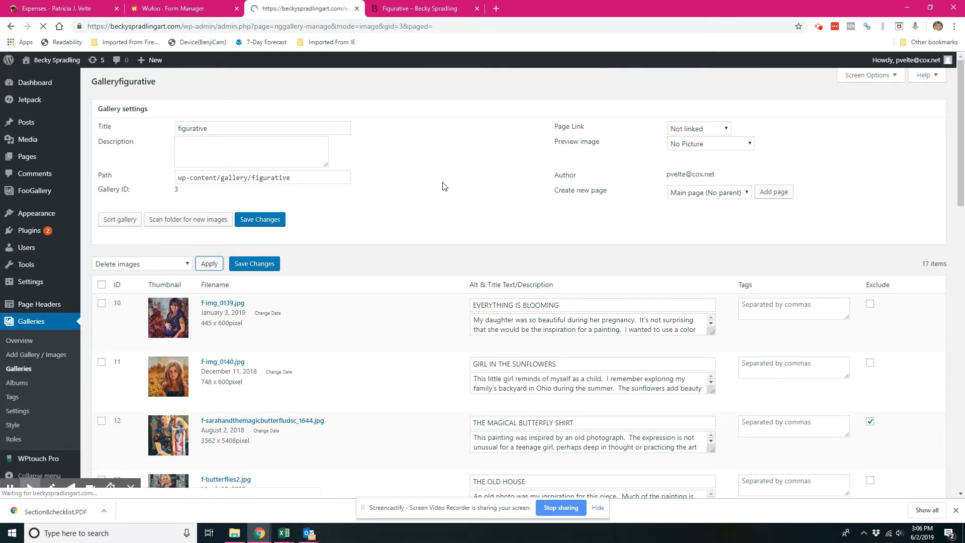
scroll(down, 3)
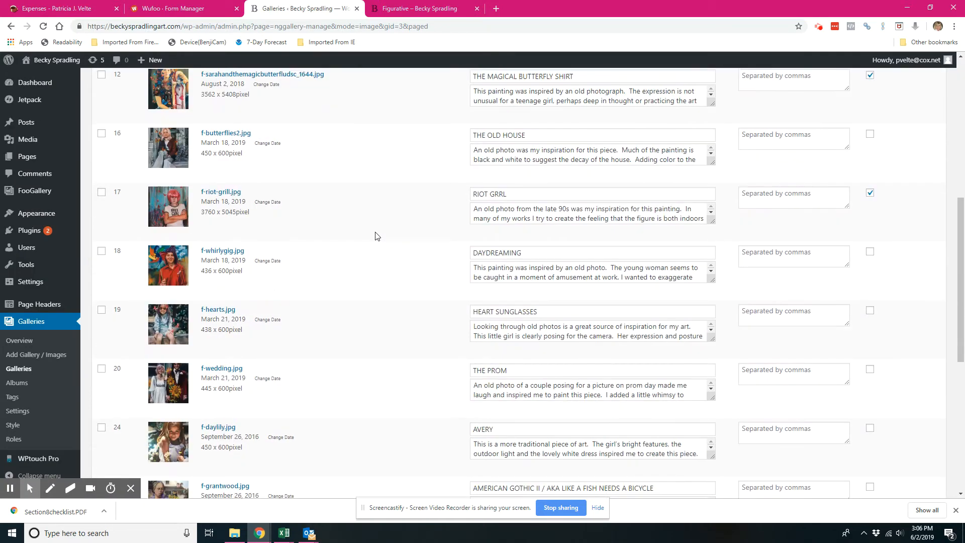
scroll(down, 3)
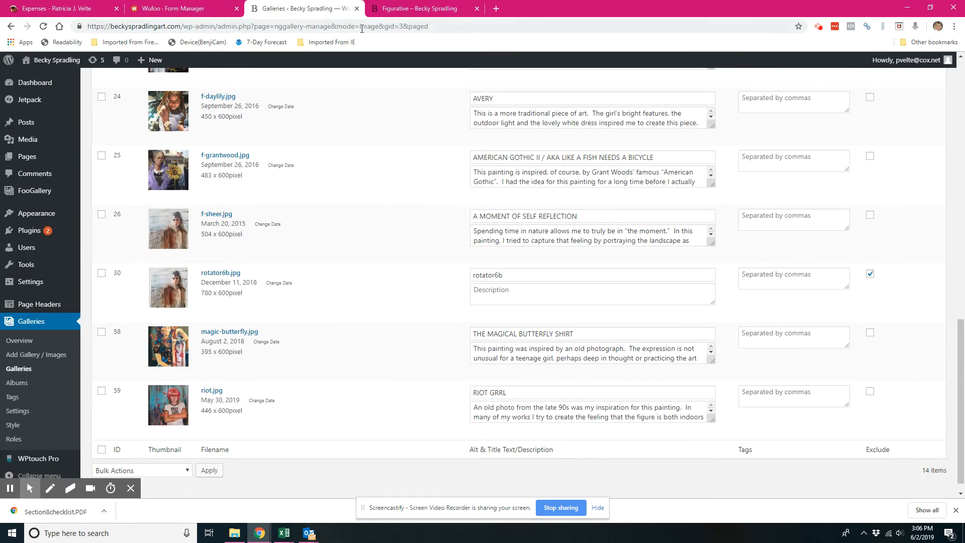
click(422, 8)
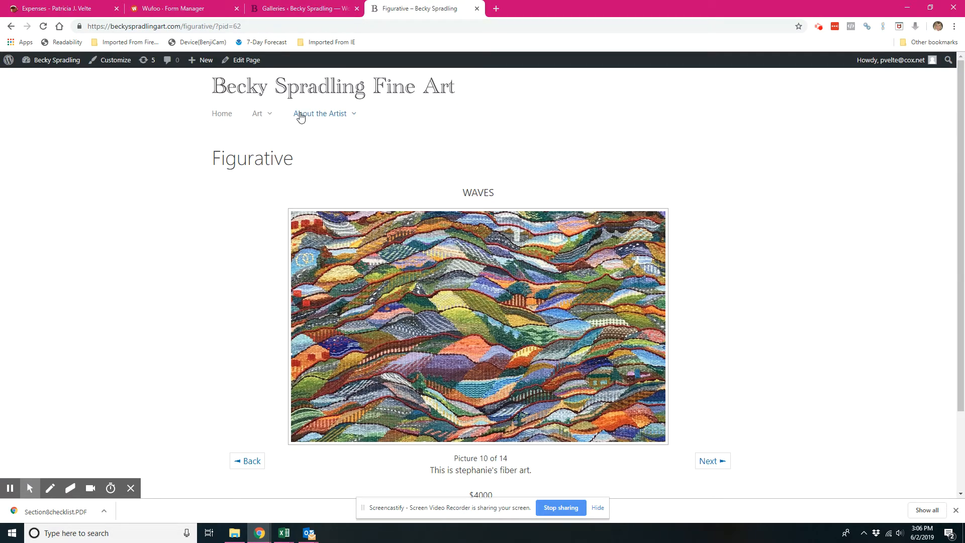
click(257, 113)
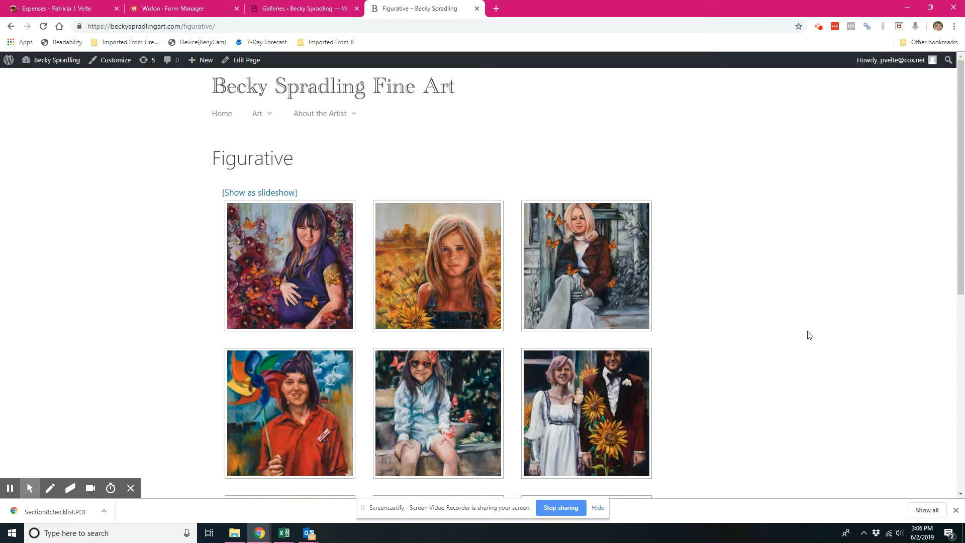
scroll(down, 3)
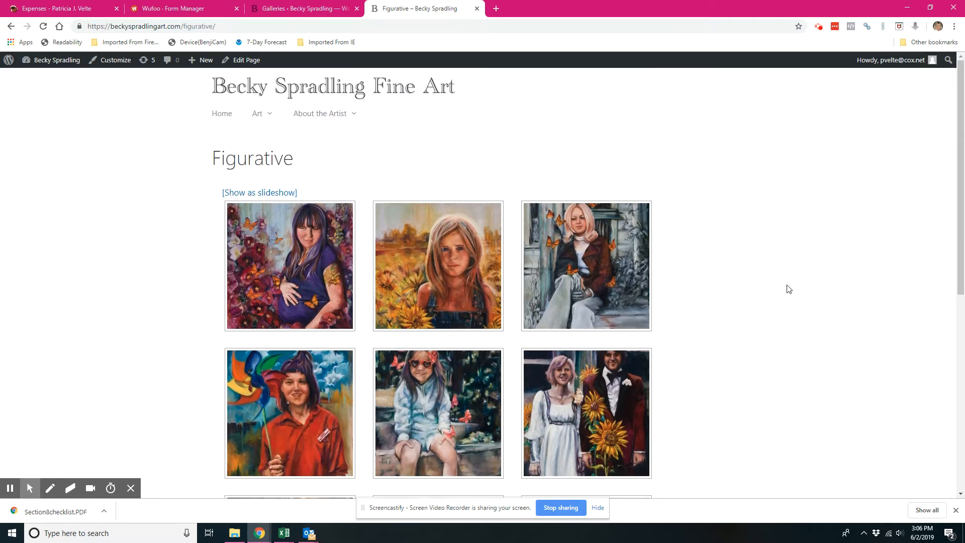
click(302, 8)
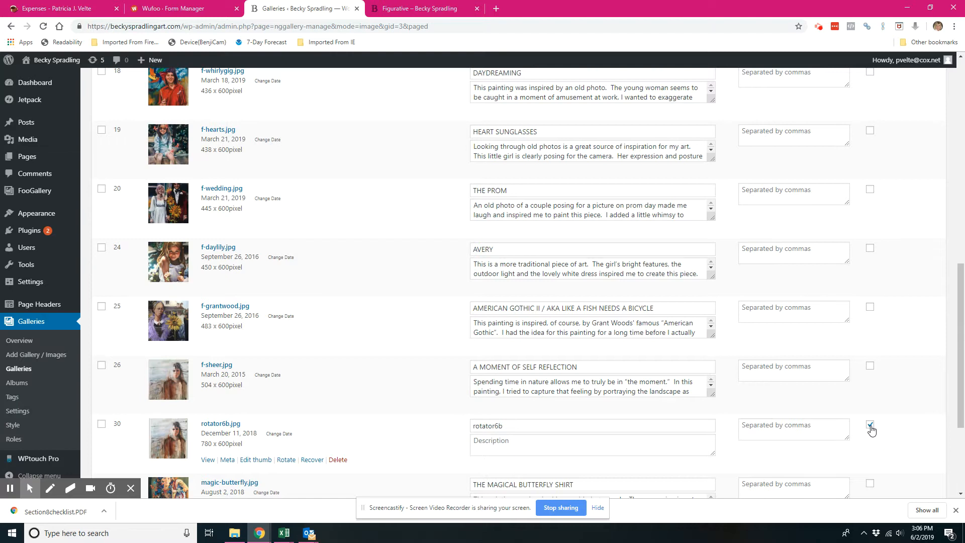
Go to the Add Gallery / Images page from the Galleries sidebar menu.
click(871, 424)
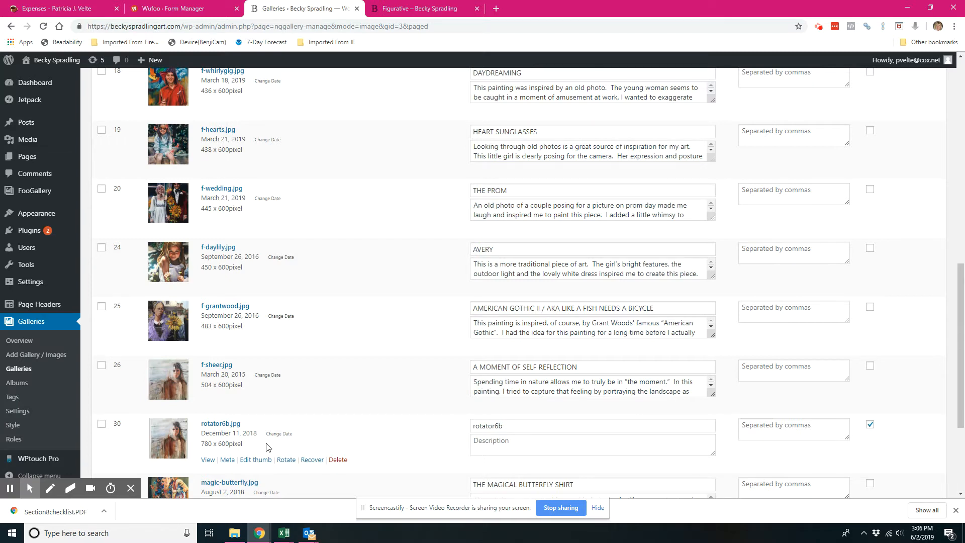
scroll(down, 3)
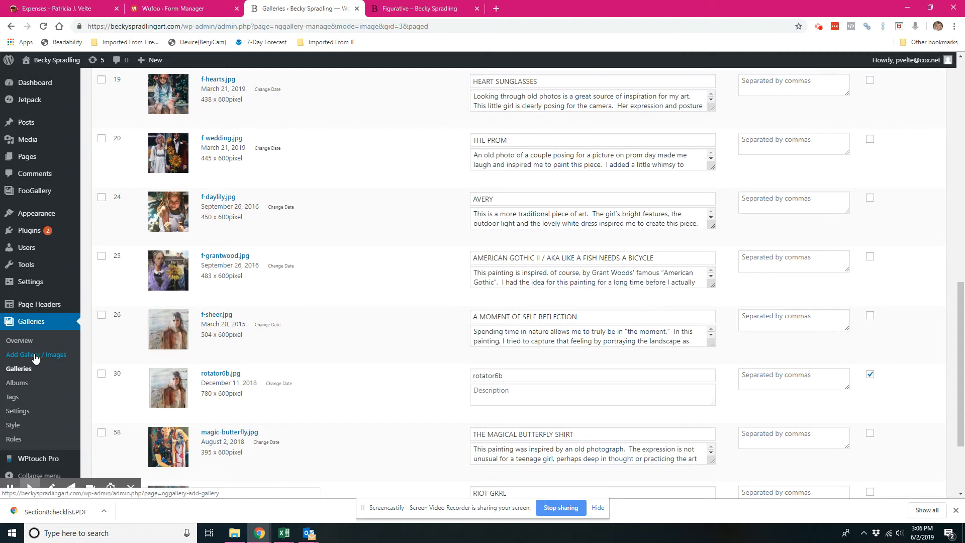
click(36, 355)
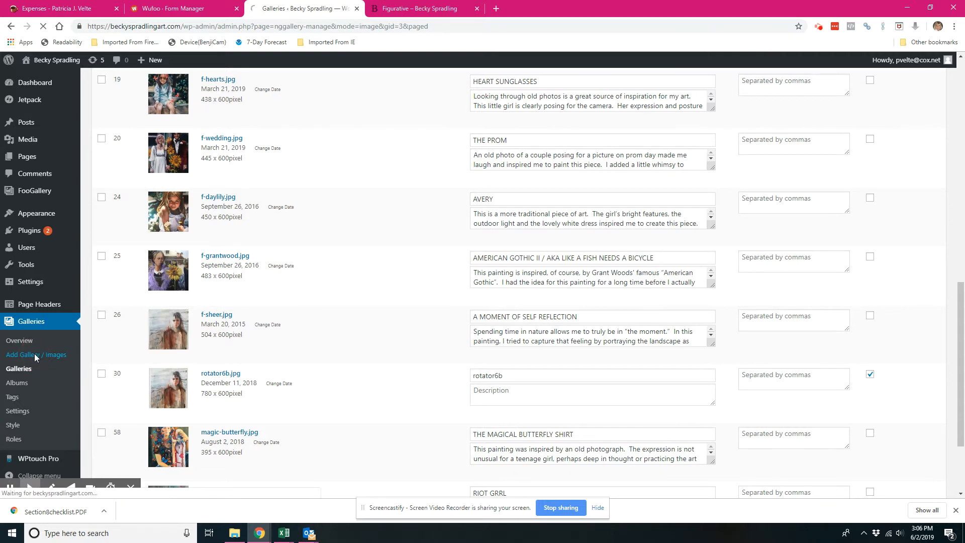
click(37, 355)
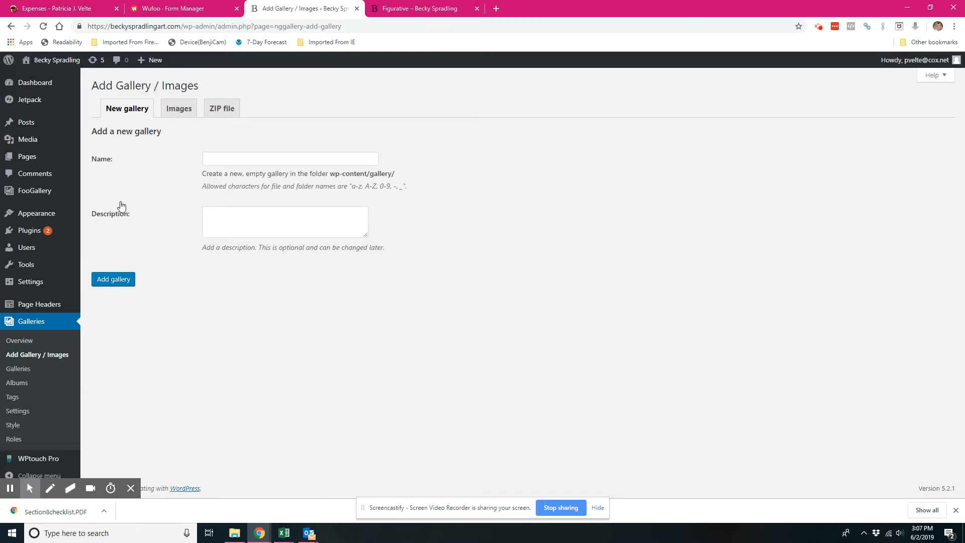
Show the image upload form and its list of destination galleries (figurative, botanicals, front rotator).
click(179, 109)
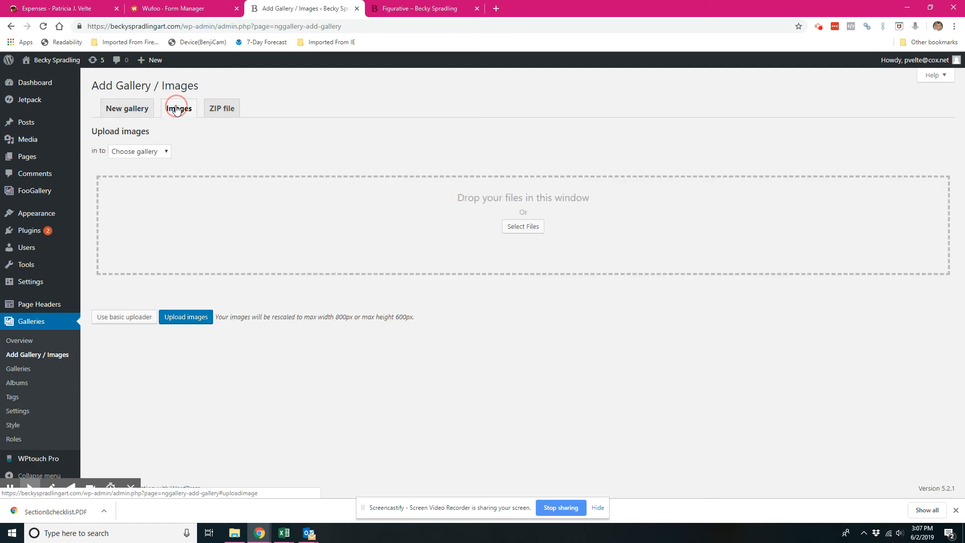
click(139, 150)
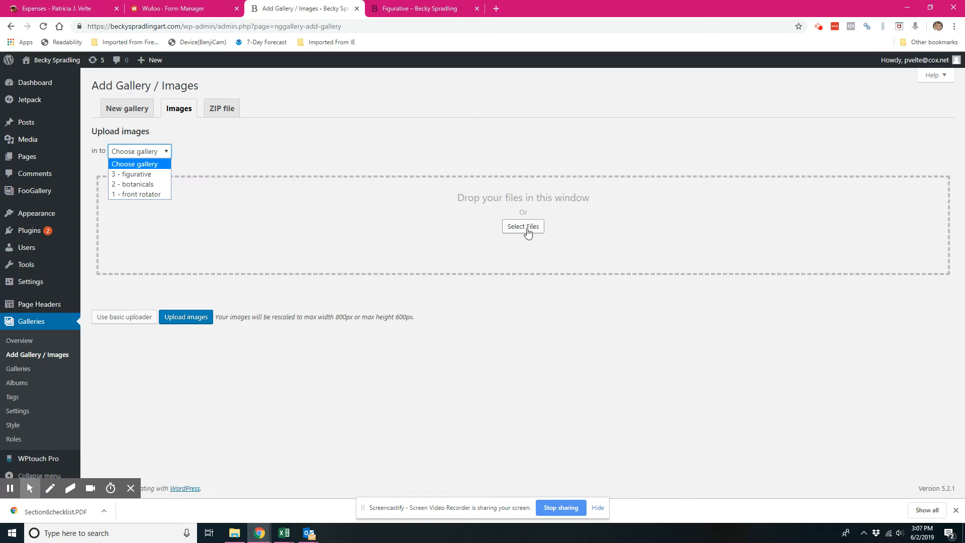
mouse_move(101, 287)
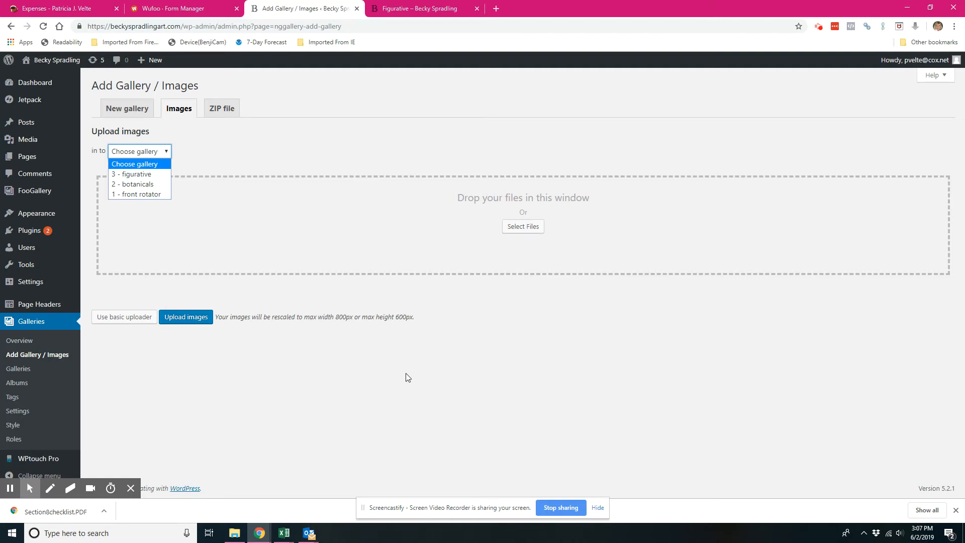
mouse_move(397, 370)
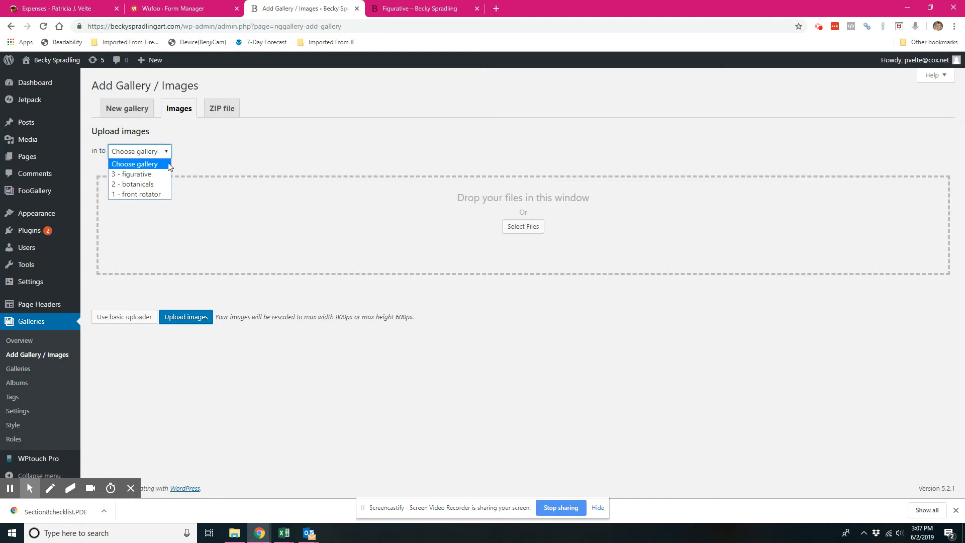
mouse_move(198, 156)
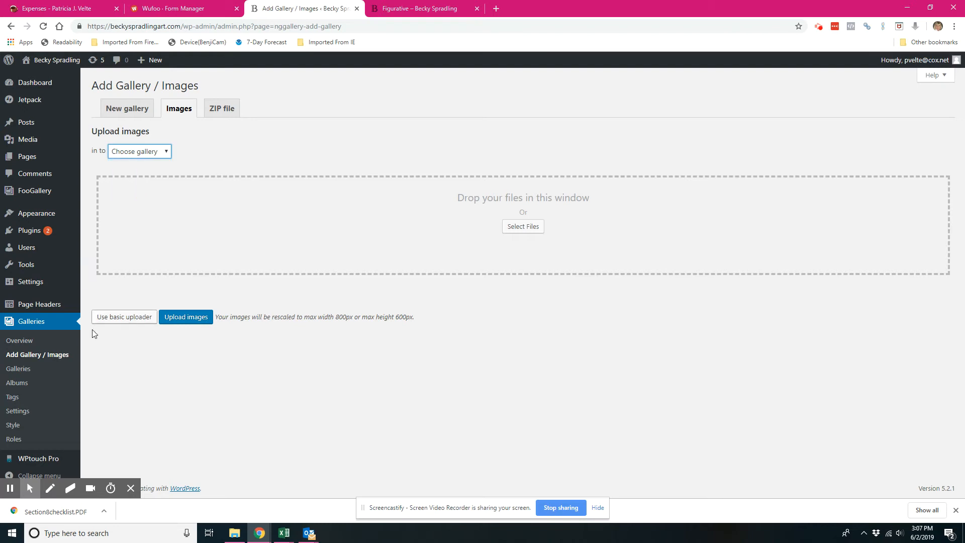
mouse_move(38, 304)
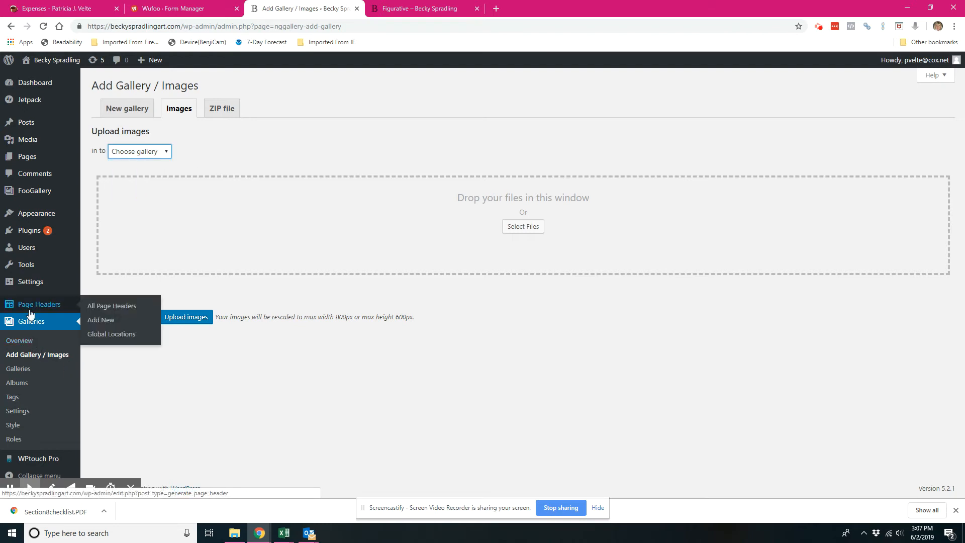
mouse_move(85, 235)
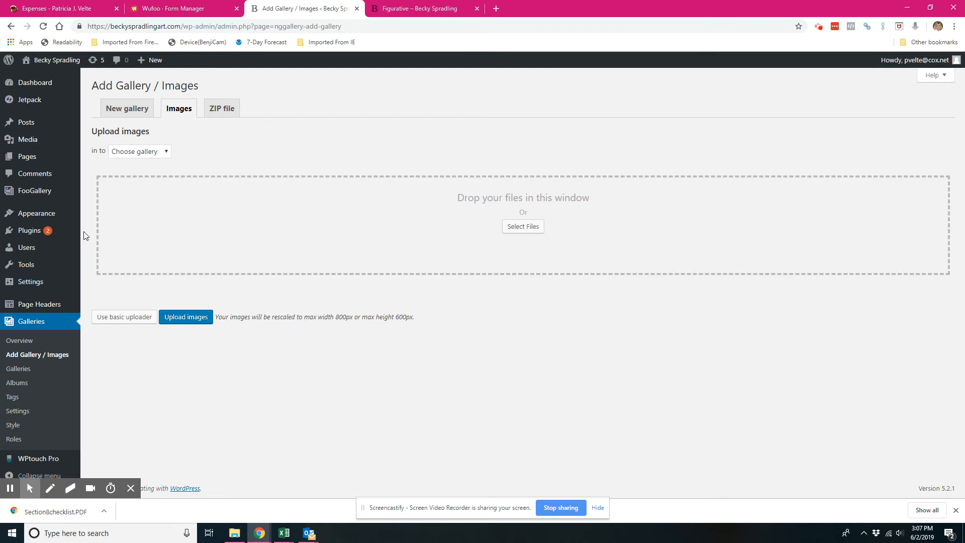
mouse_move(34, 190)
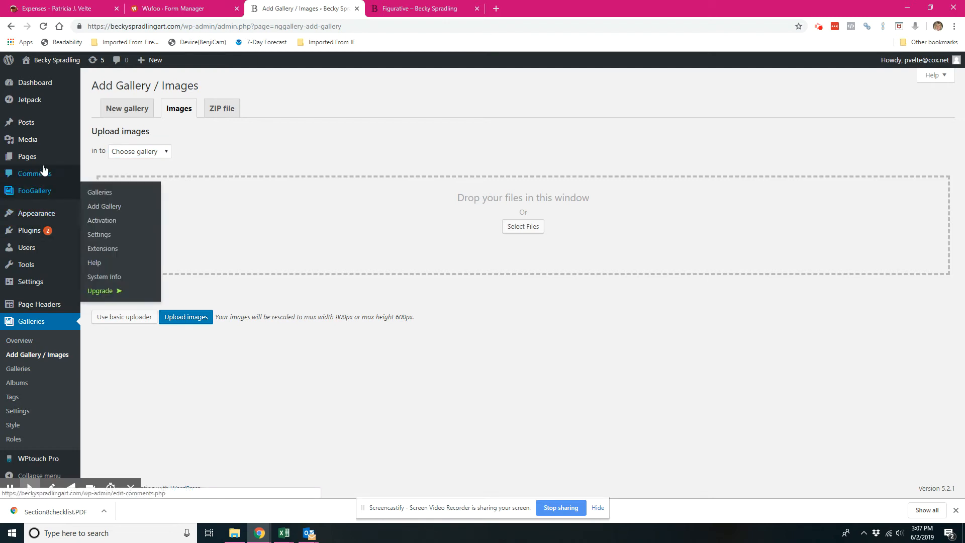
mouse_move(18, 410)
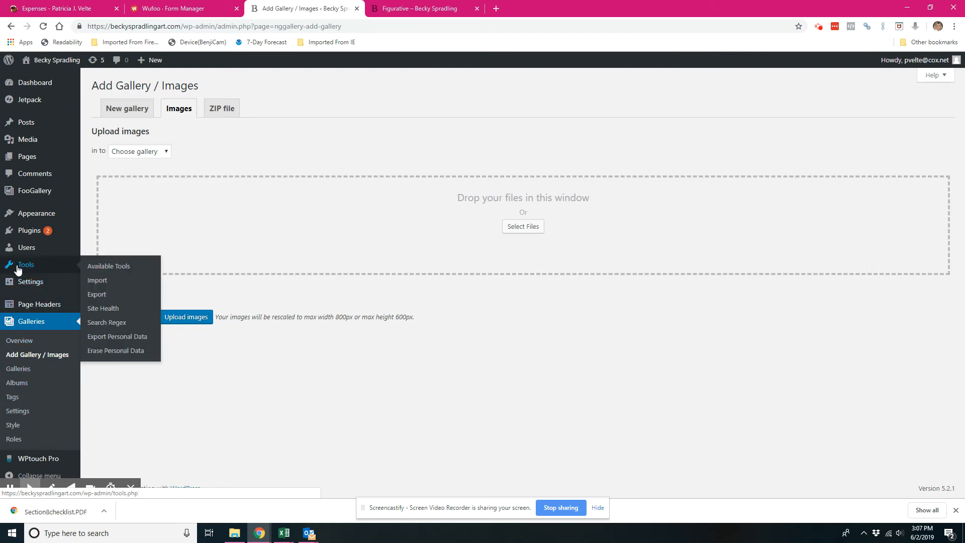
mouse_move(185, 190)
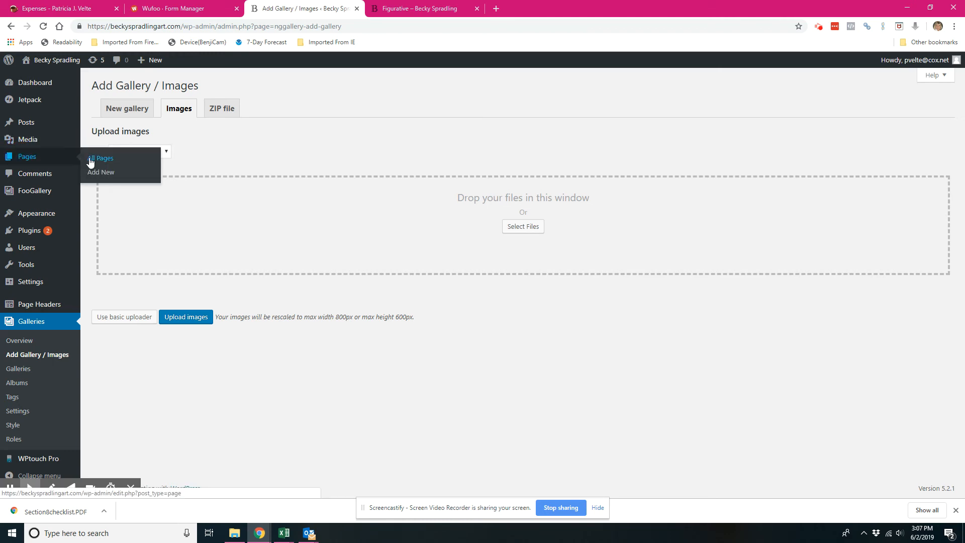
mouse_move(27, 161)
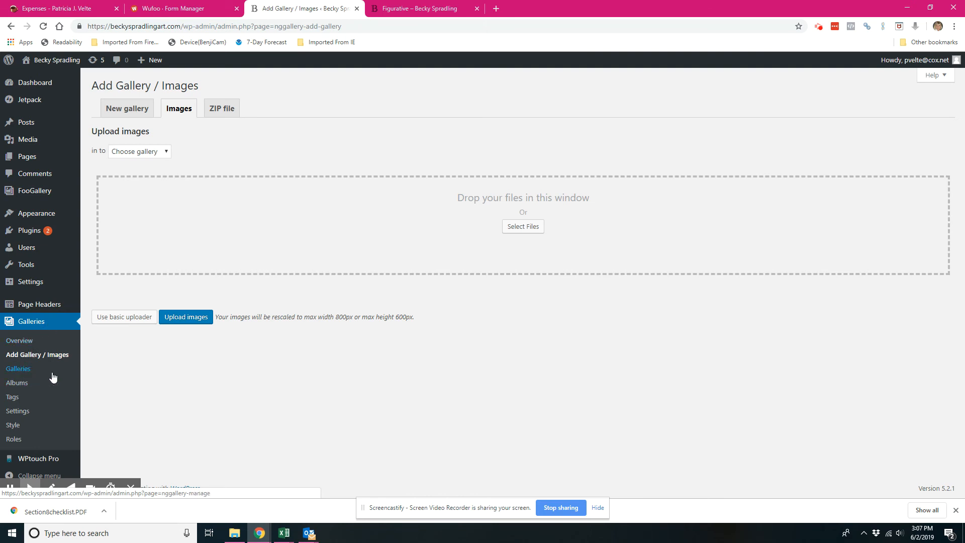
mouse_move(35, 81)
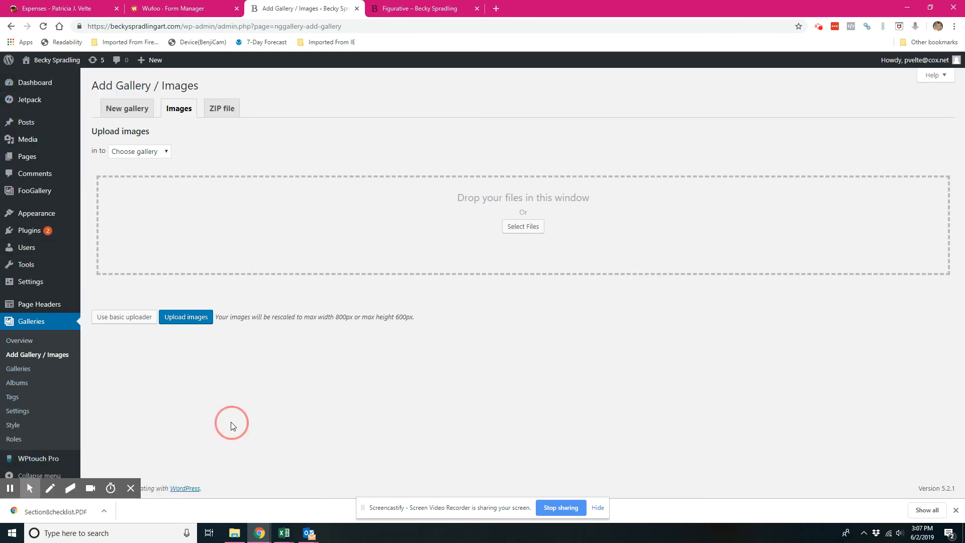
mouse_move(421, 8)
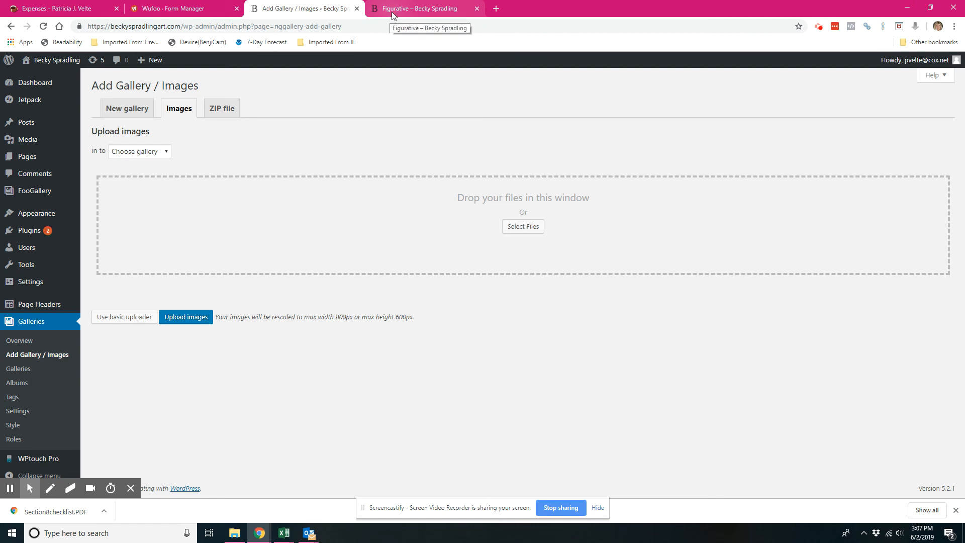
Return to the live site and view its home page with the featured-painting rotator.
click(424, 8)
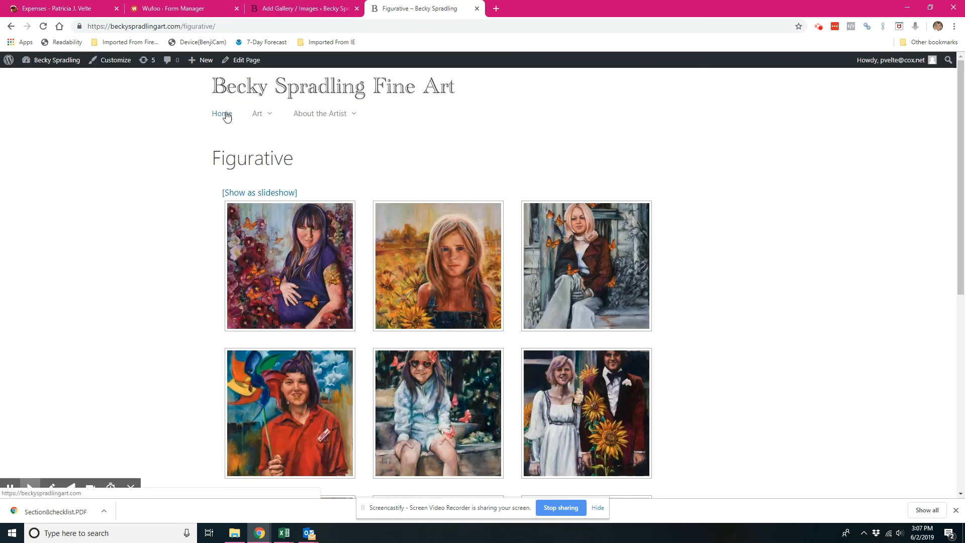
click(222, 113)
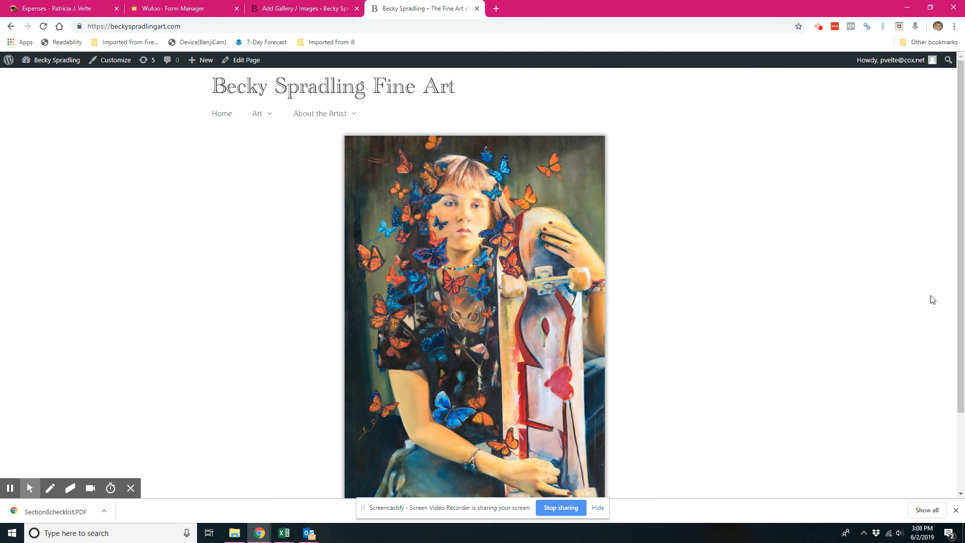
scroll(down, 3)
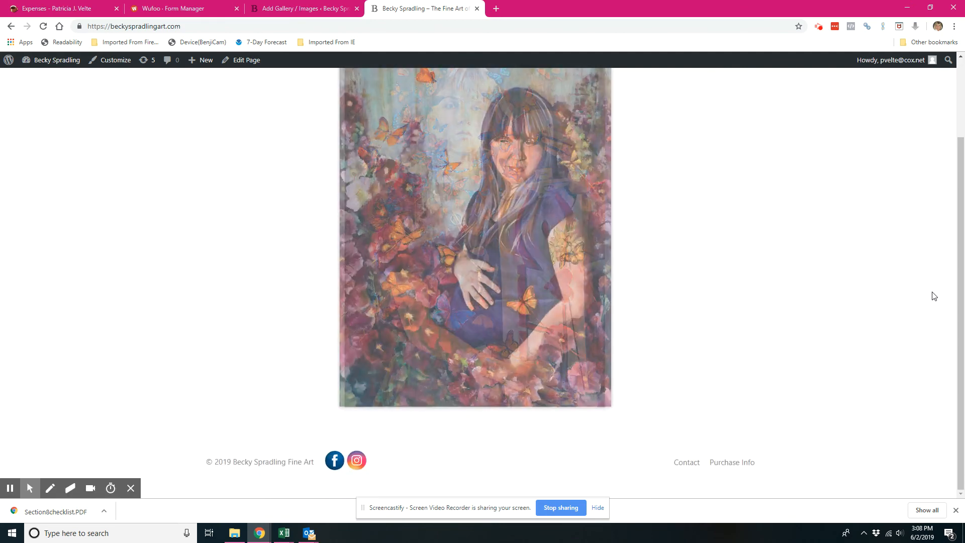